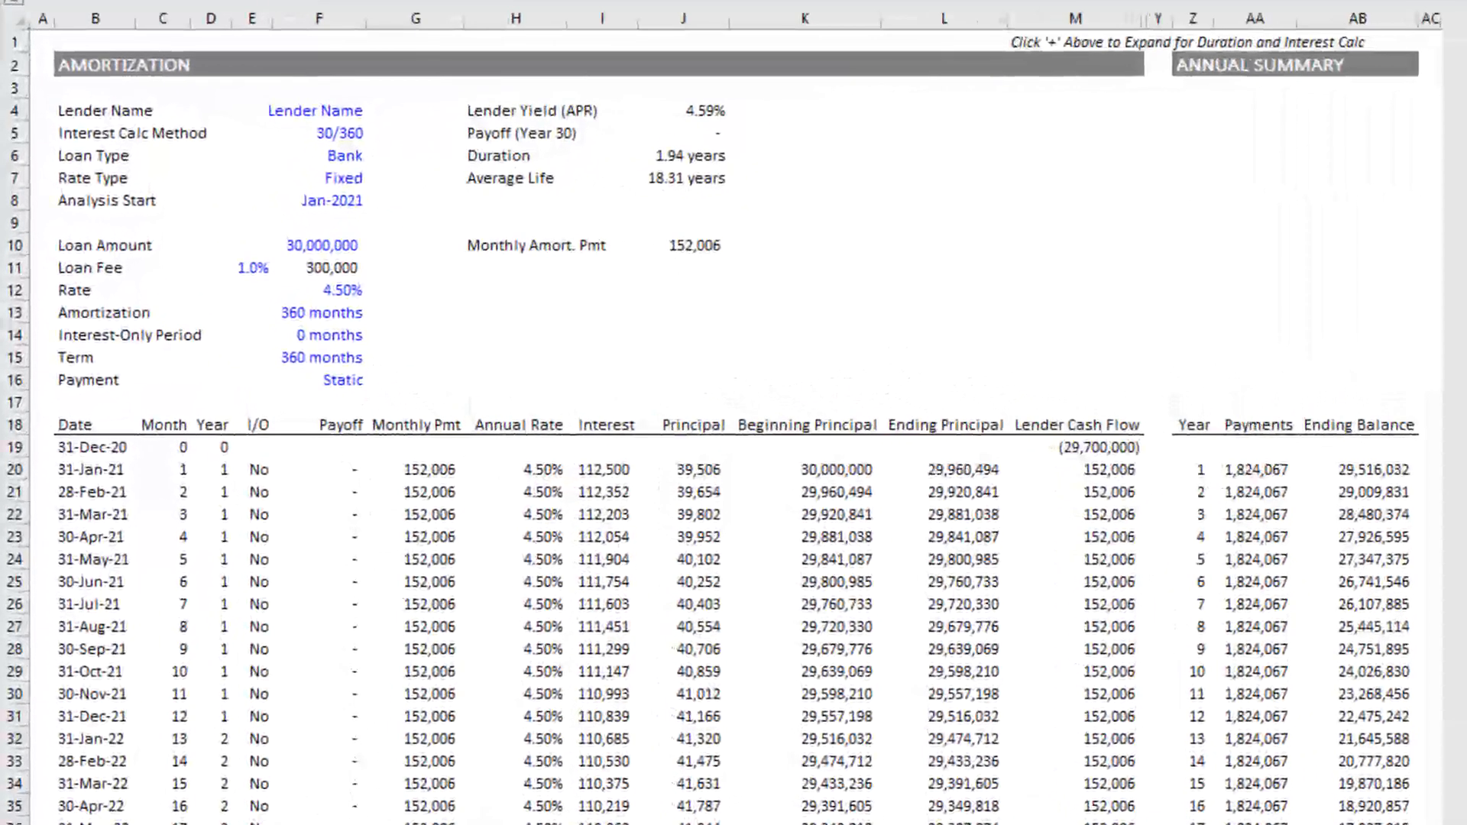
{"action": "mouse_move", "coordinate": [645, 300]}
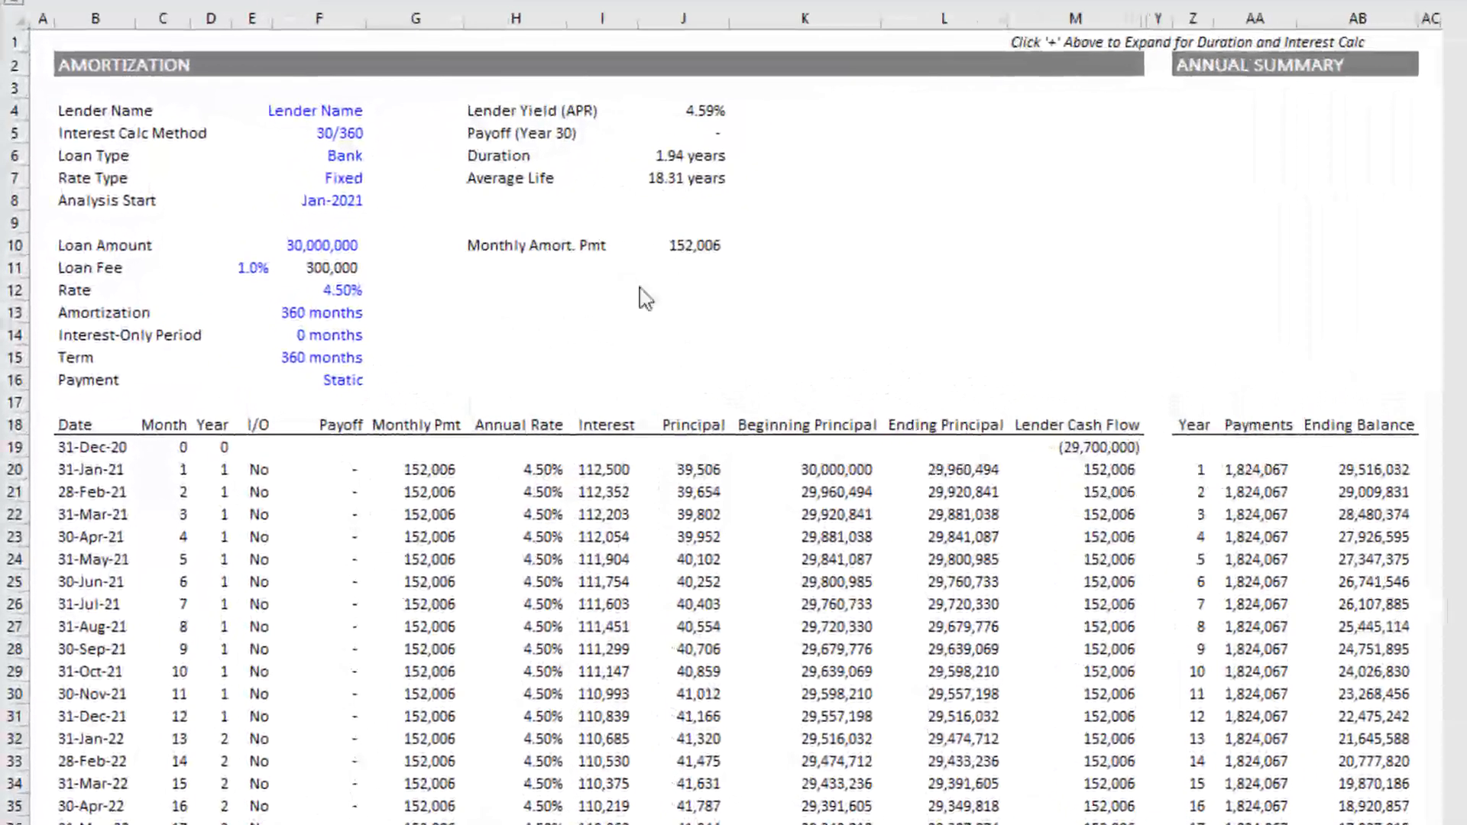
{"action": "mouse_move", "coordinate": [640, 768]}
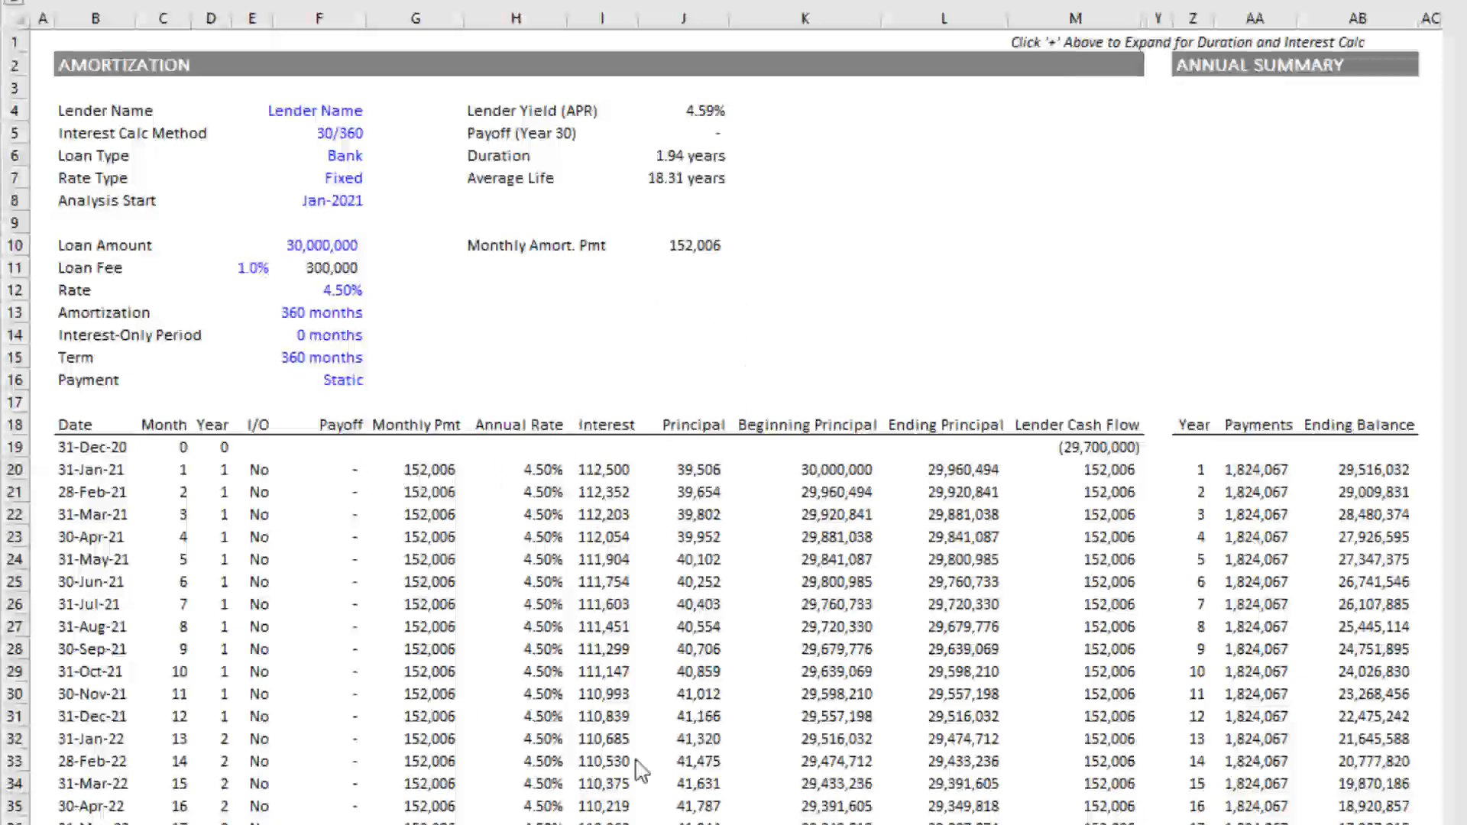
{"action": "mouse_move", "coordinate": [1044, 339]}
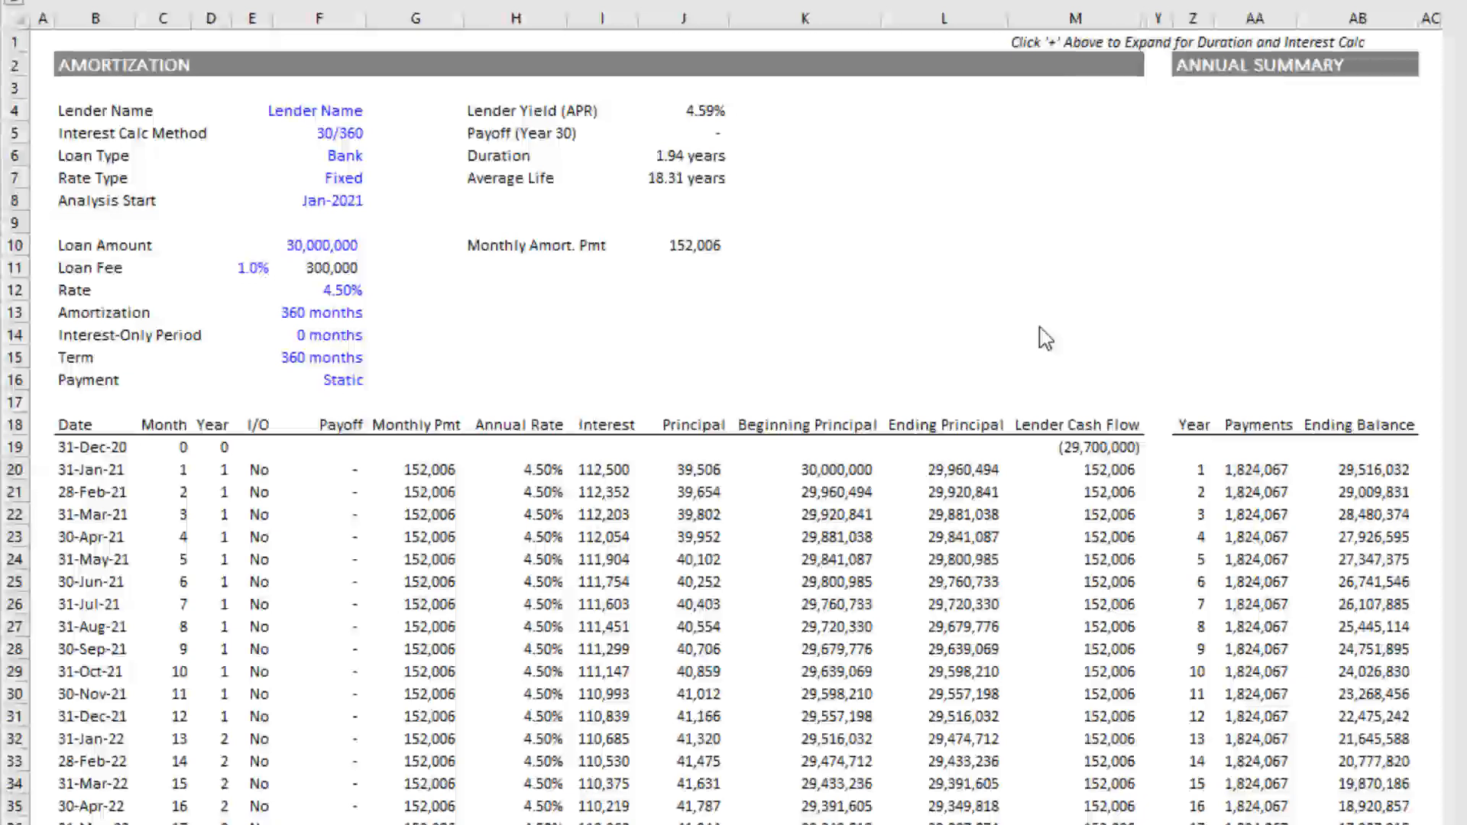
{"action": "mouse_move", "coordinate": [692, 319]}
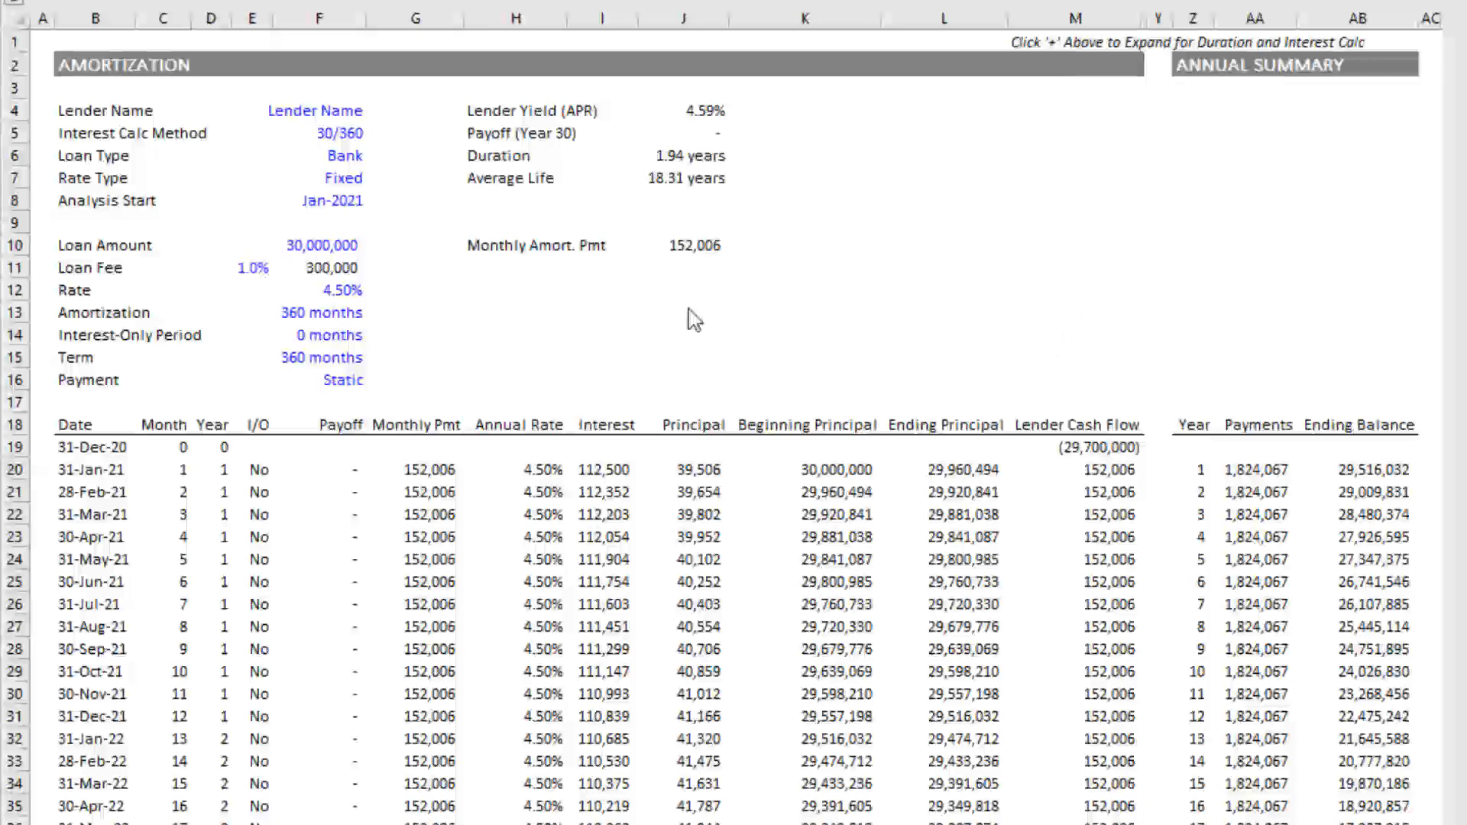
Review the lender name, interest method and January interest, then set the interest-only period to 360 months.
{"action": "left_click", "coordinate": [319, 110]}
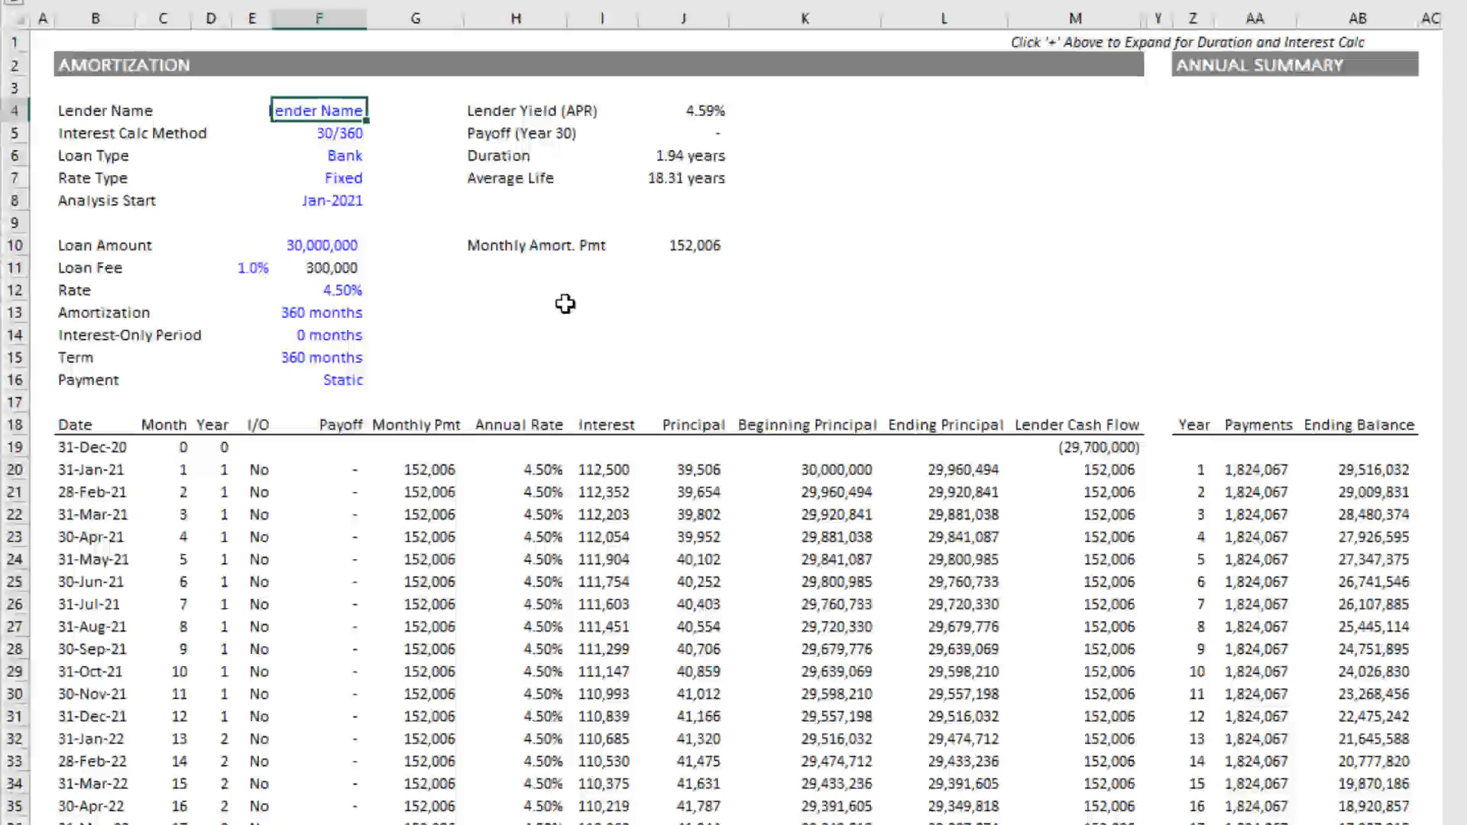
{"action": "left_click", "coordinate": [319, 133]}
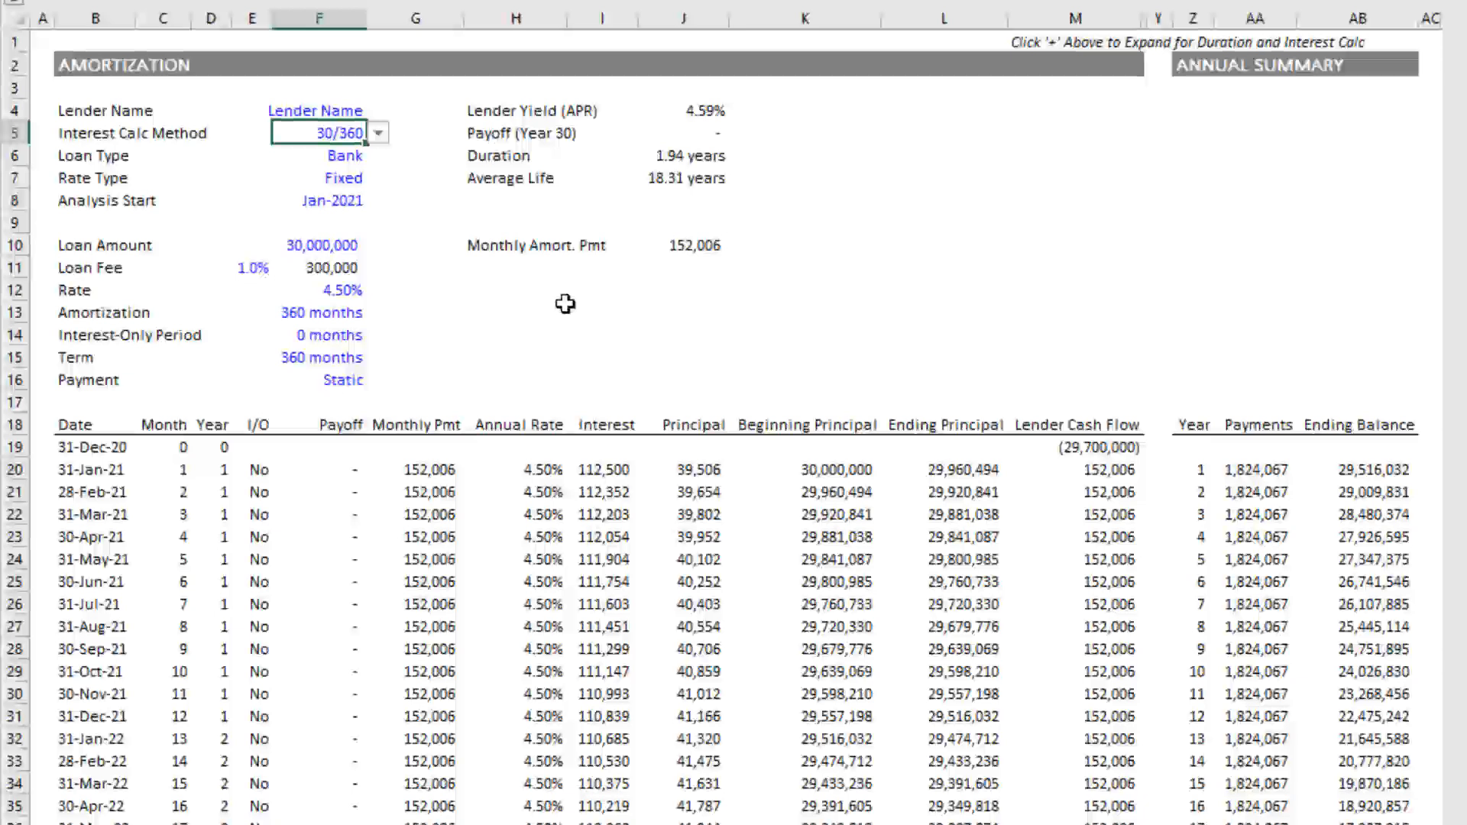
{"action": "left_click", "coordinate": [605, 469]}
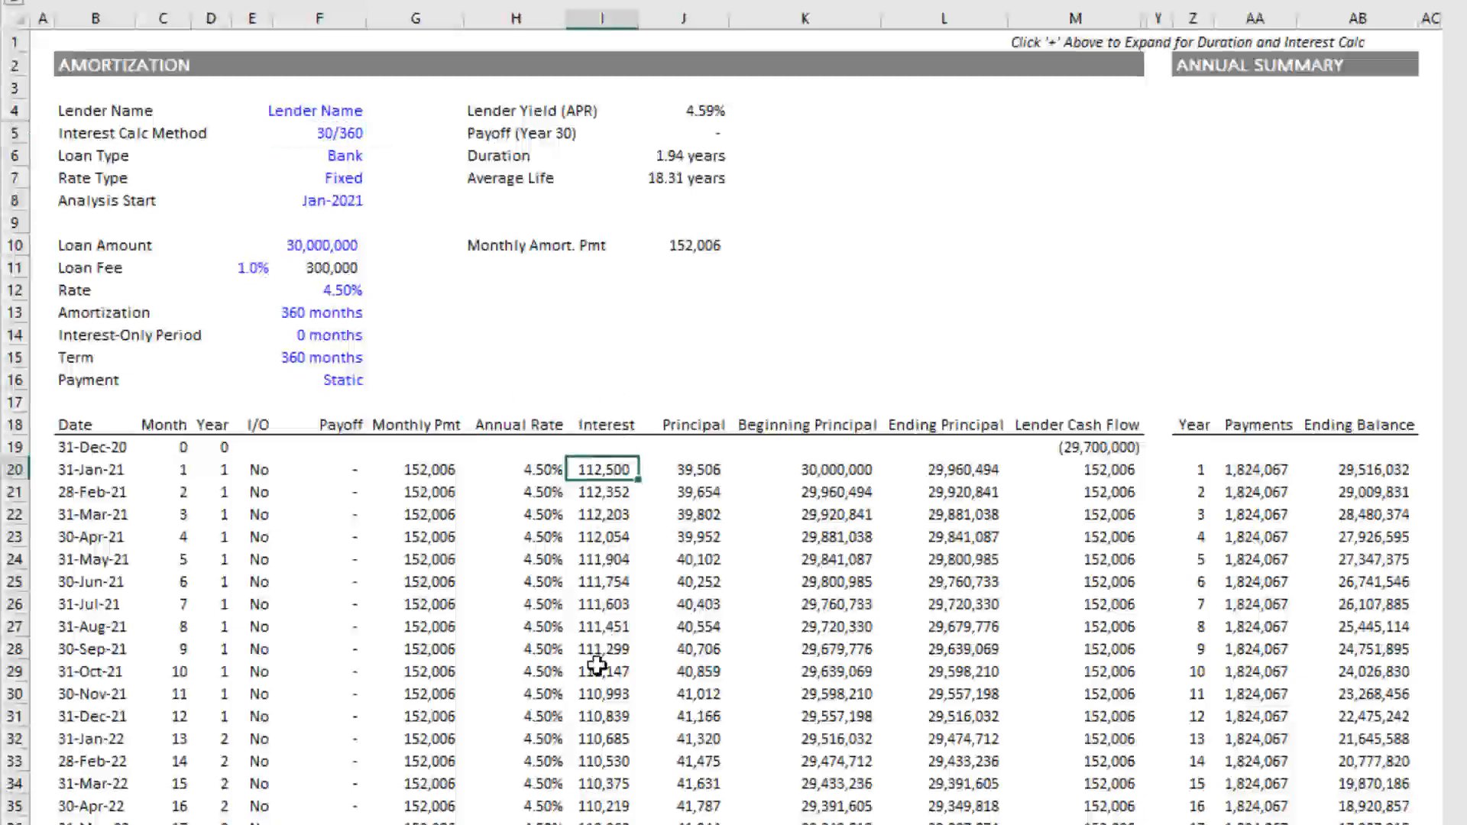
{"action": "left_click", "coordinate": [321, 335]}
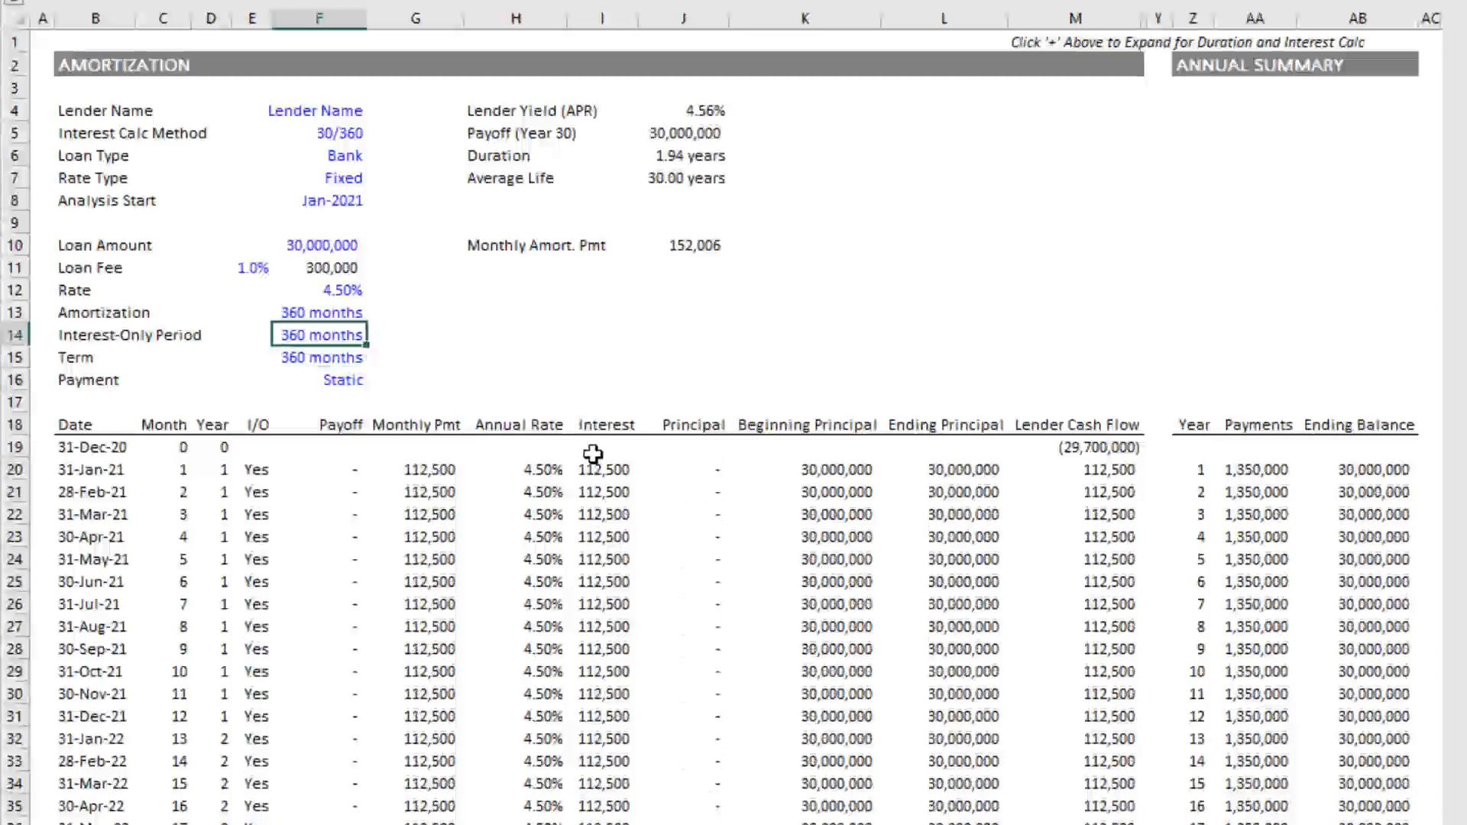
{"action": "left_click", "coordinate": [605, 469]}
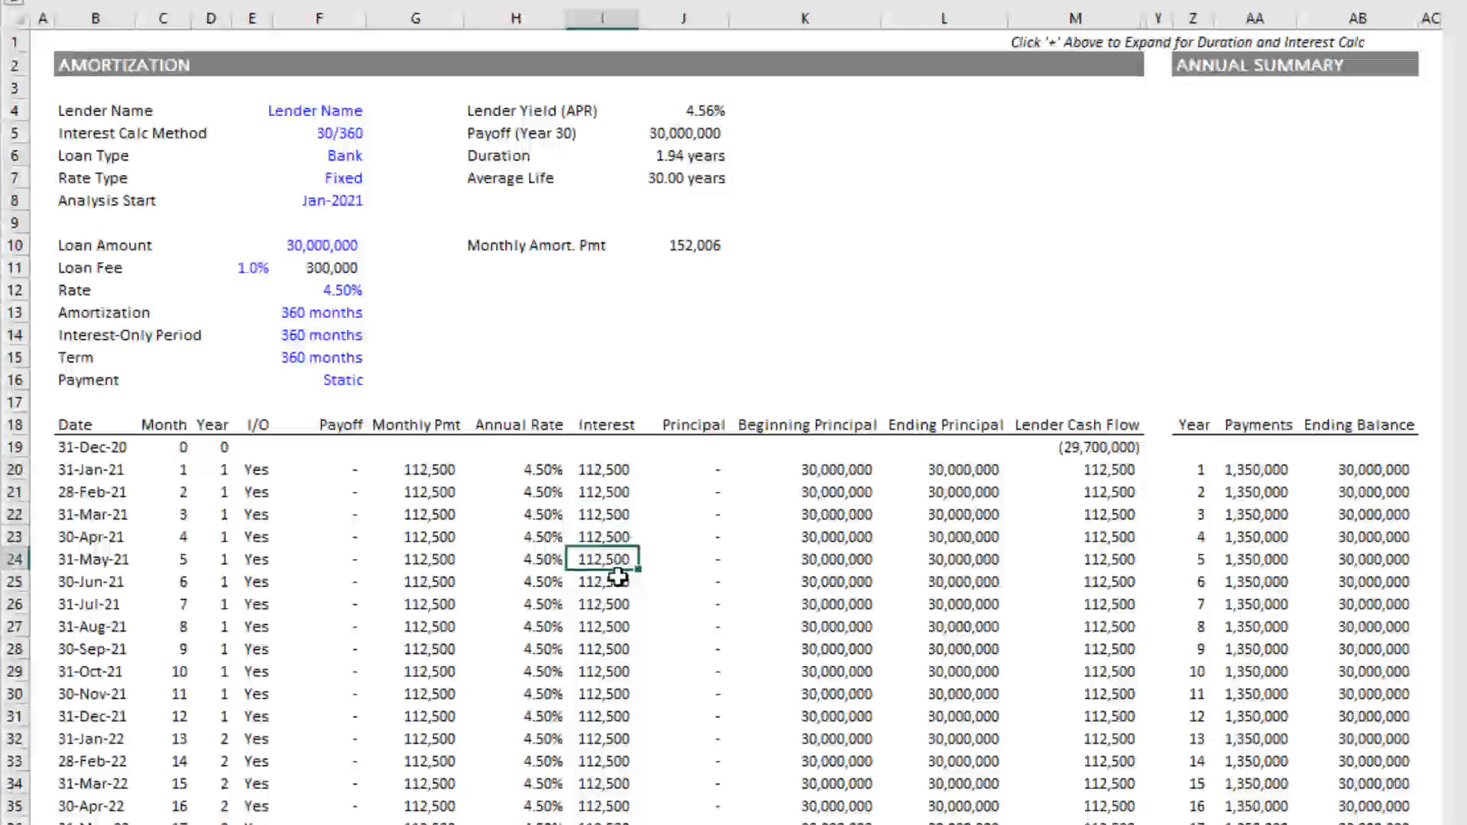
{"action": "left_click", "coordinate": [605, 604]}
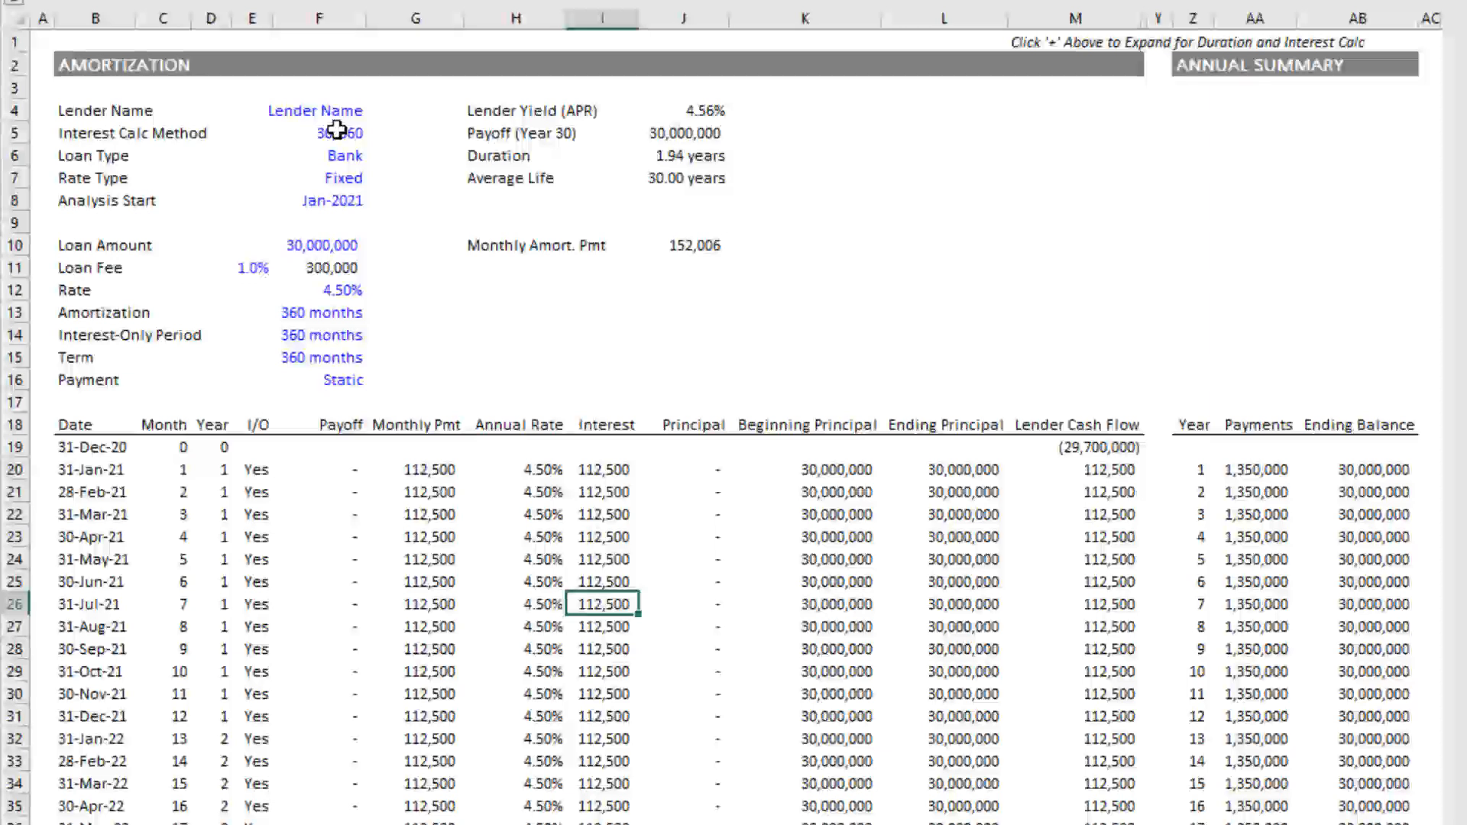
{"action": "mouse_move", "coordinate": [596, 479]}
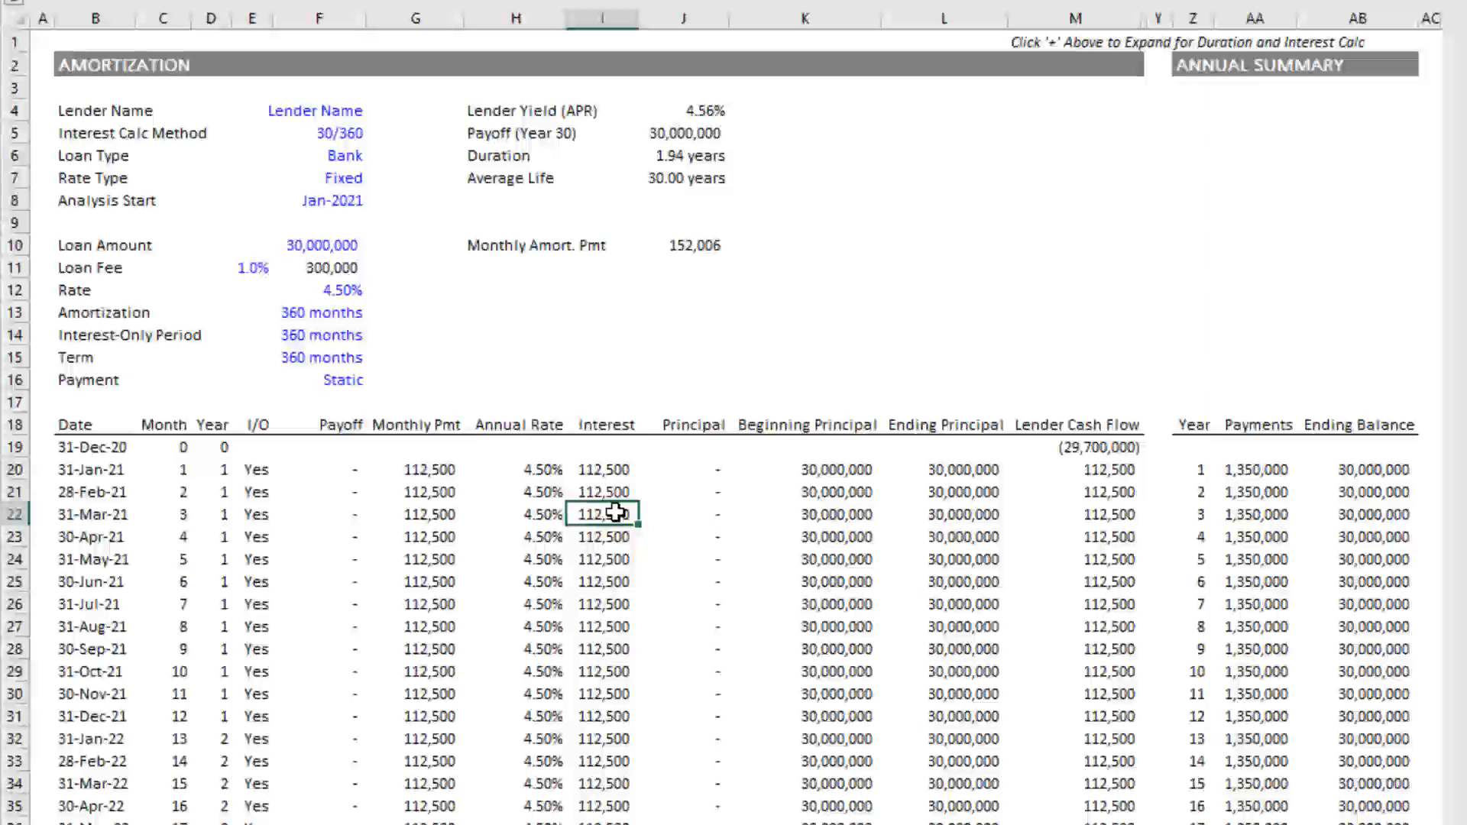
{"action": "mouse_move", "coordinate": [610, 385]}
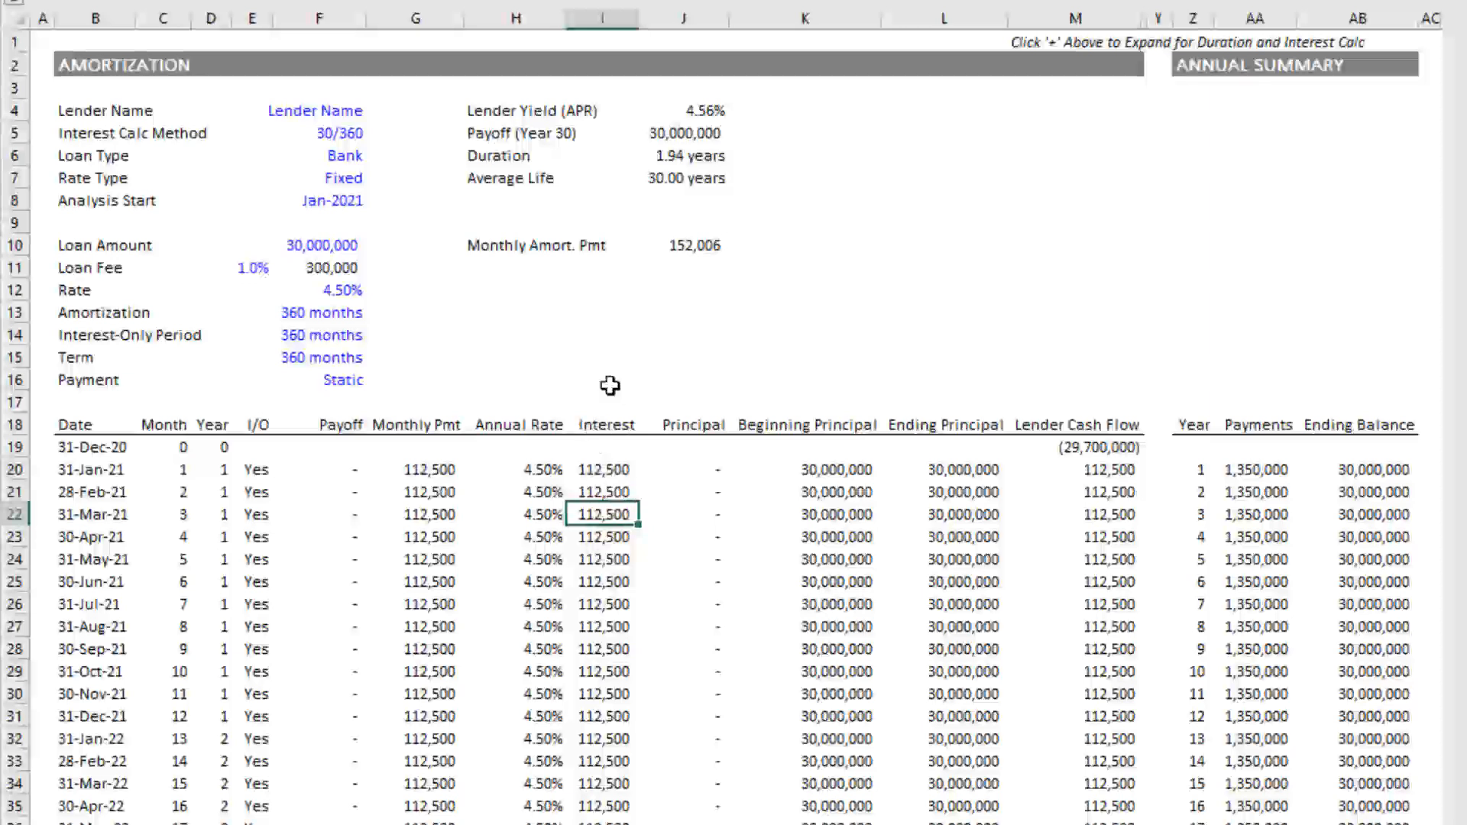
{"action": "mouse_move", "coordinate": [343, 132]}
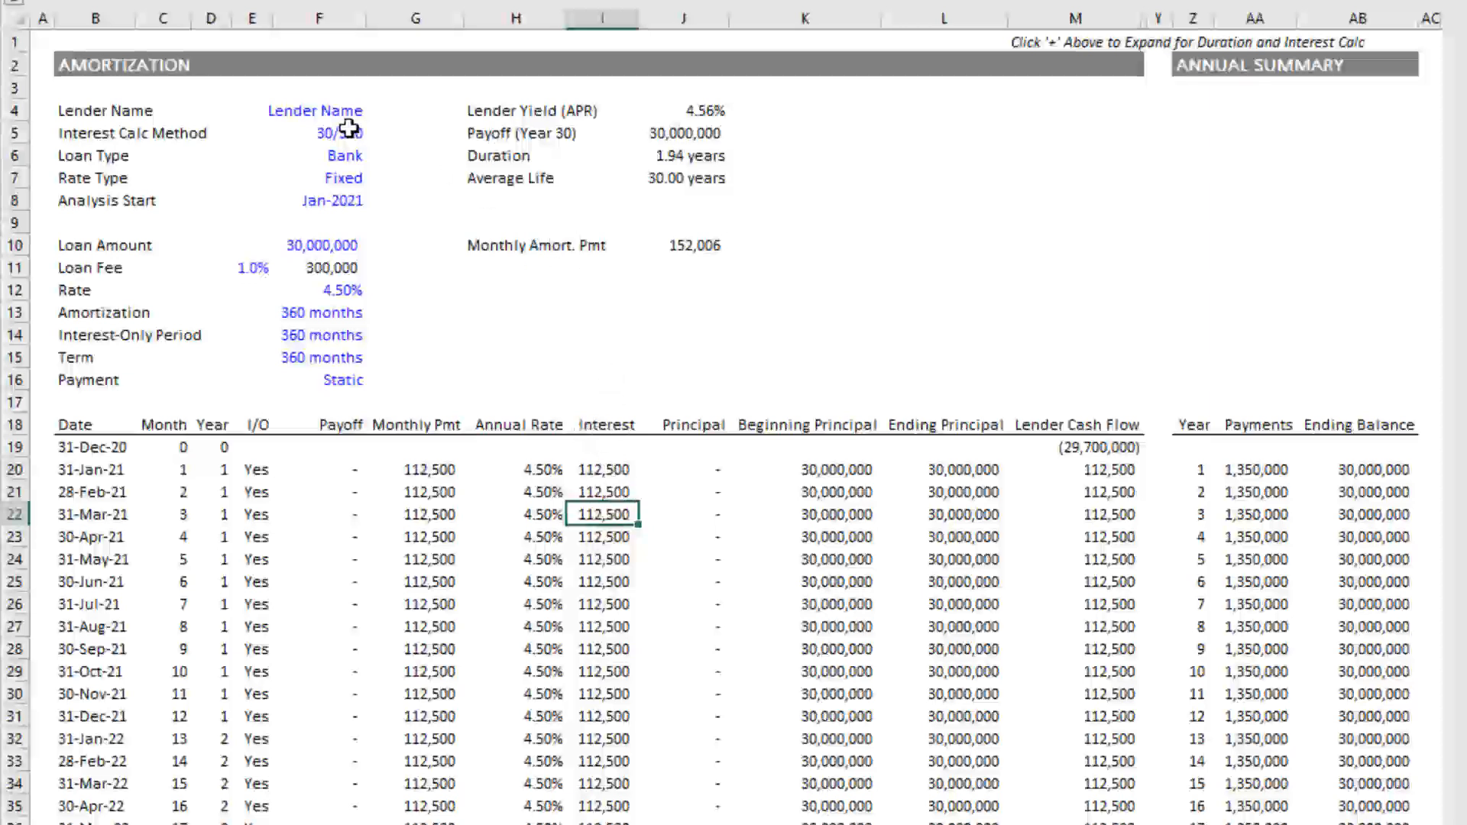
Choose Actual/Actual as the interest calculation method and check January's interest of 114,344.
{"action": "left_click", "coordinate": [376, 132]}
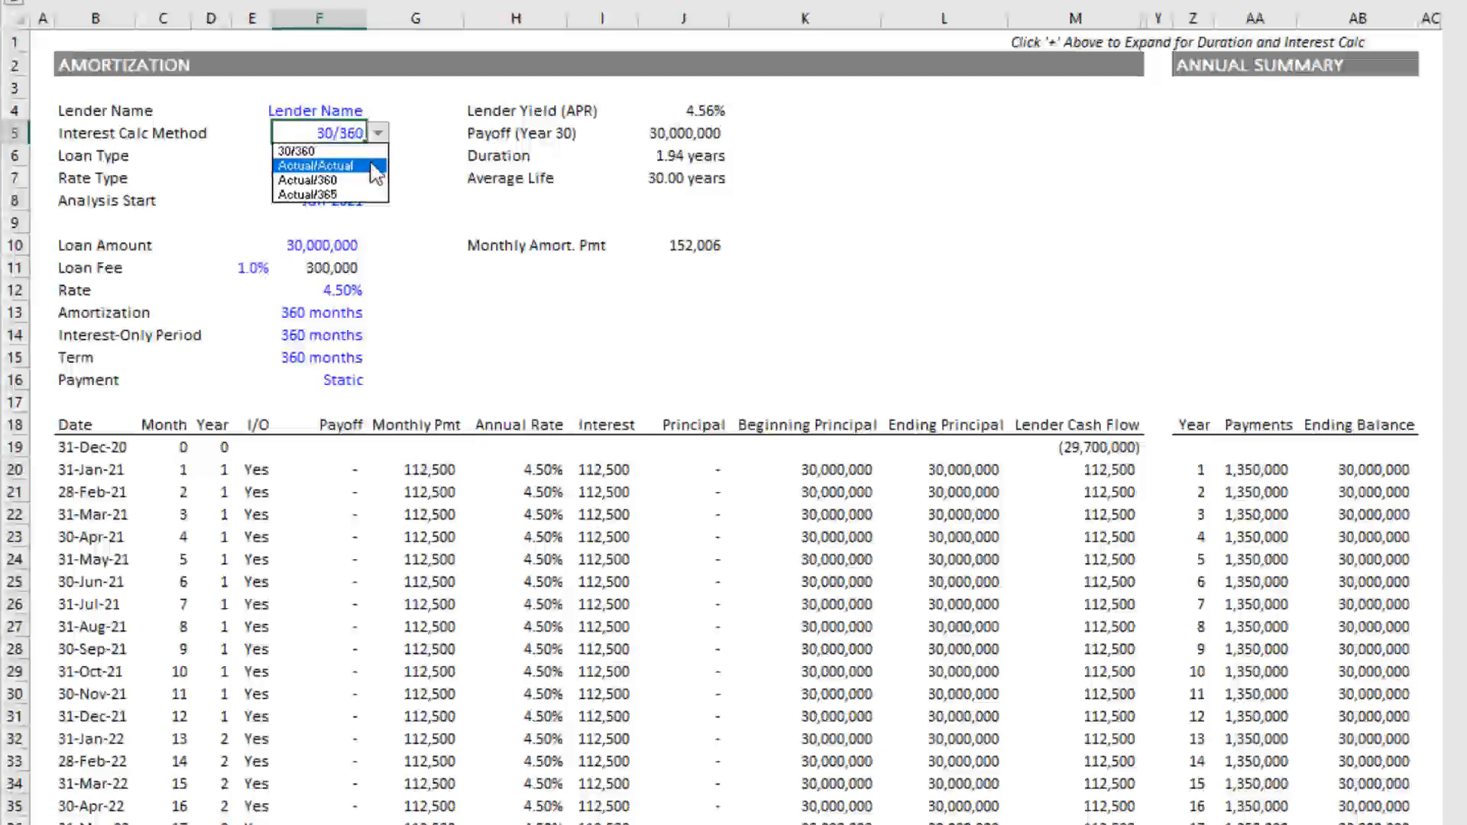
{"action": "left_click", "coordinate": [316, 165]}
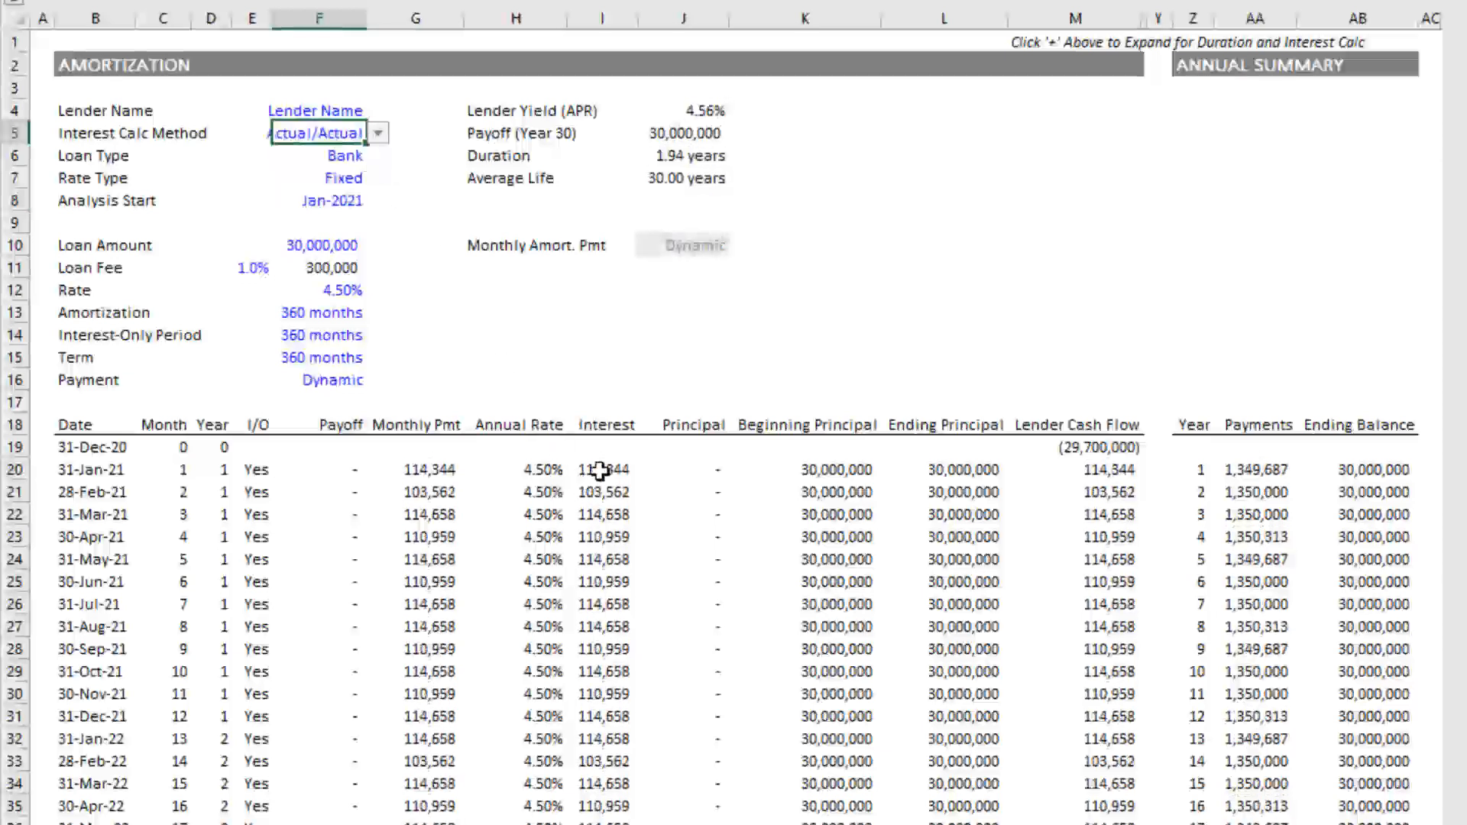
{"action": "left_click", "coordinate": [602, 470]}
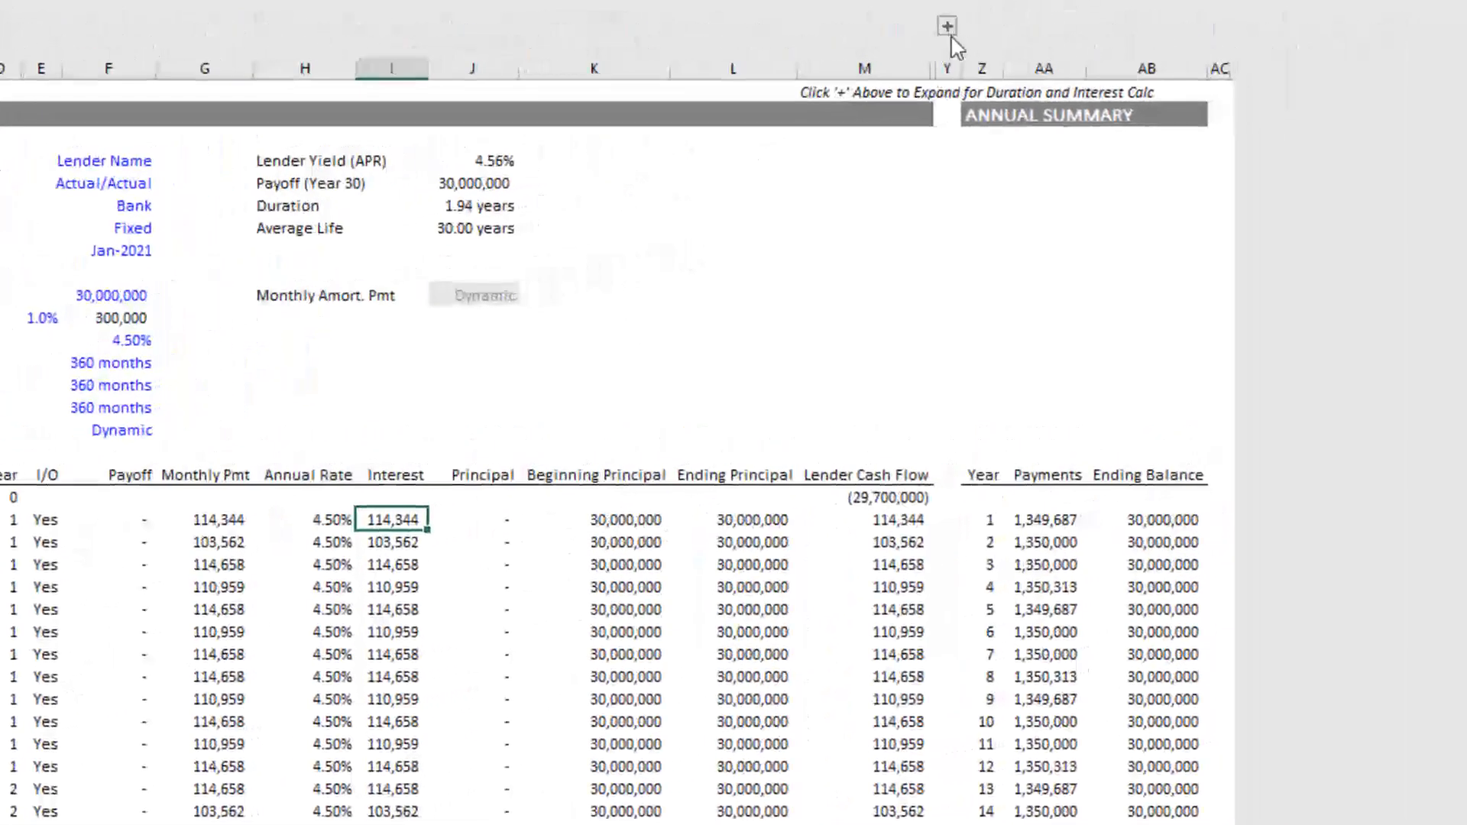
{"action": "left_click", "coordinate": [951, 26]}
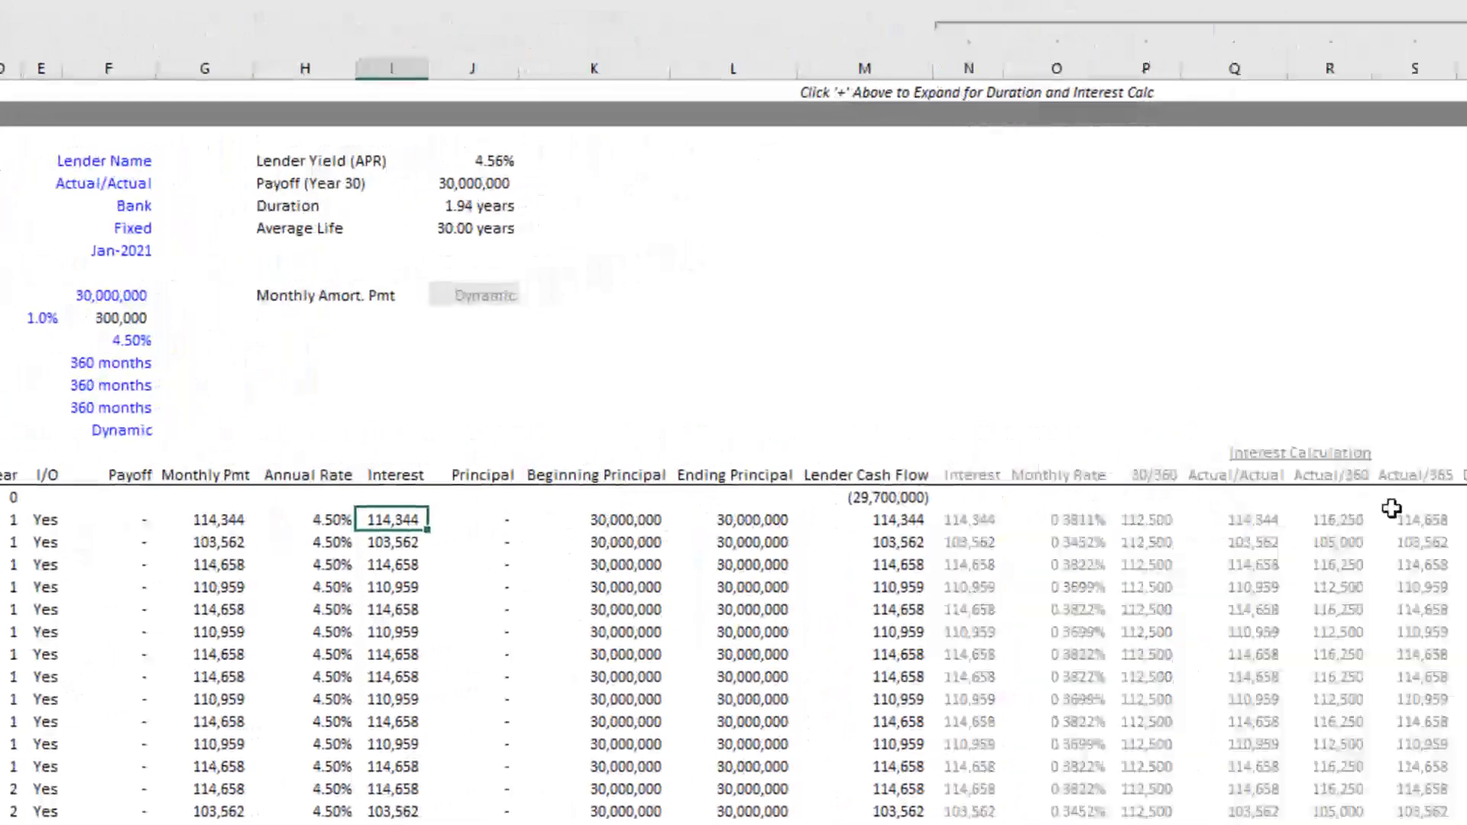
{"action": "scroll", "scroll_direction": "right", "scroll_amount": 3}
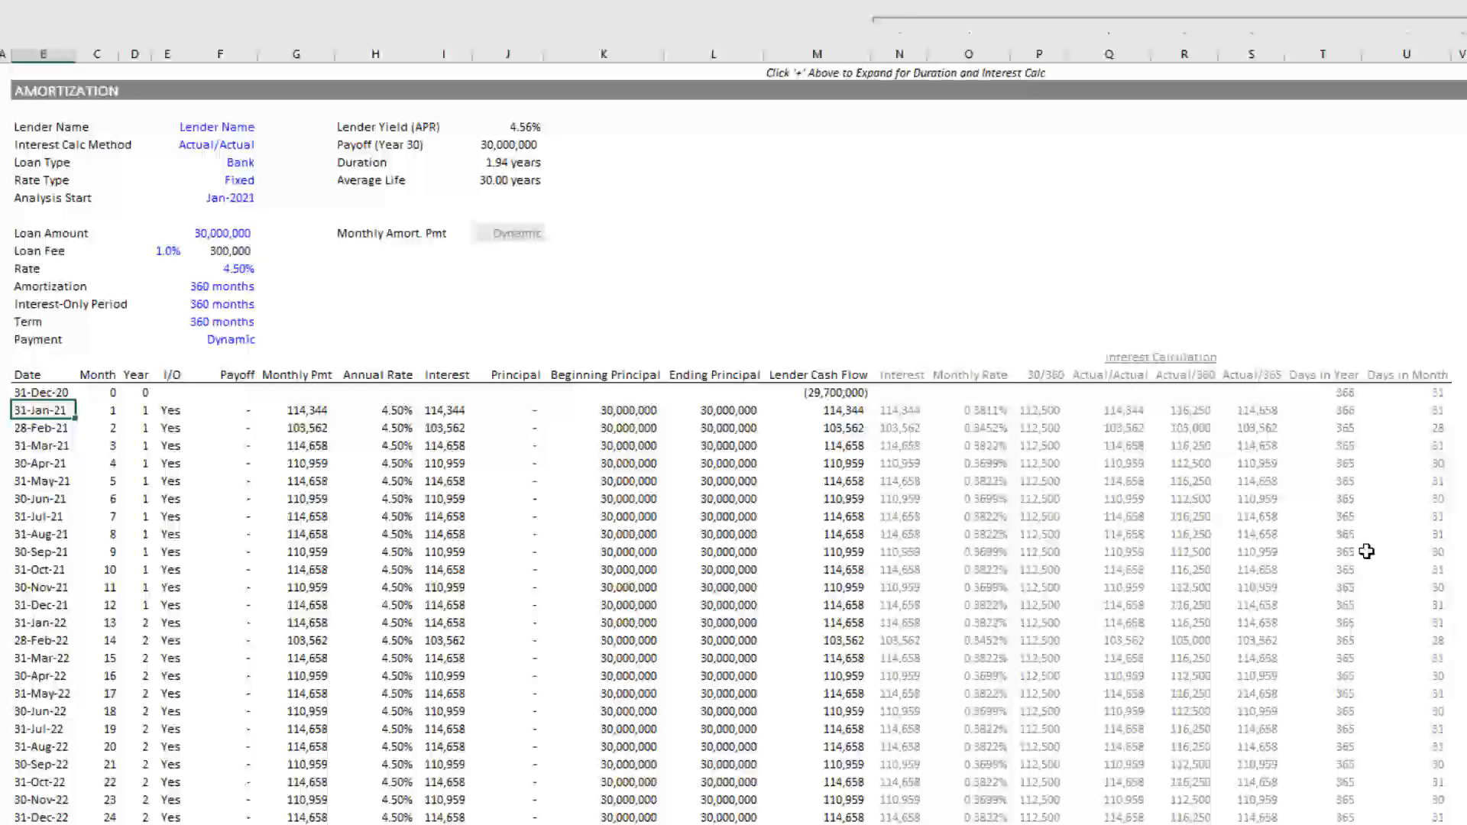
{"action": "left_click", "coordinate": [1323, 410]}
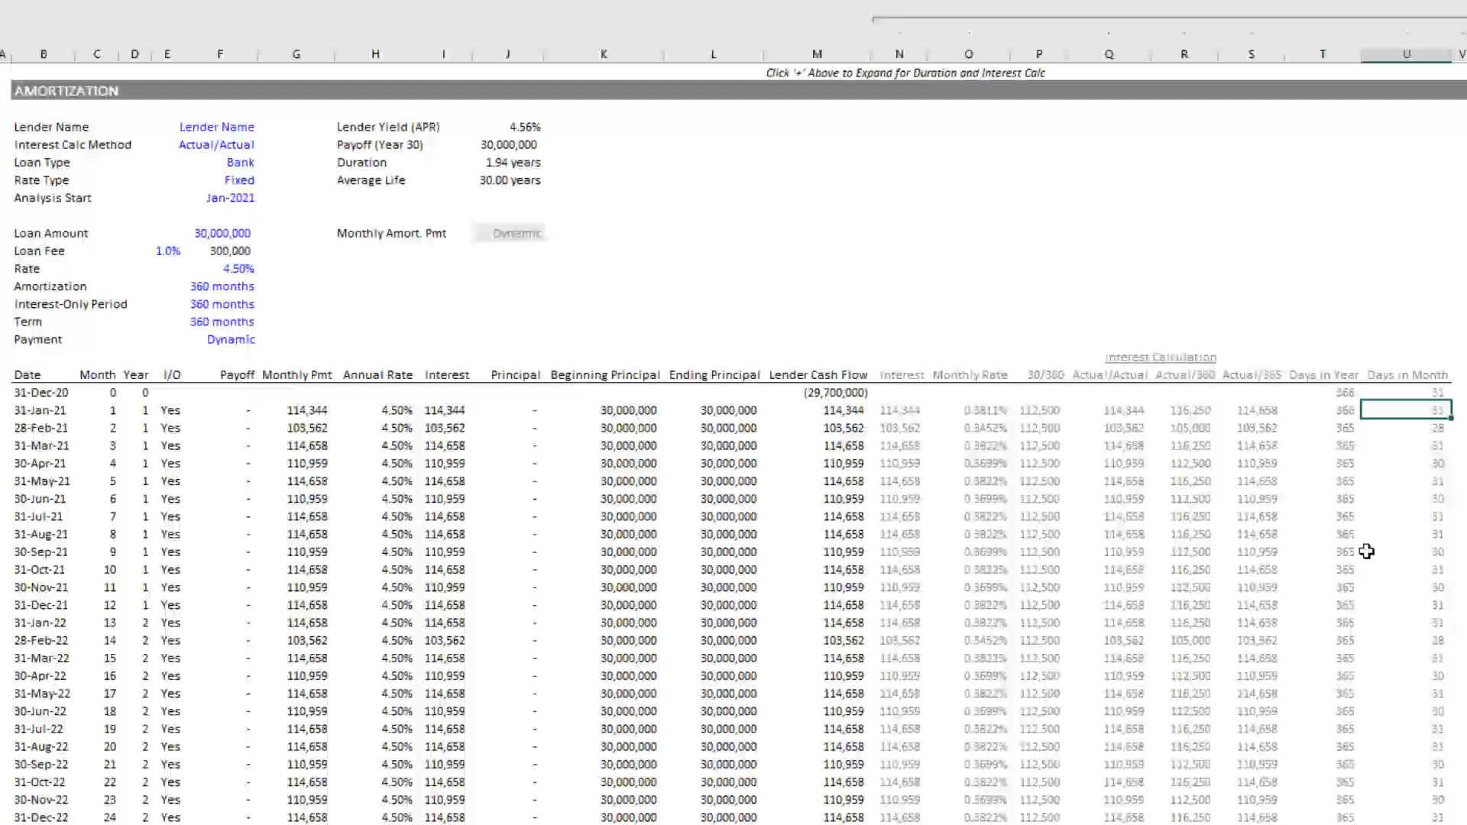
{"action": "left_click", "coordinate": [1183, 410]}
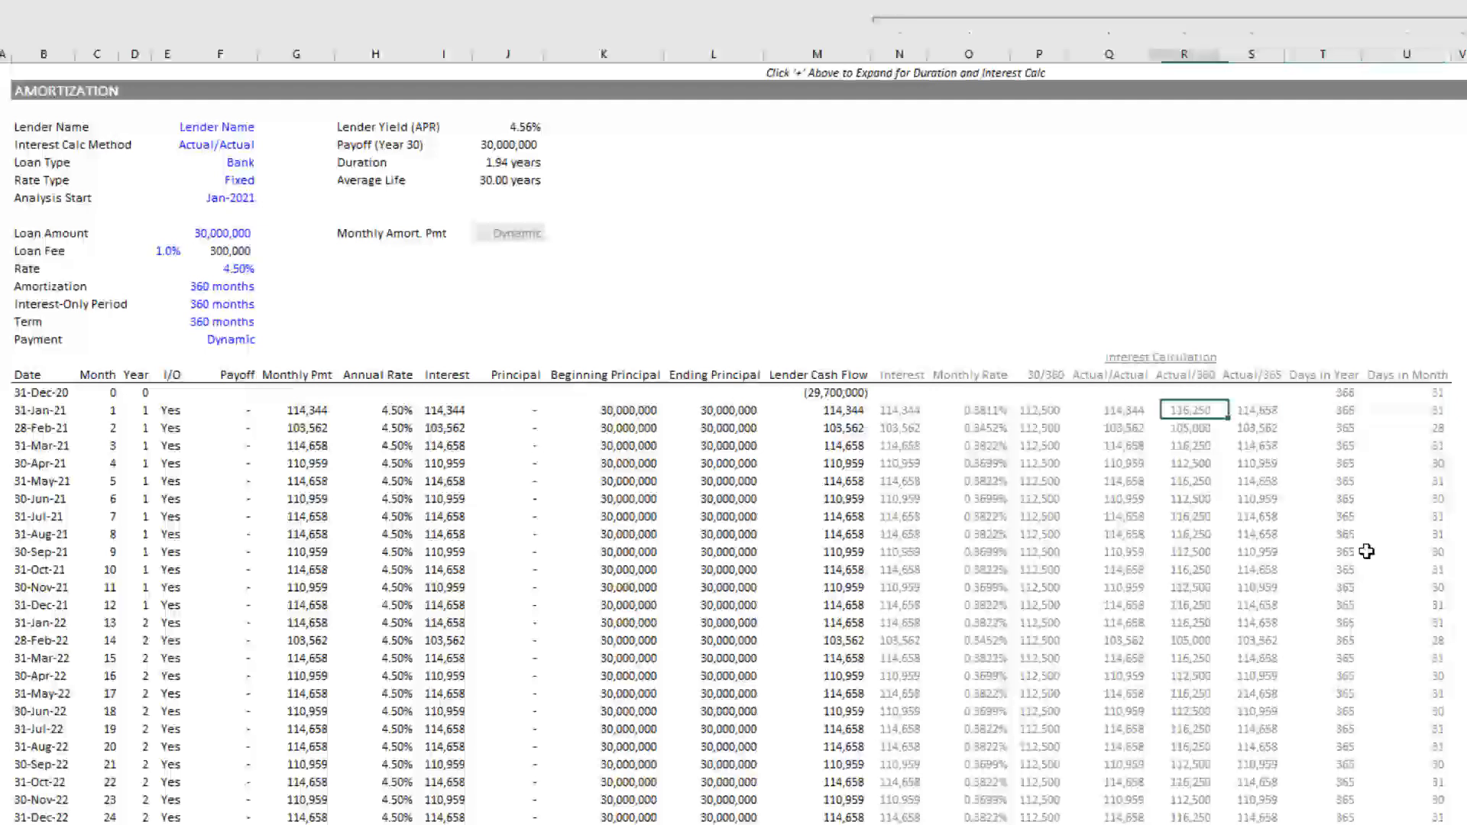
{"action": "left_click", "coordinate": [1403, 319]}
{"action": "type", "text": "=T20/V20"}
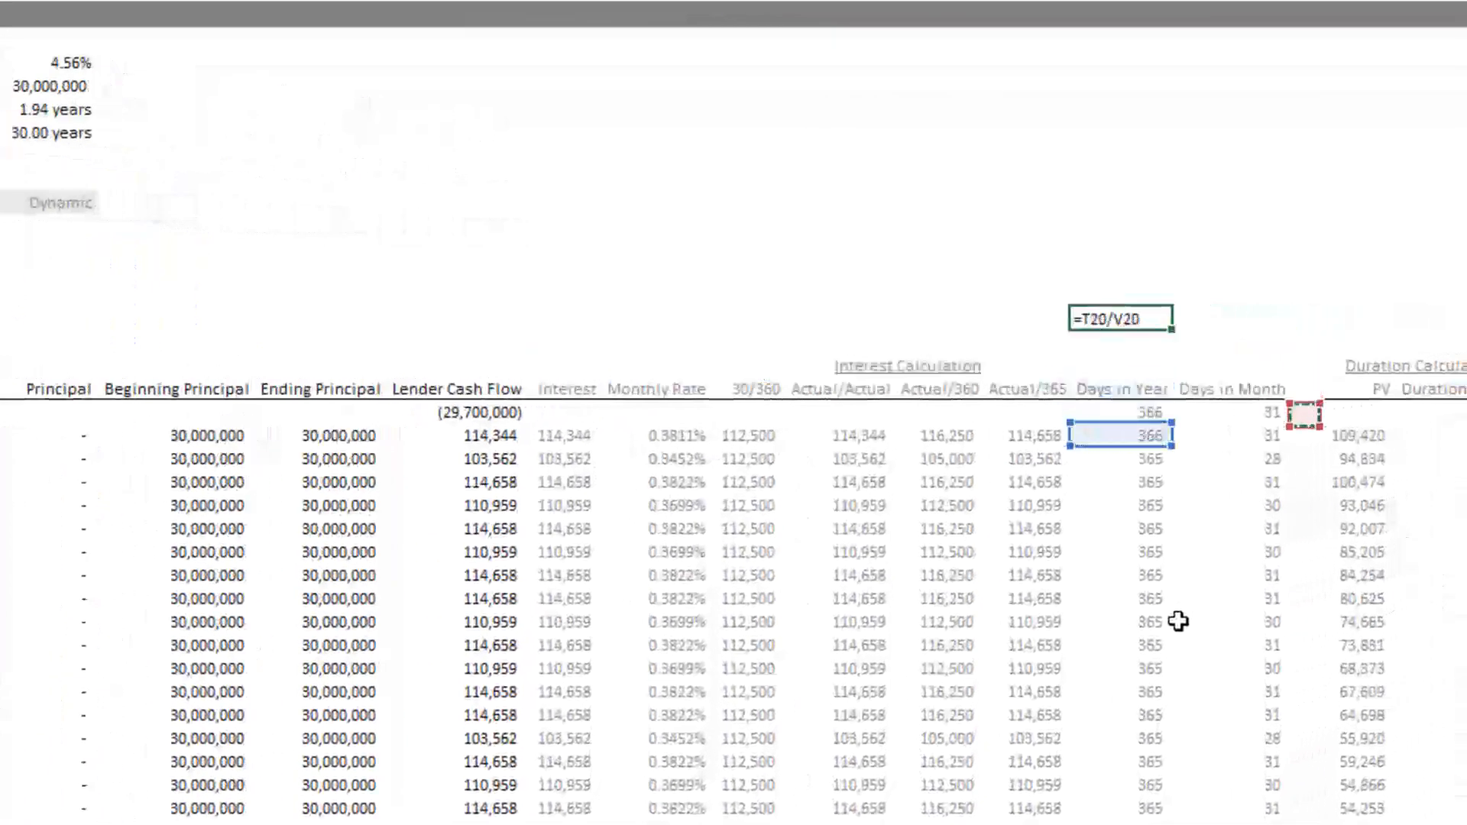
{"action": "key", "text": "Return"}
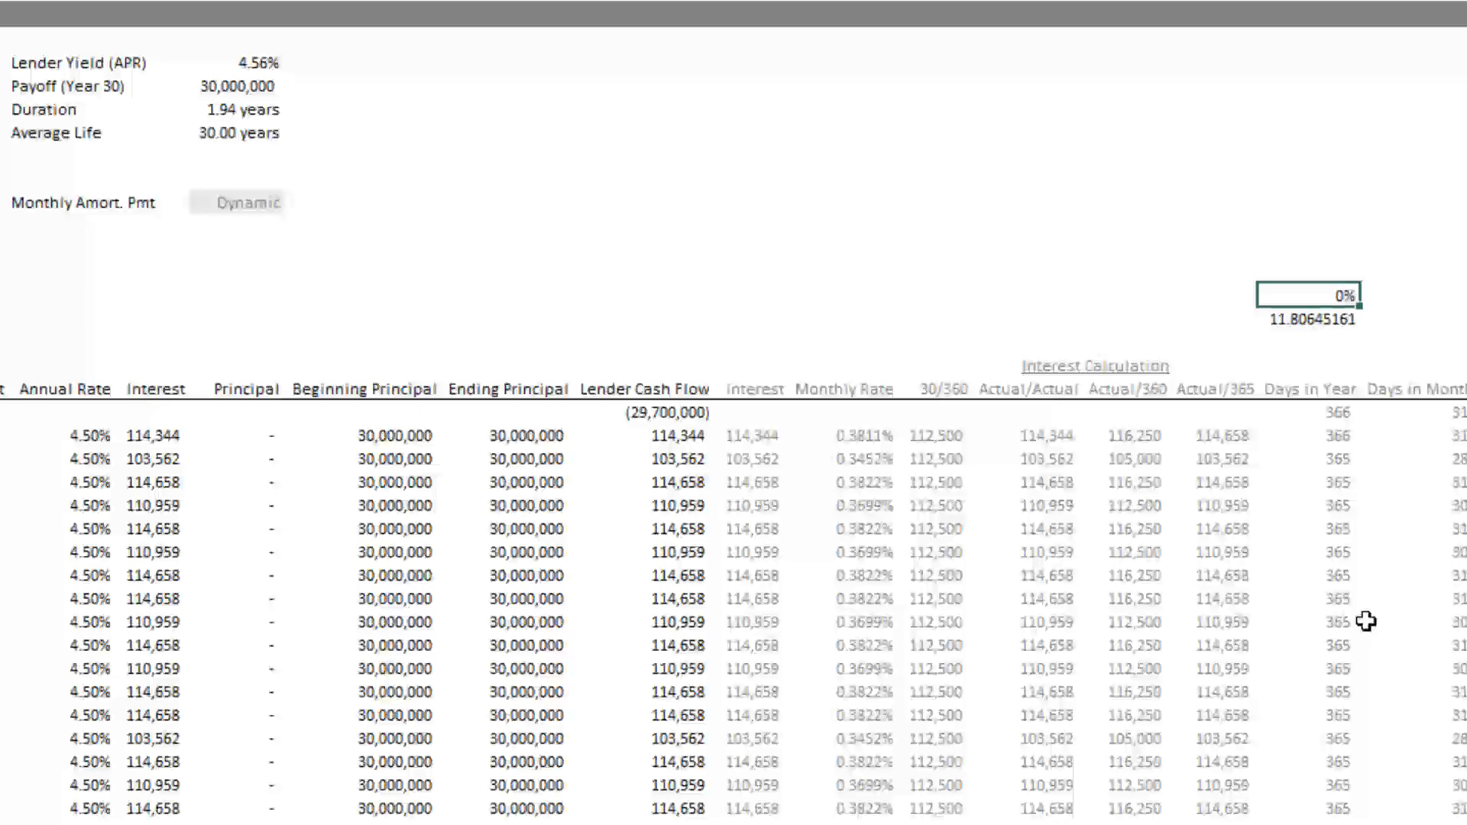
{"action": "type", "text": "0.38%"}
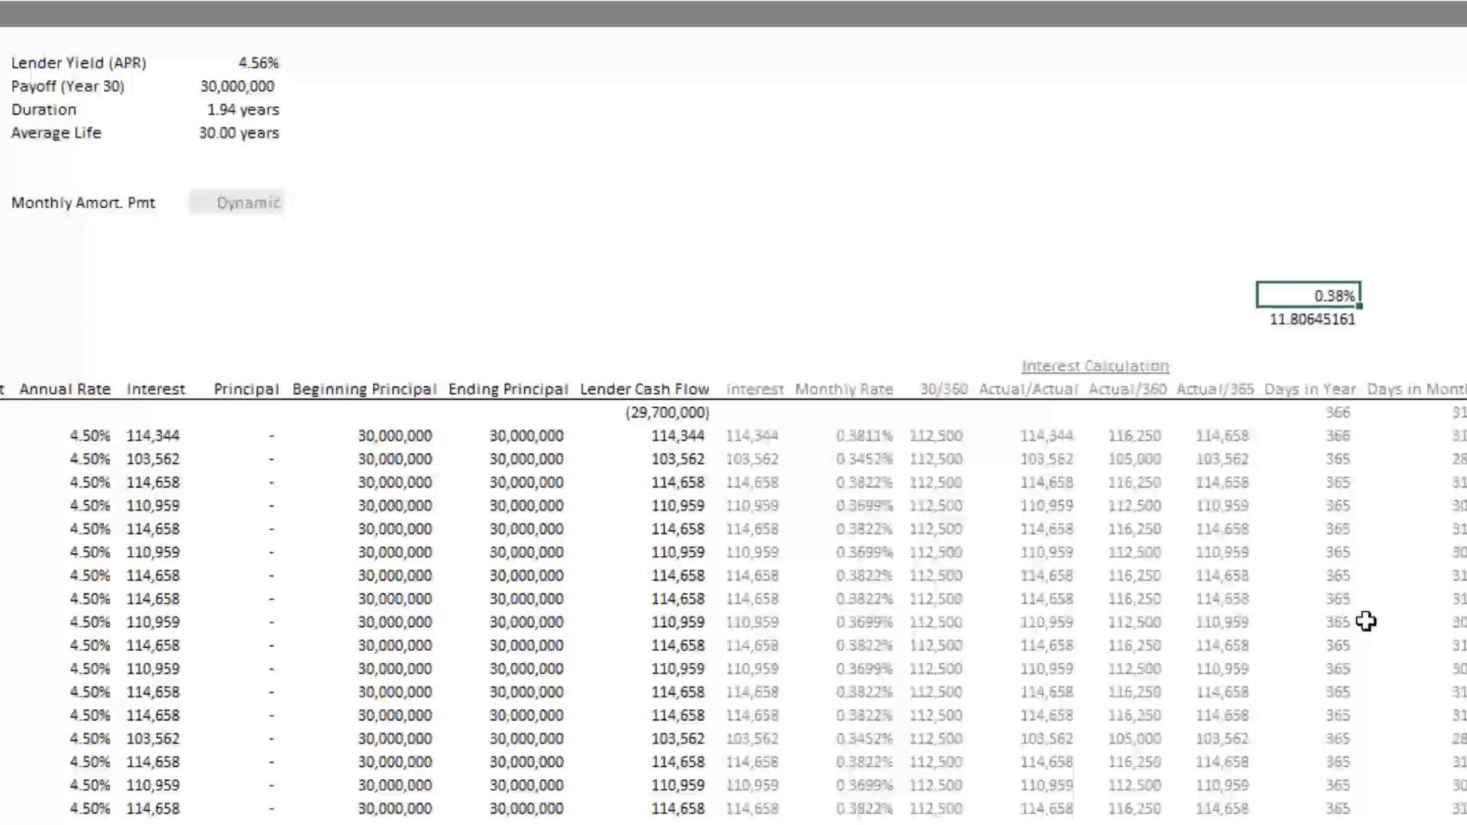
{"action": "left_click", "coordinate": [501, 414]}
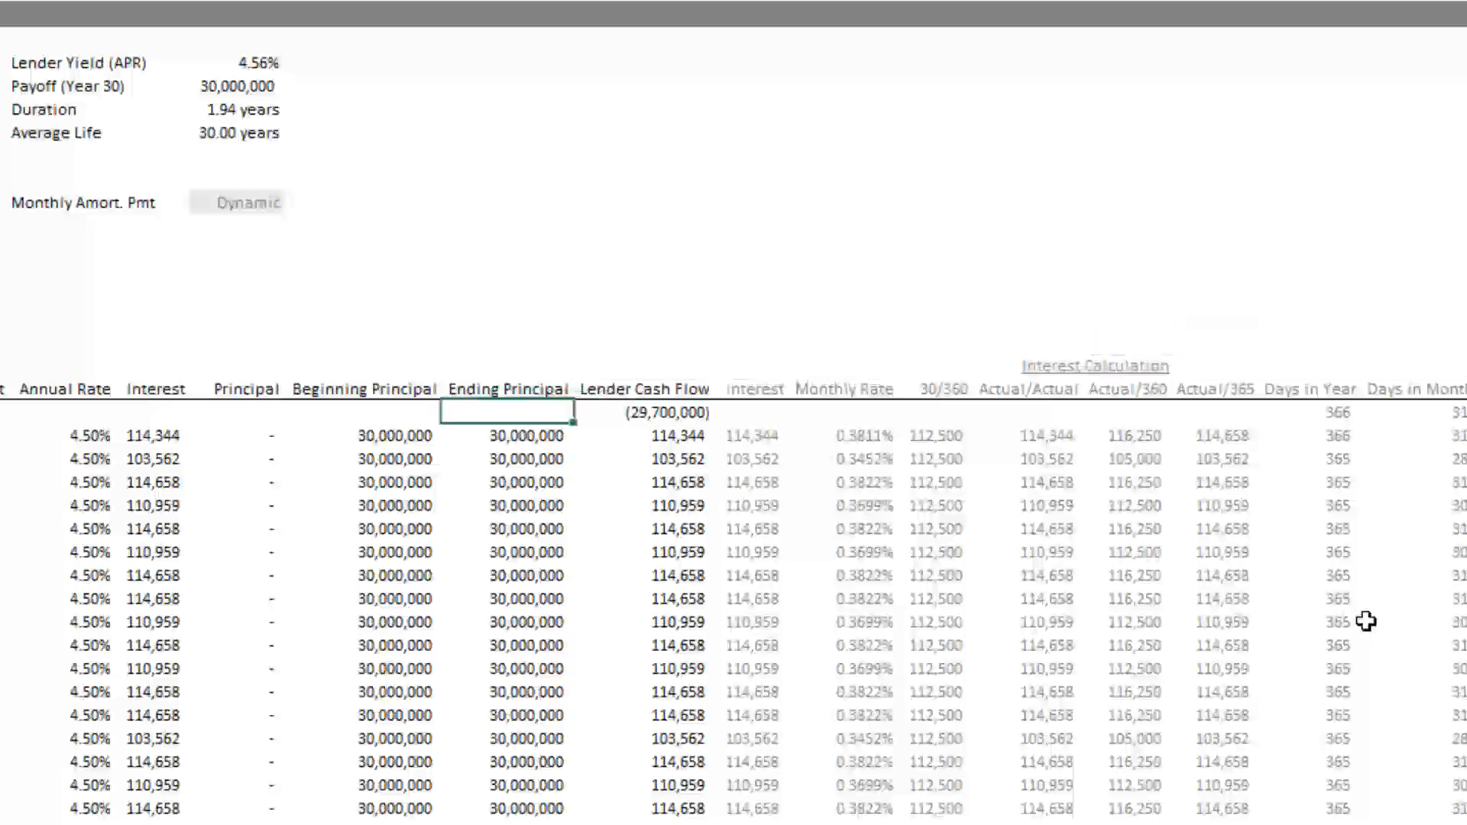
{"action": "left_click", "coordinate": [365, 433]}
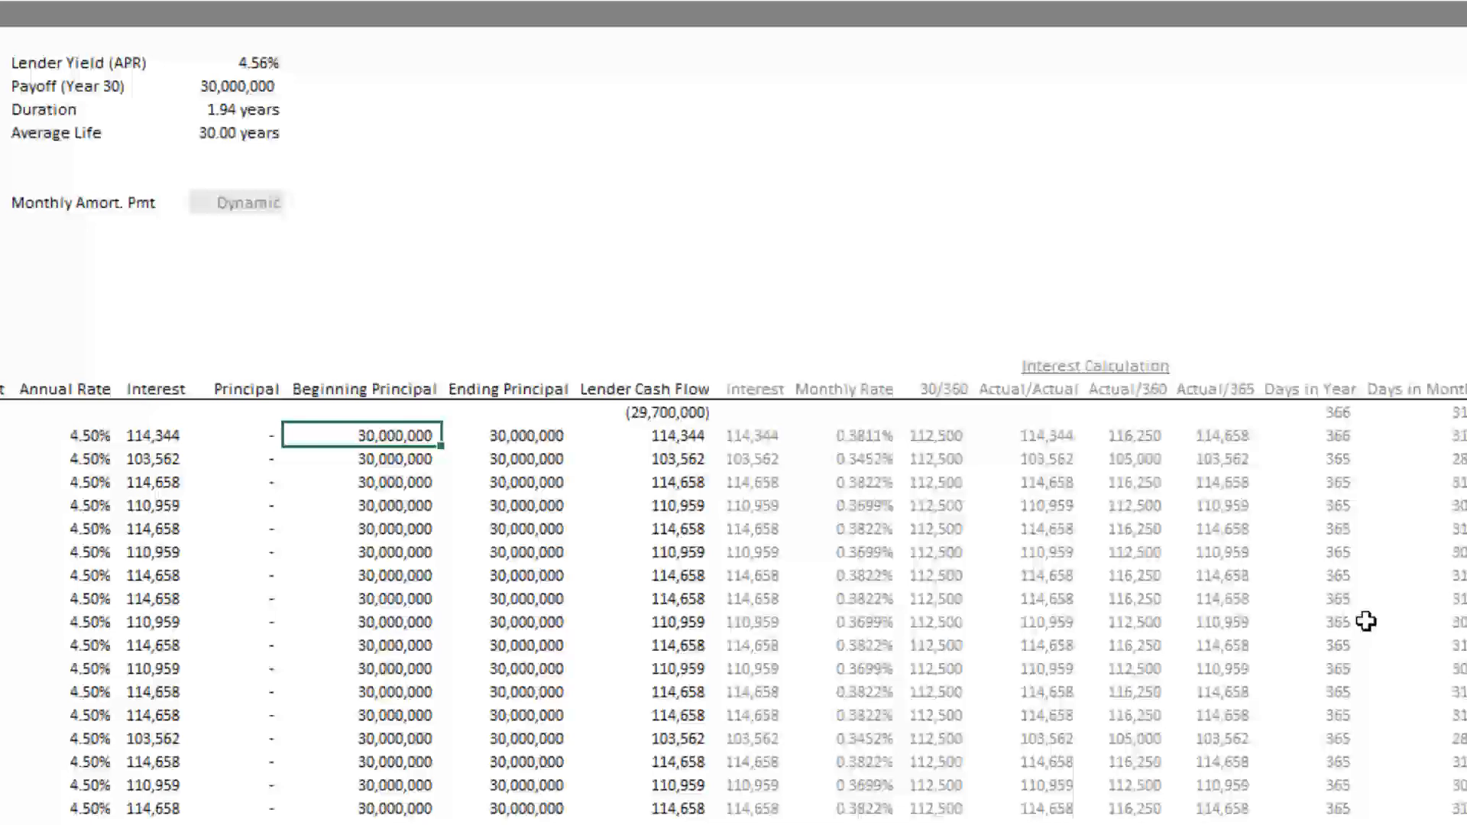
{"action": "left_click", "coordinate": [154, 434]}
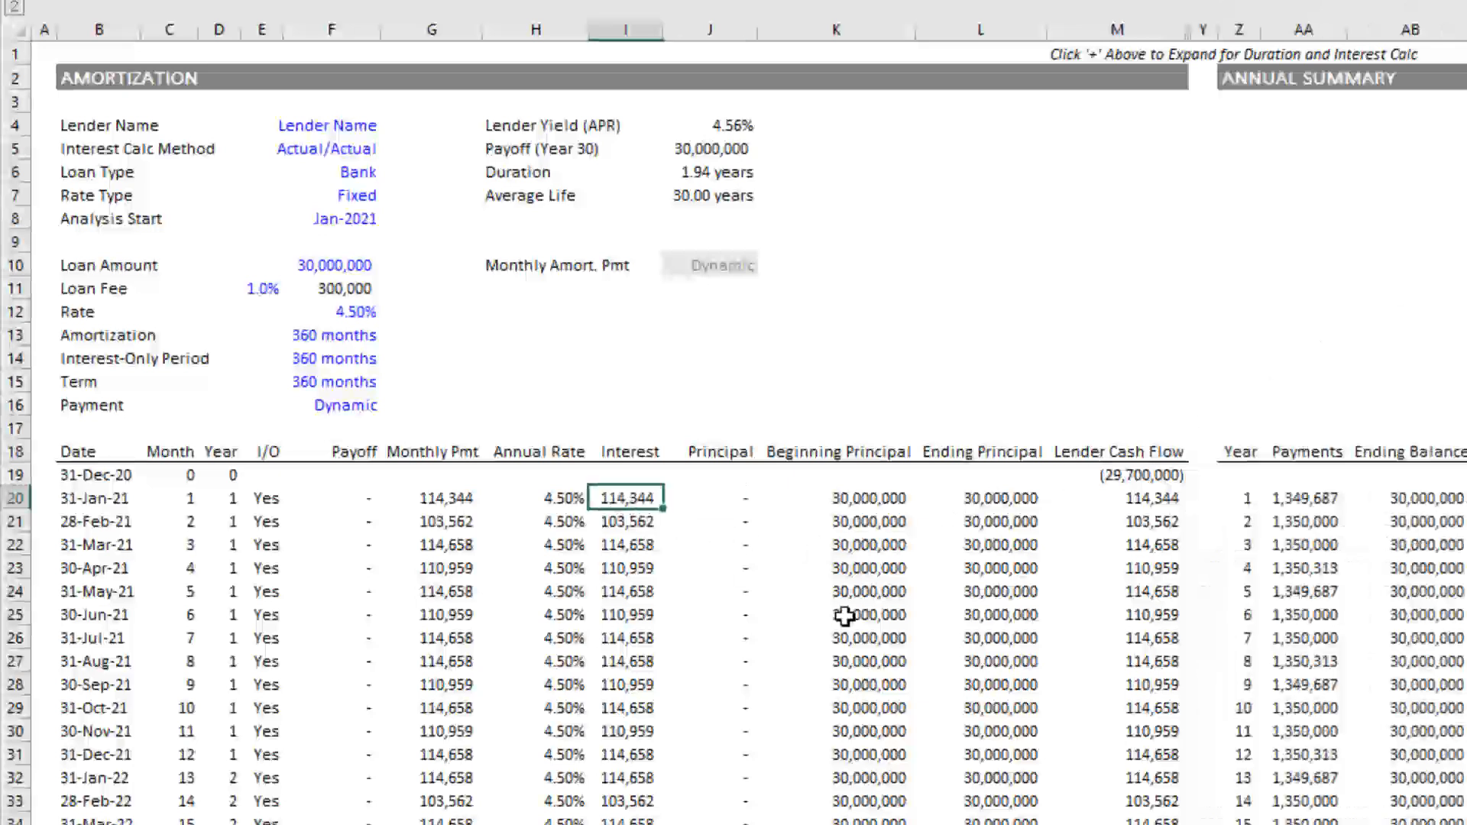
Compare July and January interest and January's payment under Actual/Actual, then select the interest-only period.
{"action": "left_click", "coordinate": [628, 544]}
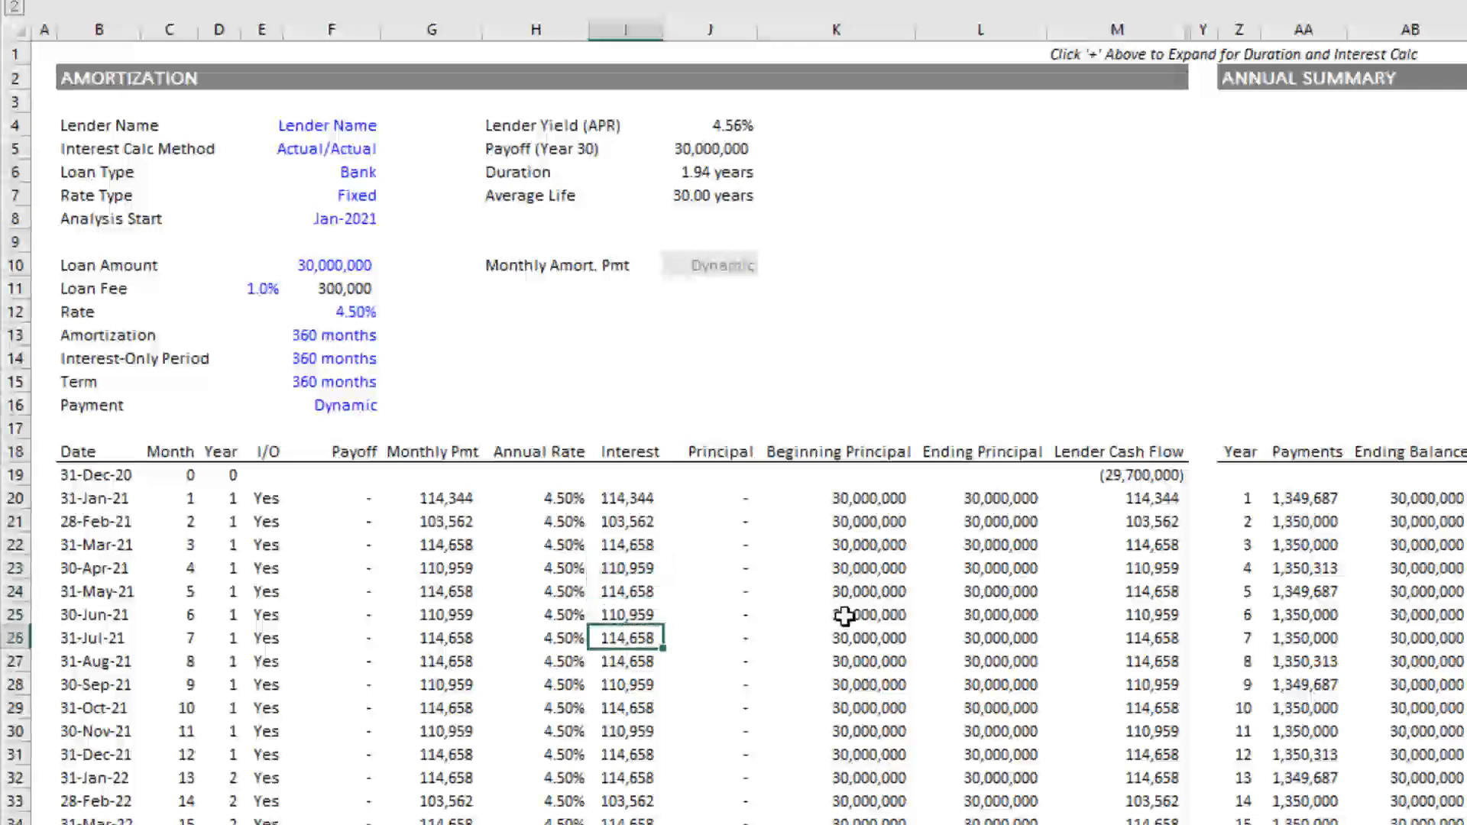
{"action": "left_click", "coordinate": [629, 498]}
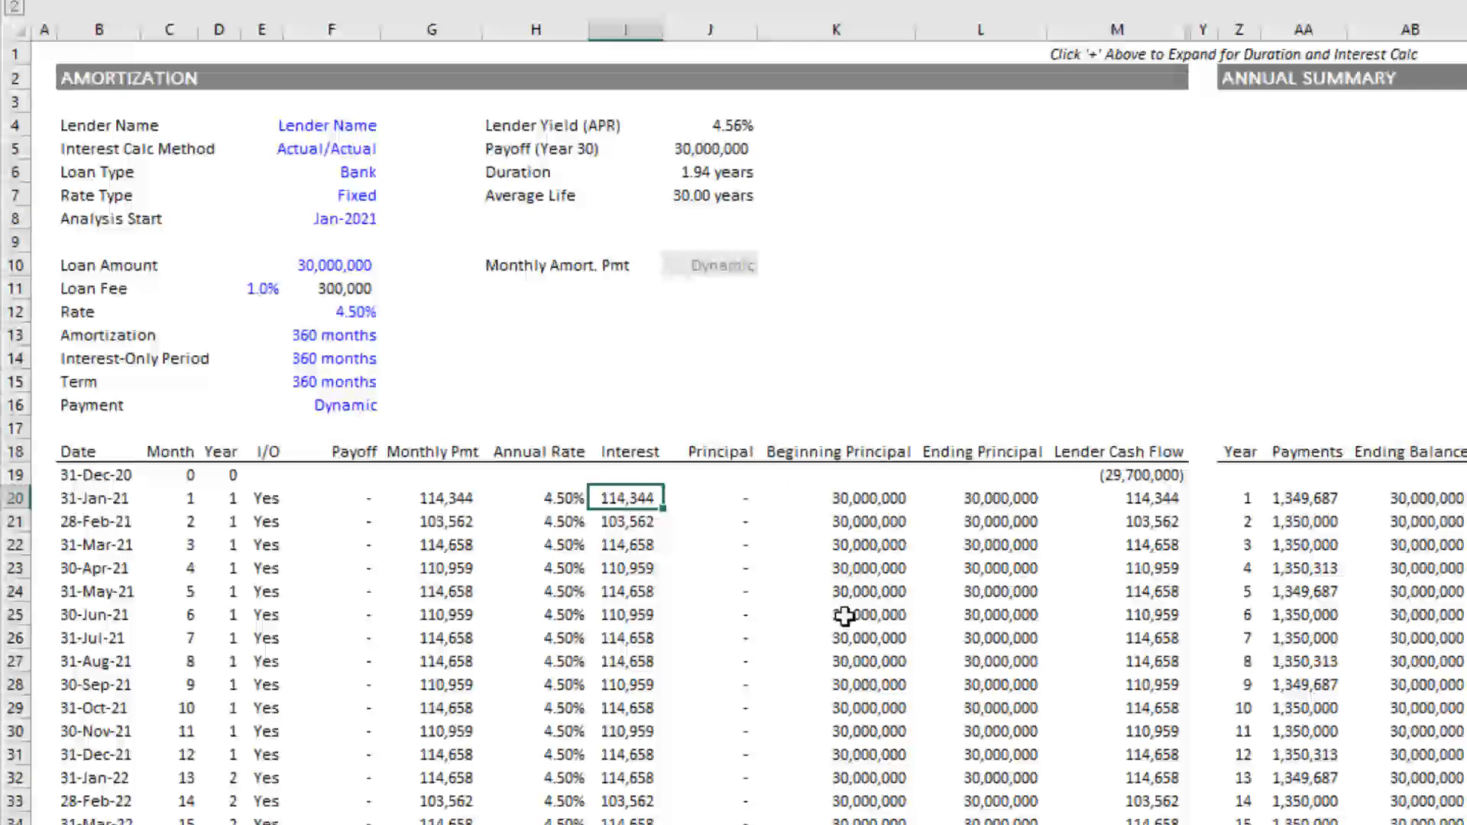
{"action": "left_click", "coordinate": [431, 498]}
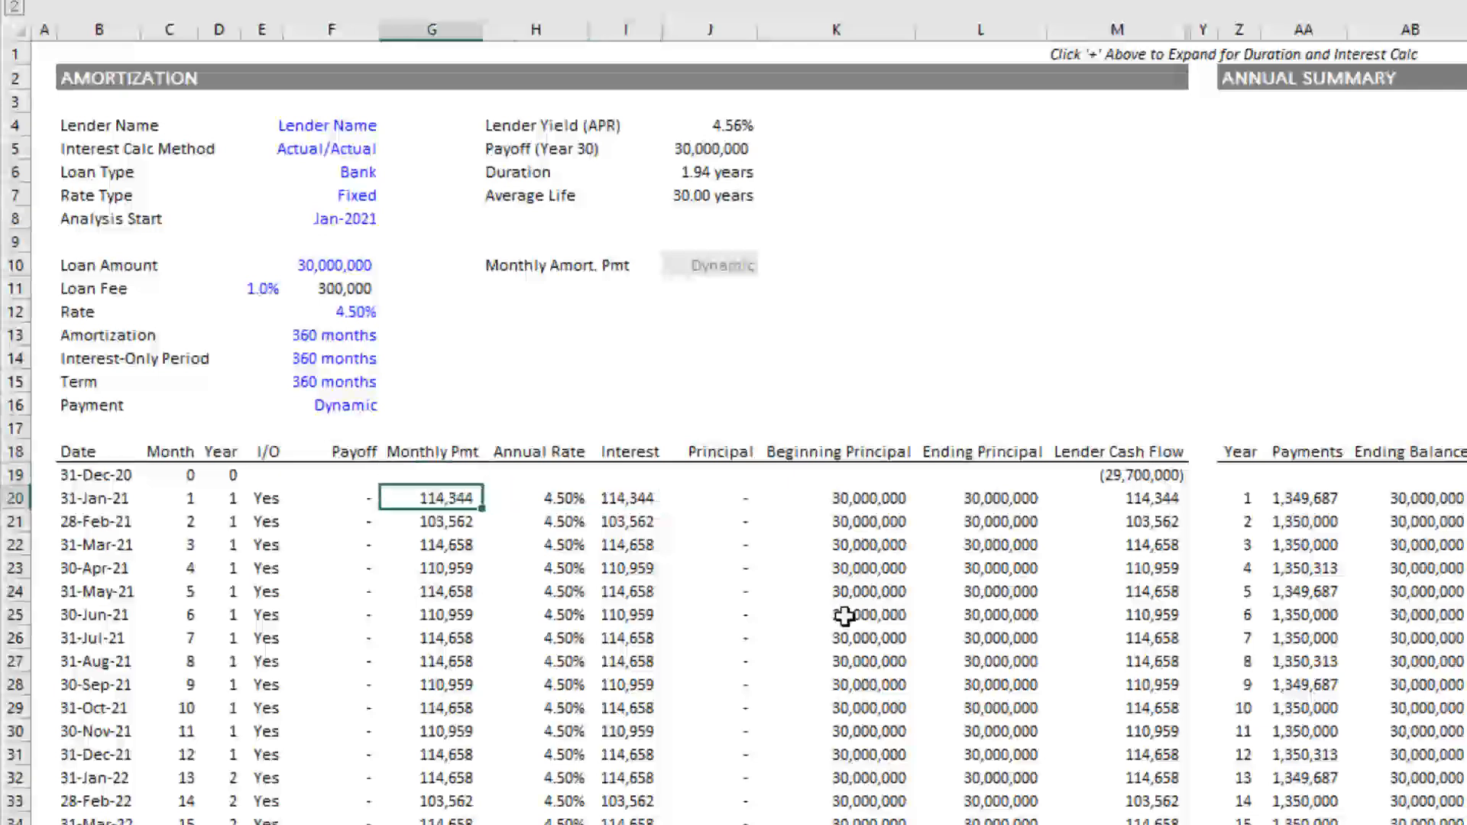
{"action": "left_click", "coordinate": [628, 499]}
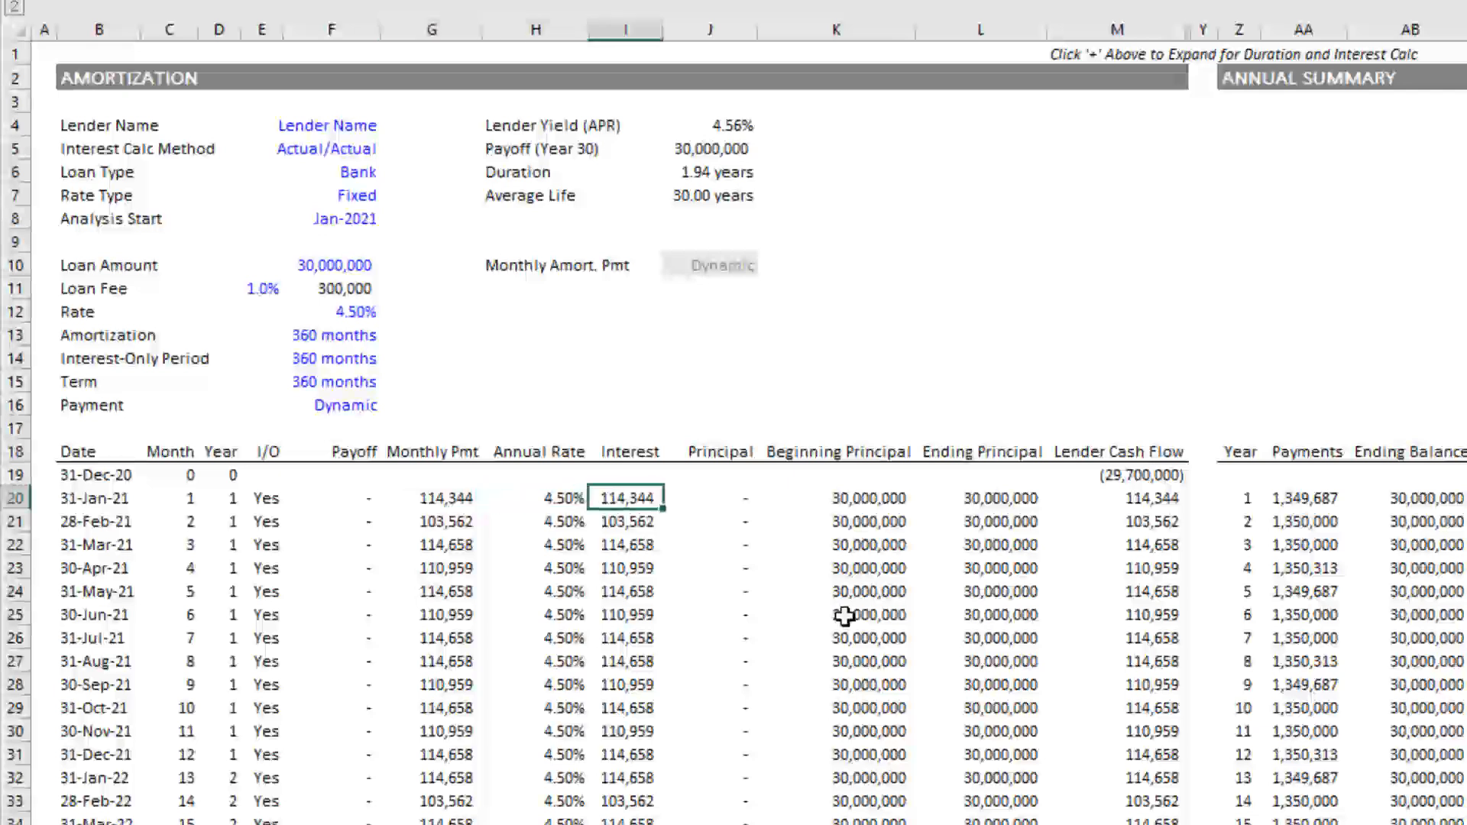
{"action": "left_click", "coordinate": [261, 335]}
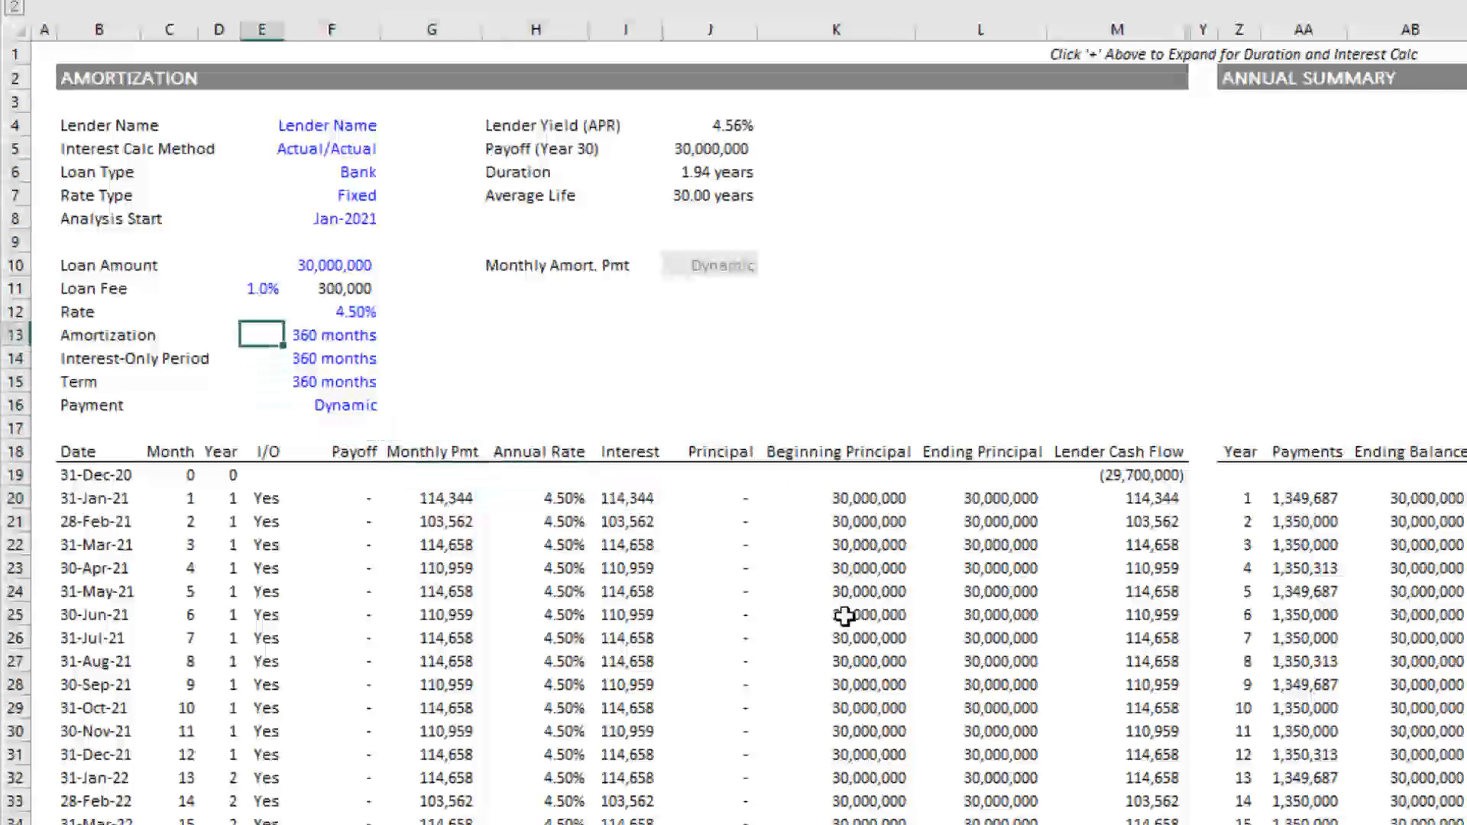
Set the interest-only period to 0 months and review January's 153,323 payment, 38,979 principal and 29,961,021 balance.
{"action": "left_click", "coordinate": [333, 358]}
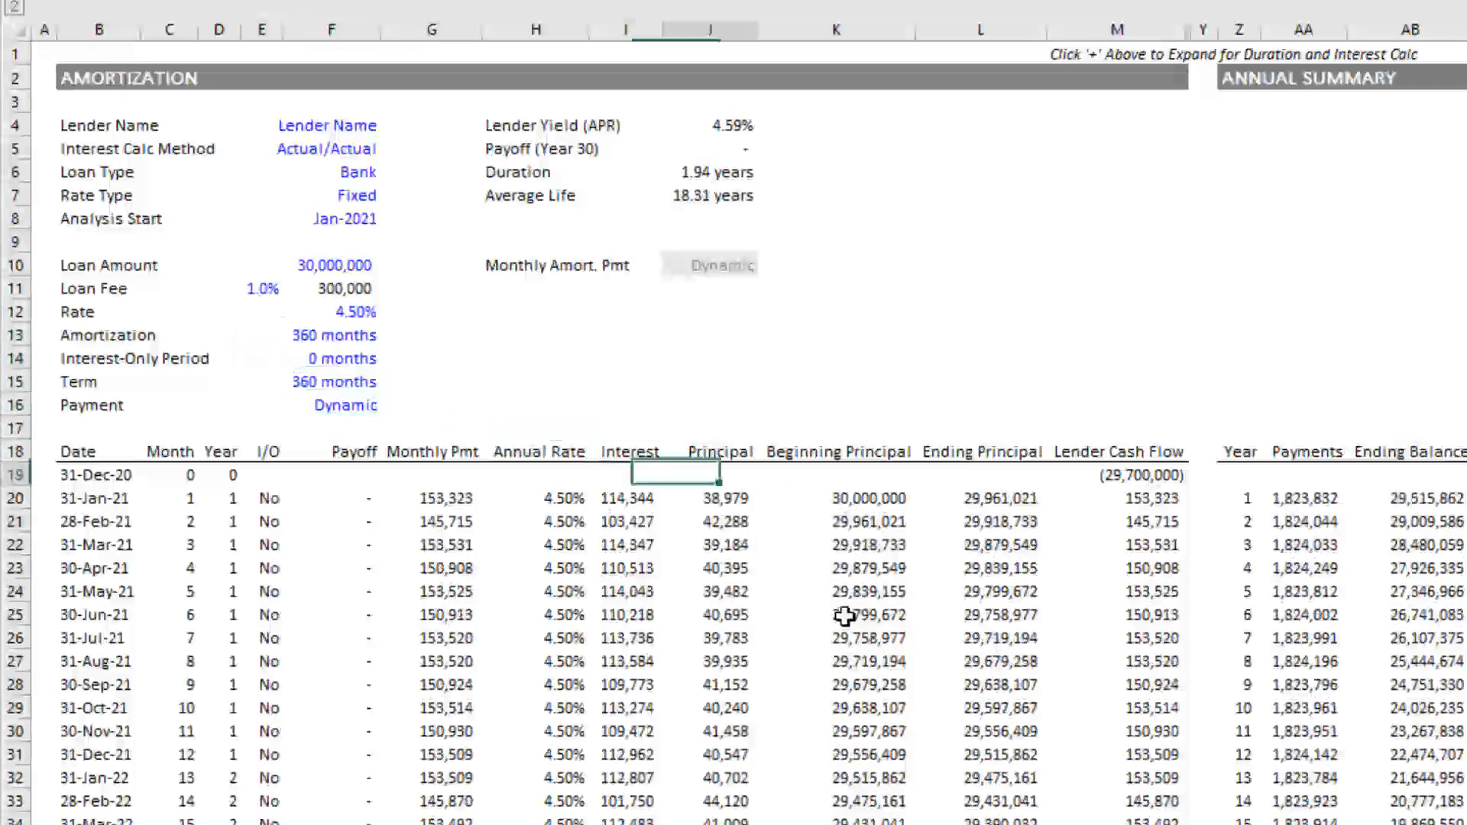
{"action": "left_click", "coordinate": [628, 498]}
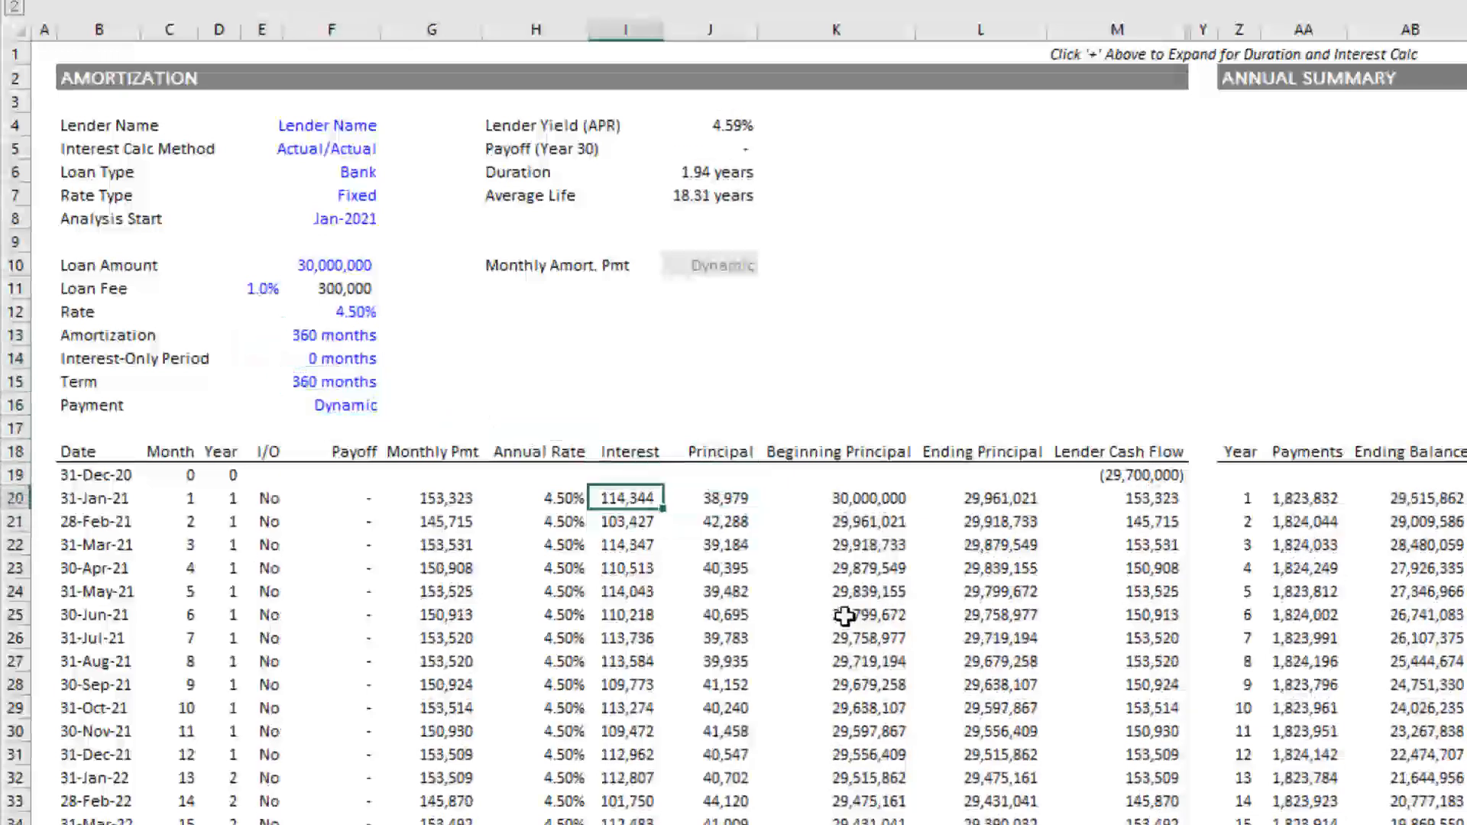
{"action": "left_click", "coordinate": [431, 497]}
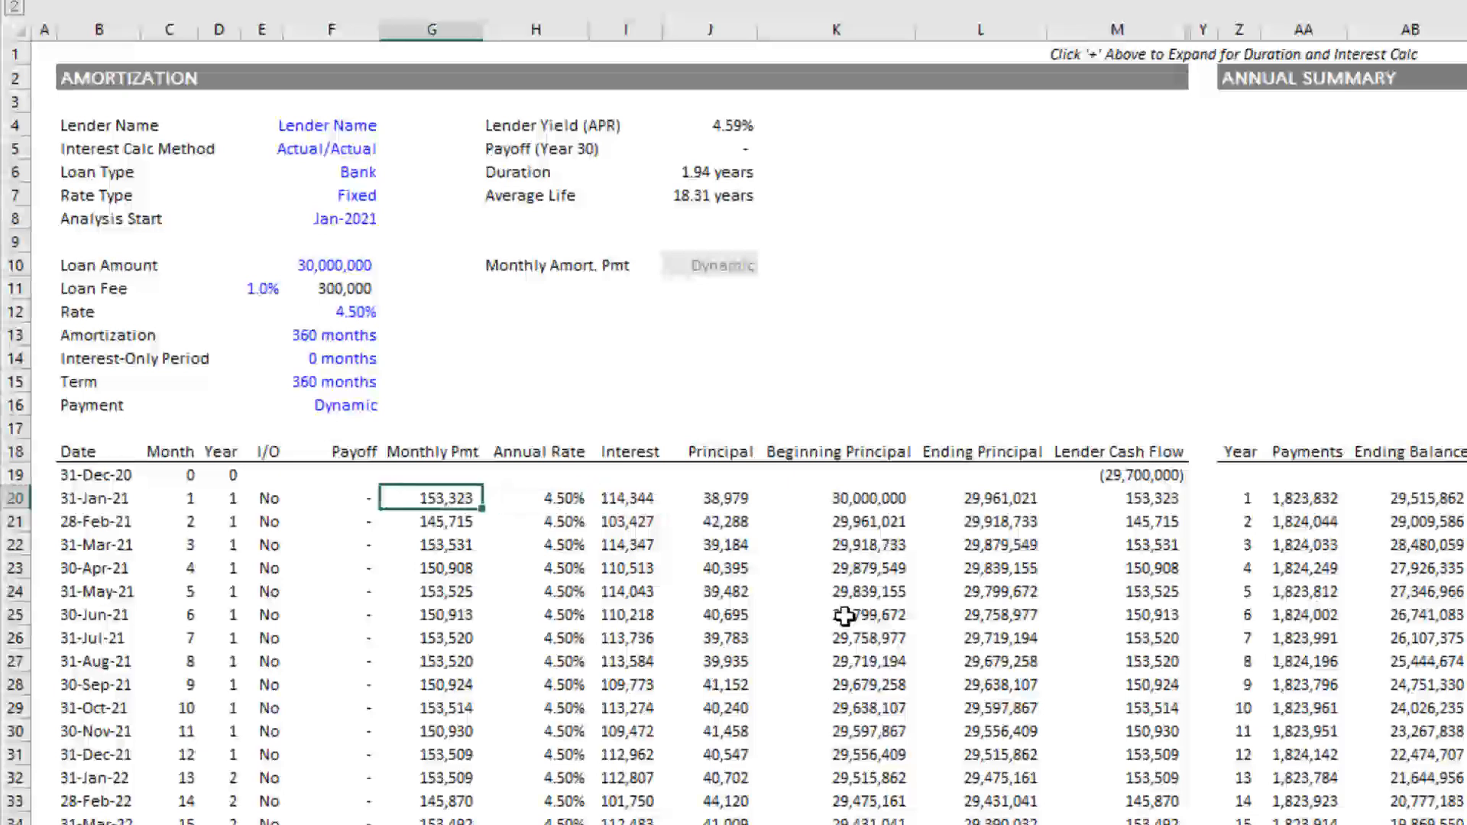
{"action": "left_click", "coordinate": [538, 496]}
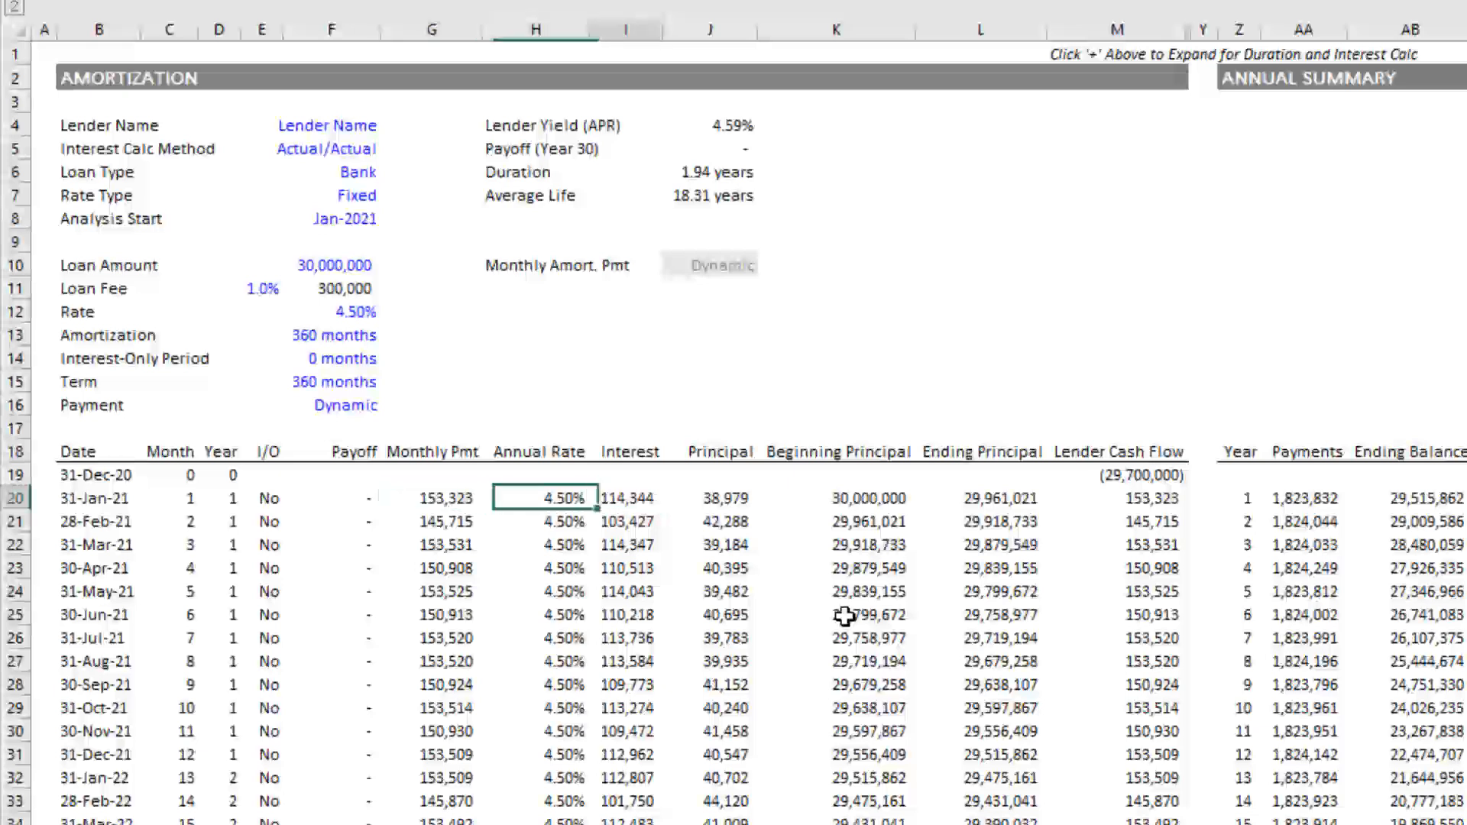
{"action": "left_click", "coordinate": [718, 498]}
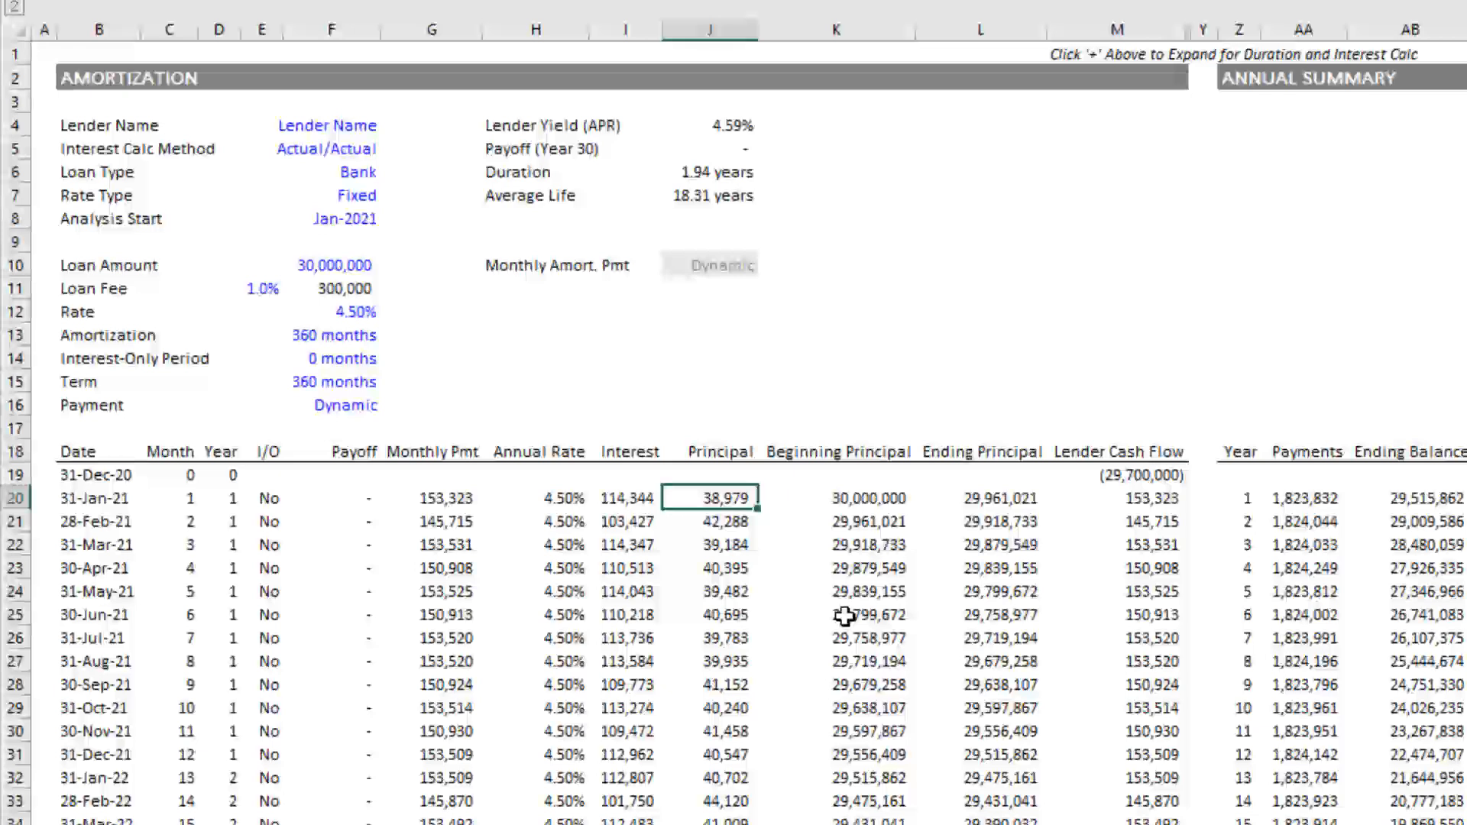
{"action": "left_click", "coordinate": [979, 498]}
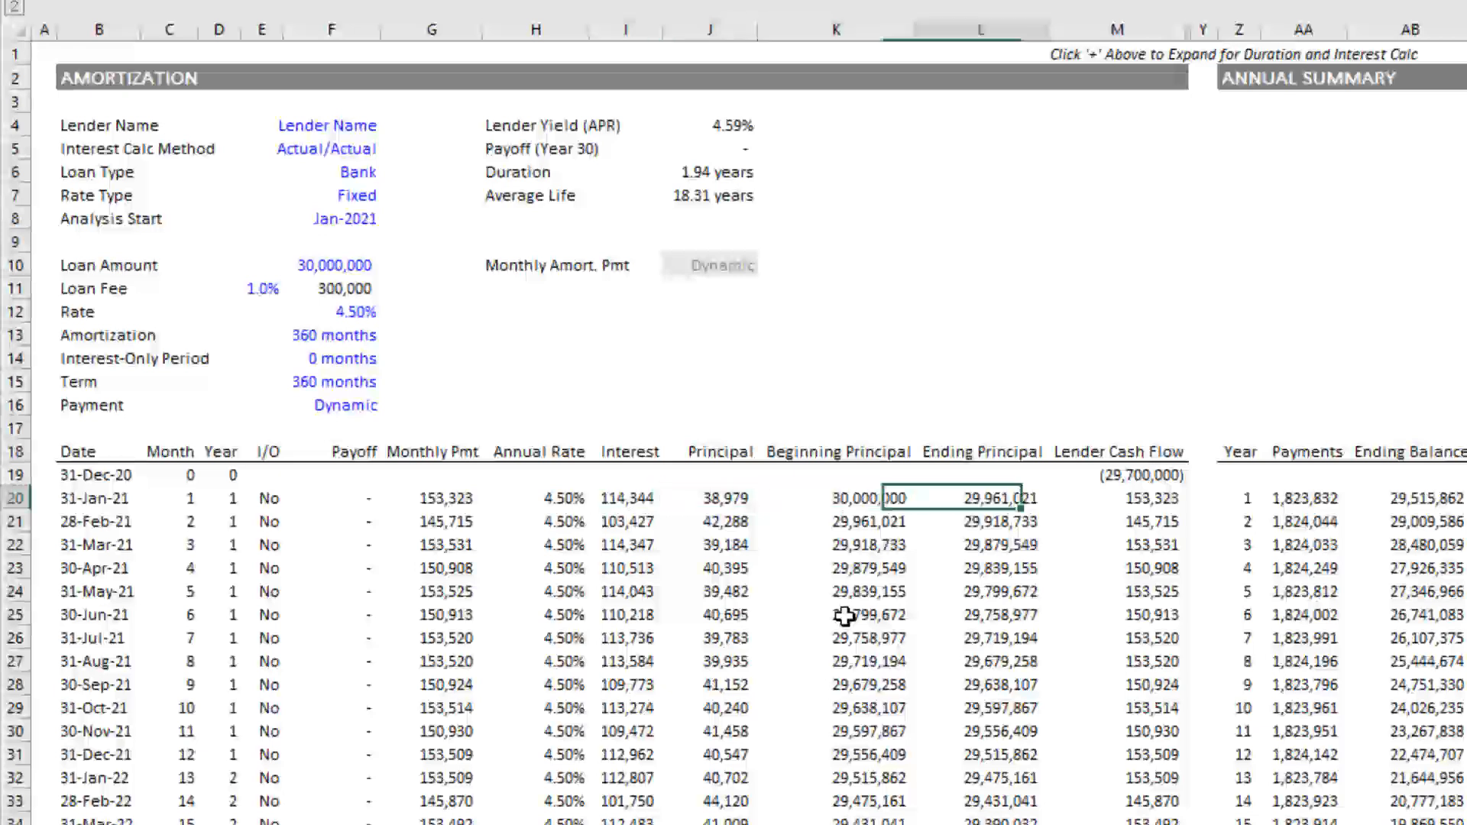
Check the interest amounts for July 2021, February 2022 and August 2021, then the loan term.
{"action": "left_click", "coordinate": [982, 521]}
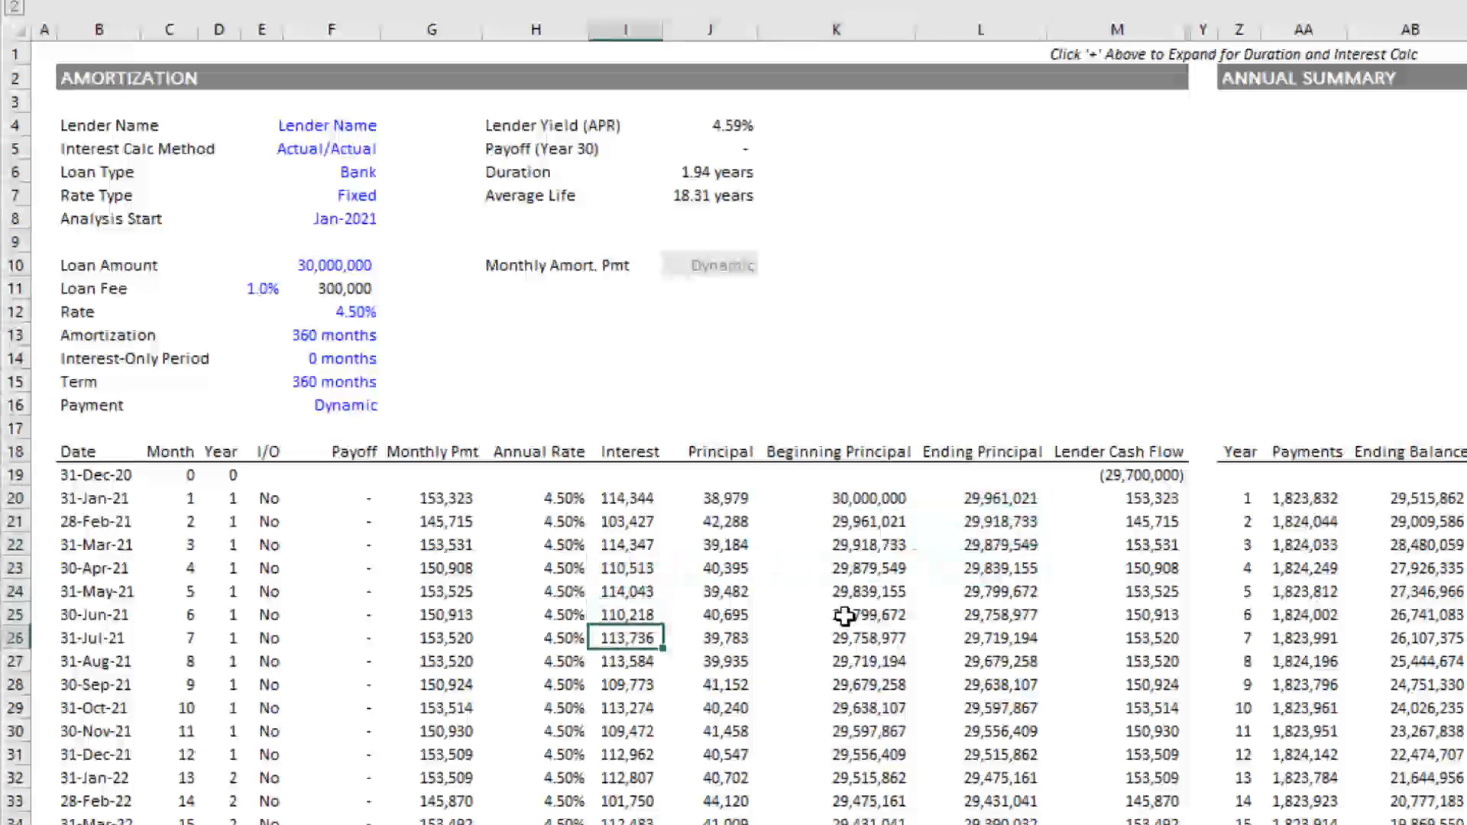
{"action": "left_click", "coordinate": [626, 801]}
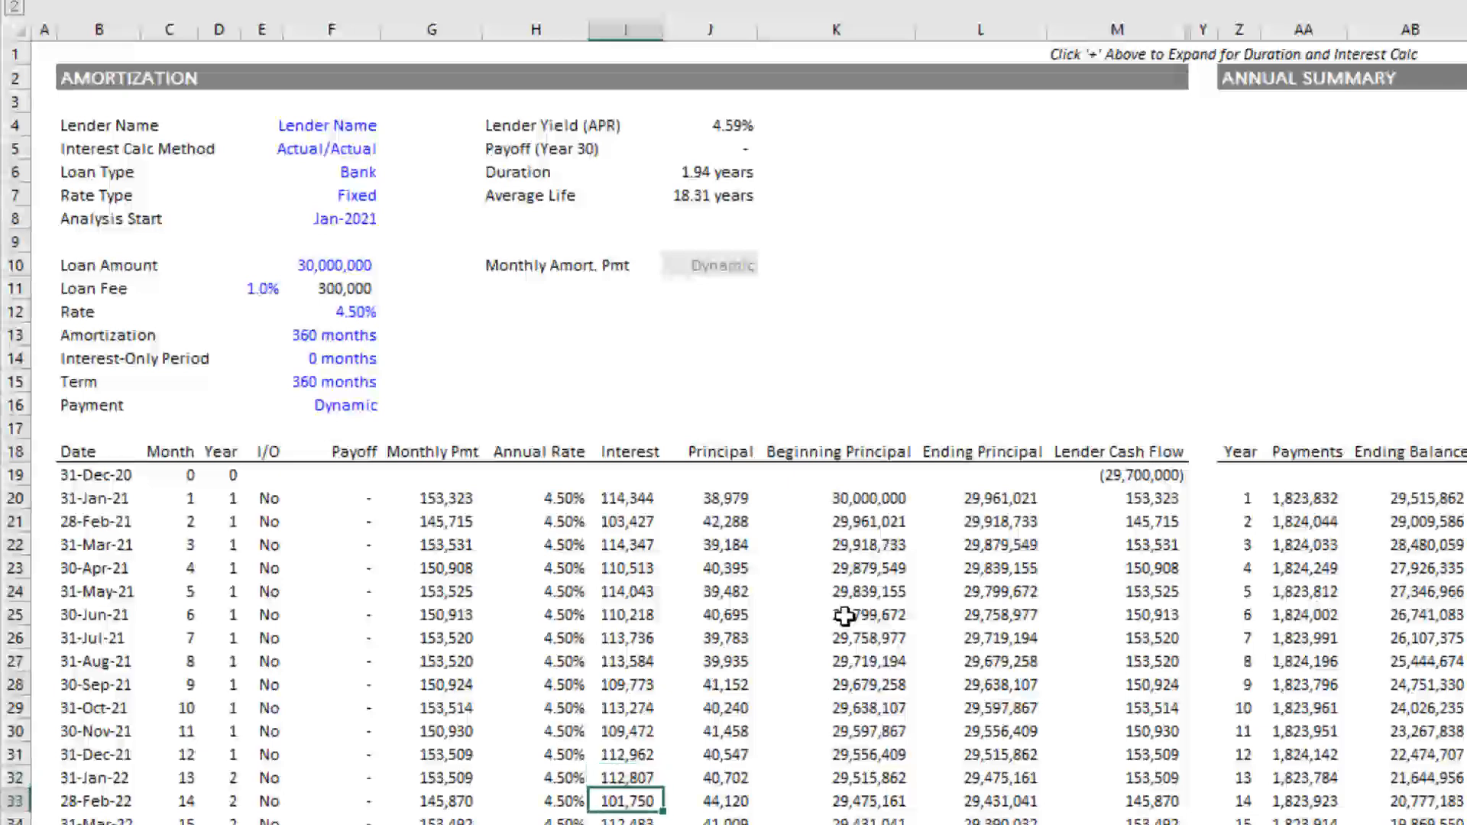
{"action": "left_click", "coordinate": [627, 660]}
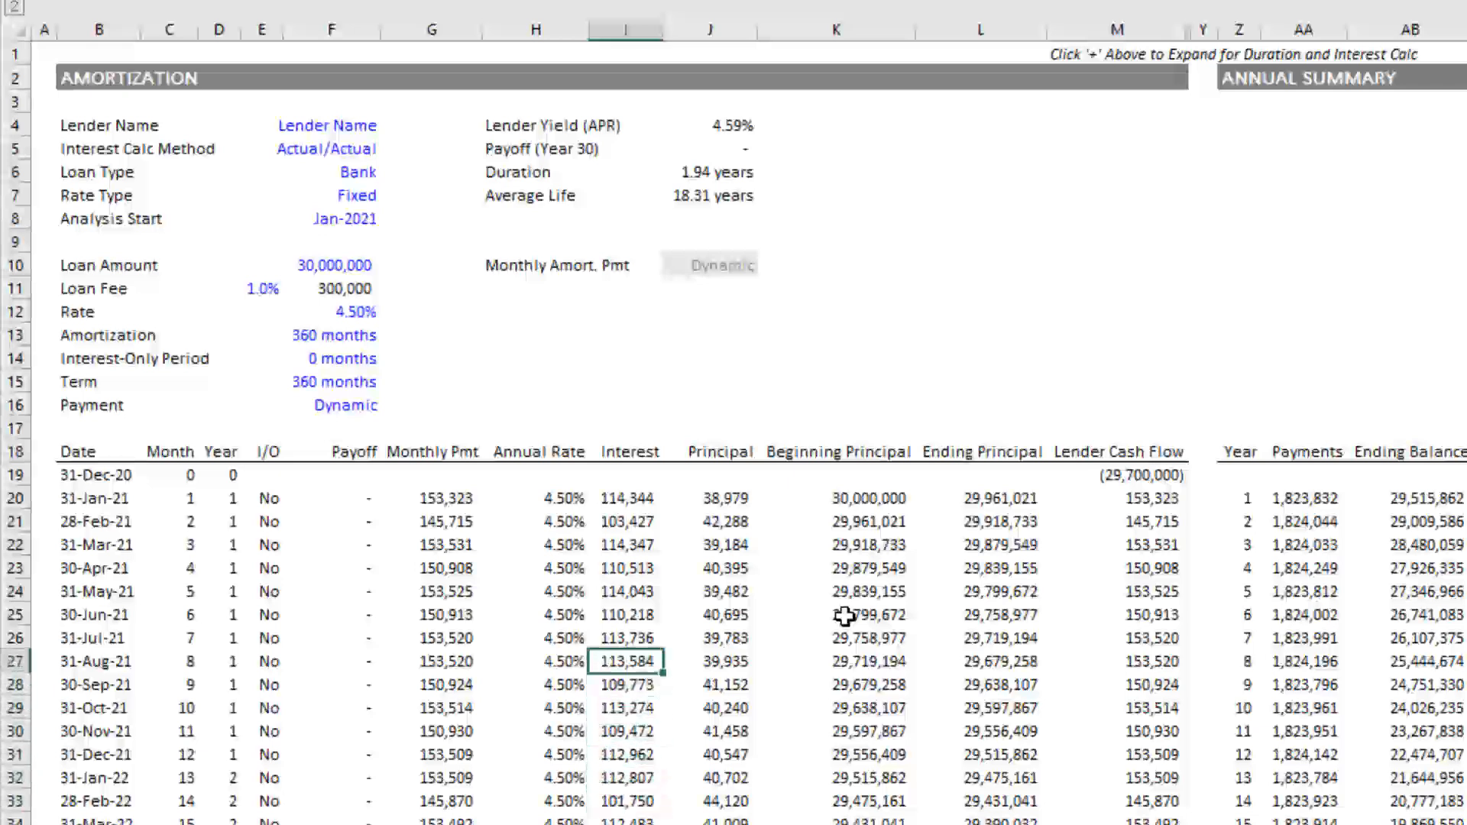
{"action": "left_click", "coordinate": [331, 381]}
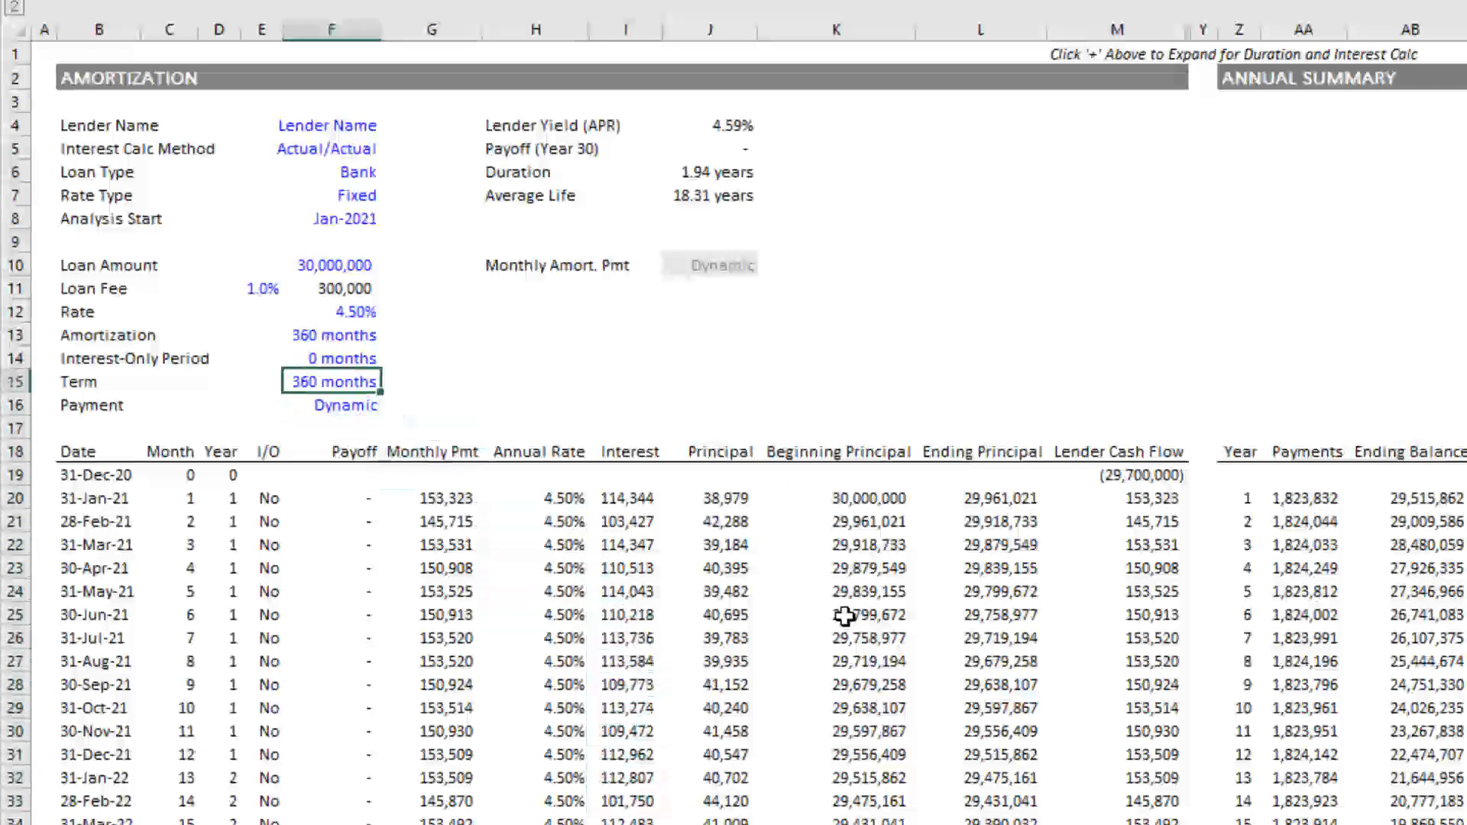
Choose Actual/365 as the interest method and review the January (153,548) and February 2021 payments.
{"action": "left_click", "coordinate": [393, 148]}
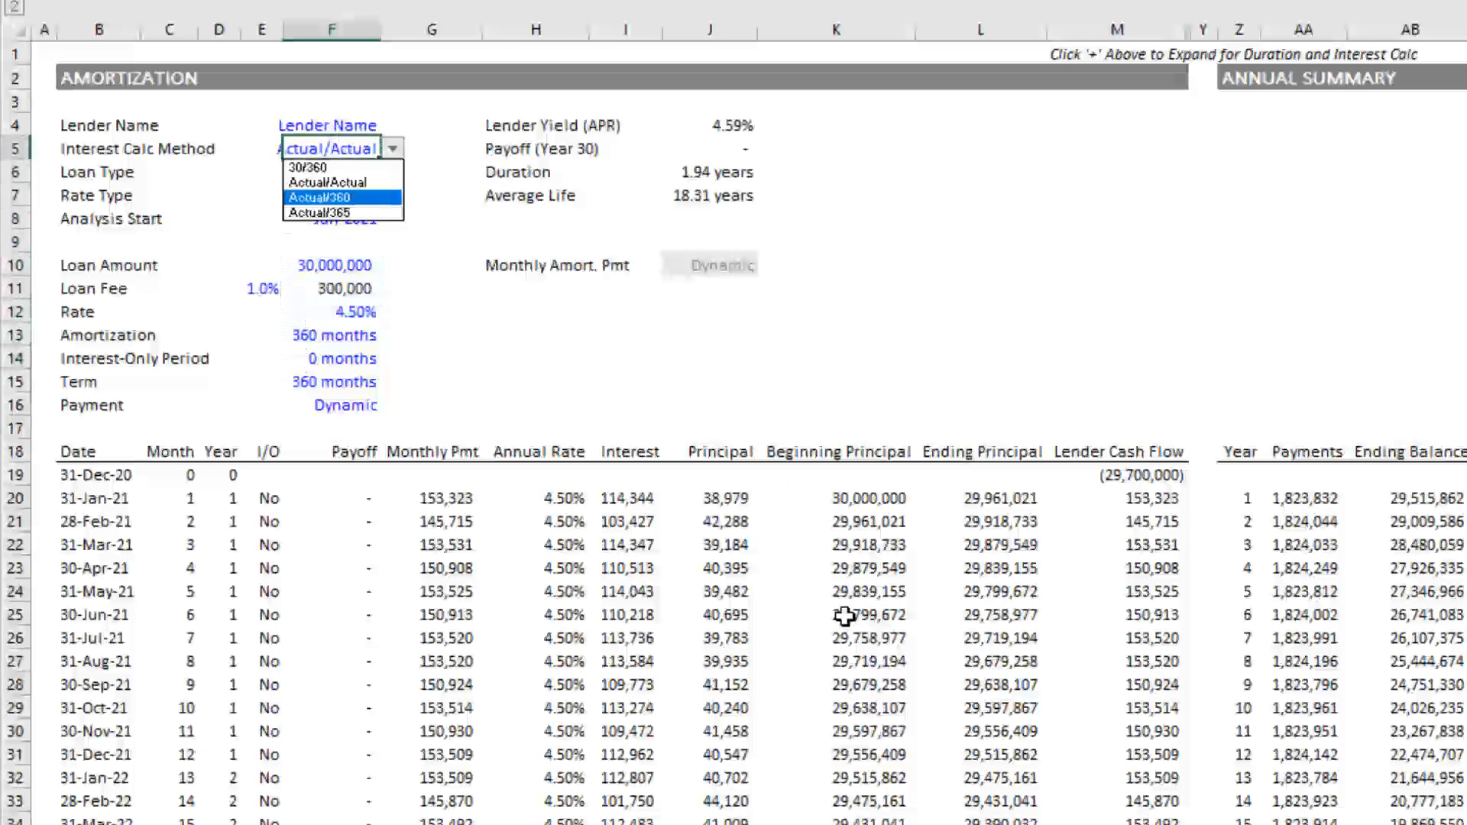
{"action": "left_click", "coordinate": [321, 212]}
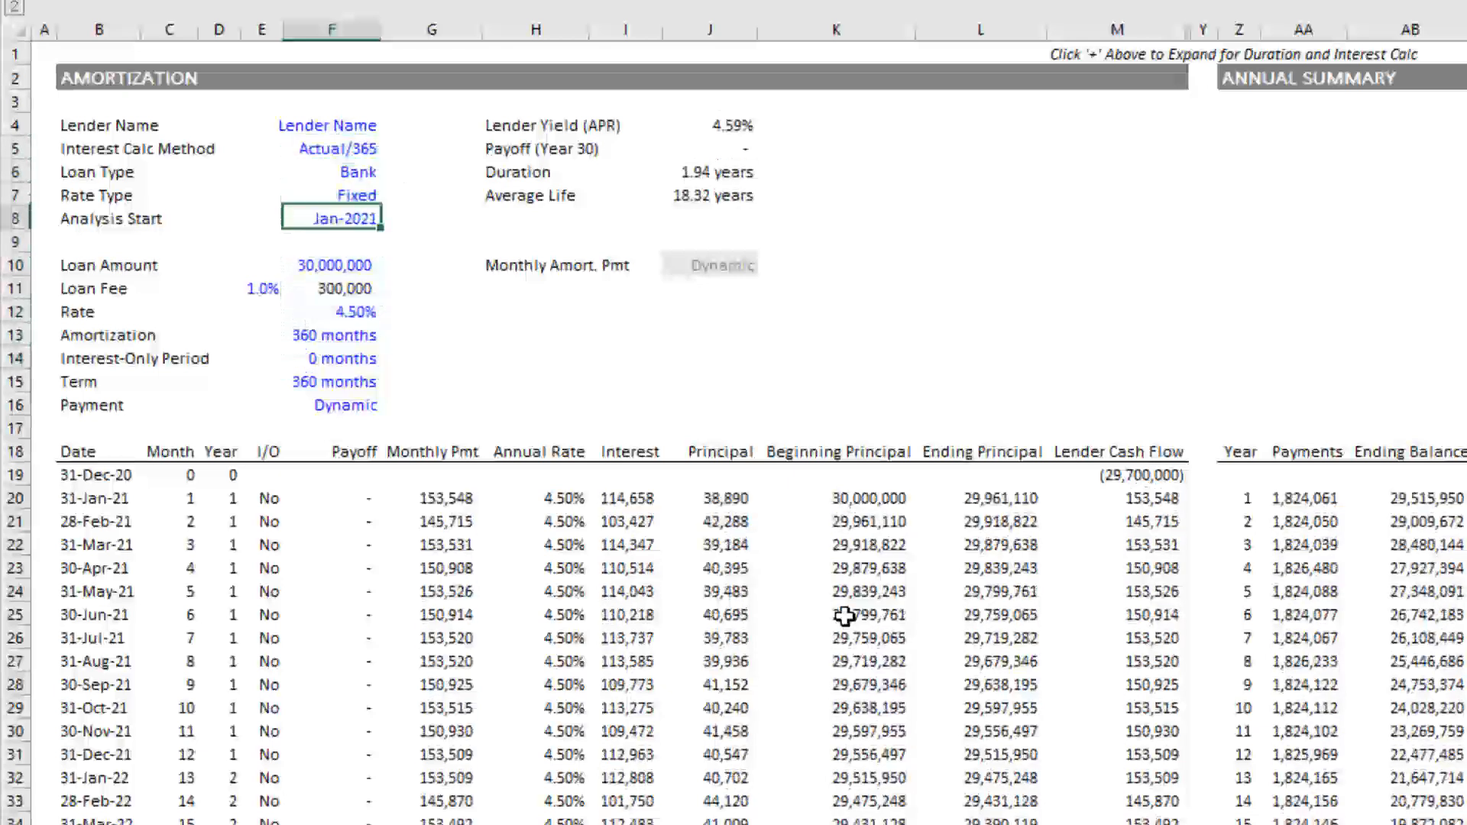
{"action": "left_click", "coordinate": [332, 404]}
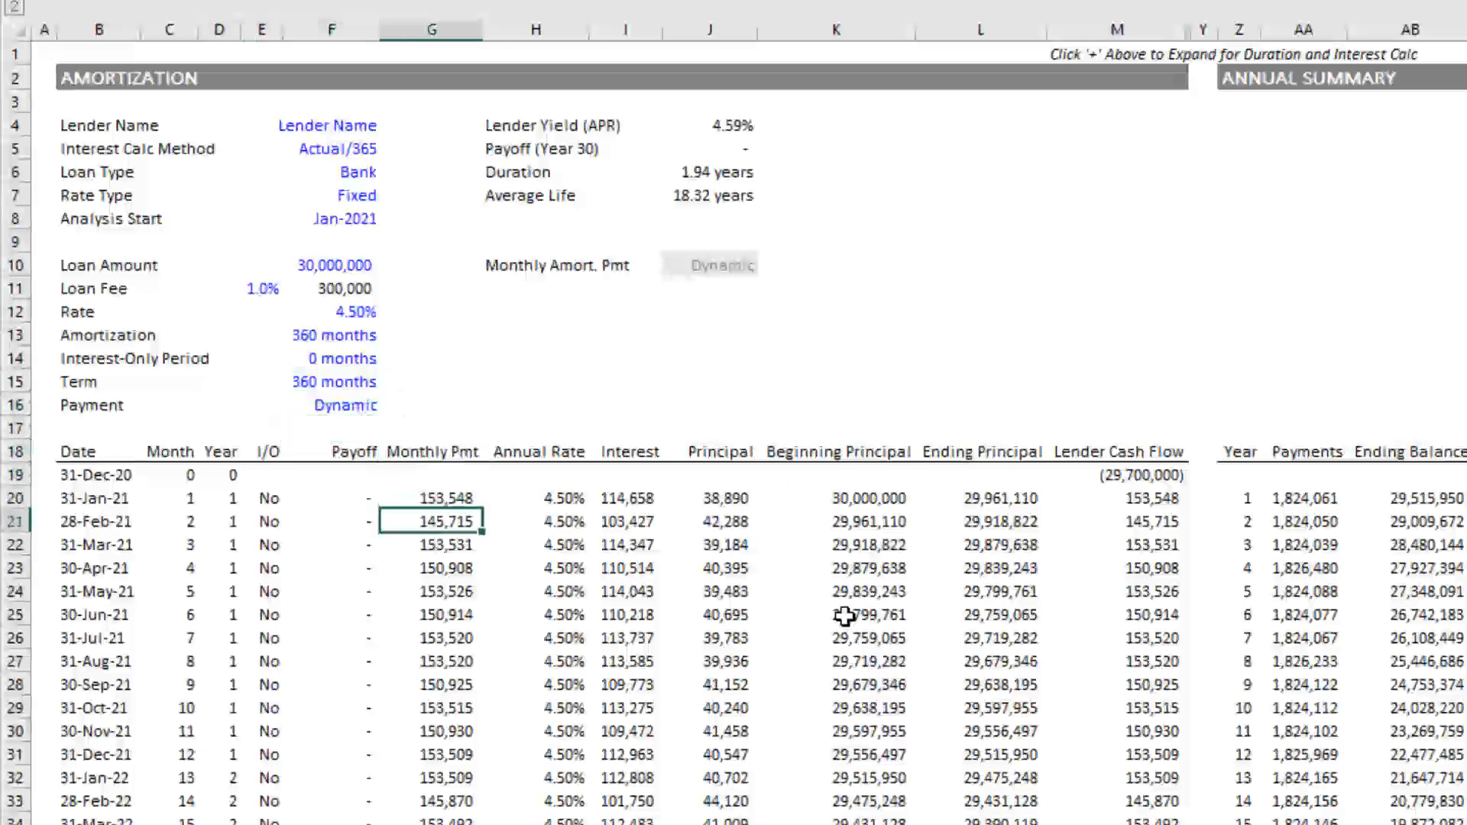
{"action": "left_click", "coordinate": [445, 497]}
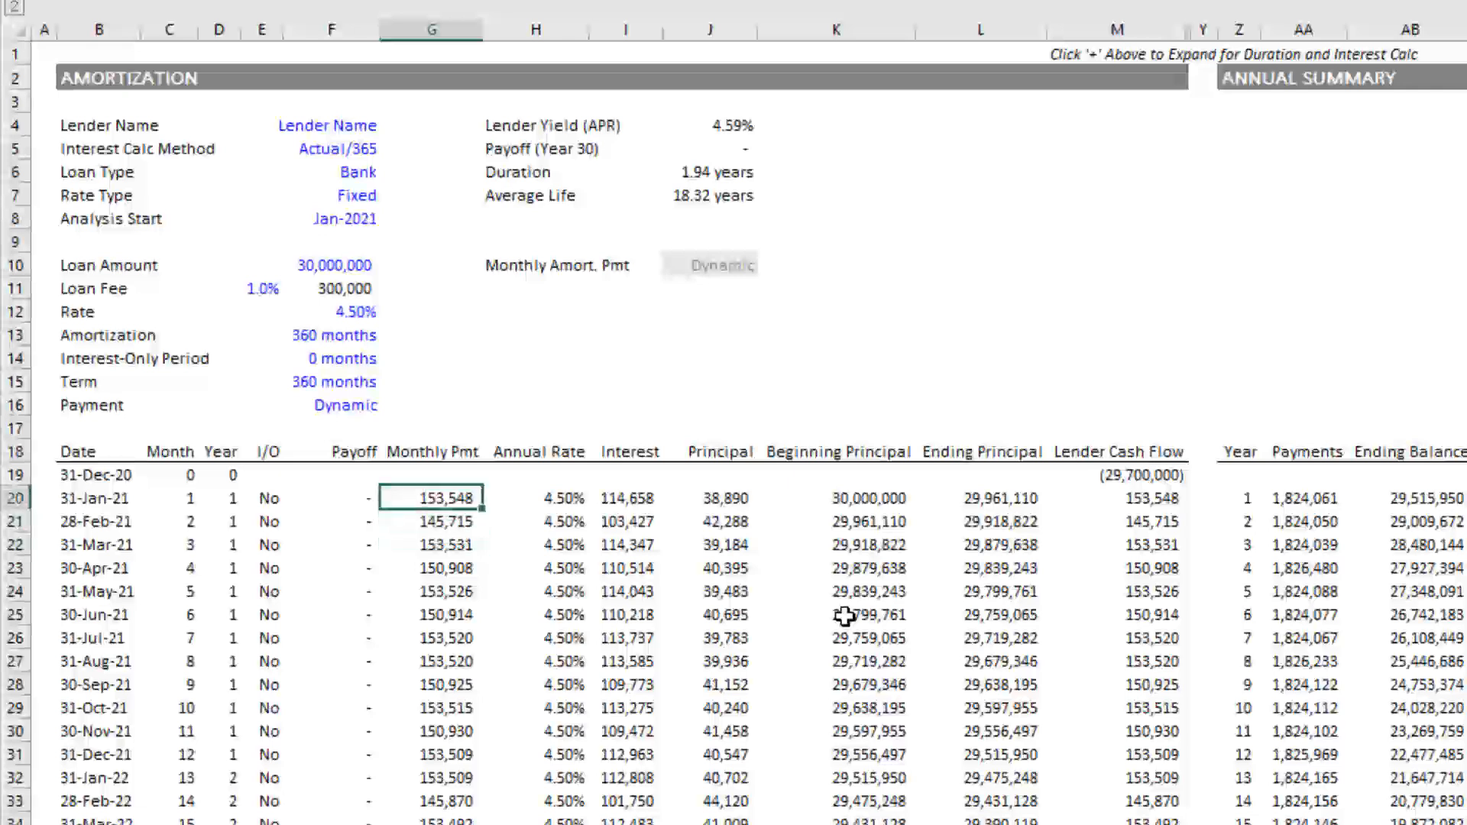
{"action": "left_click", "coordinate": [445, 521]}
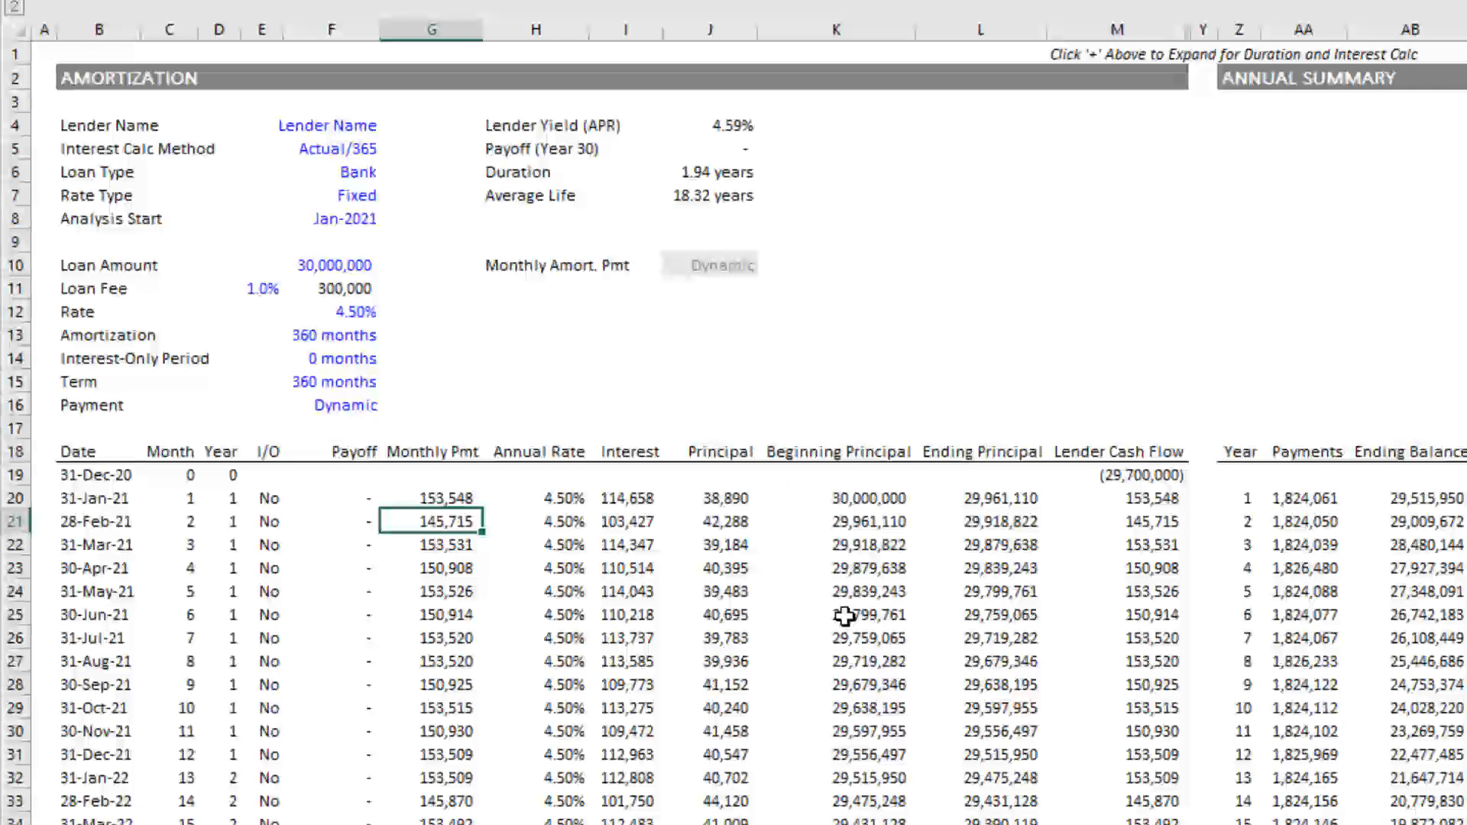
Review the payment type, June payment, loan term, interest-only period and the 18.32-year average life.
{"action": "left_click", "coordinate": [344, 405]}
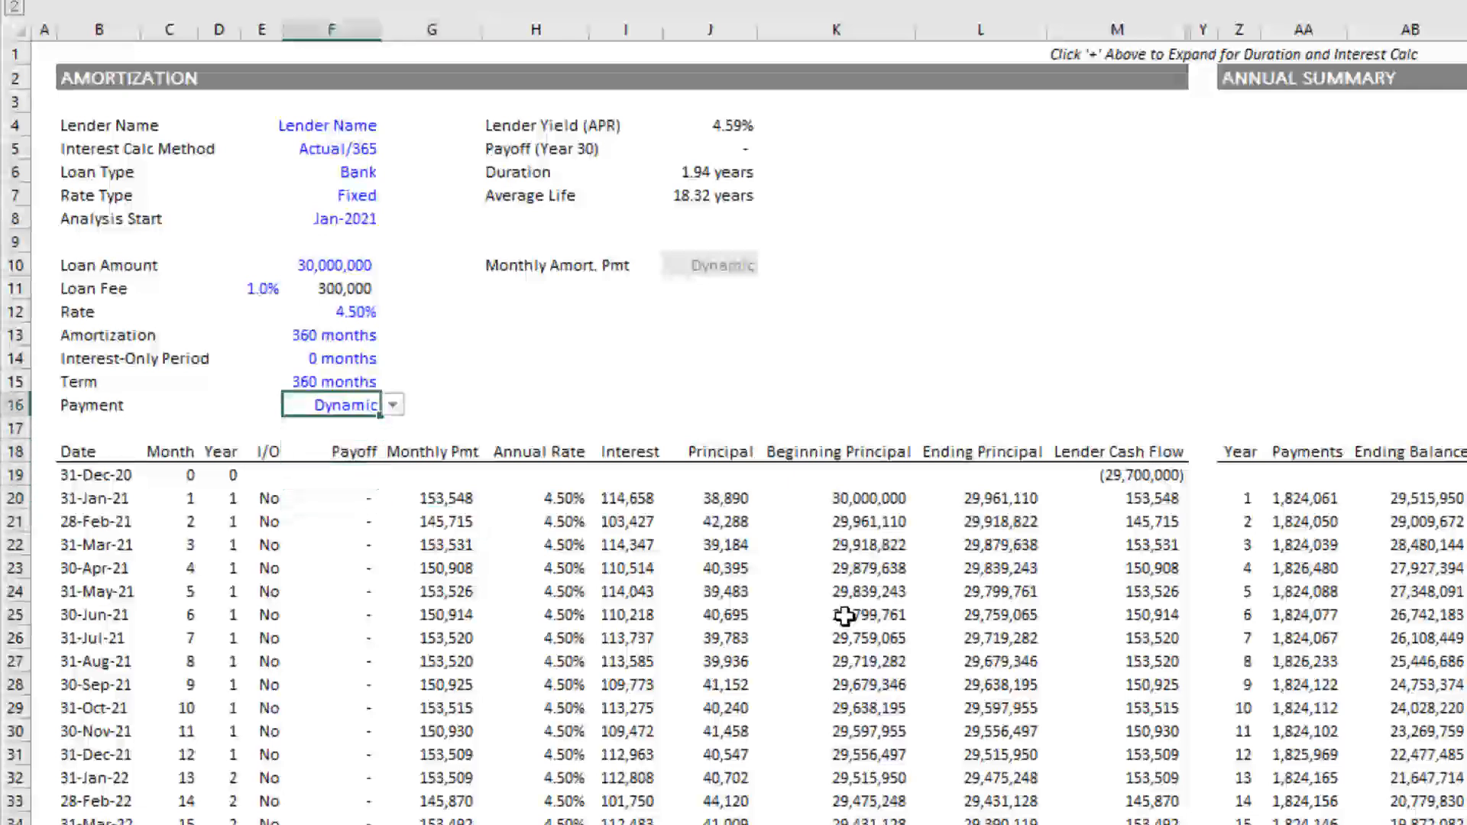
{"action": "left_click", "coordinate": [431, 590]}
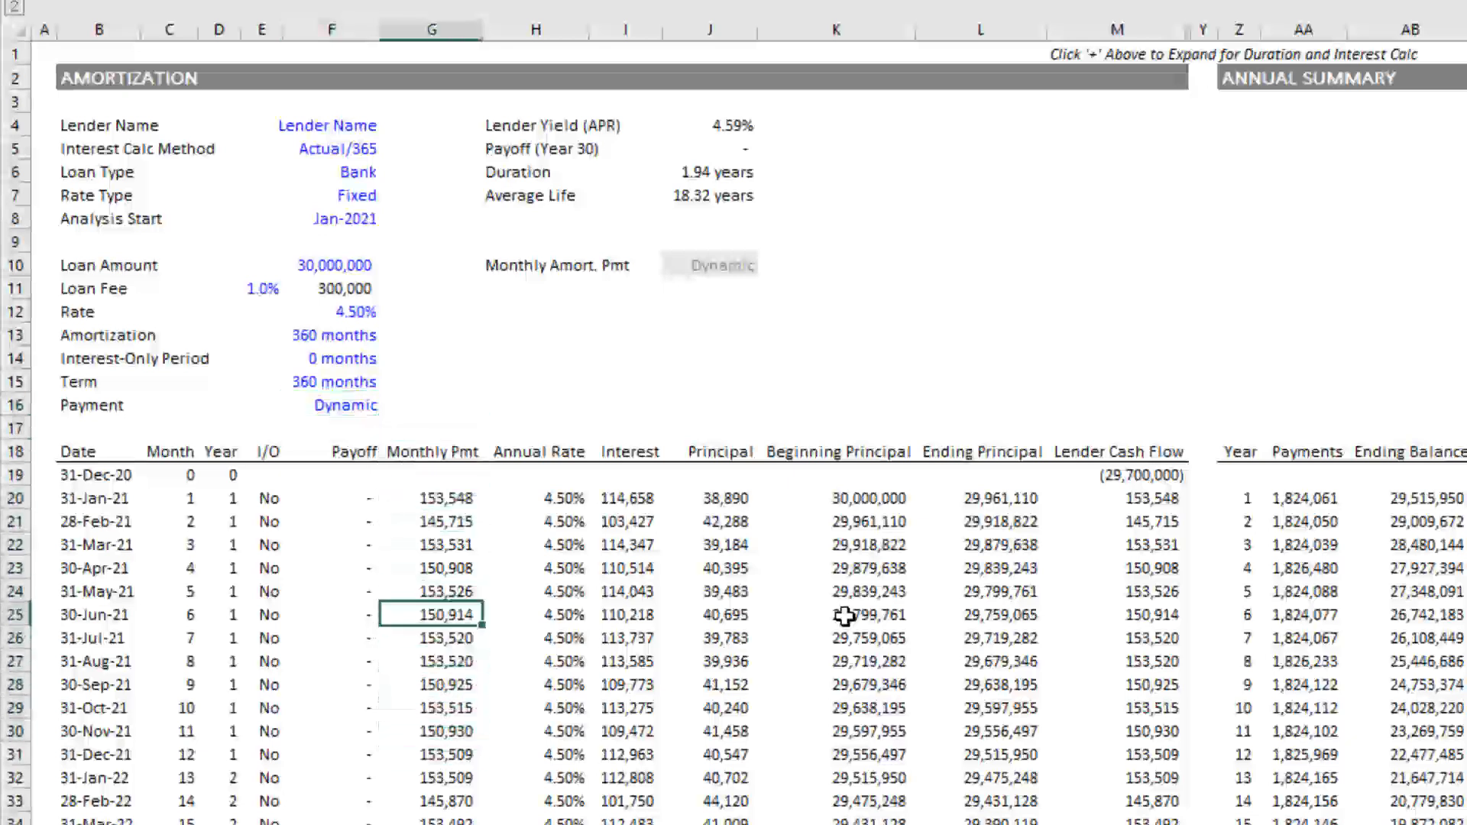
{"action": "left_click", "coordinate": [431, 474]}
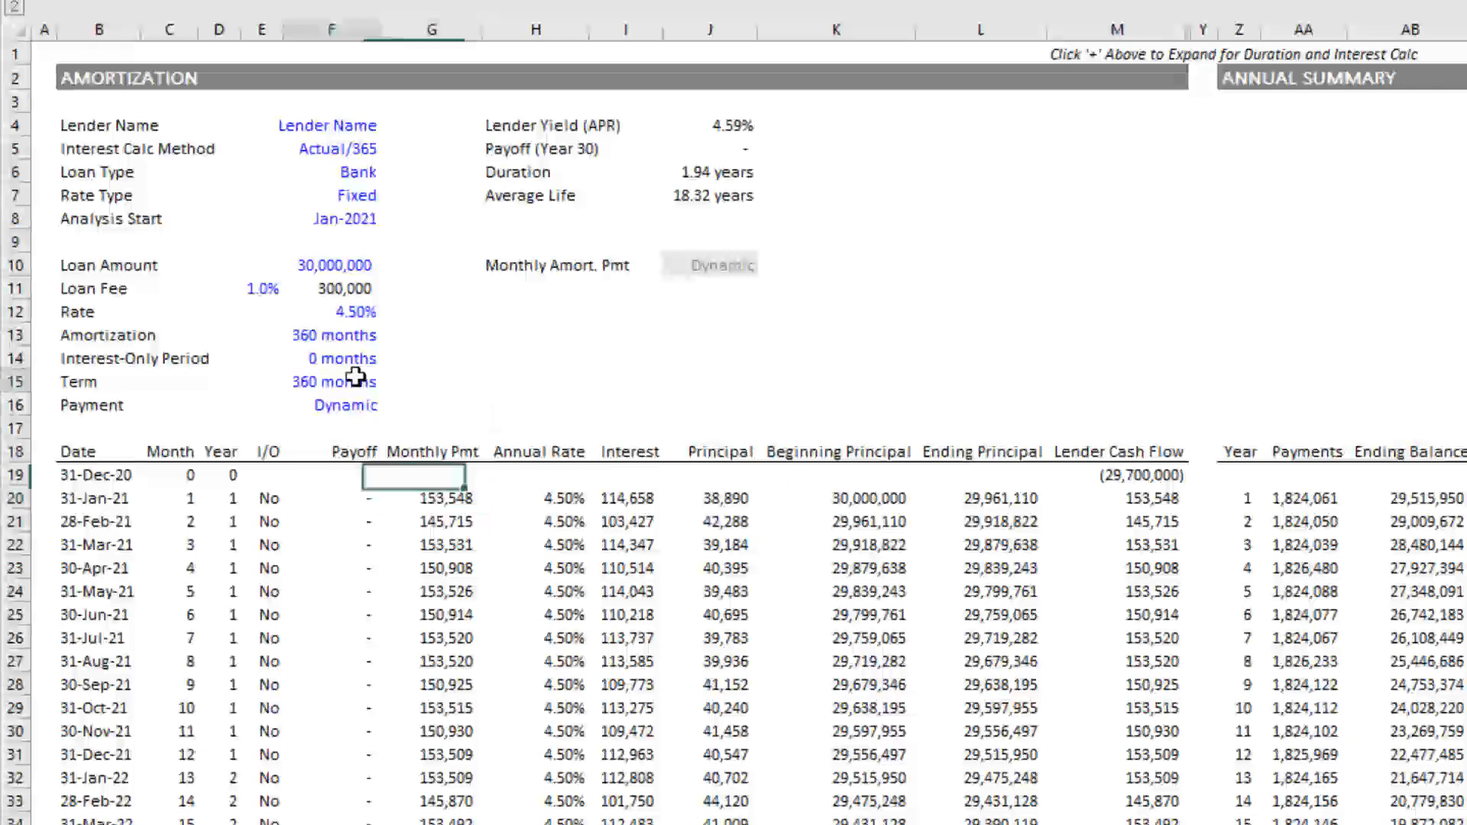
{"action": "left_click", "coordinate": [332, 381]}
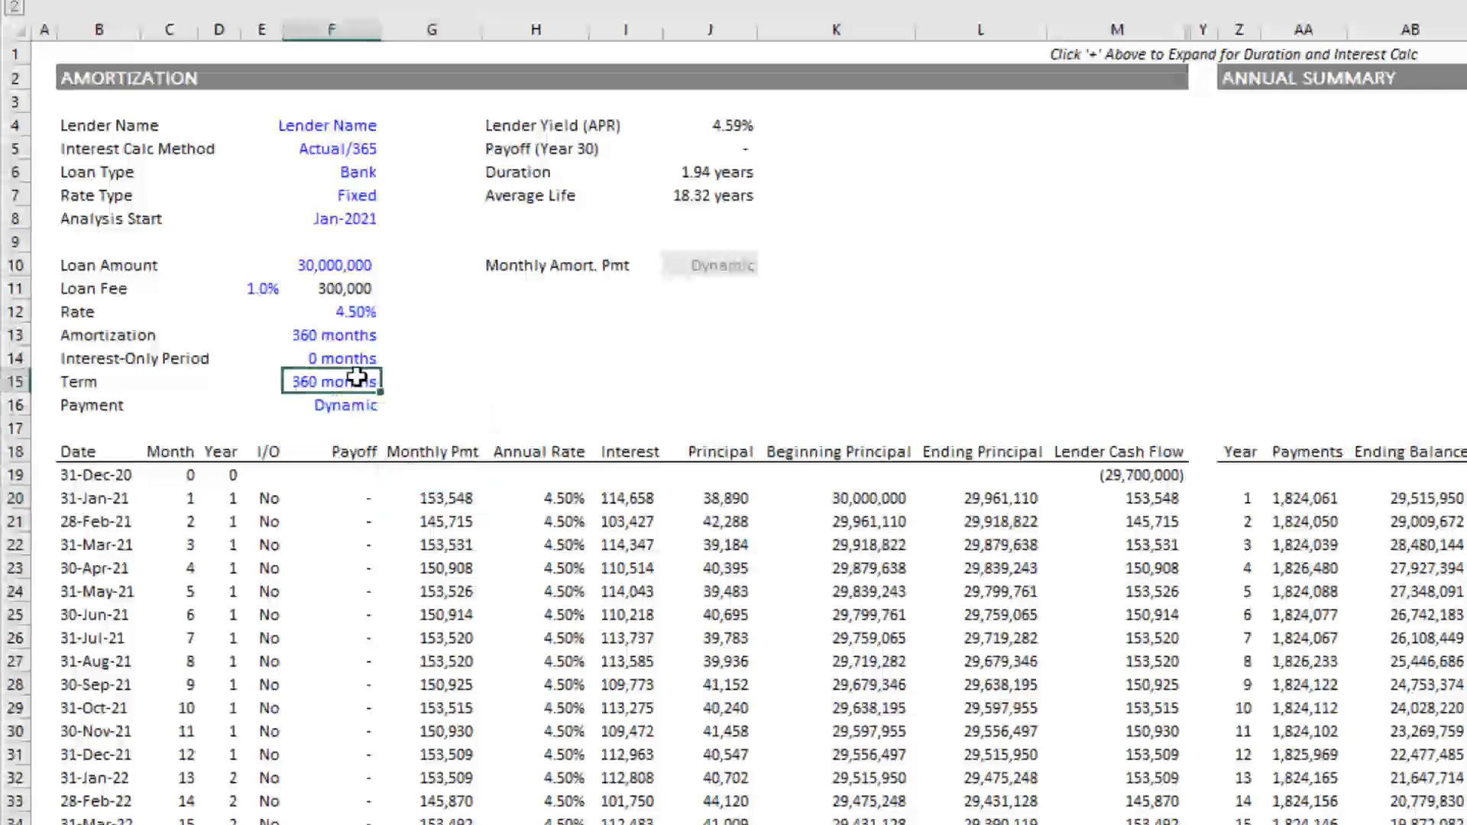
{"action": "left_click", "coordinate": [332, 334]}
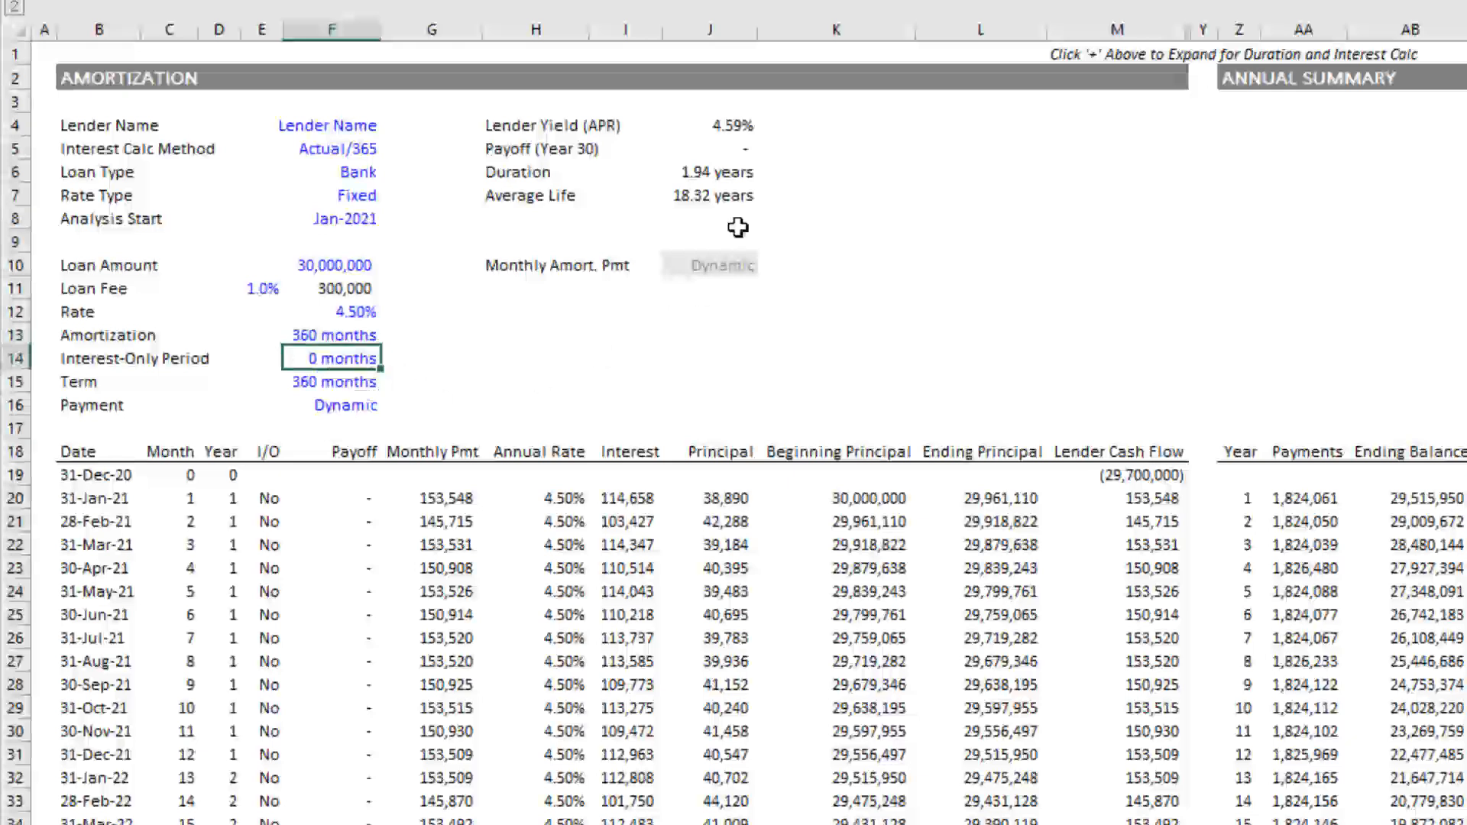
{"action": "left_click", "coordinate": [709, 149]}
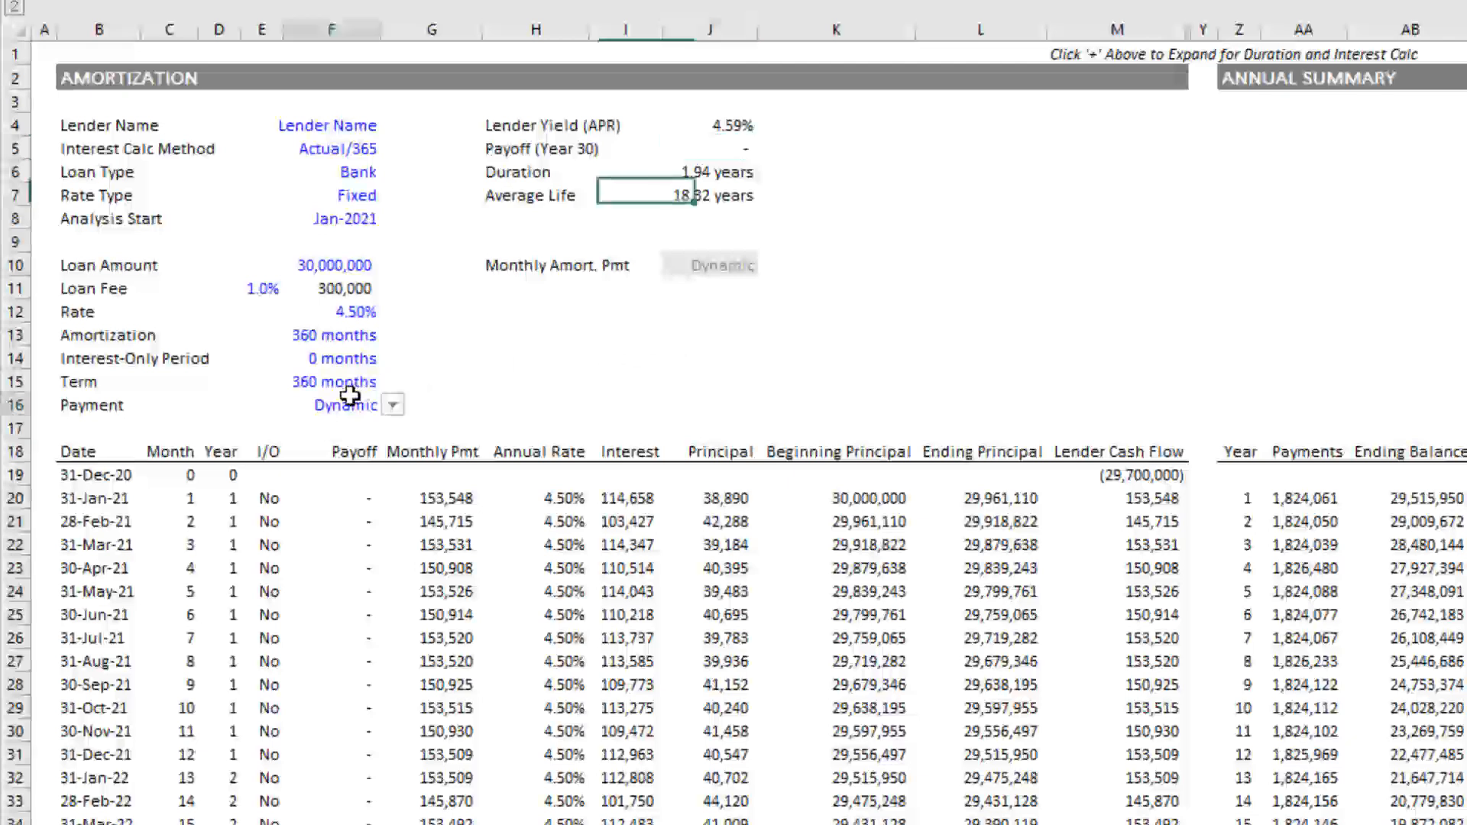
Switch the payment type to Static and compare September's payment, principal repayments and the year-30 payoff.
{"action": "left_click", "coordinate": [391, 404]}
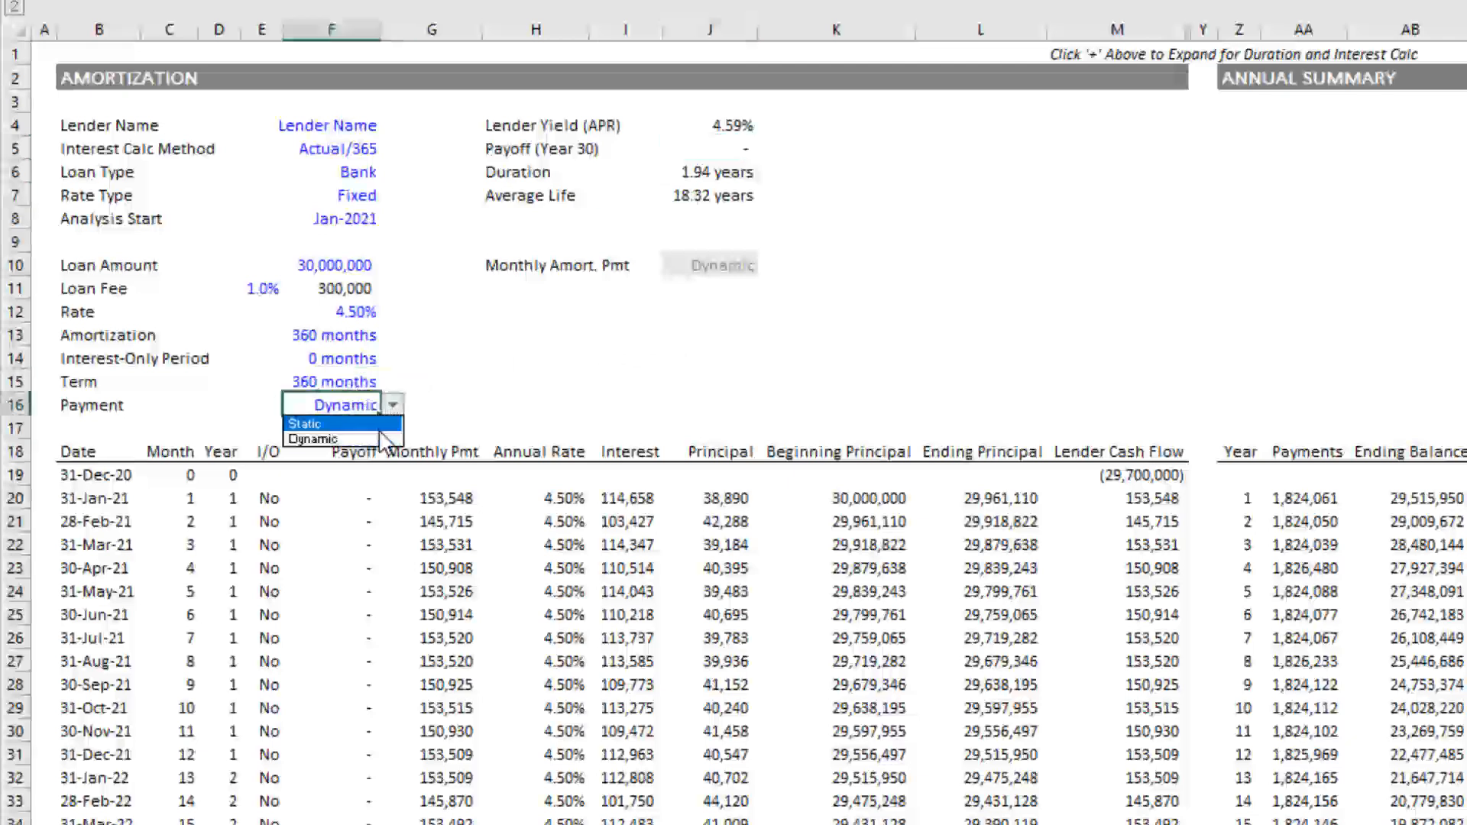
{"action": "left_click", "coordinate": [305, 424]}
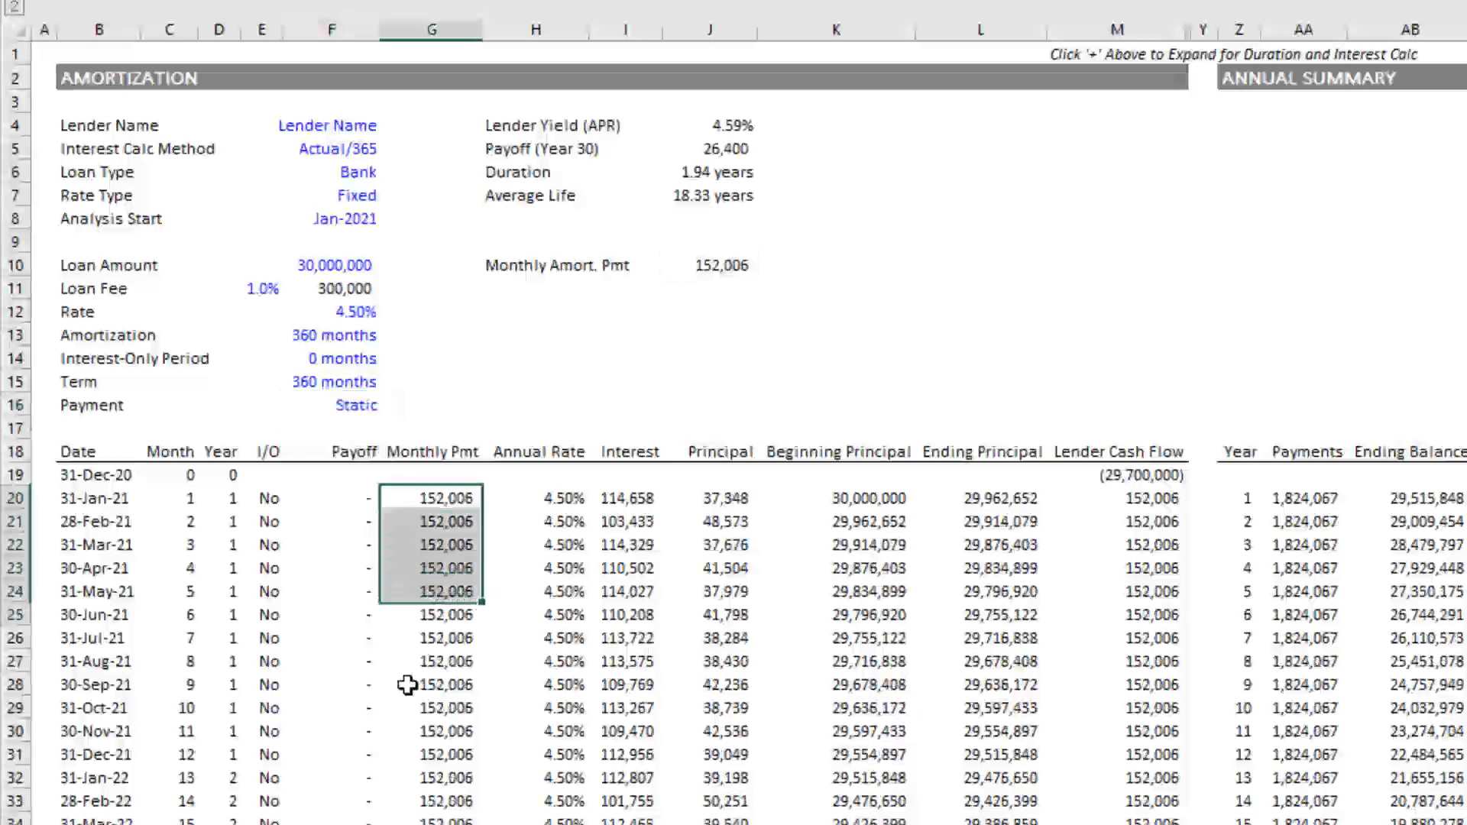
{"action": "left_click", "coordinate": [445, 685]}
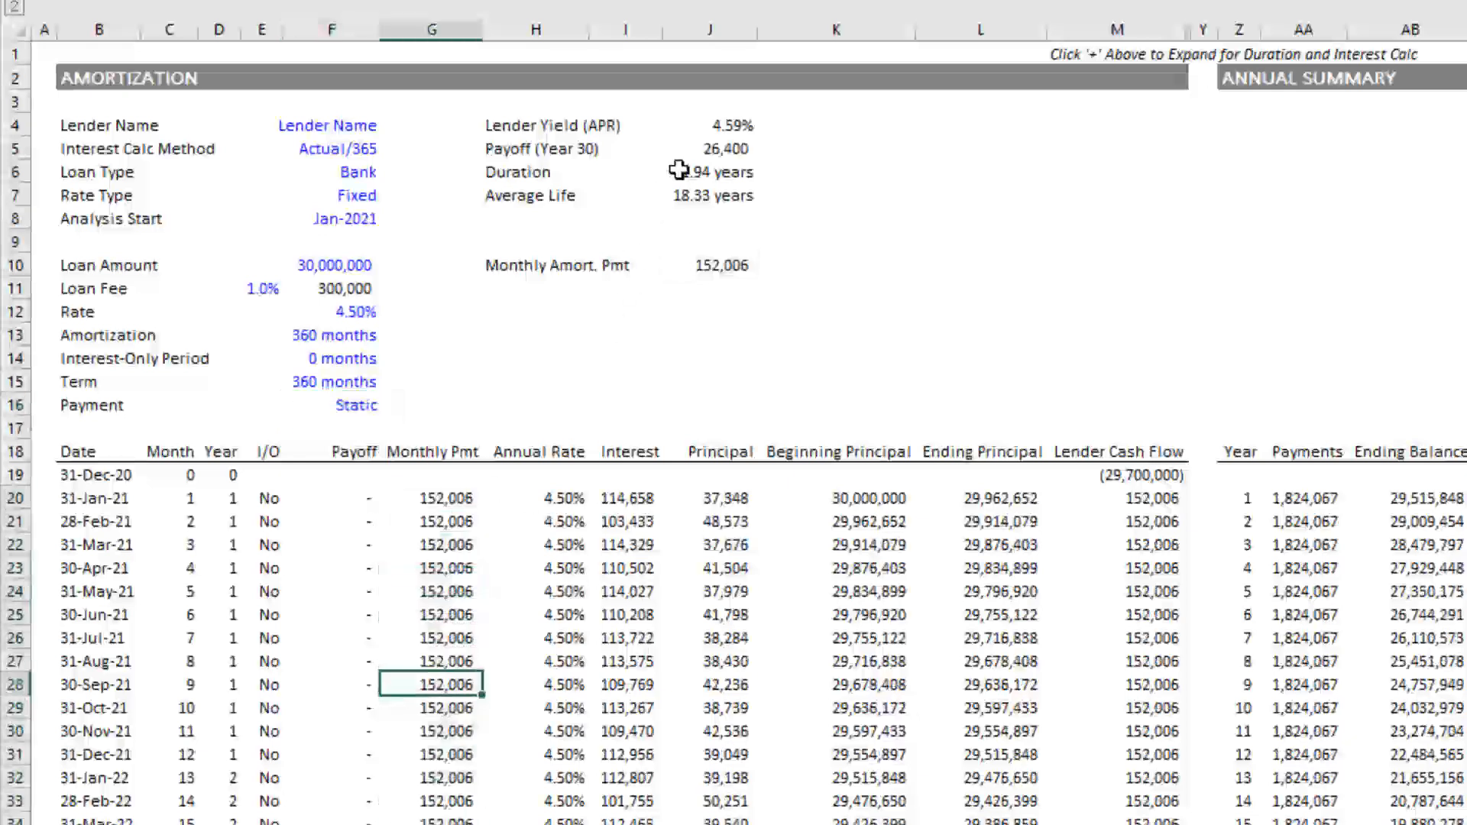
{"action": "left_click", "coordinate": [720, 148]}
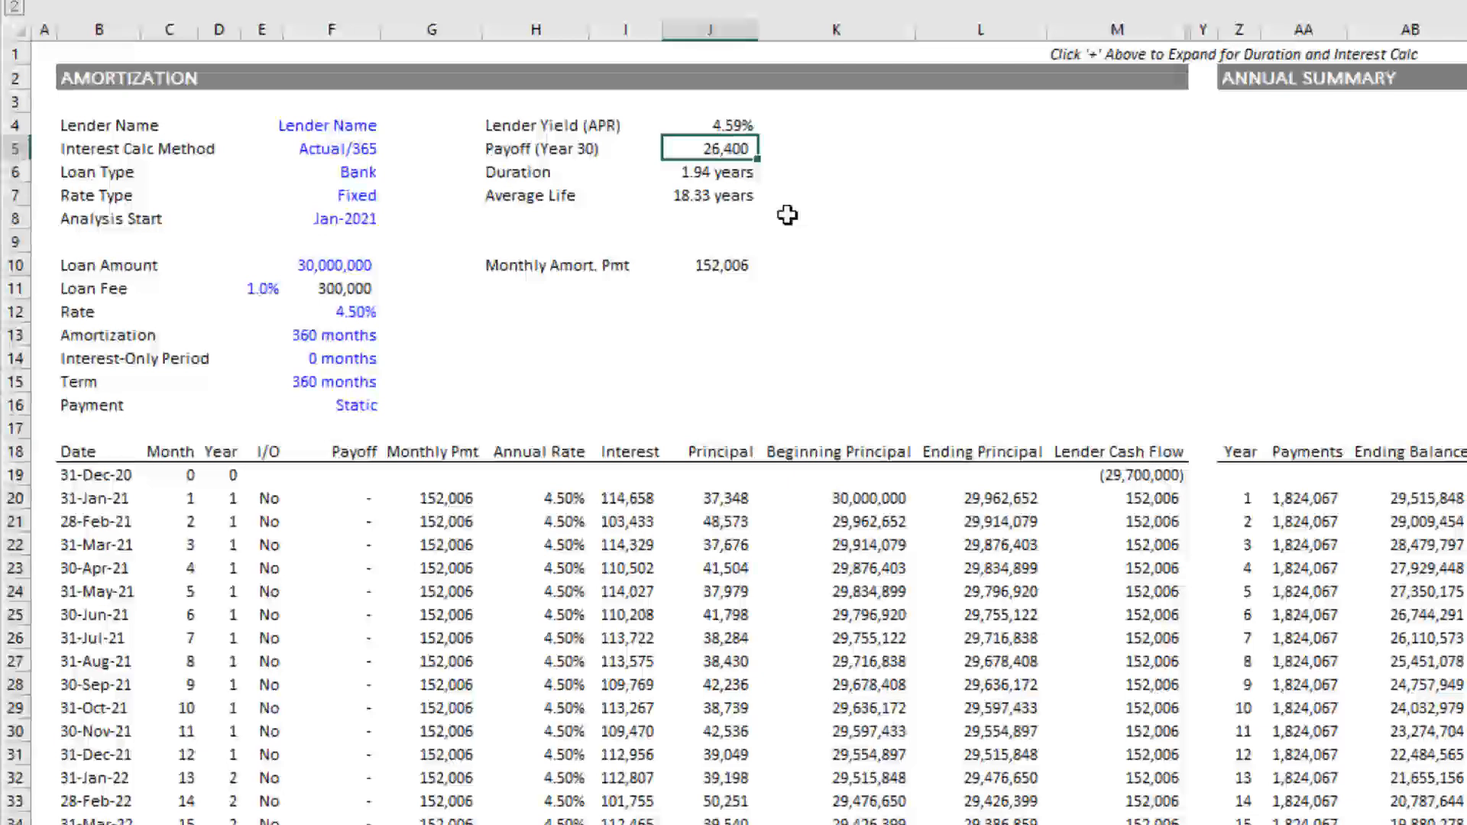
{"action": "mouse_move", "coordinate": [534, 140]}
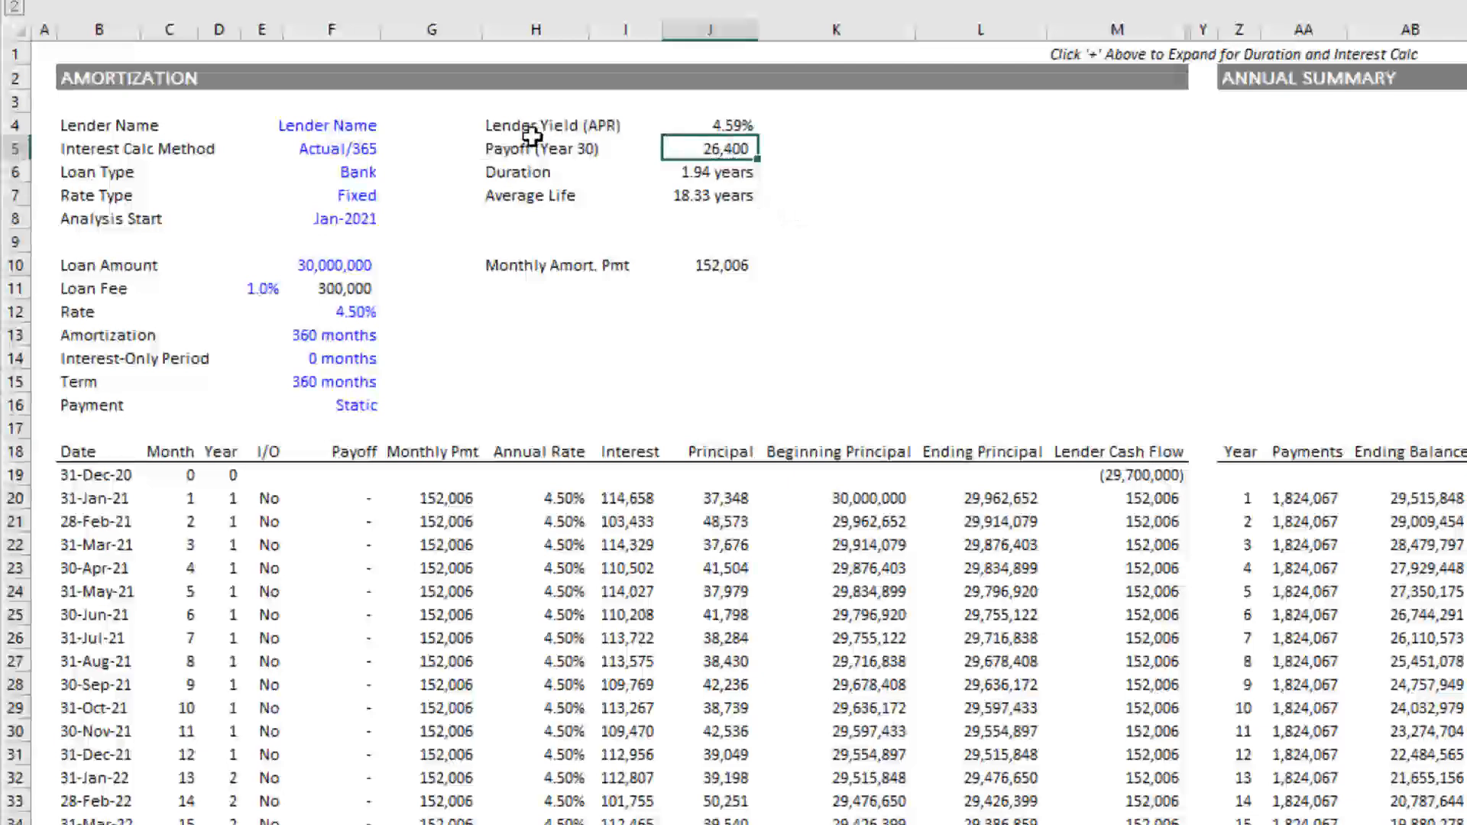
{"action": "mouse_move", "coordinate": [503, 500]}
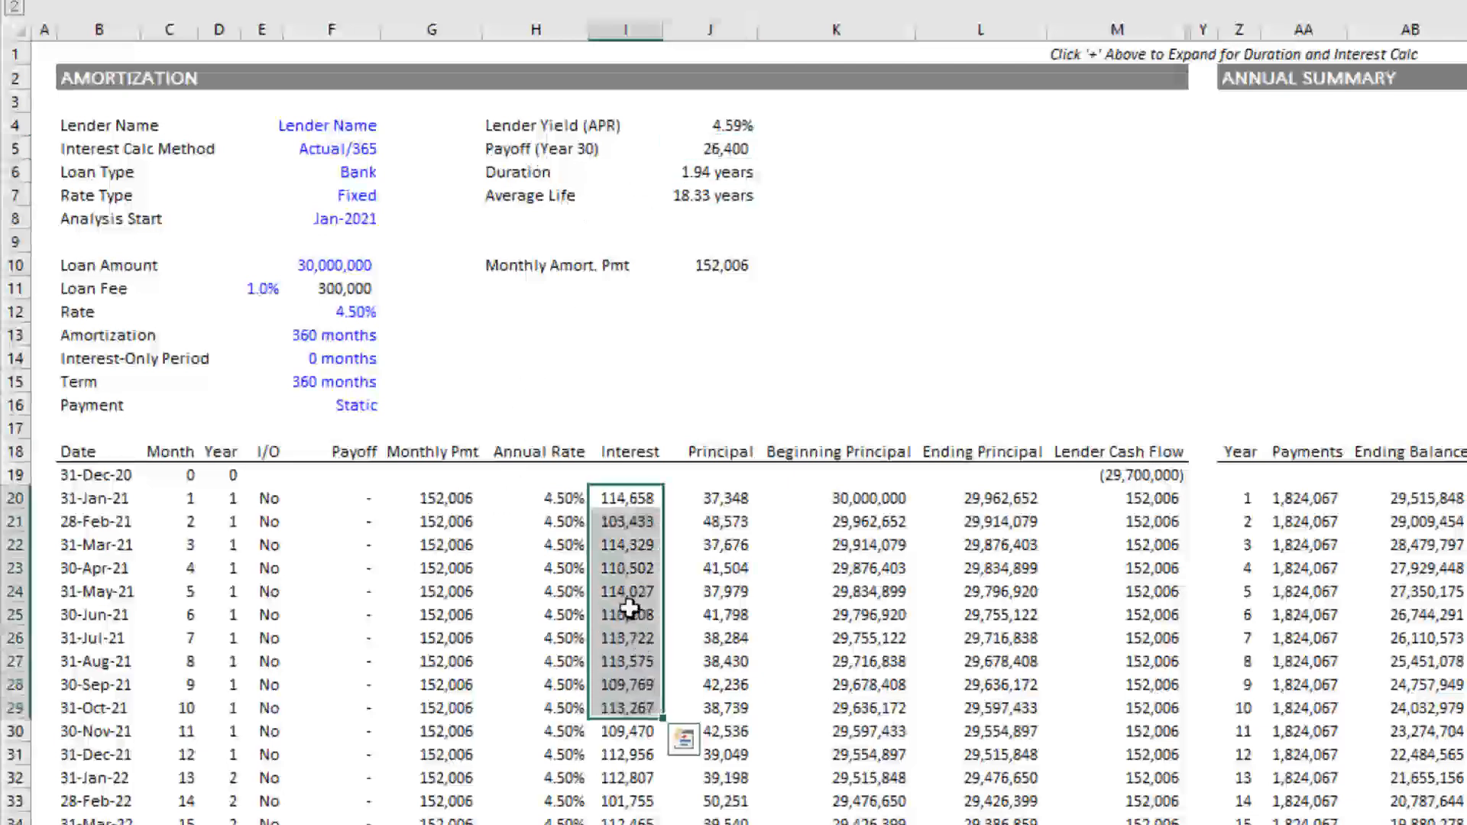
{"action": "left_click", "coordinate": [627, 592]}
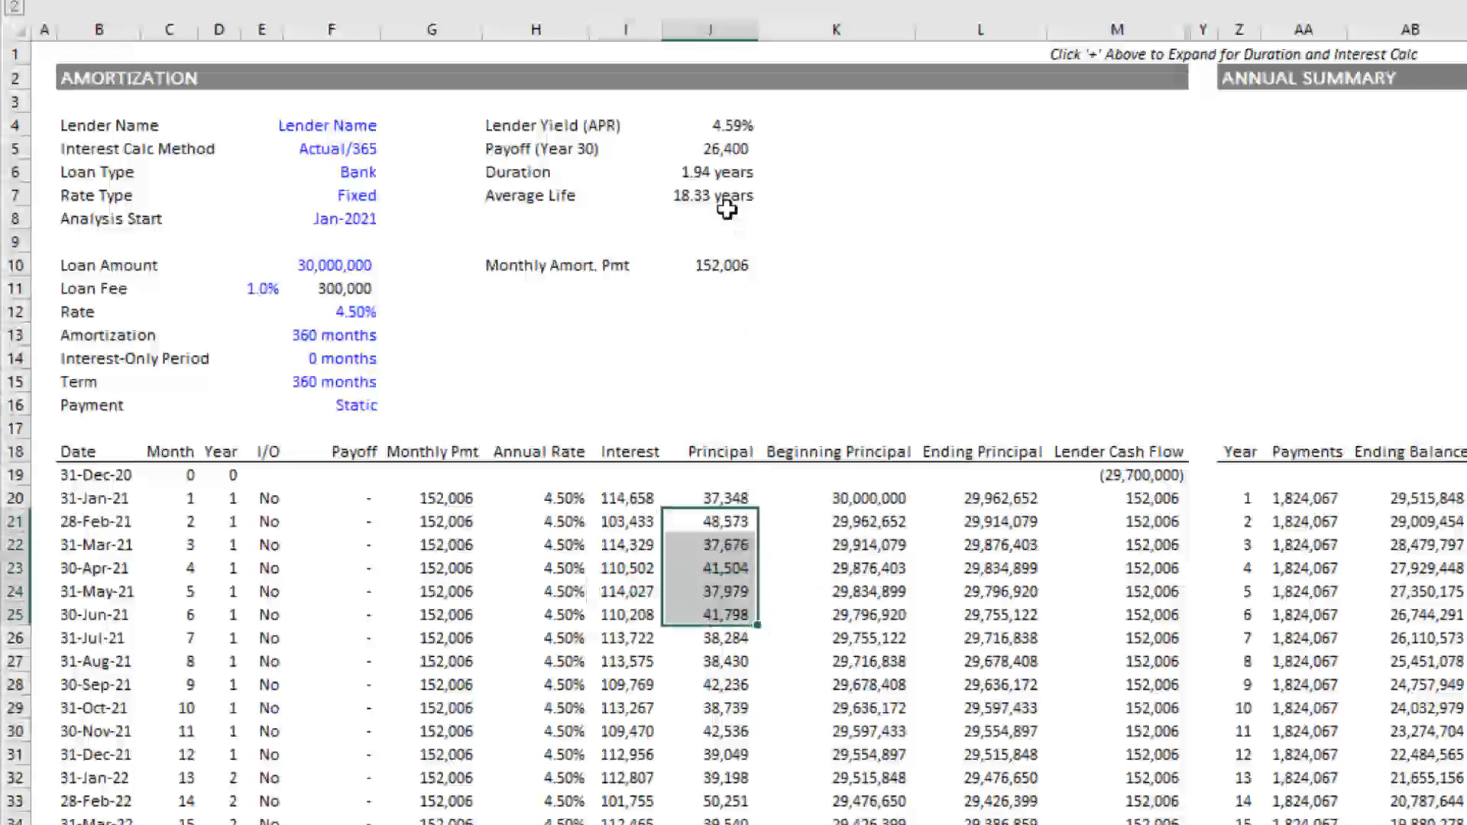
{"action": "left_click", "coordinate": [719, 148]}
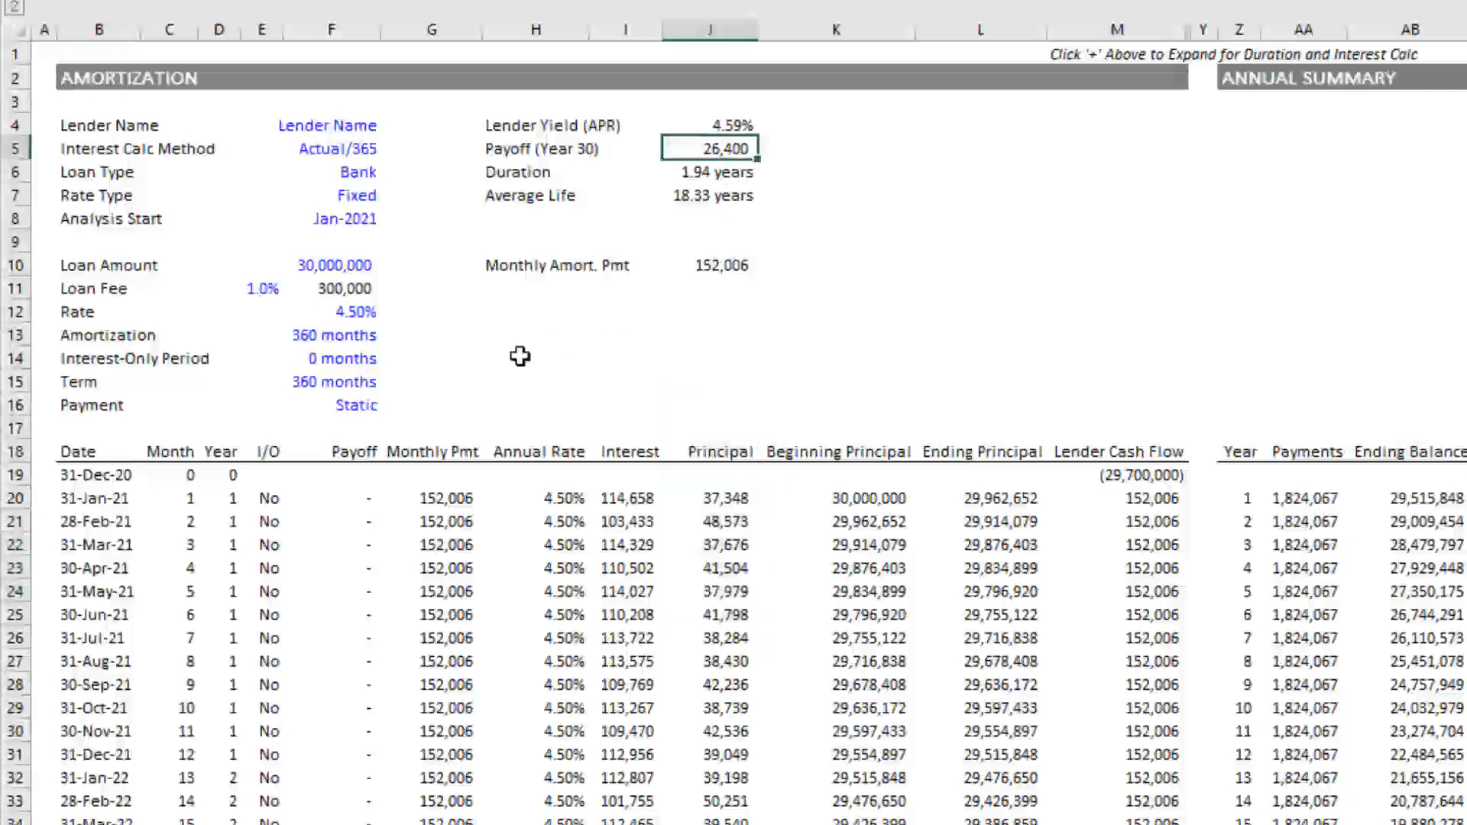
Switch the payment type back to Dynamic so payments recalculate each period.
{"action": "left_click", "coordinate": [389, 403]}
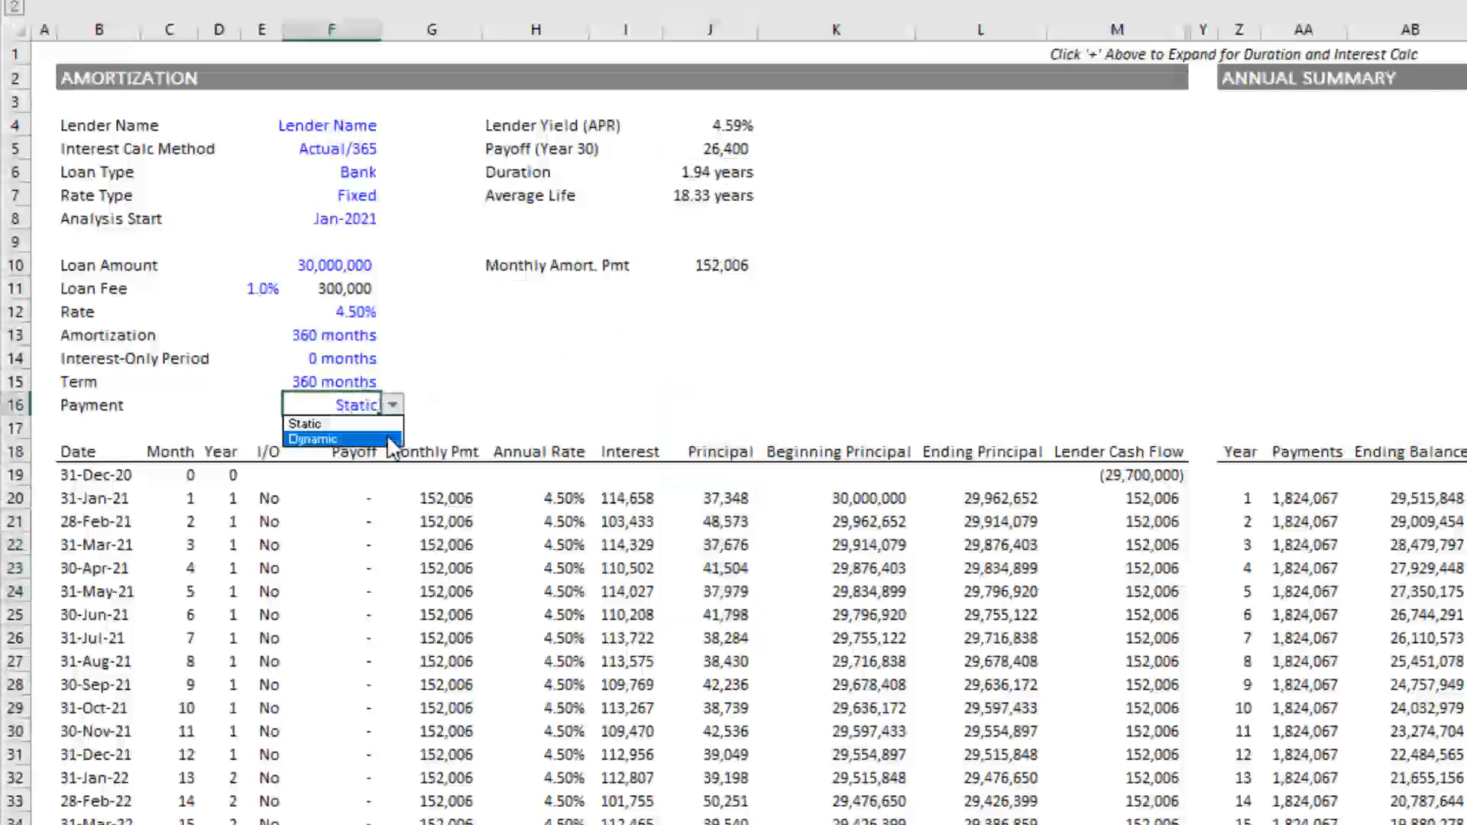
{"action": "left_click", "coordinate": [314, 438]}
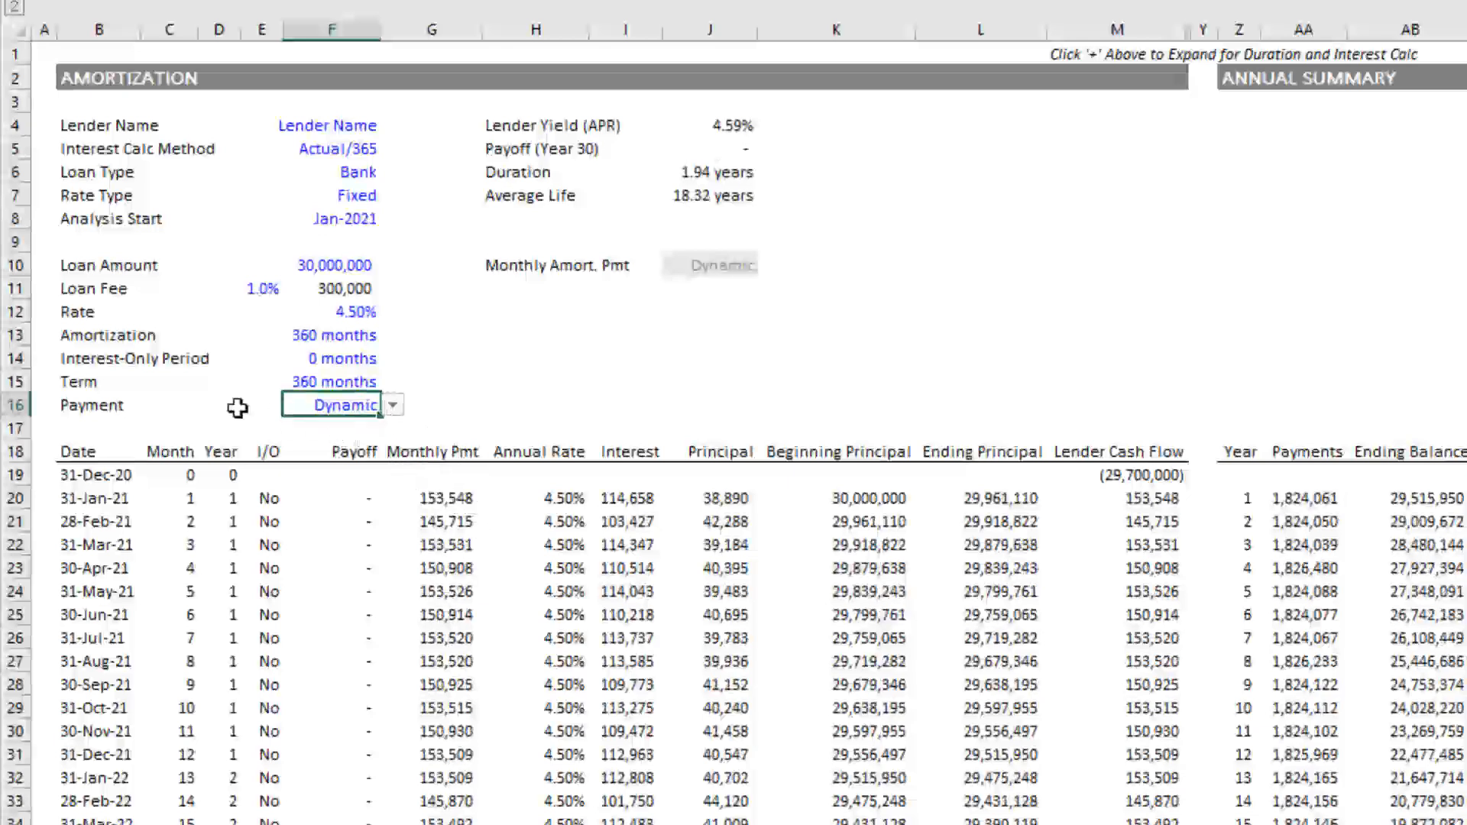
{"action": "mouse_move", "coordinate": [400, 211]}
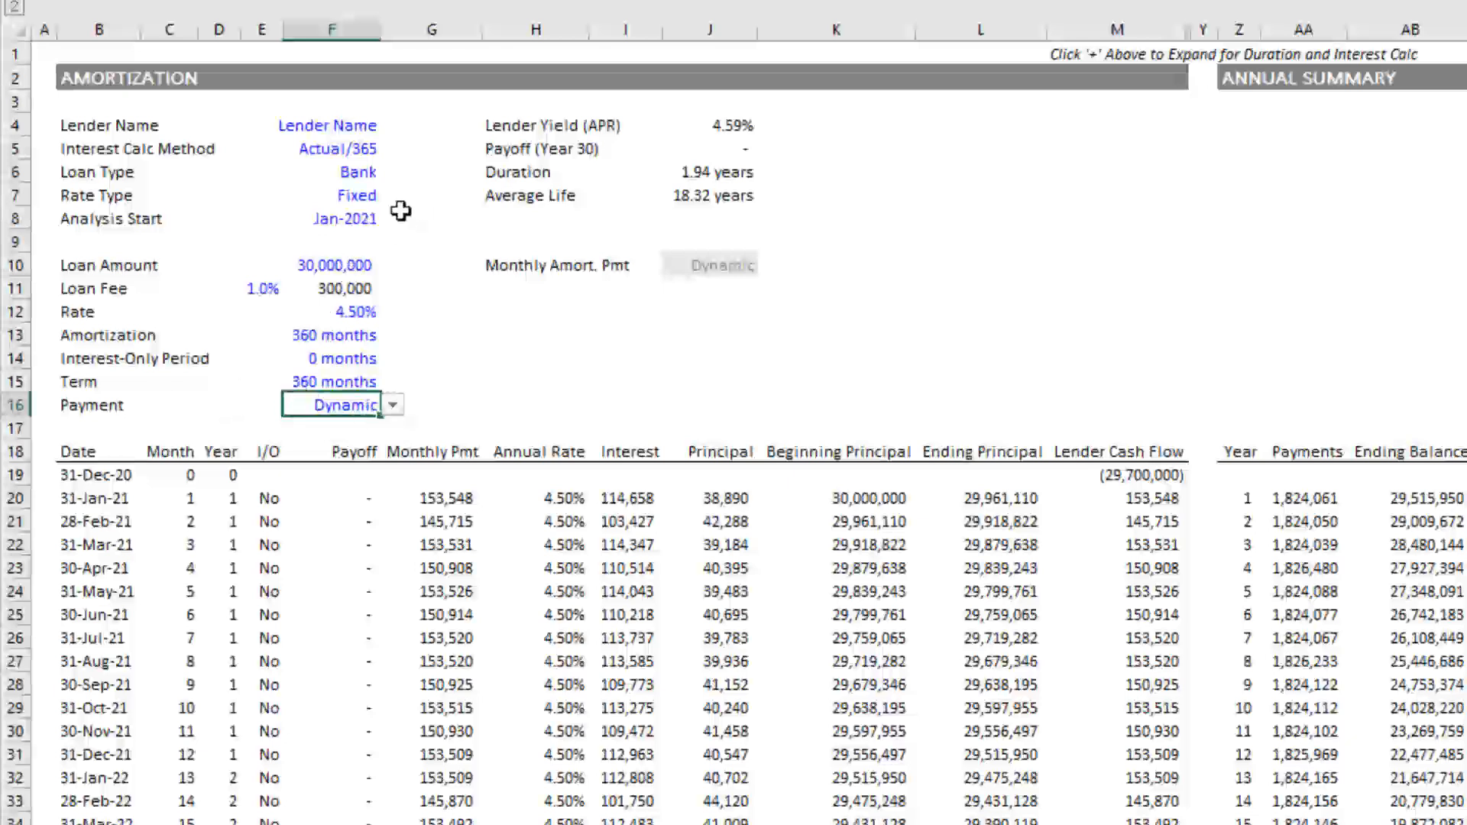
Set the rate type to Variable and enter first-six-month annual rates stepping from 4.00% to 4.30%.
{"action": "left_click", "coordinate": [347, 194]}
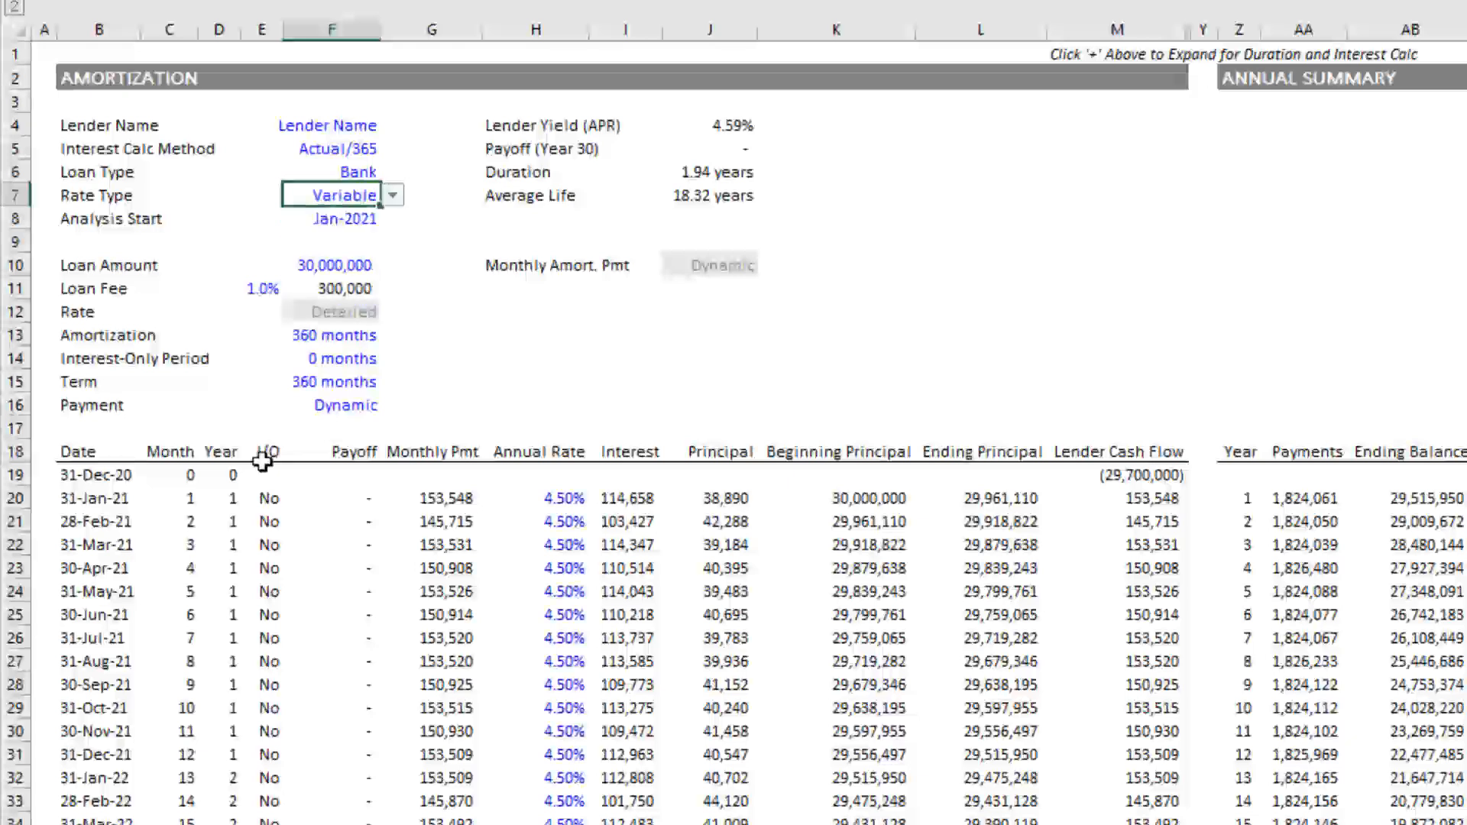
{"action": "mouse_move", "coordinate": [401, 204]}
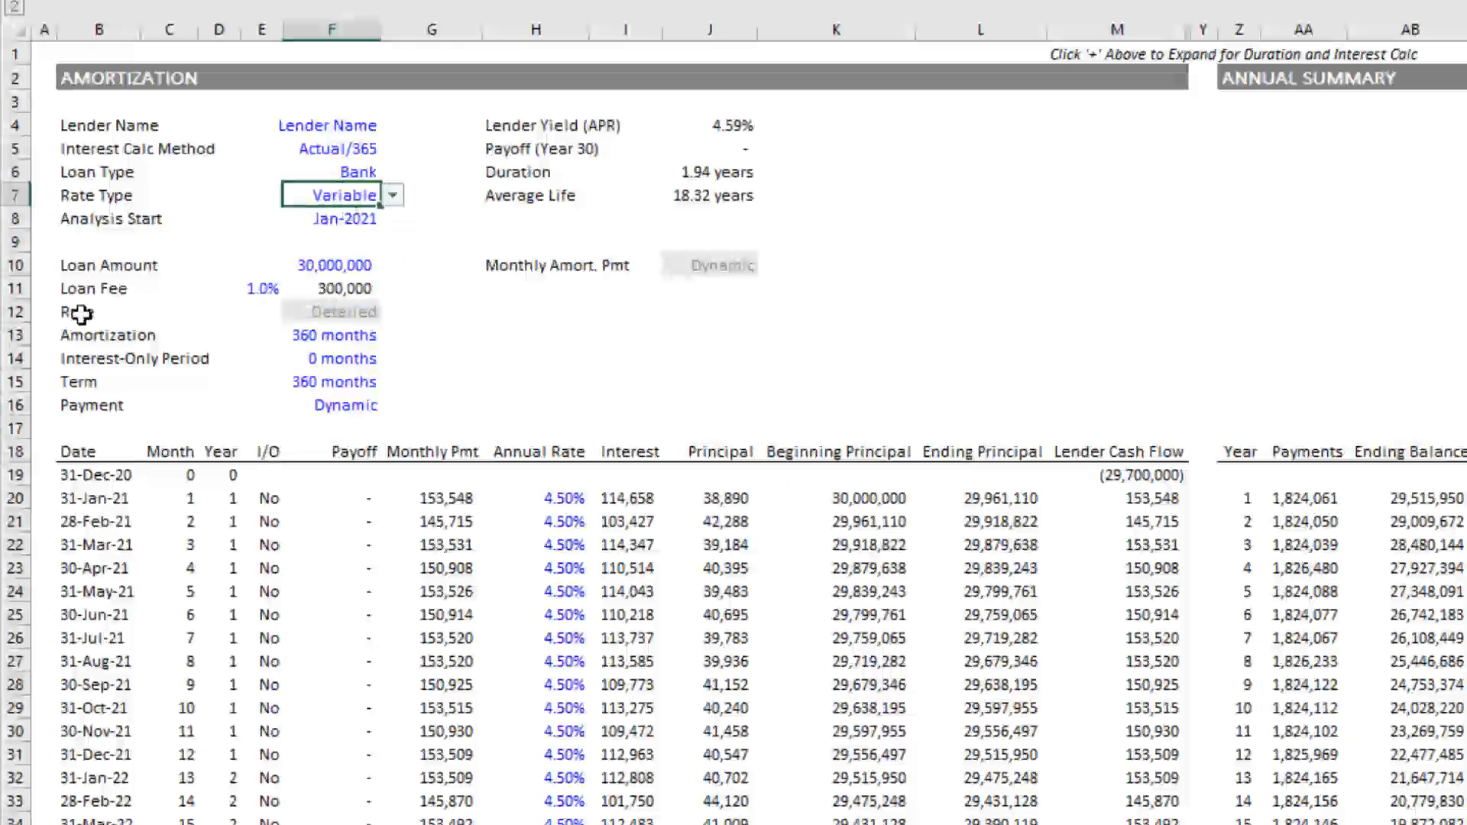
{"action": "left_click", "coordinate": [340, 311]}
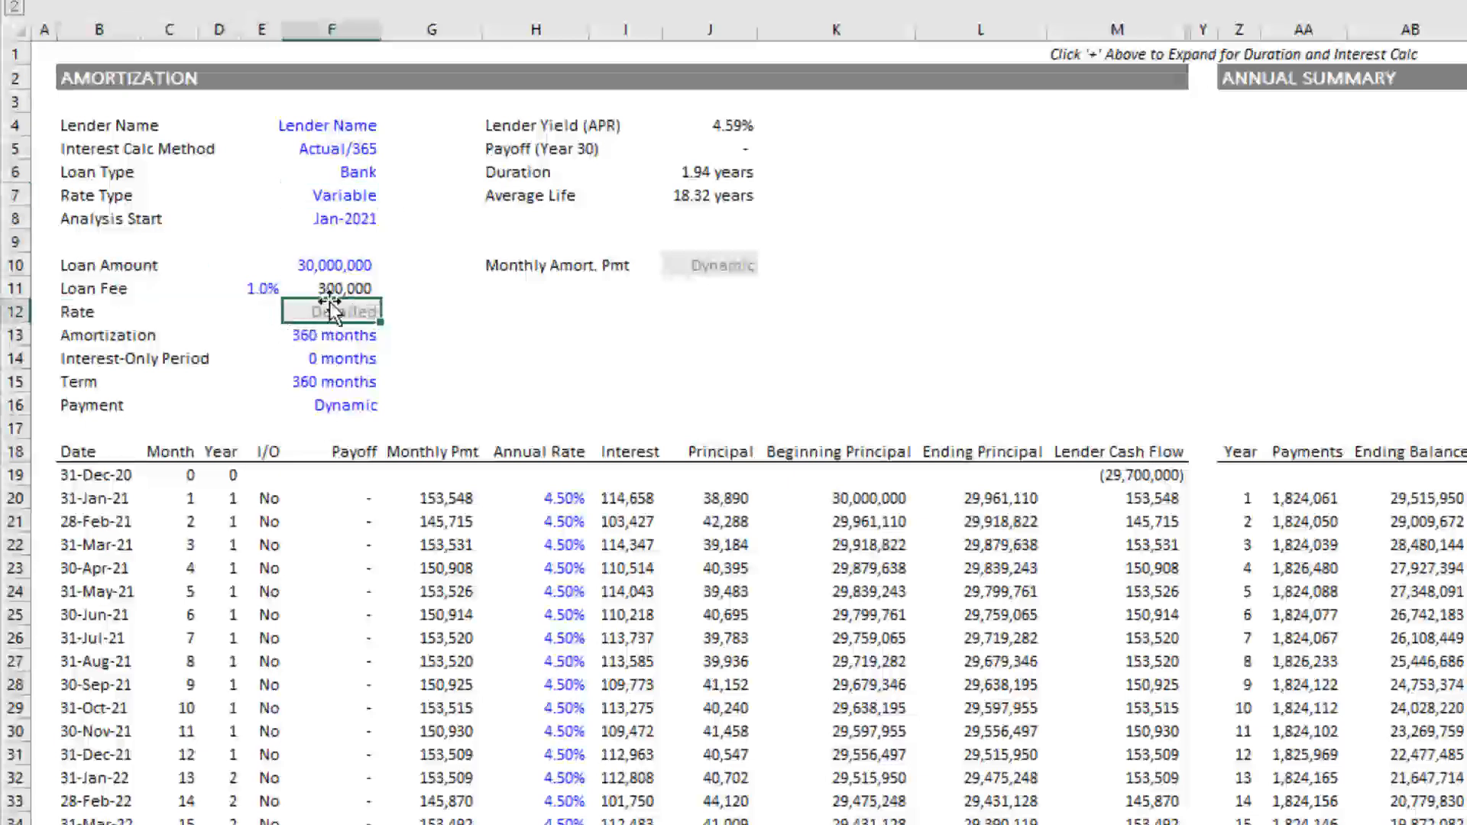
{"action": "mouse_move", "coordinate": [440, 384]}
{"action": "type", "text": "4.3"}
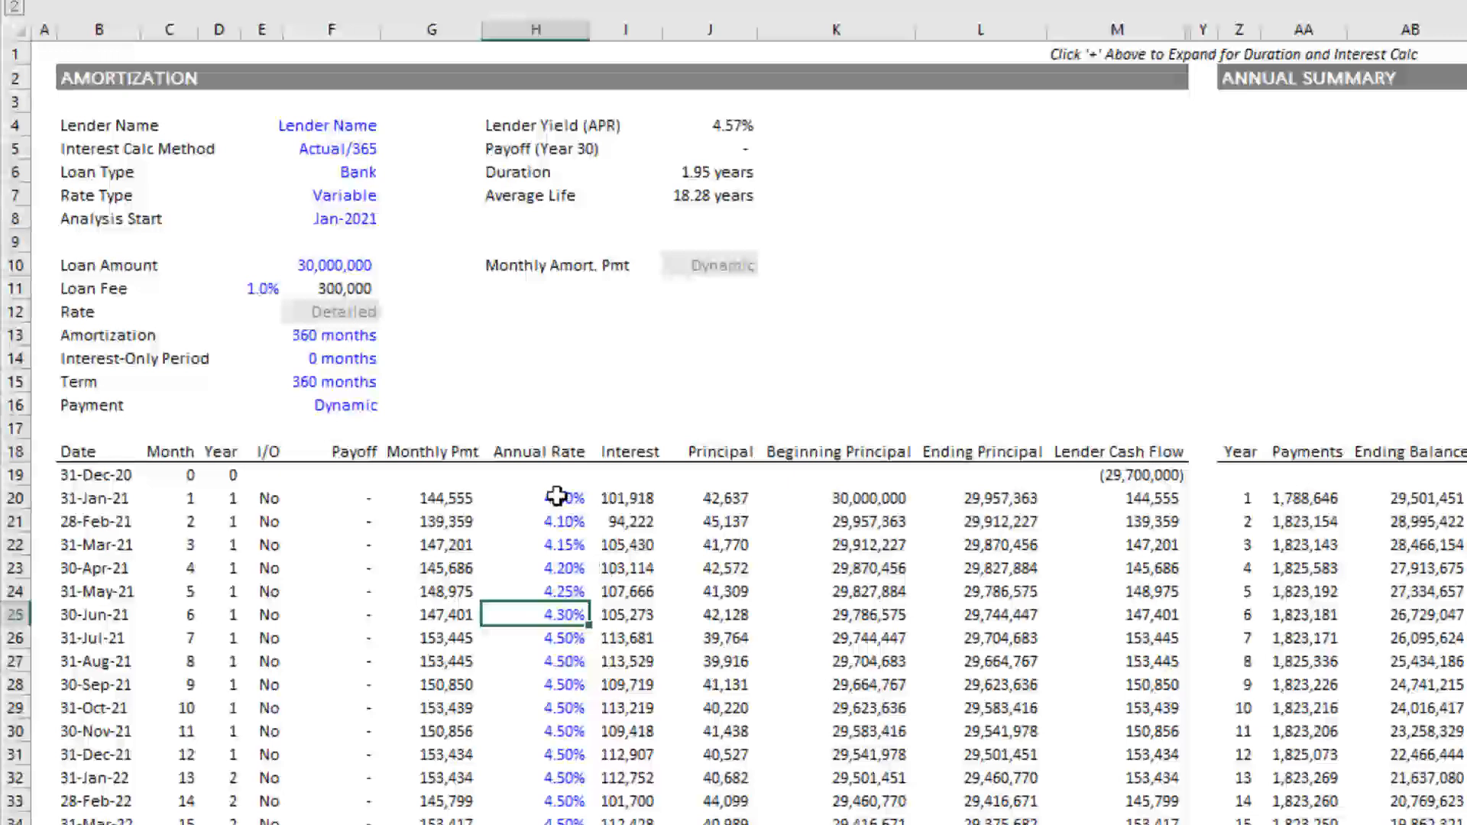
{"action": "left_click", "coordinate": [540, 497]}
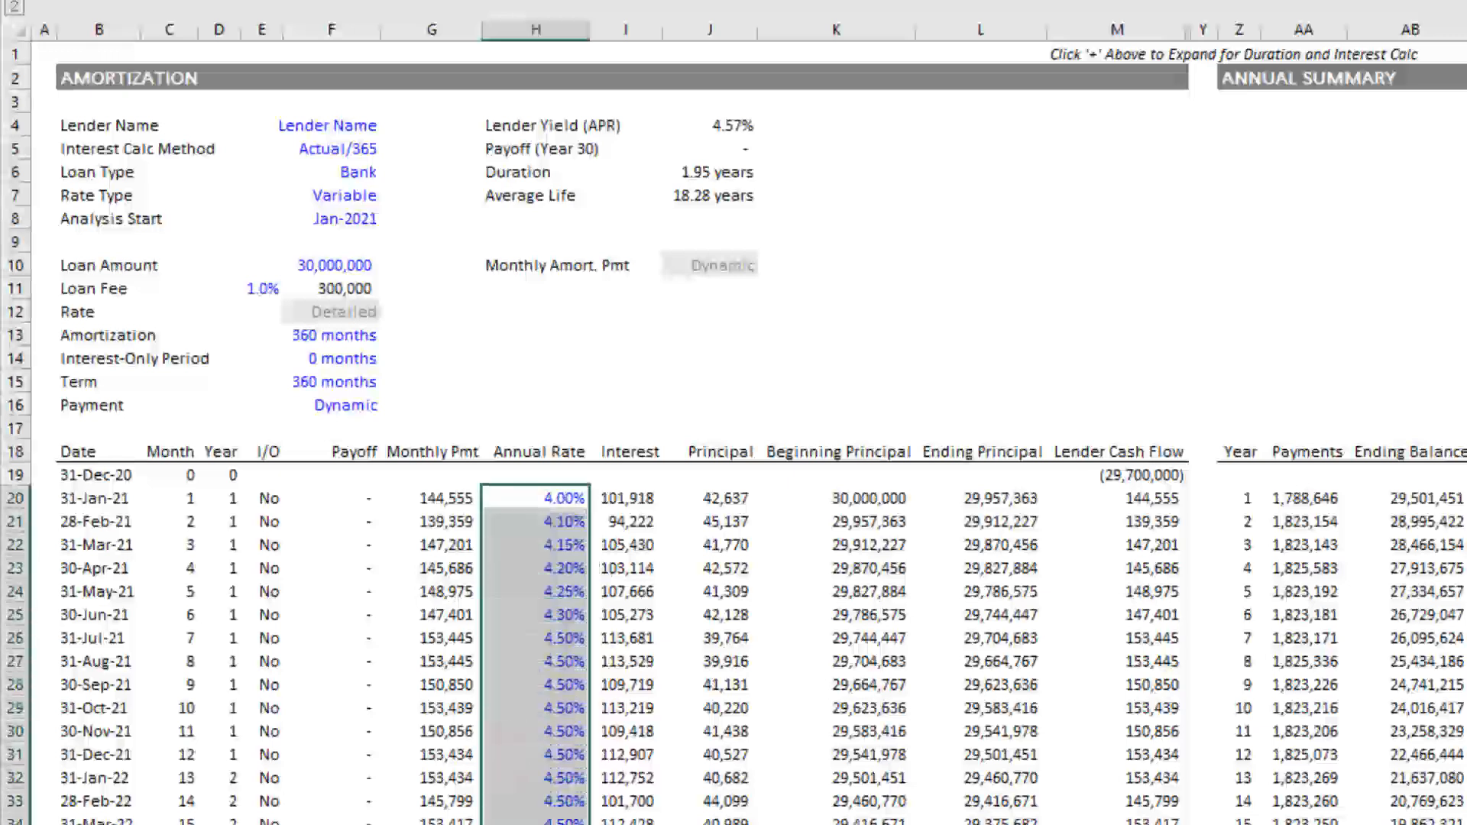
{"action": "mouse_move", "coordinate": [655, 560]}
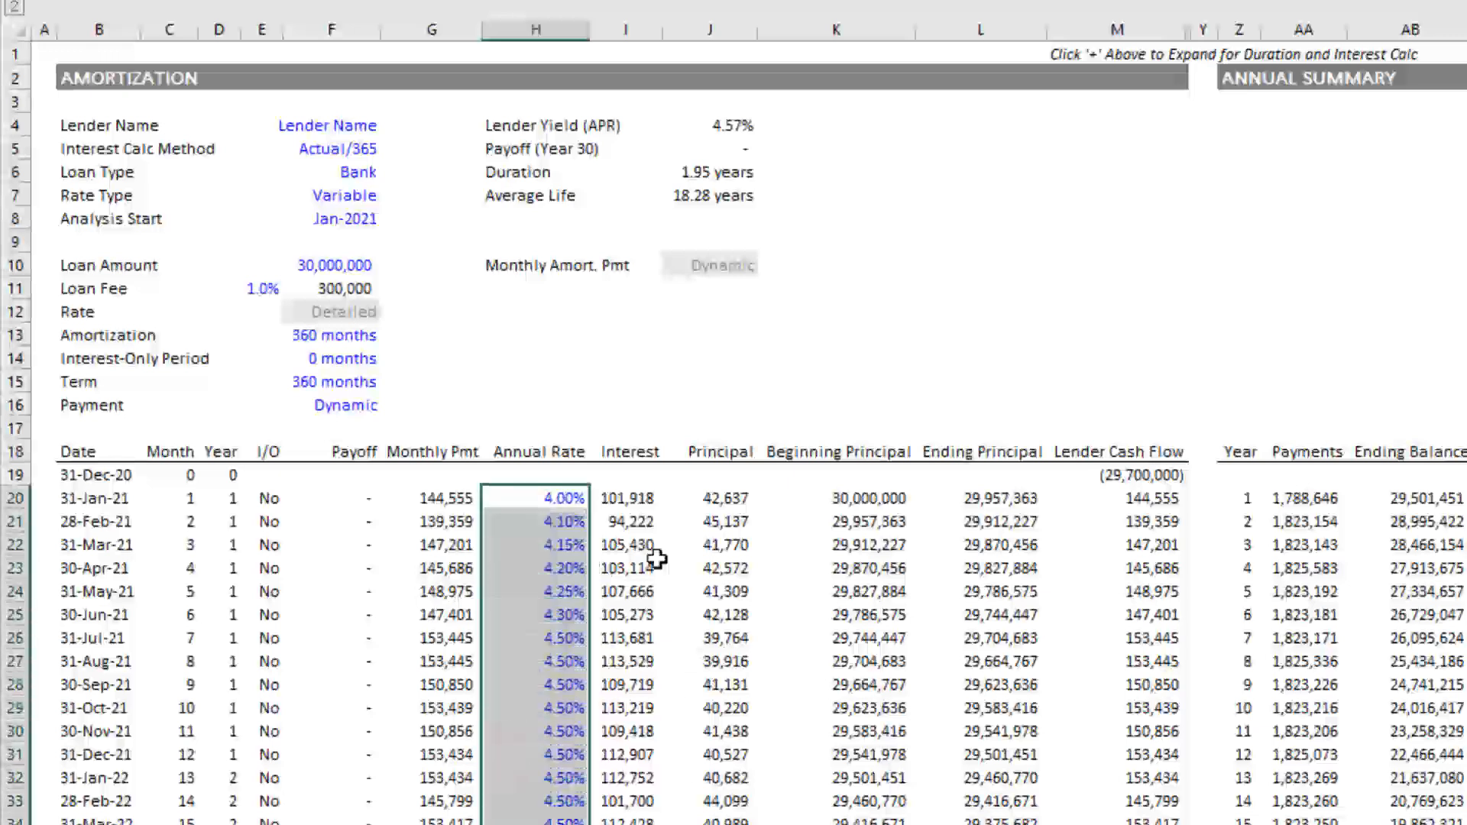
{"action": "left_click", "coordinate": [393, 405]}
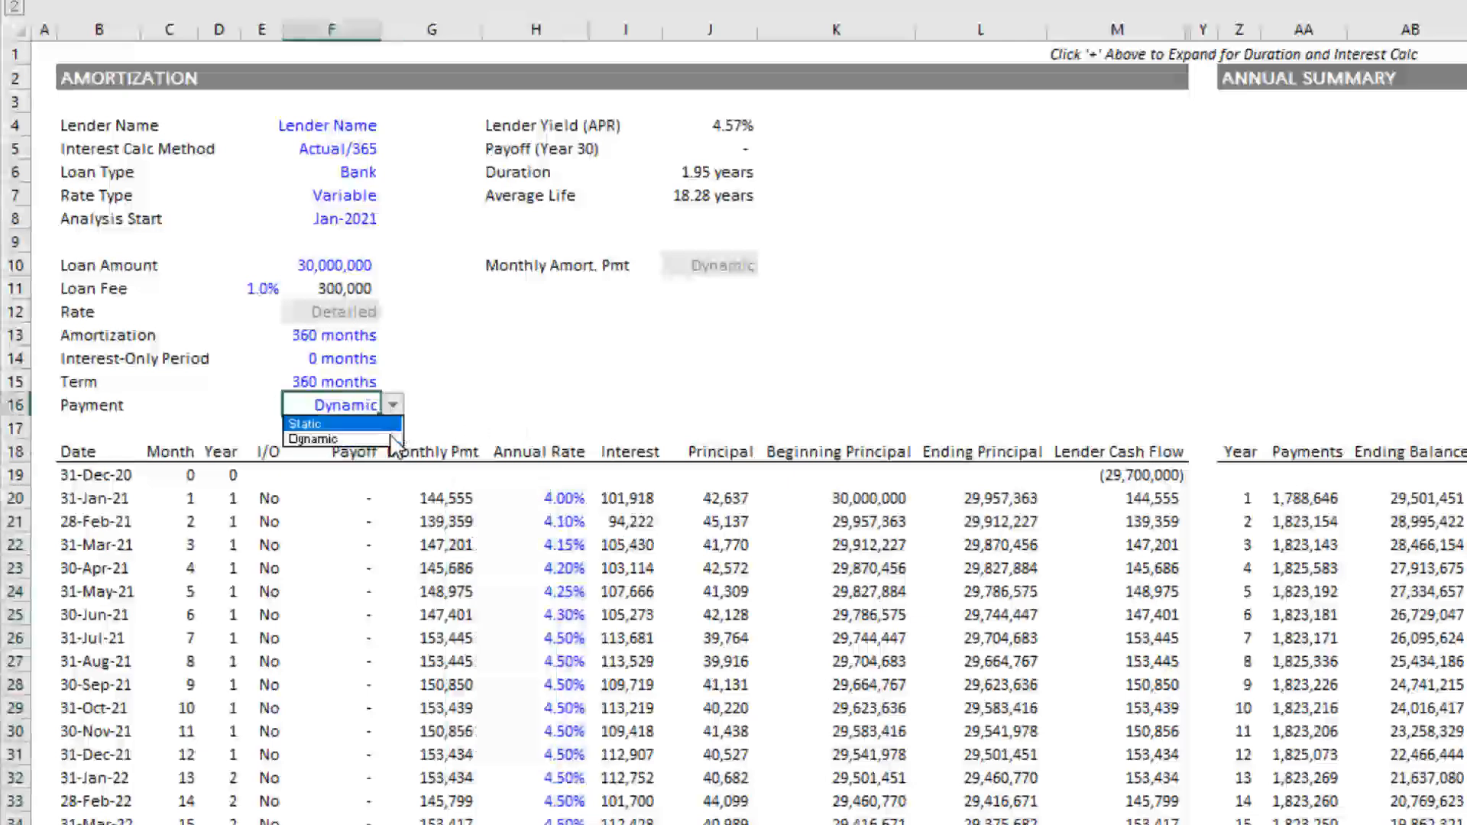
{"action": "left_click", "coordinate": [306, 423]}
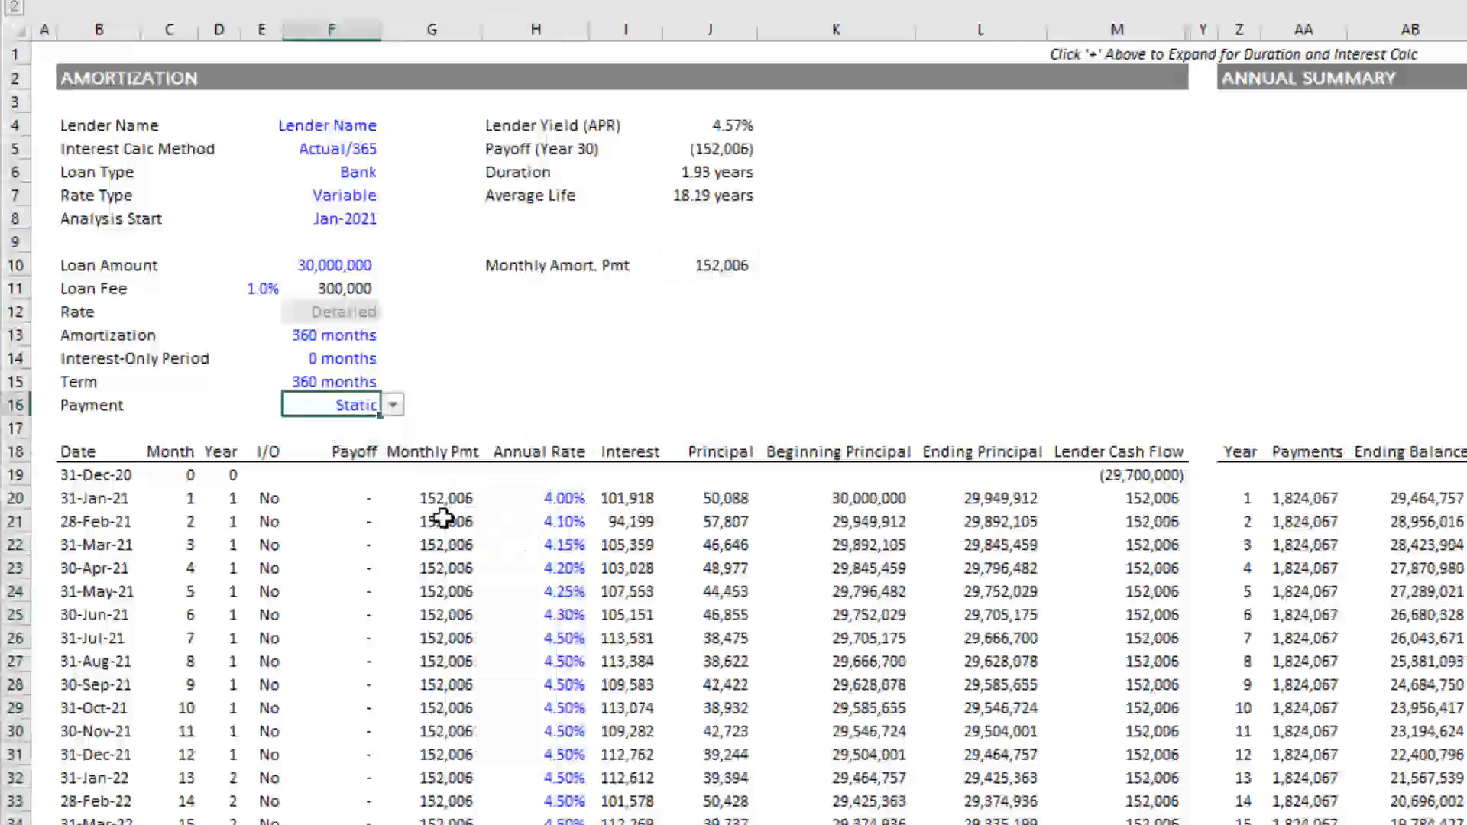
{"action": "mouse_move", "coordinate": [622, 520]}
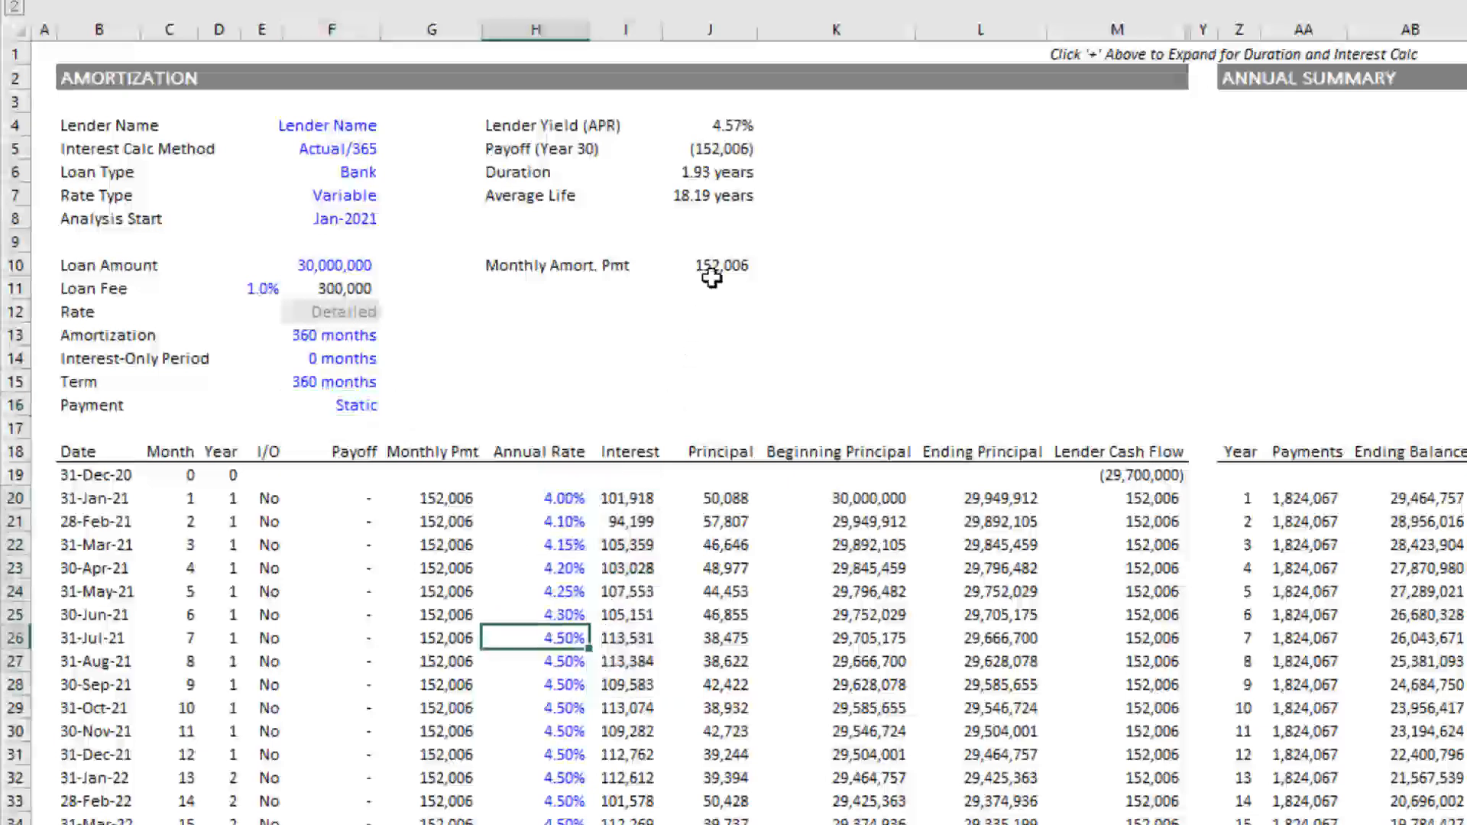
{"action": "left_click", "coordinate": [720, 148]}
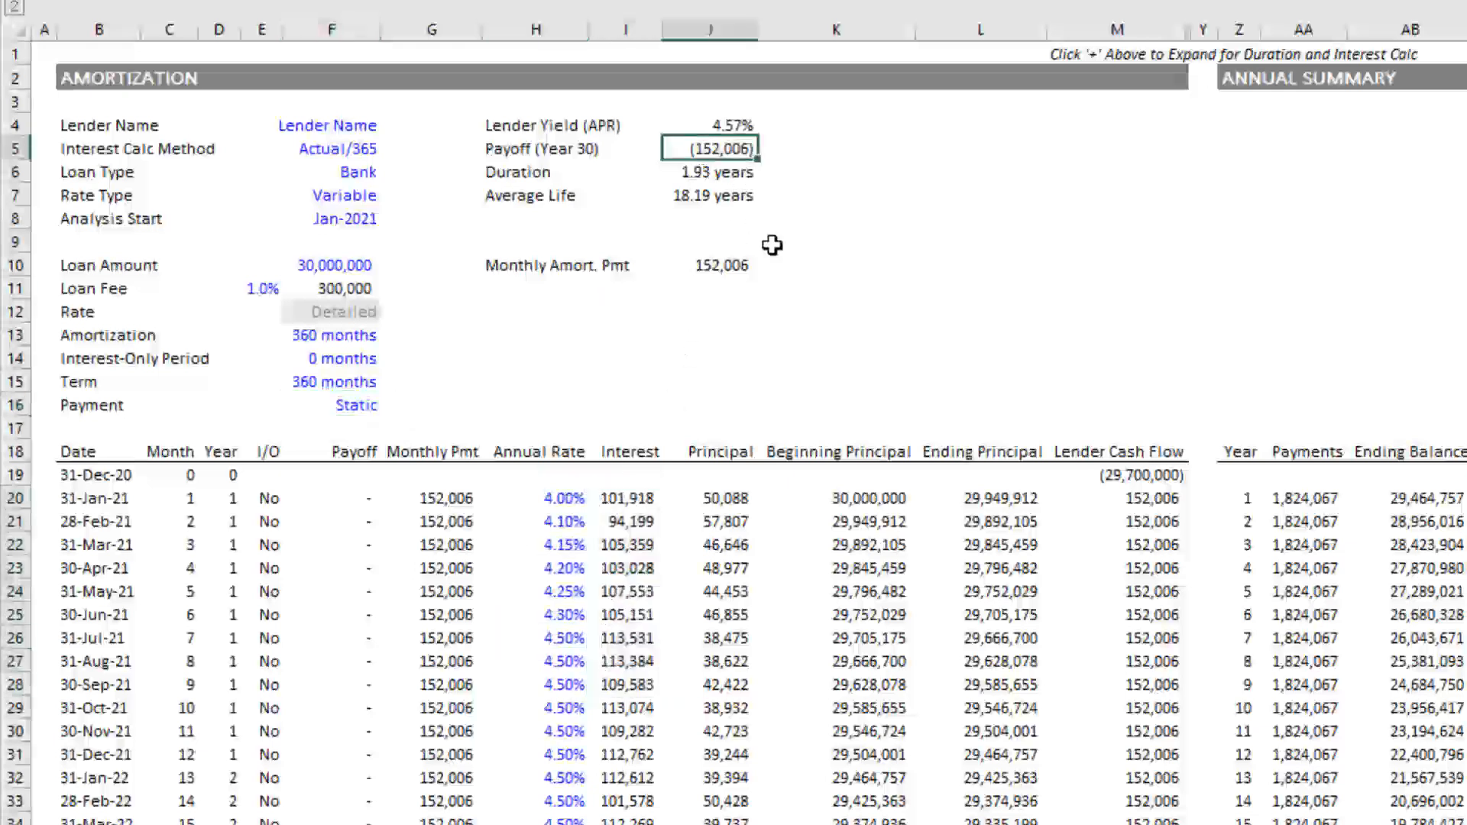
{"action": "mouse_move", "coordinate": [716, 147]}
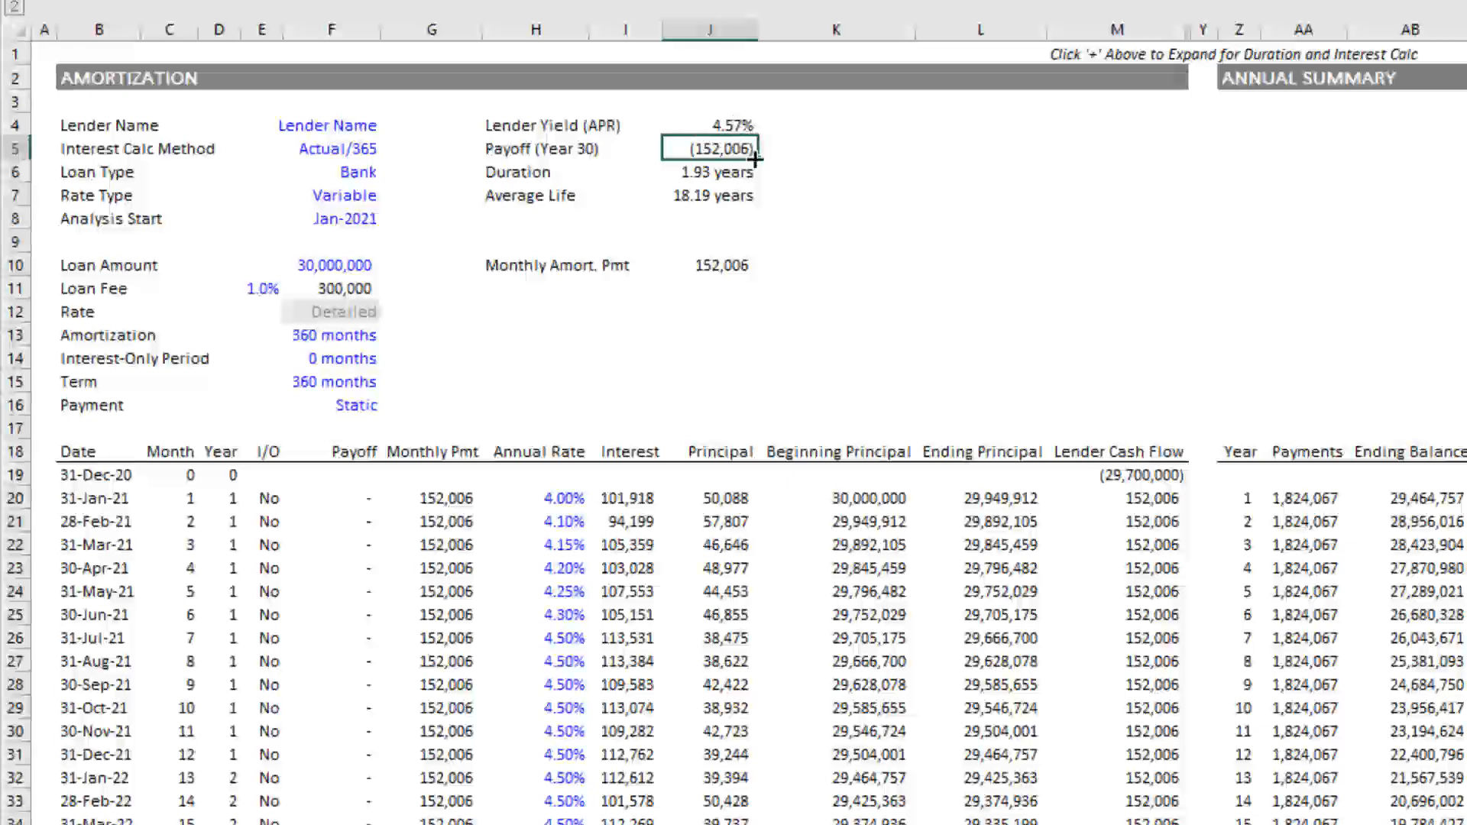
{"action": "mouse_move", "coordinate": [735, 162]}
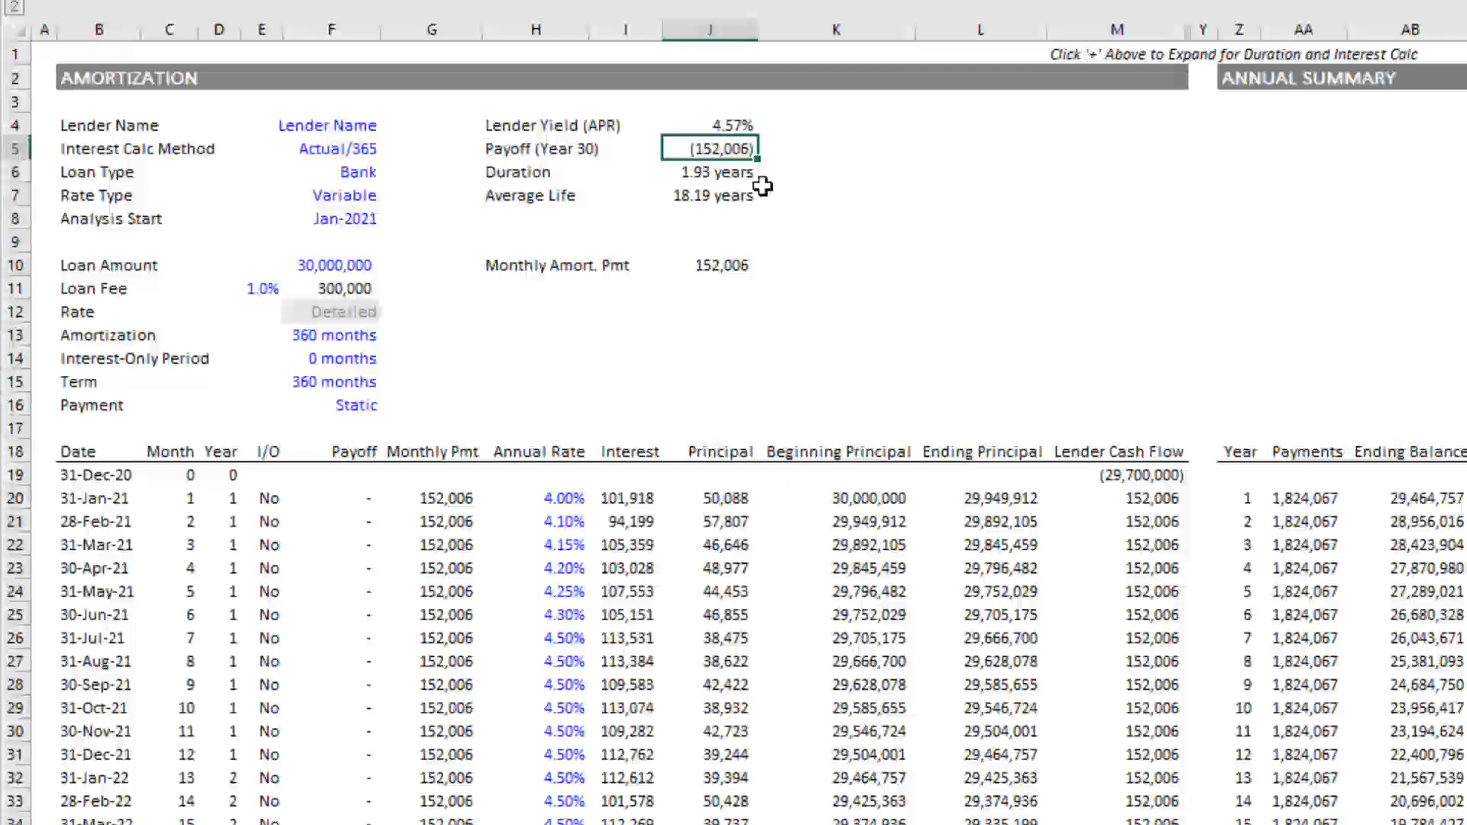
{"action": "mouse_move", "coordinate": [314, 356]}
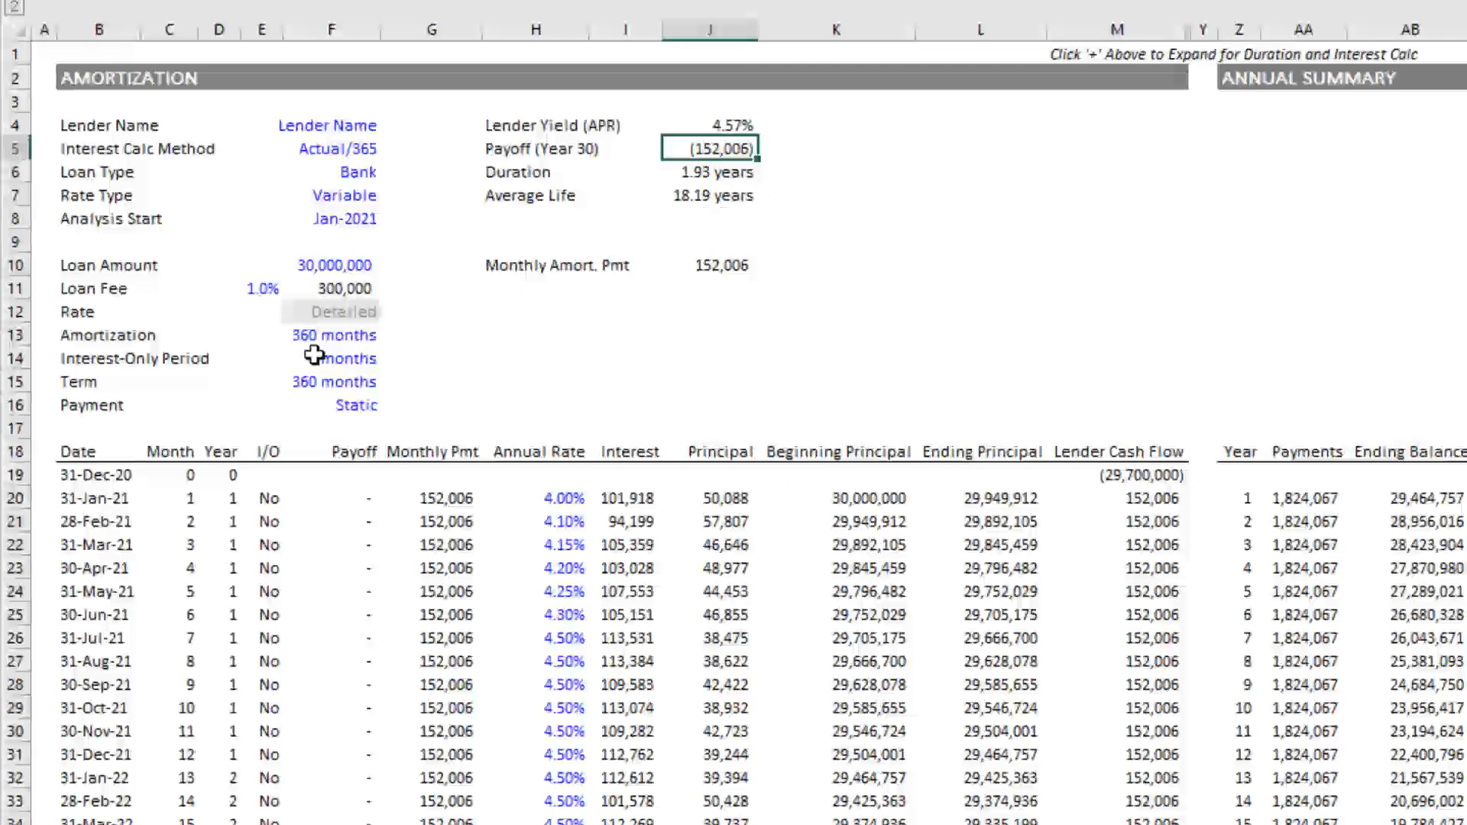
{"action": "left_click", "coordinate": [356, 405]}
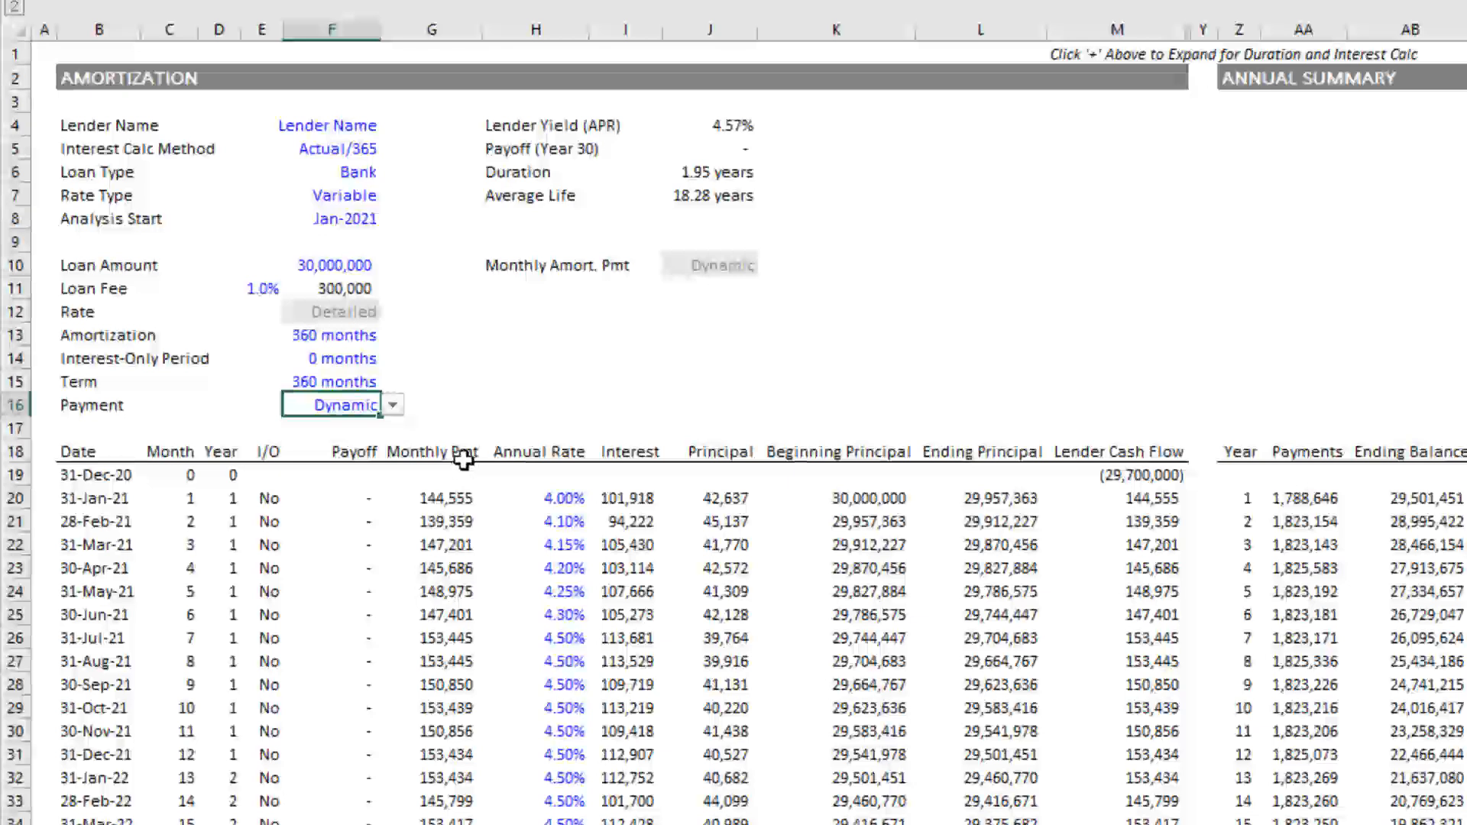
{"action": "mouse_move", "coordinate": [459, 454]}
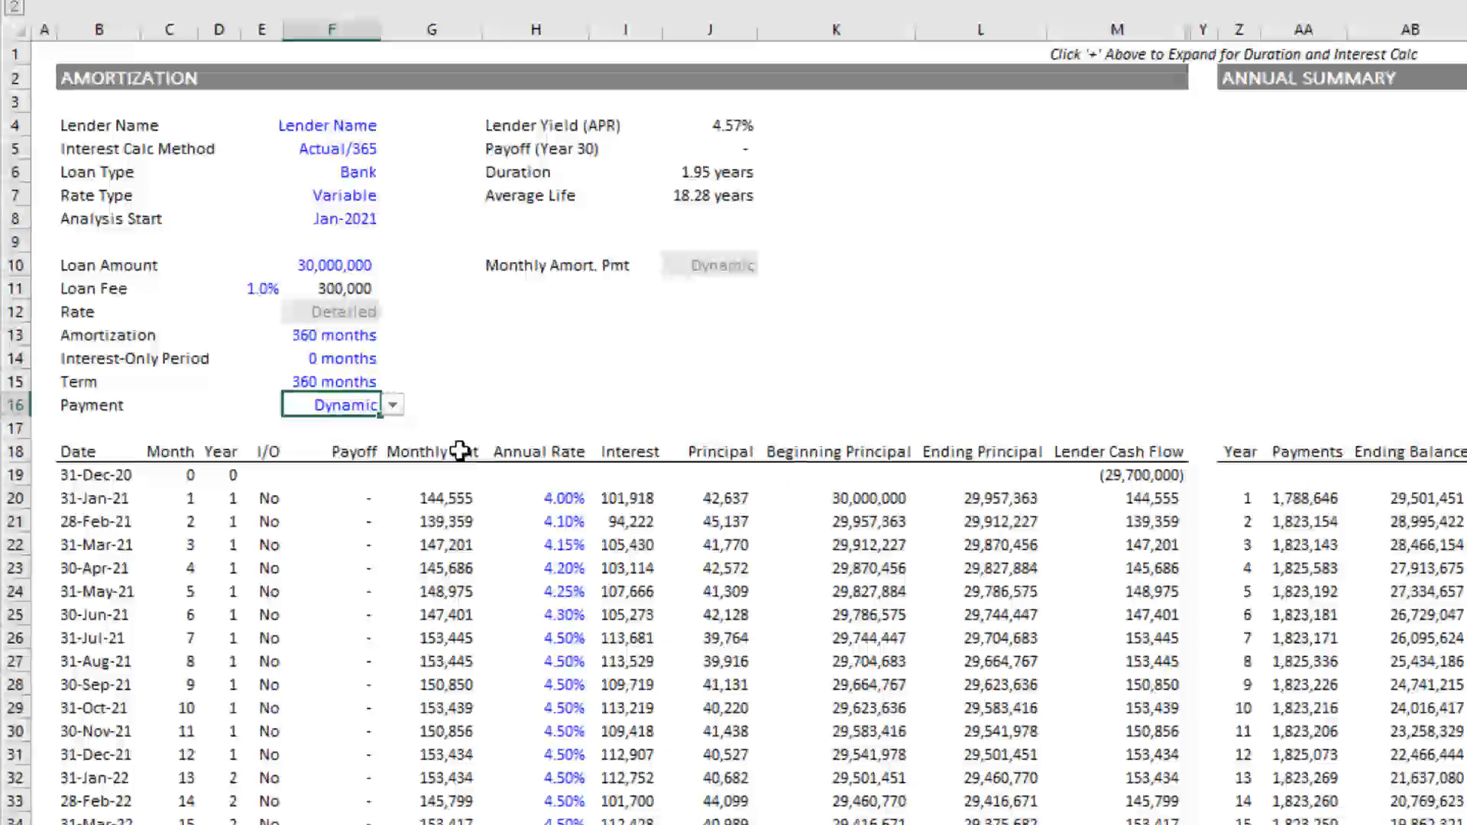
Set the rate type back to Fixed at 4.50% and review the loan amount, loan fee and rate inputs.
{"action": "left_click", "coordinate": [343, 194]}
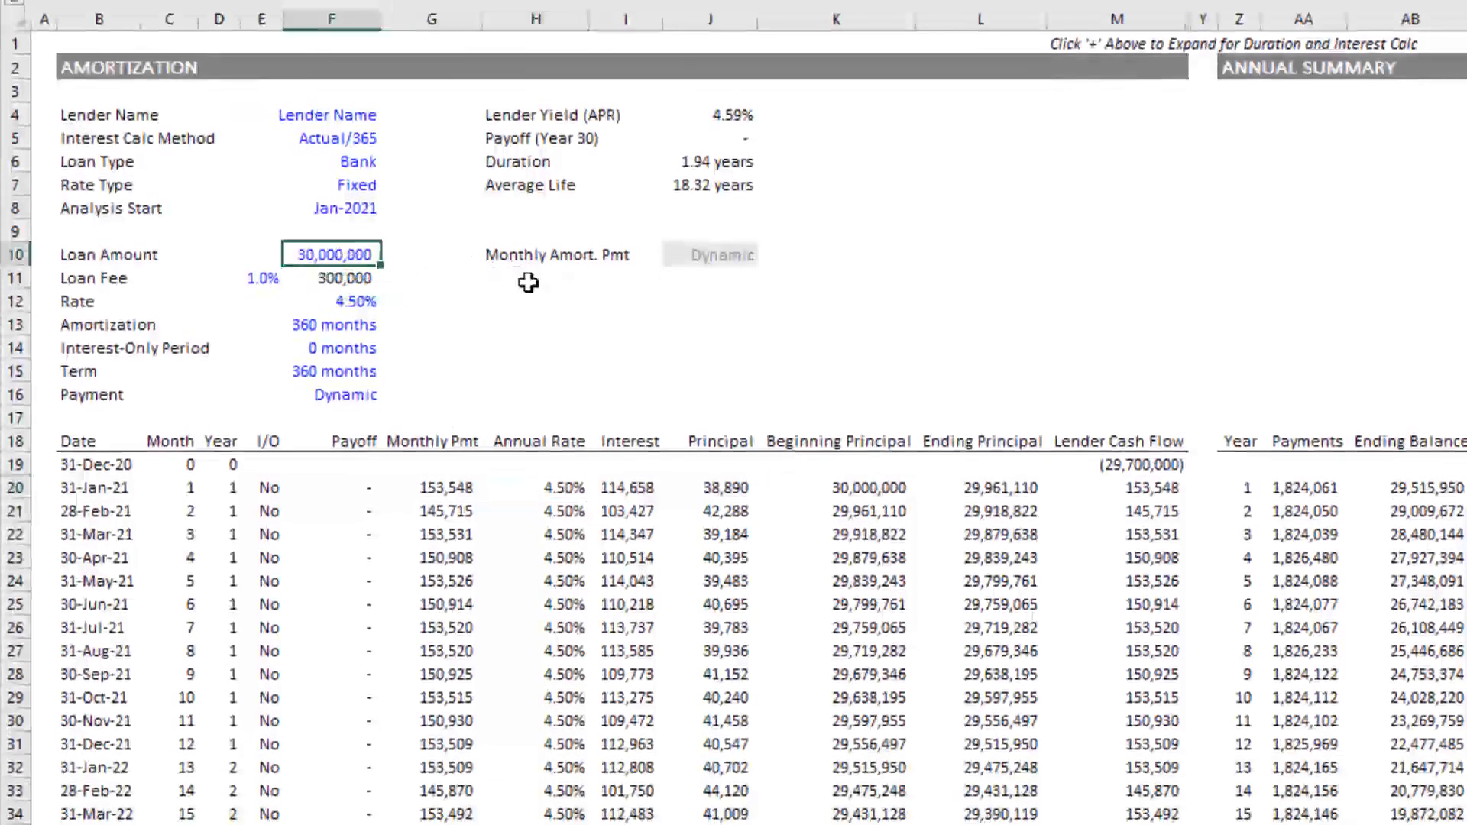
{"action": "mouse_move", "coordinate": [360, 277]}
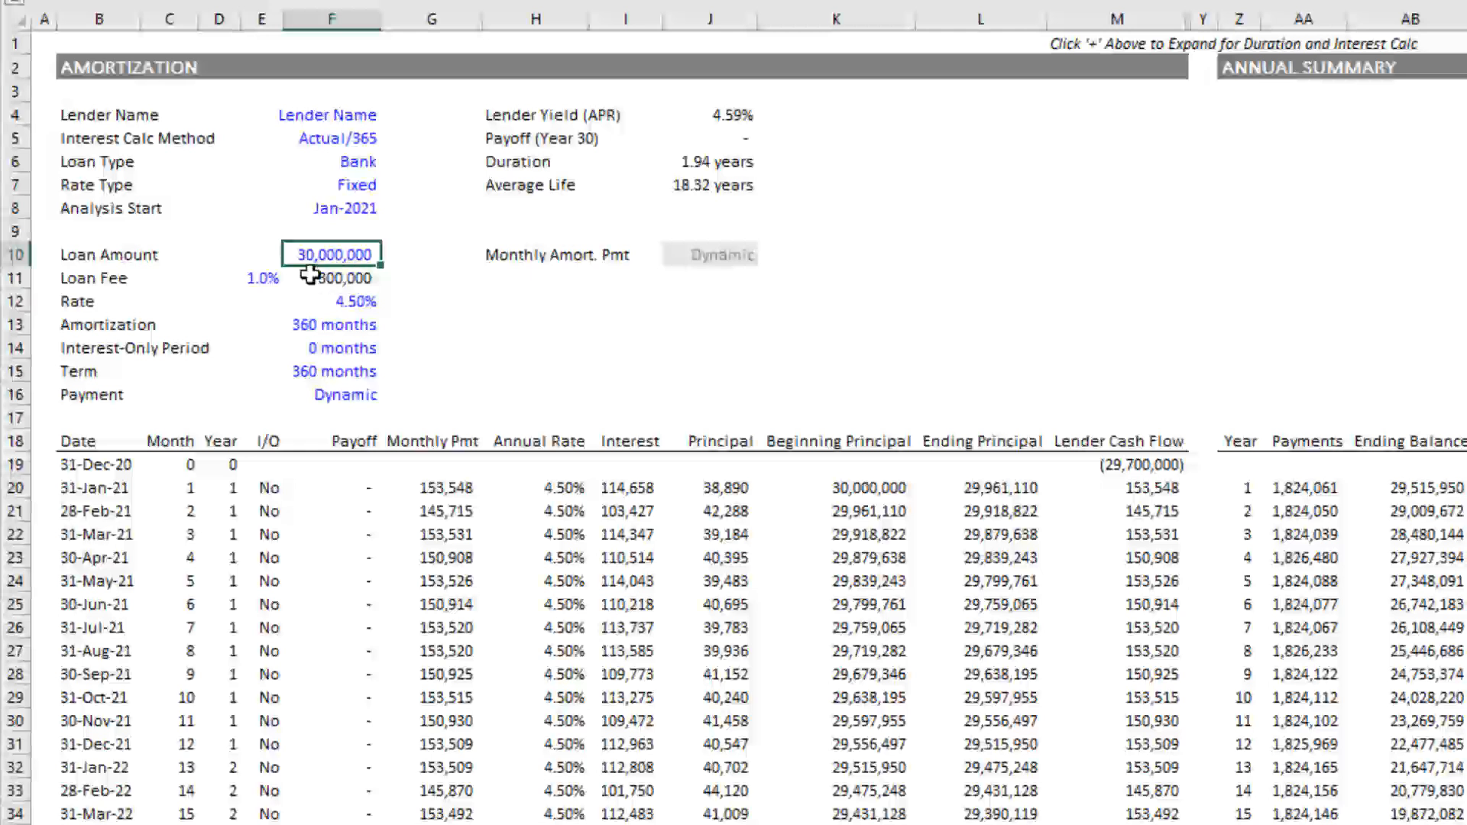
{"action": "left_click", "coordinate": [263, 278]}
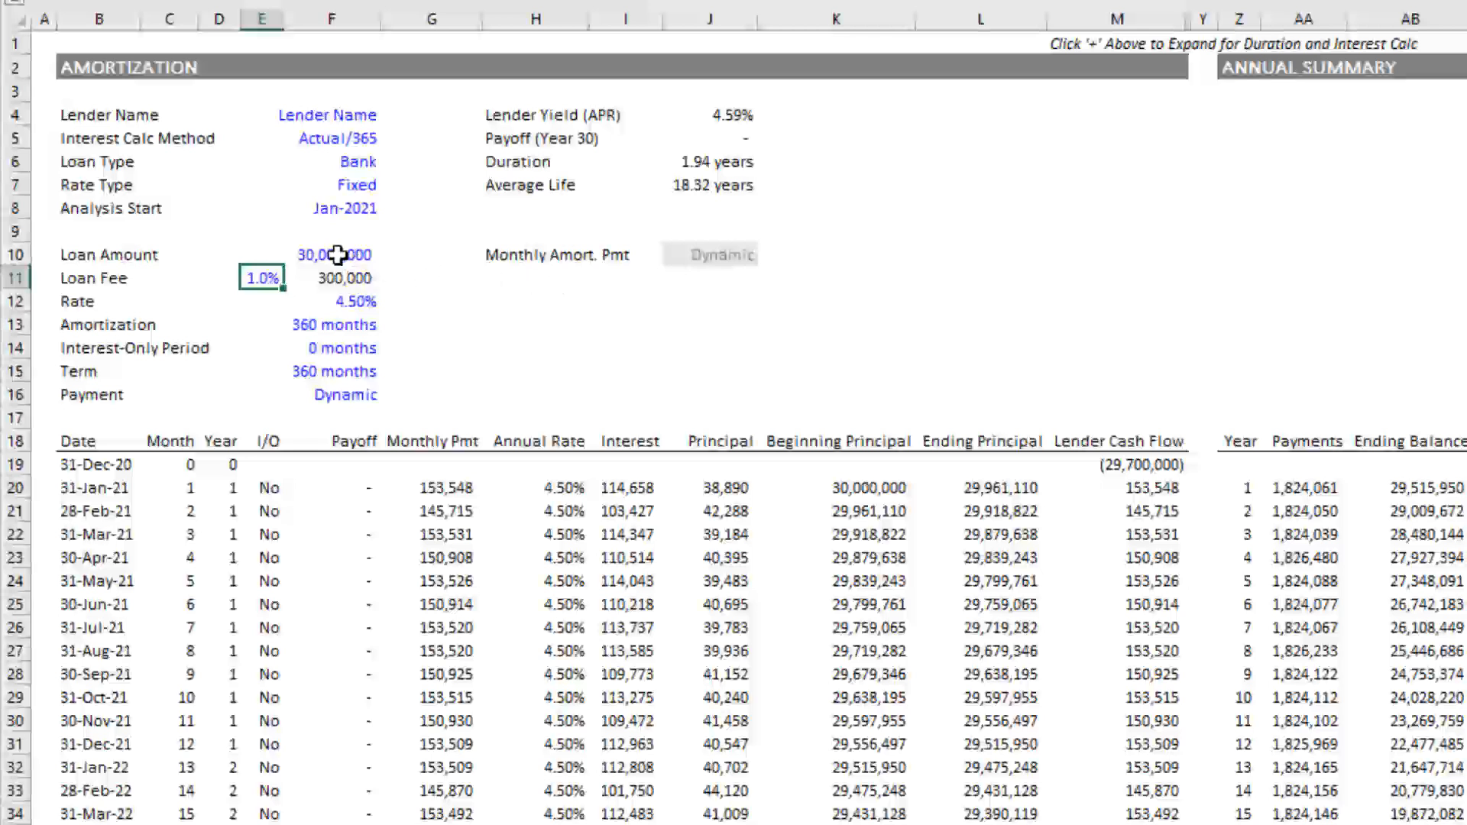
{"action": "mouse_move", "coordinate": [332, 279]}
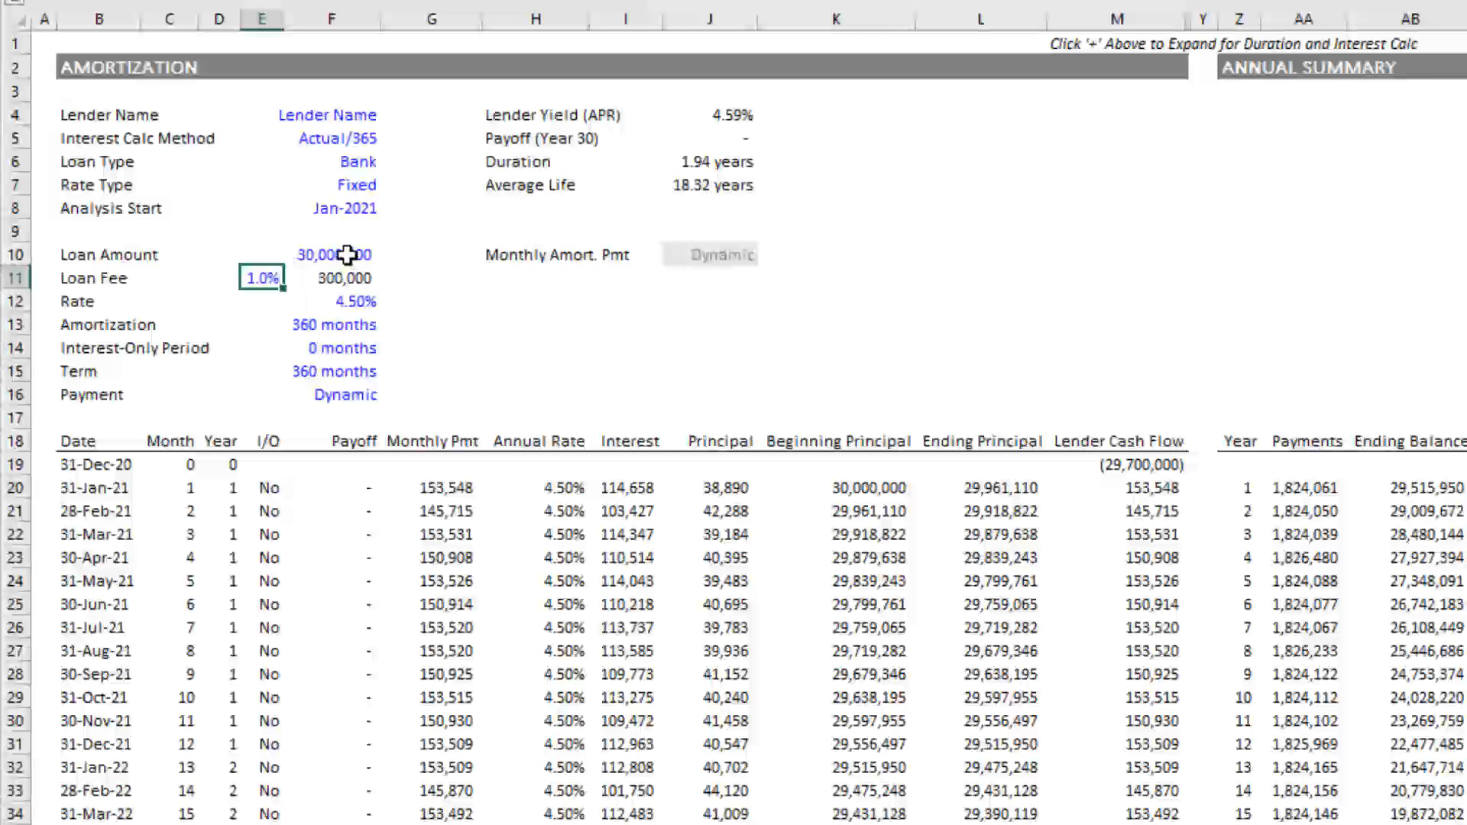
{"action": "left_click", "coordinate": [332, 255]}
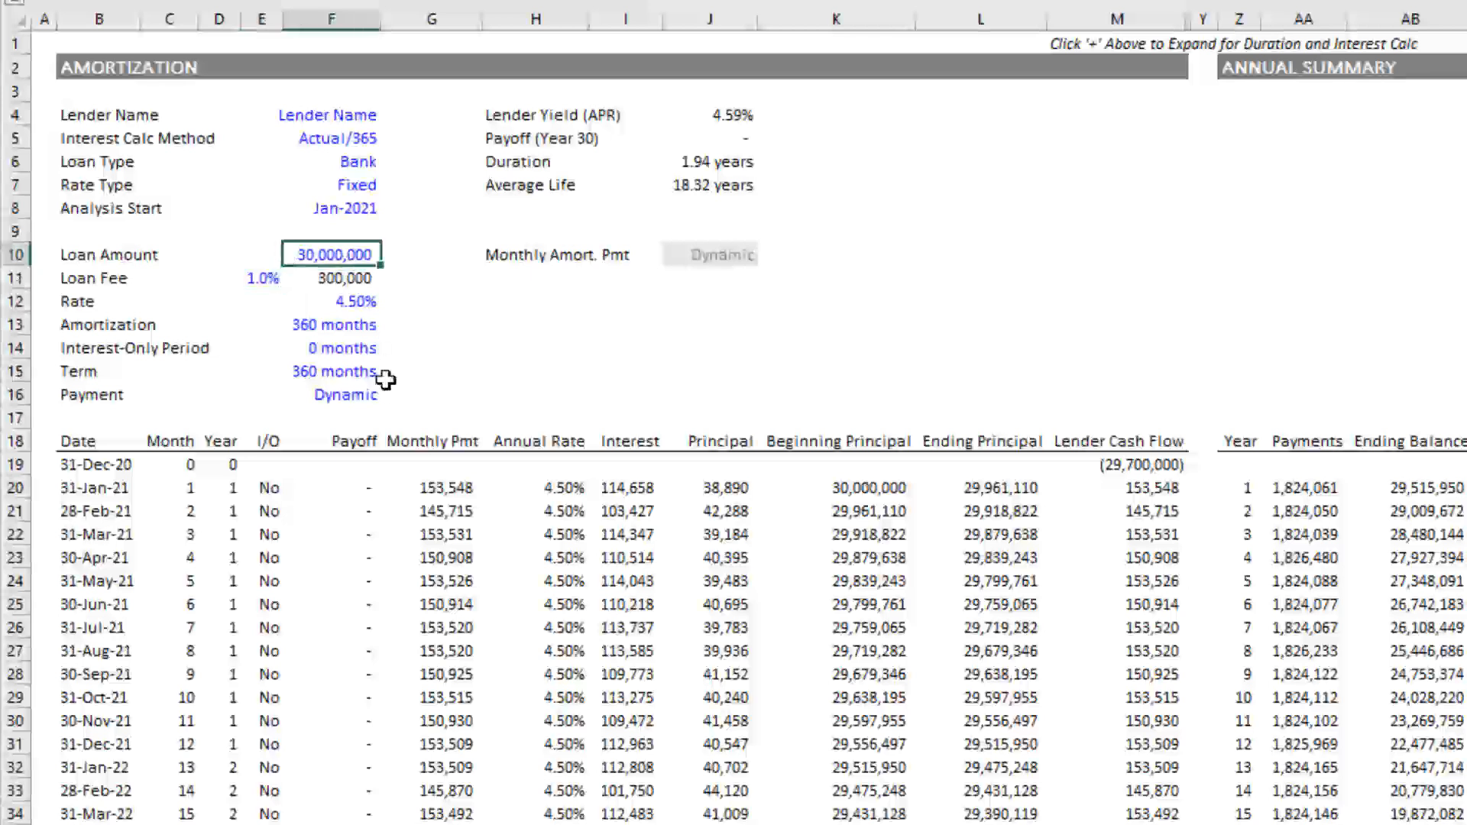
{"action": "left_click", "coordinate": [333, 278]}
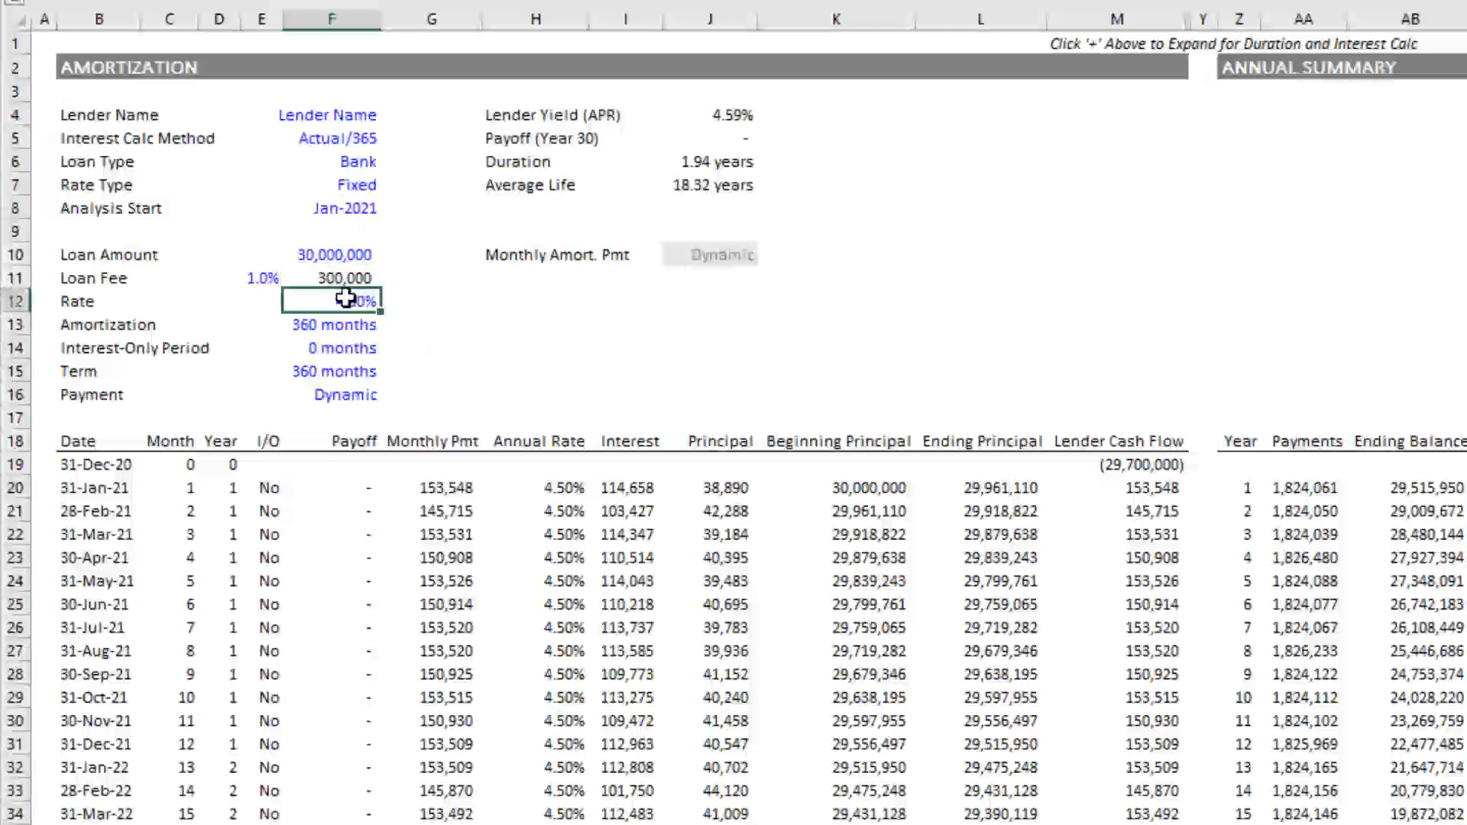
{"action": "mouse_move", "coordinate": [421, 363]}
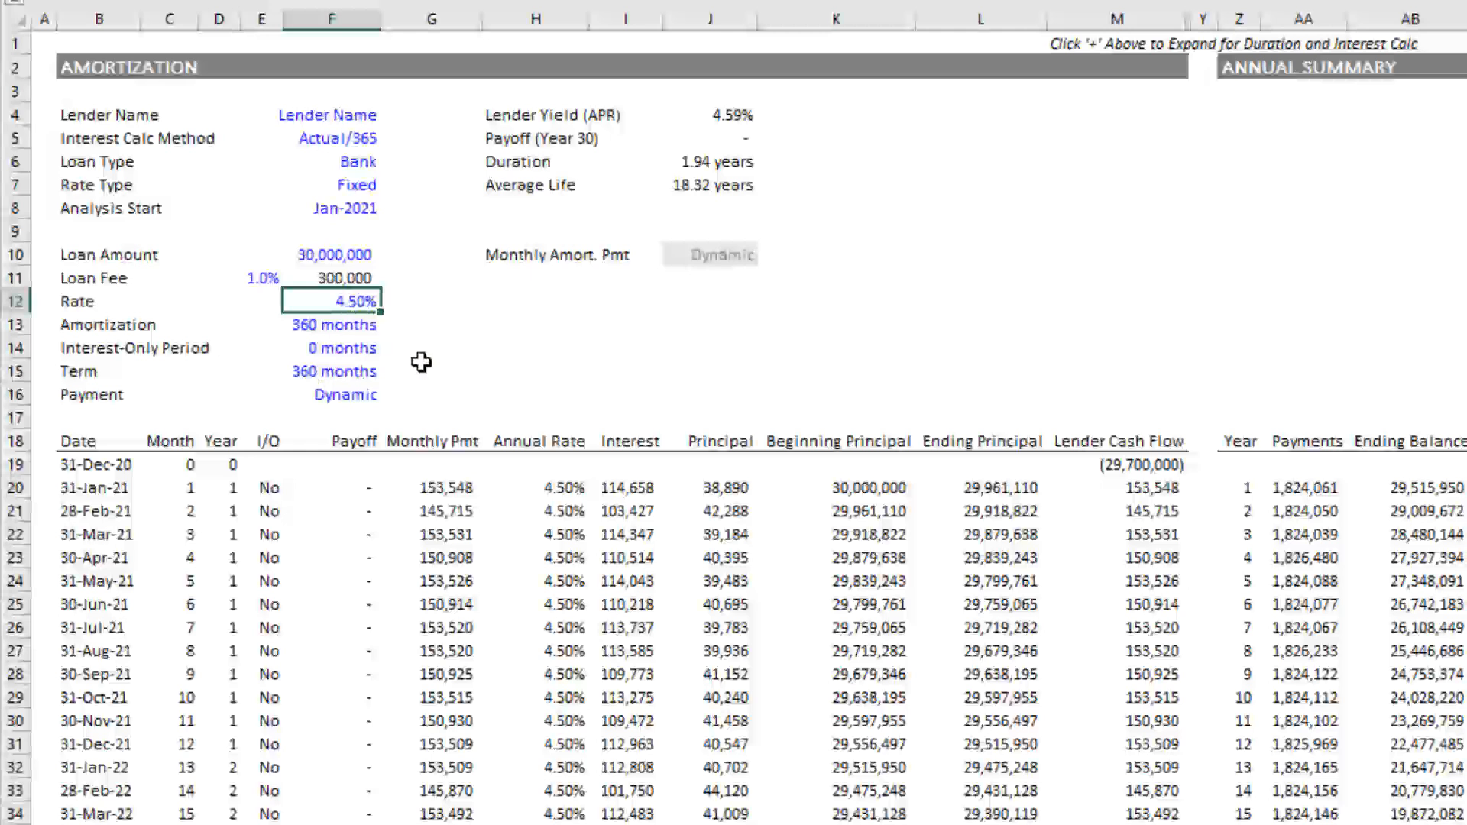
Enter a 300-month amortization against the 360-month term and receive the Invalid Entry warning.
{"action": "left_click", "coordinate": [333, 324]}
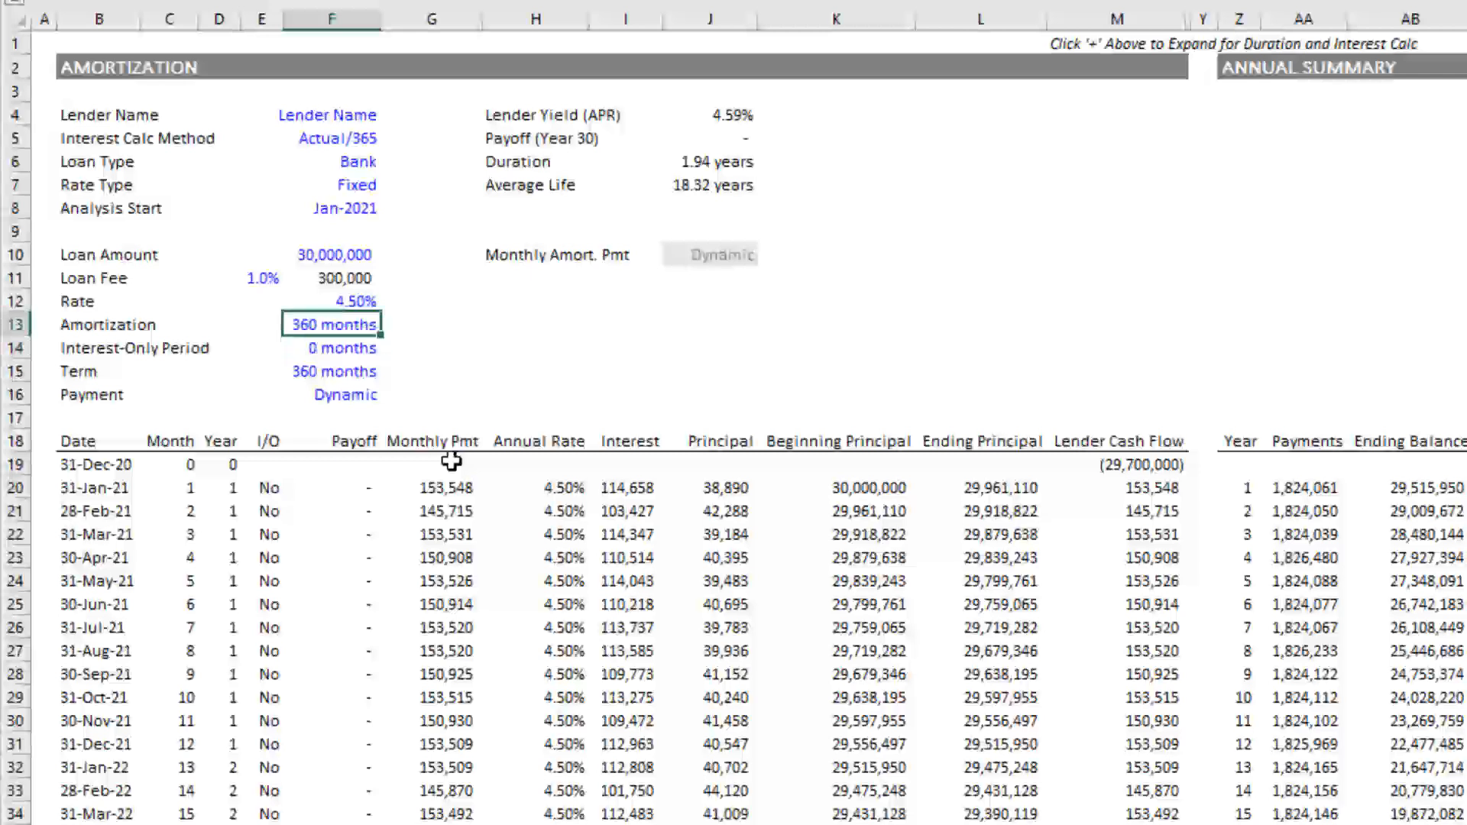
{"action": "left_click", "coordinate": [333, 370]}
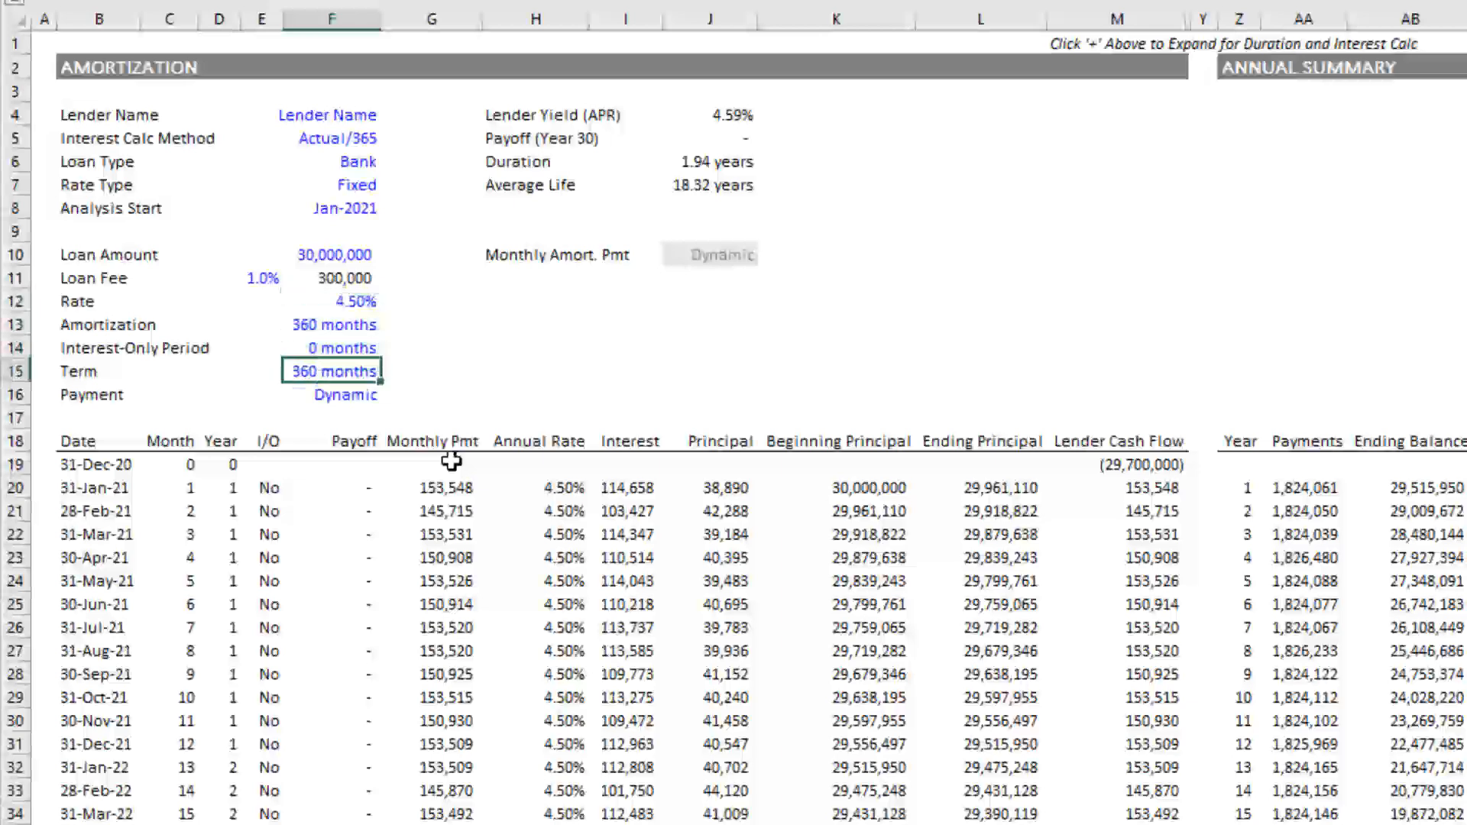
{"action": "left_click", "coordinate": [331, 324]}
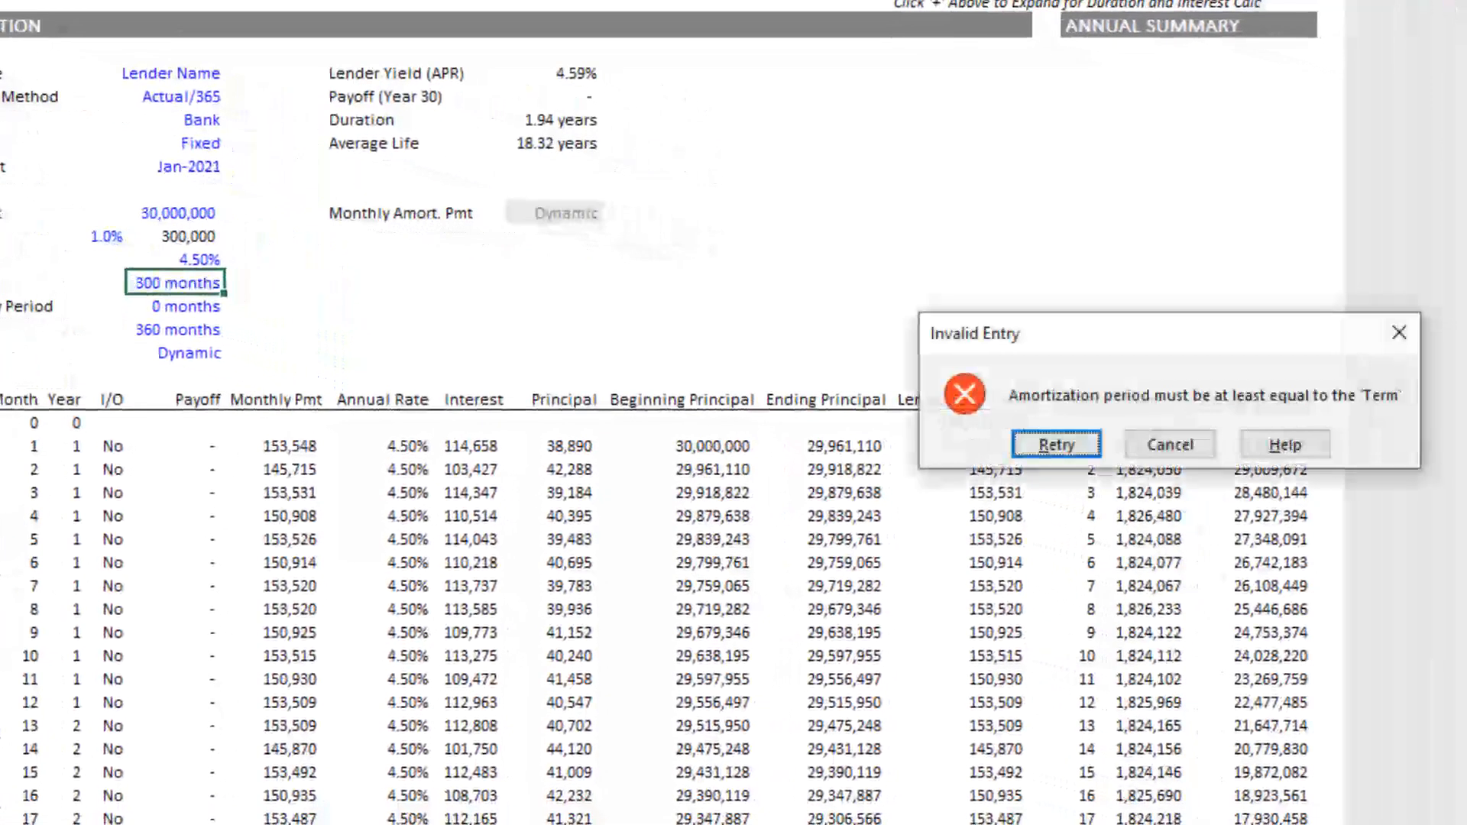
{"action": "left_click", "coordinate": [1056, 444]}
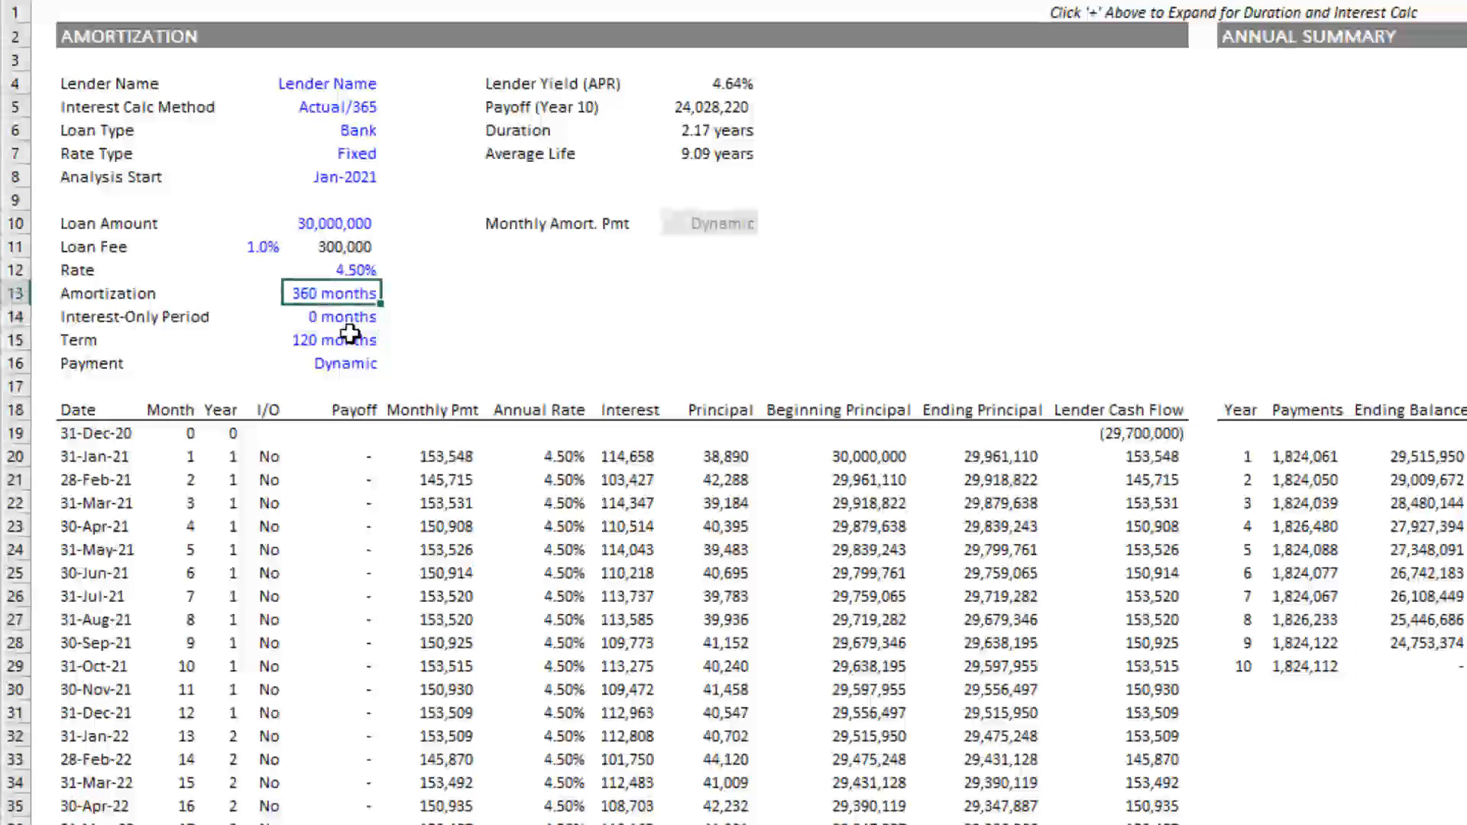
{"action": "mouse_move", "coordinate": [327, 335]}
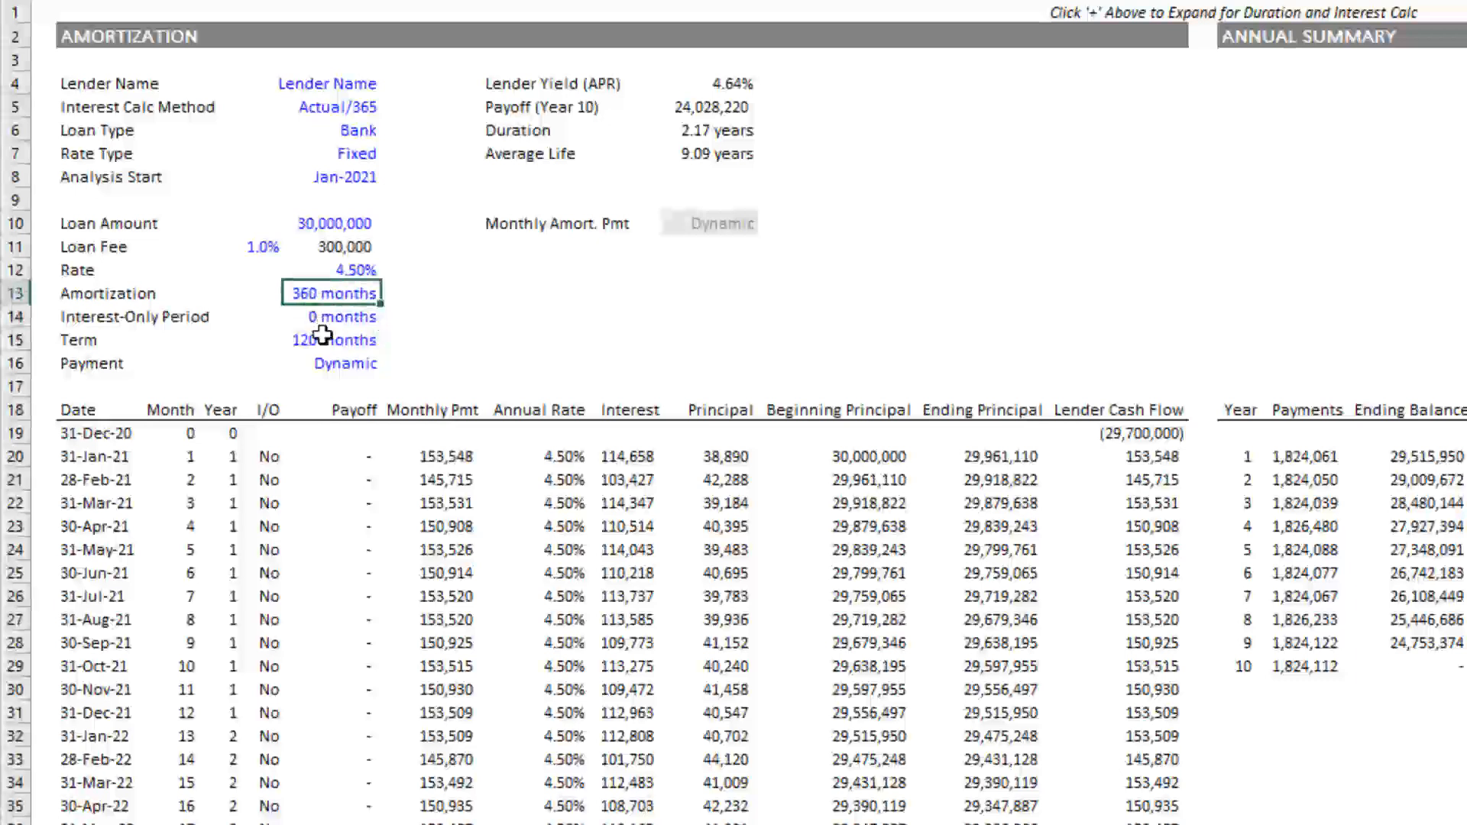
{"action": "left_click", "coordinate": [333, 339]}
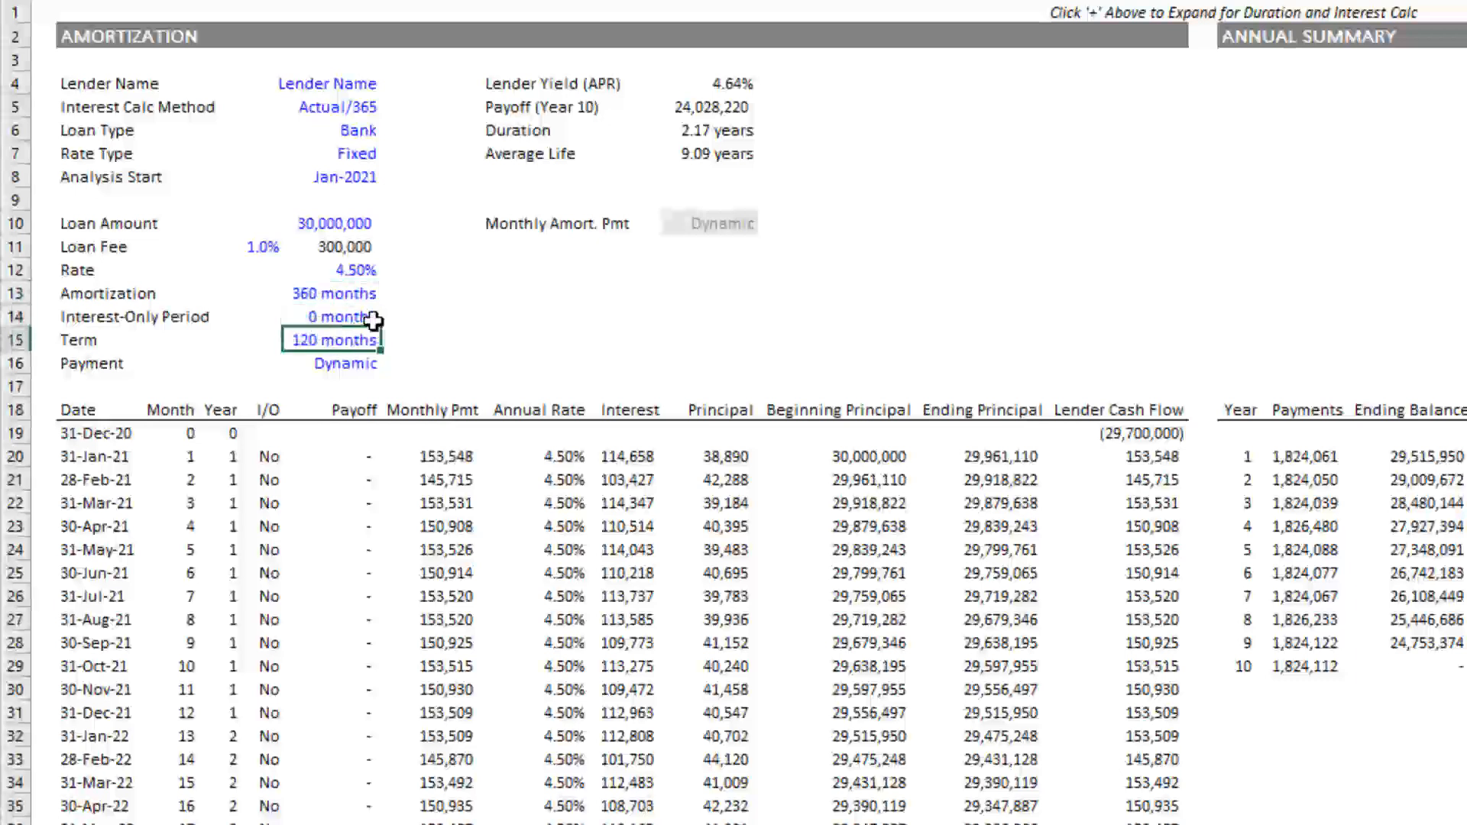
{"action": "left_click", "coordinate": [333, 294]}
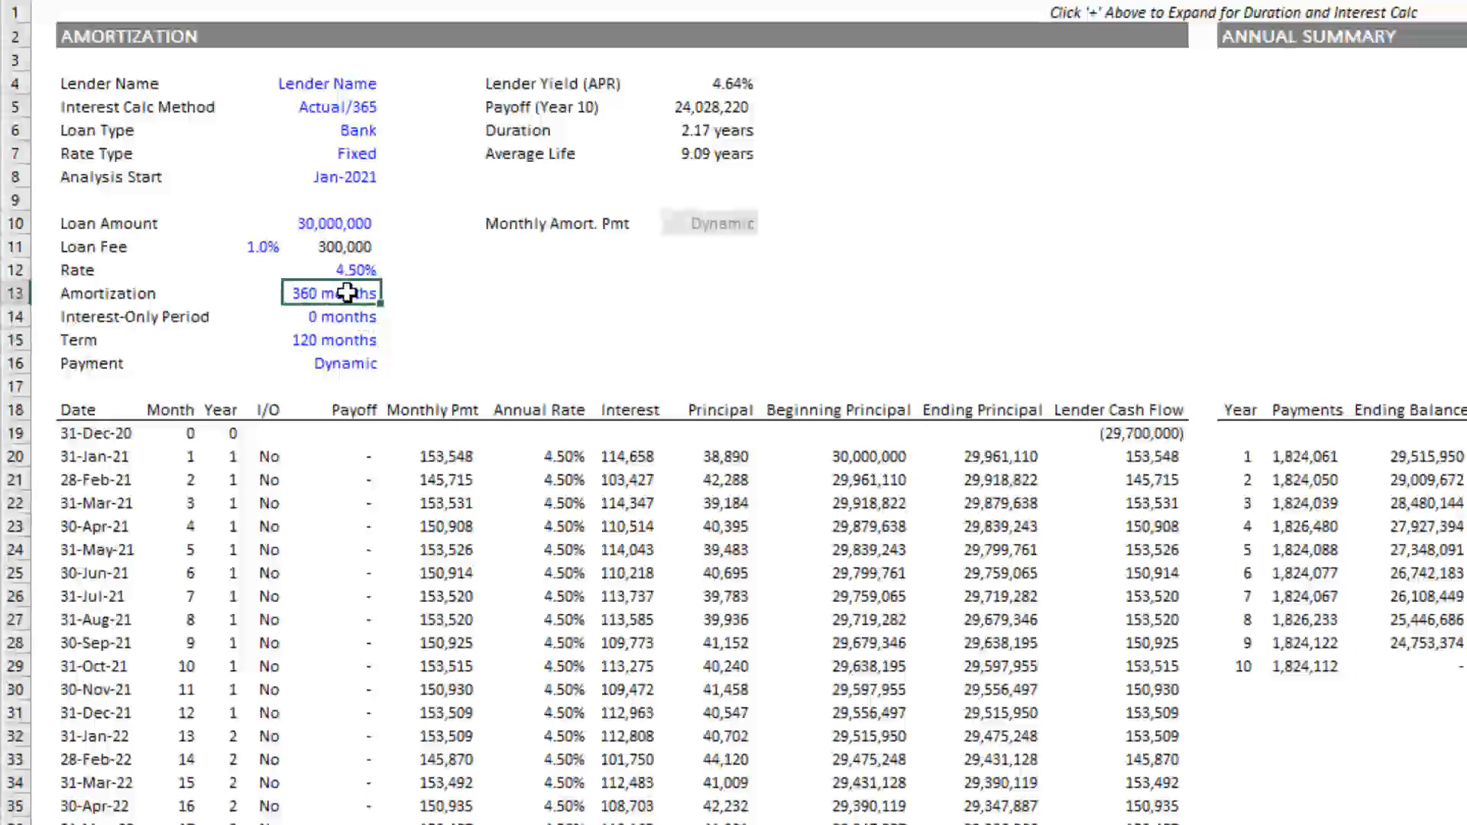
{"action": "scroll", "scroll_direction": "down", "scroll_amount": 3}
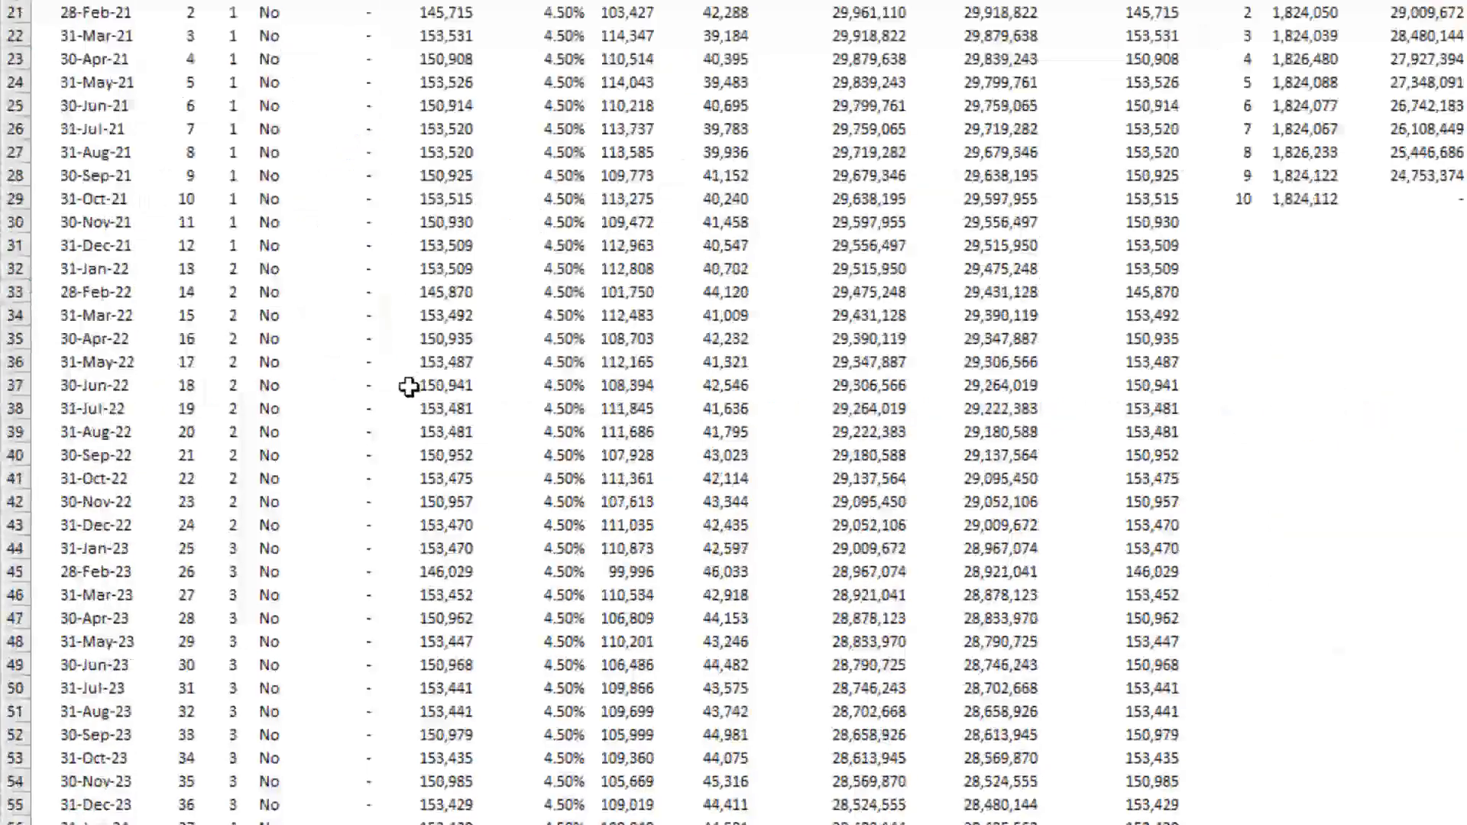
{"action": "scroll", "scroll_direction": "down", "scroll_amount": 3}
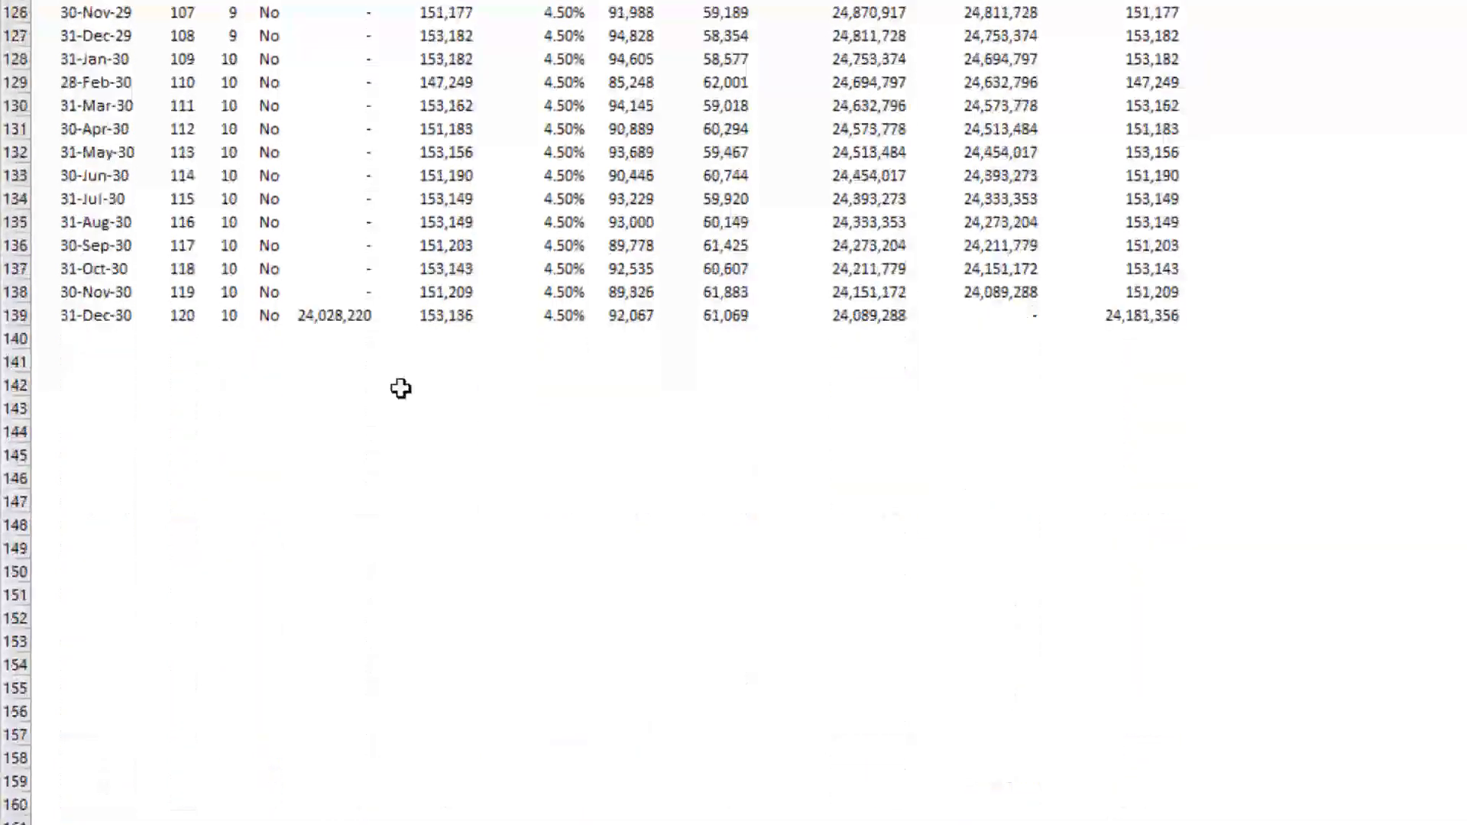
{"action": "scroll", "scroll_direction": "down", "scroll_amount": 3}
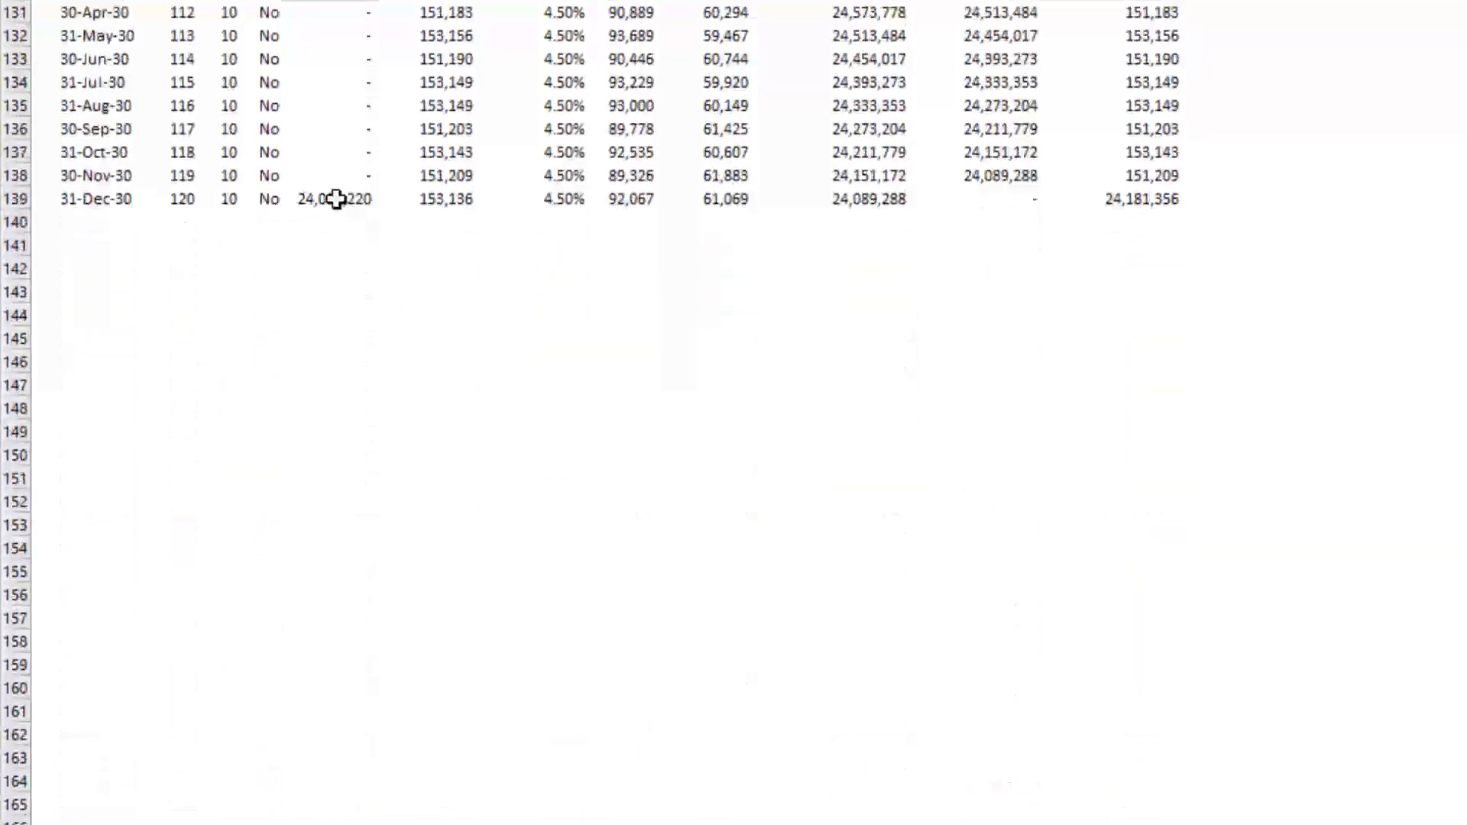
{"action": "left_click", "coordinate": [333, 199]}
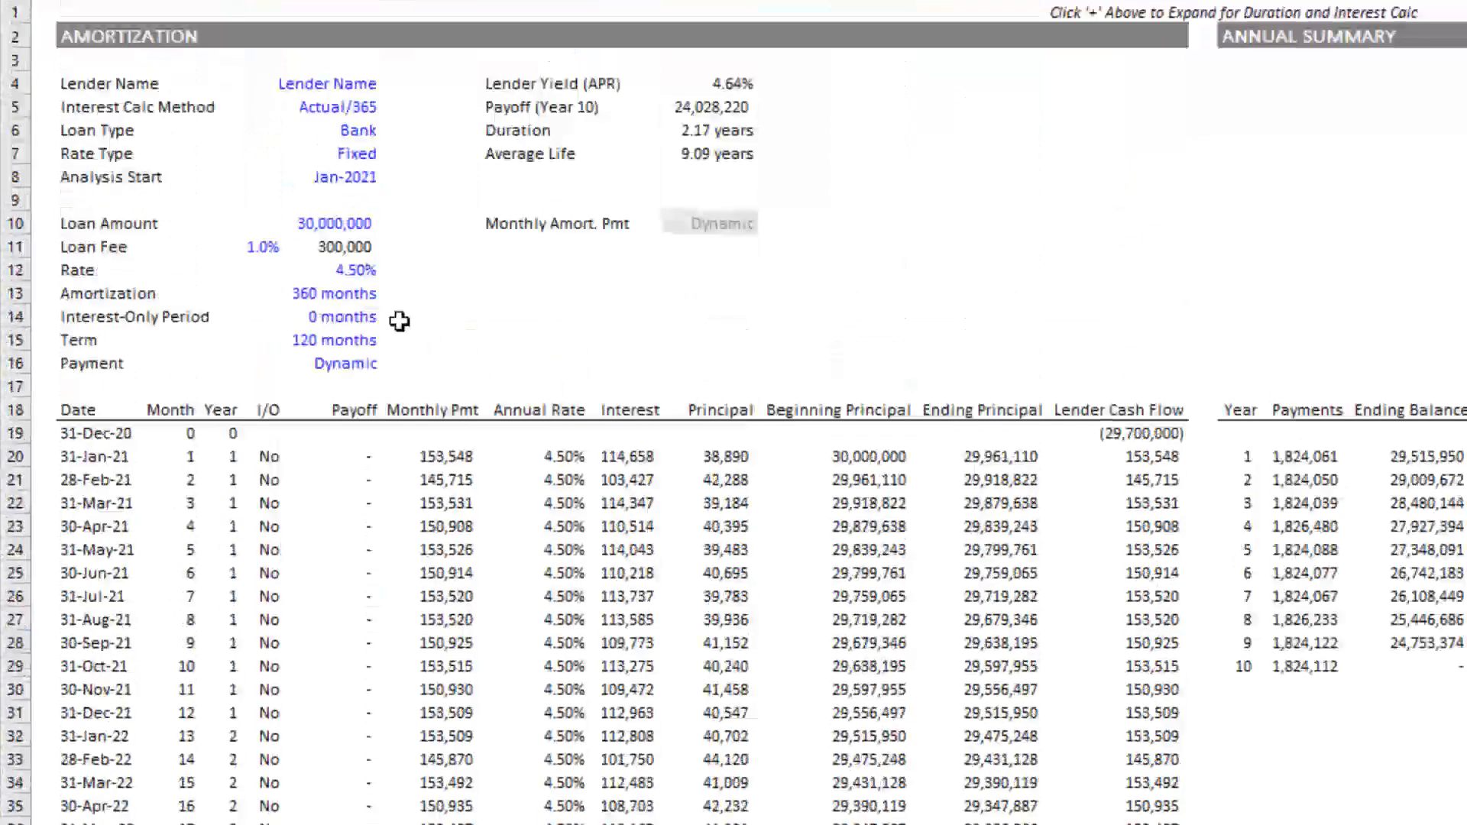
Set amortization to 120 months matching the term and scroll to confirm ending principal reaches 0.
{"action": "left_click", "coordinate": [334, 293]}
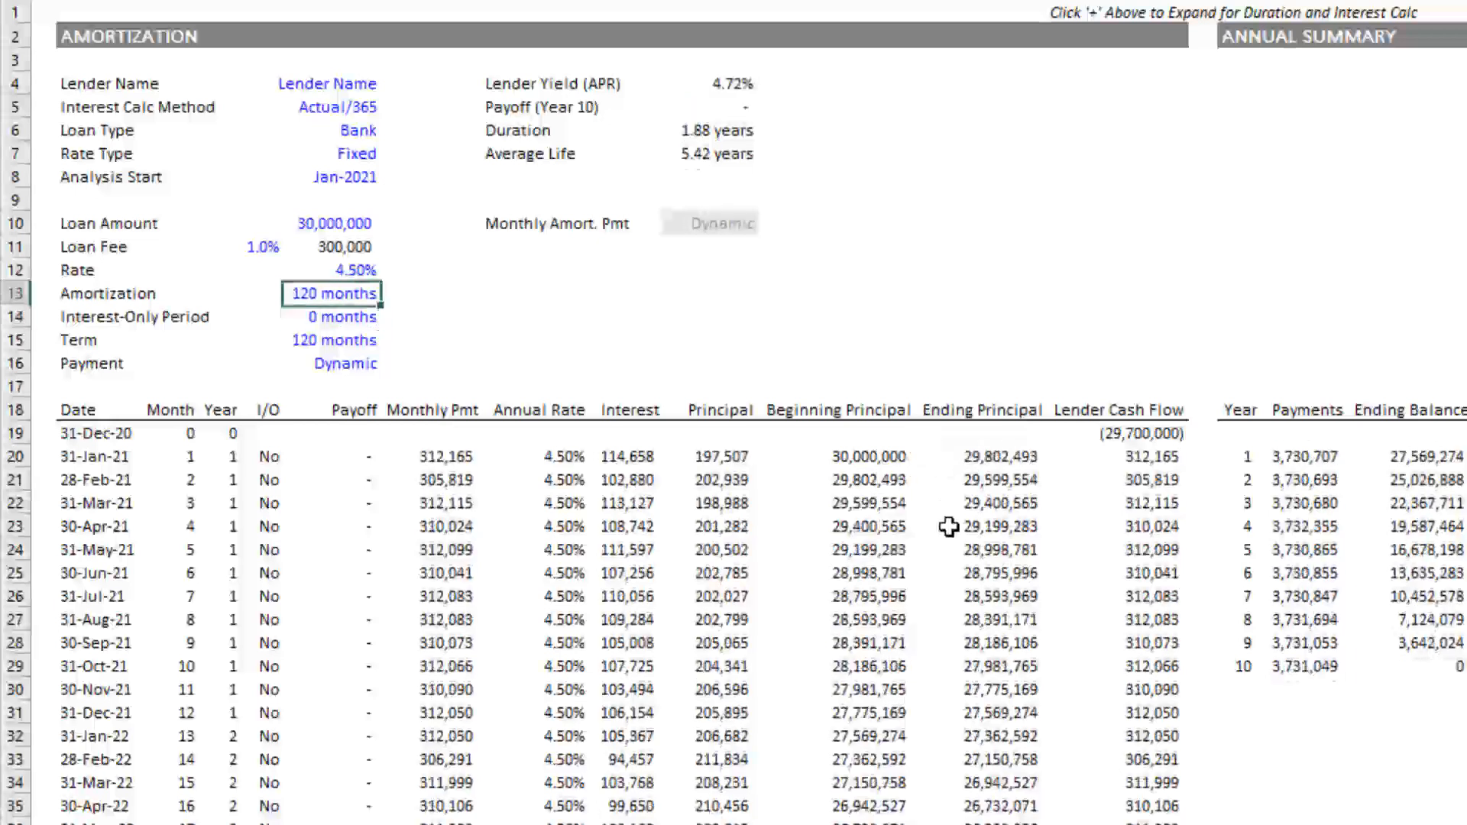
{"action": "left_click", "coordinate": [334, 340]}
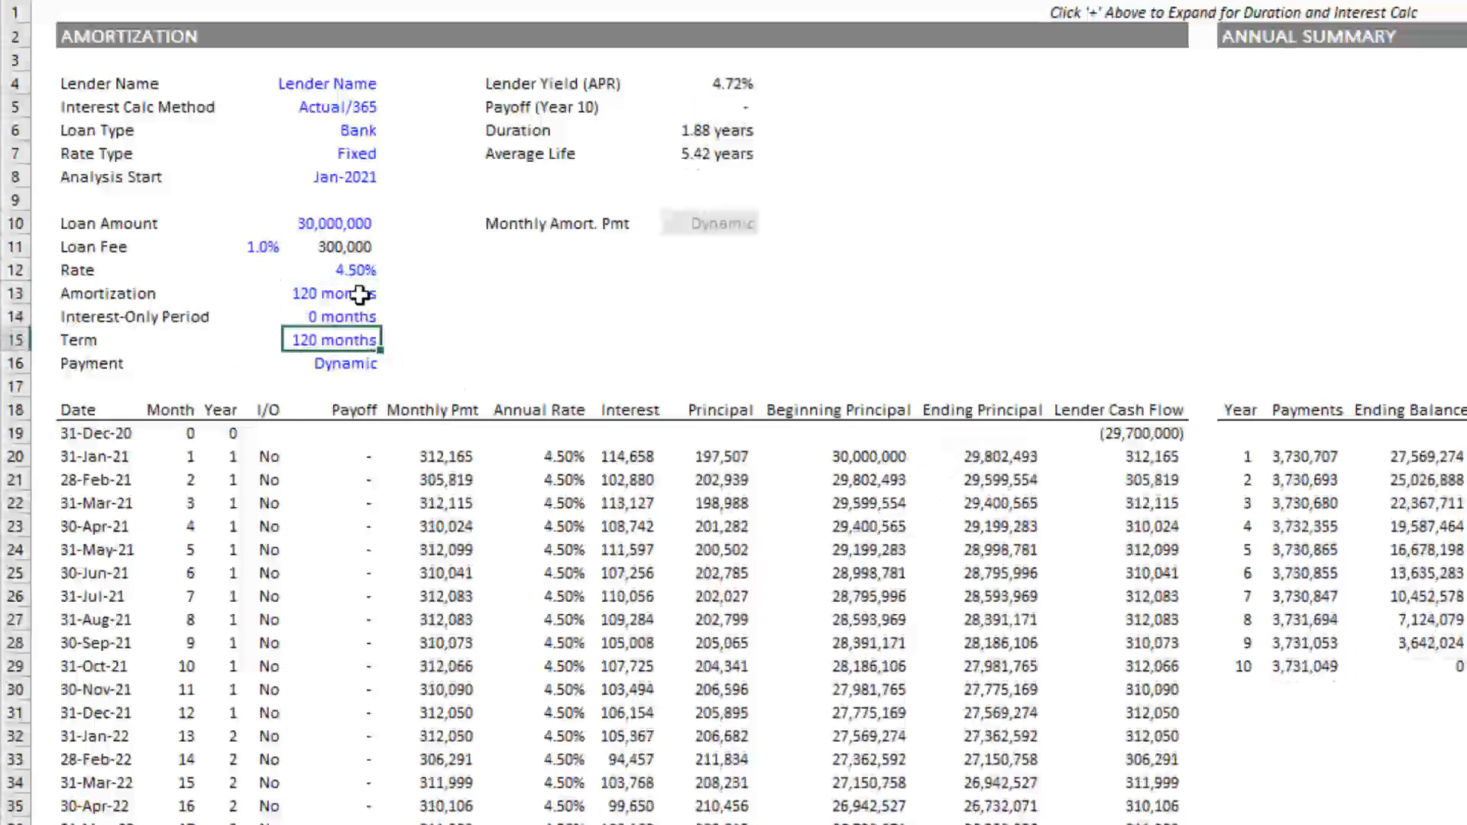
{"action": "scroll", "scroll_direction": "down", "scroll_amount": 3}
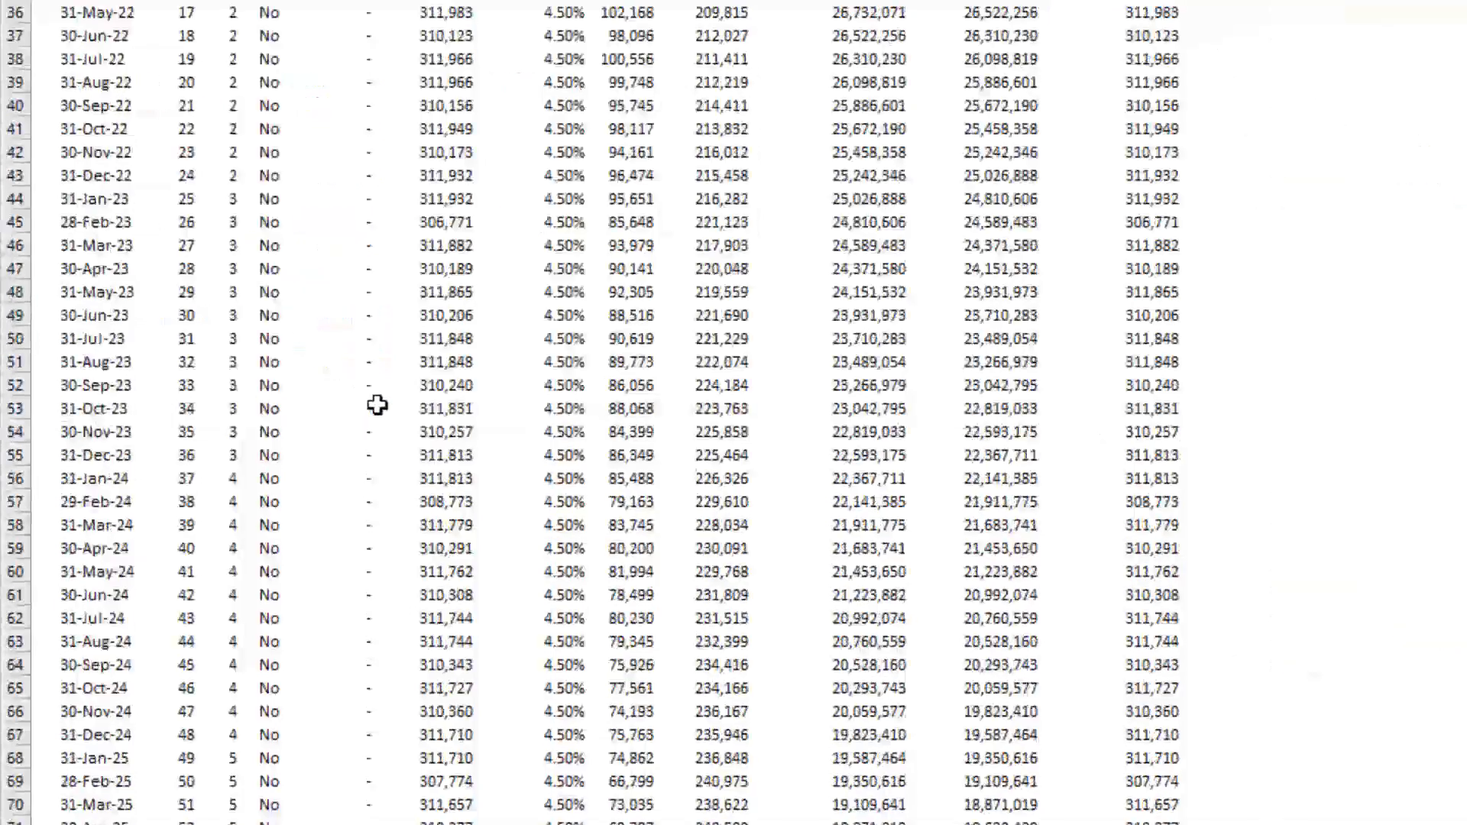
{"action": "scroll", "scroll_direction": "down", "scroll_amount": 3}
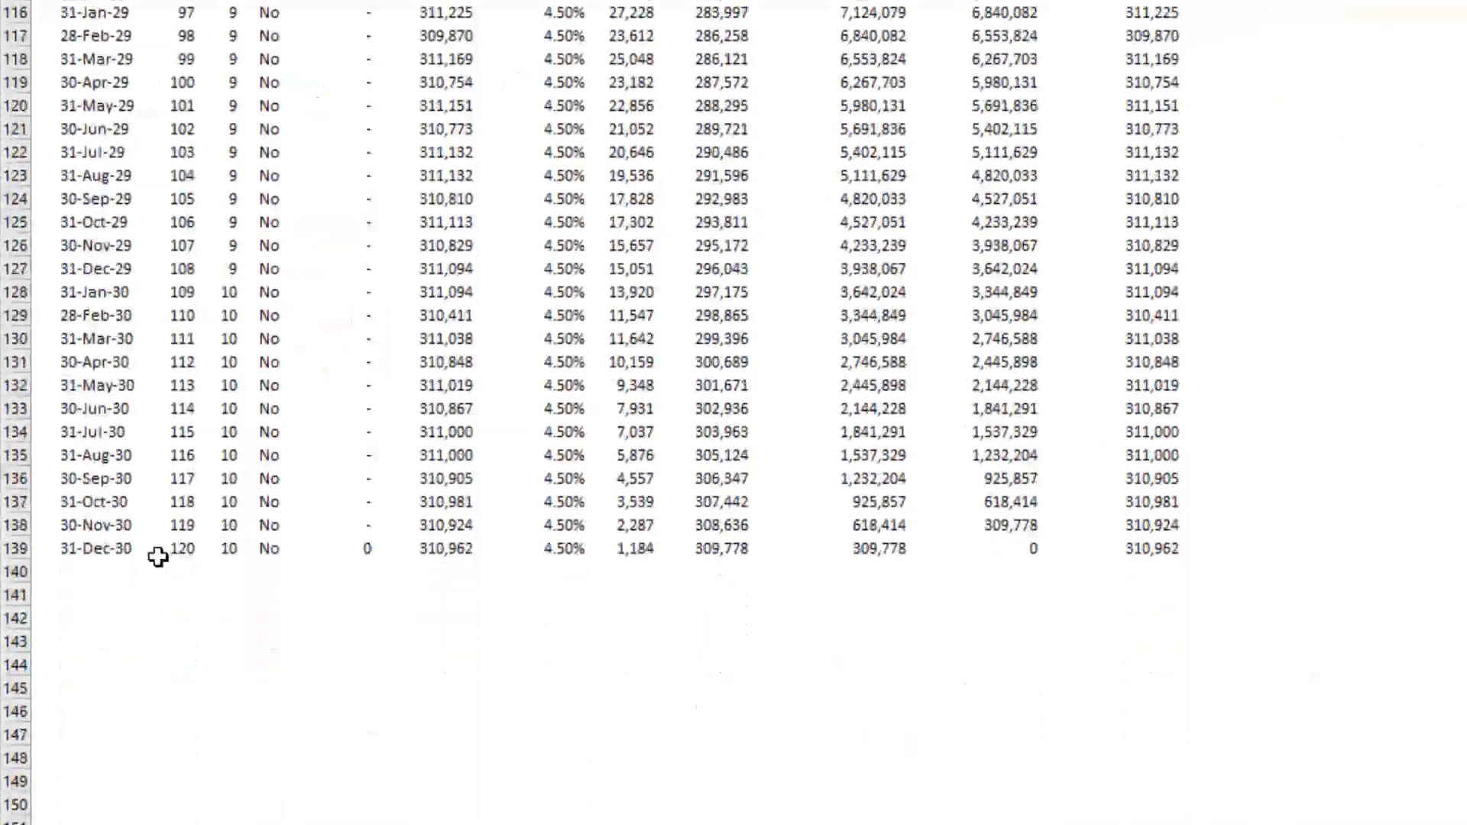
{"action": "scroll", "scroll_direction": "up", "scroll_amount": 3}
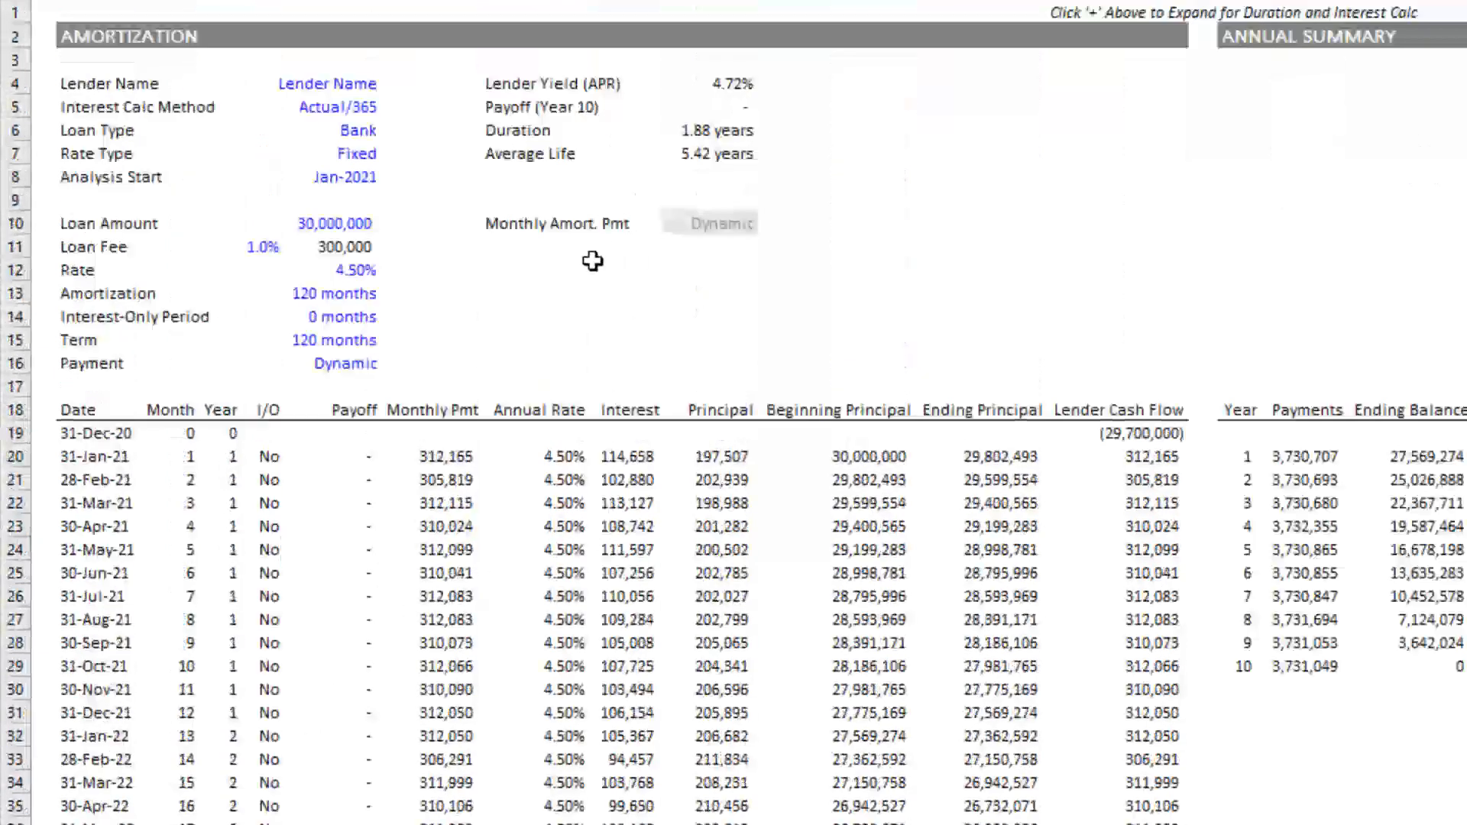
{"action": "mouse_move", "coordinate": [453, 290]}
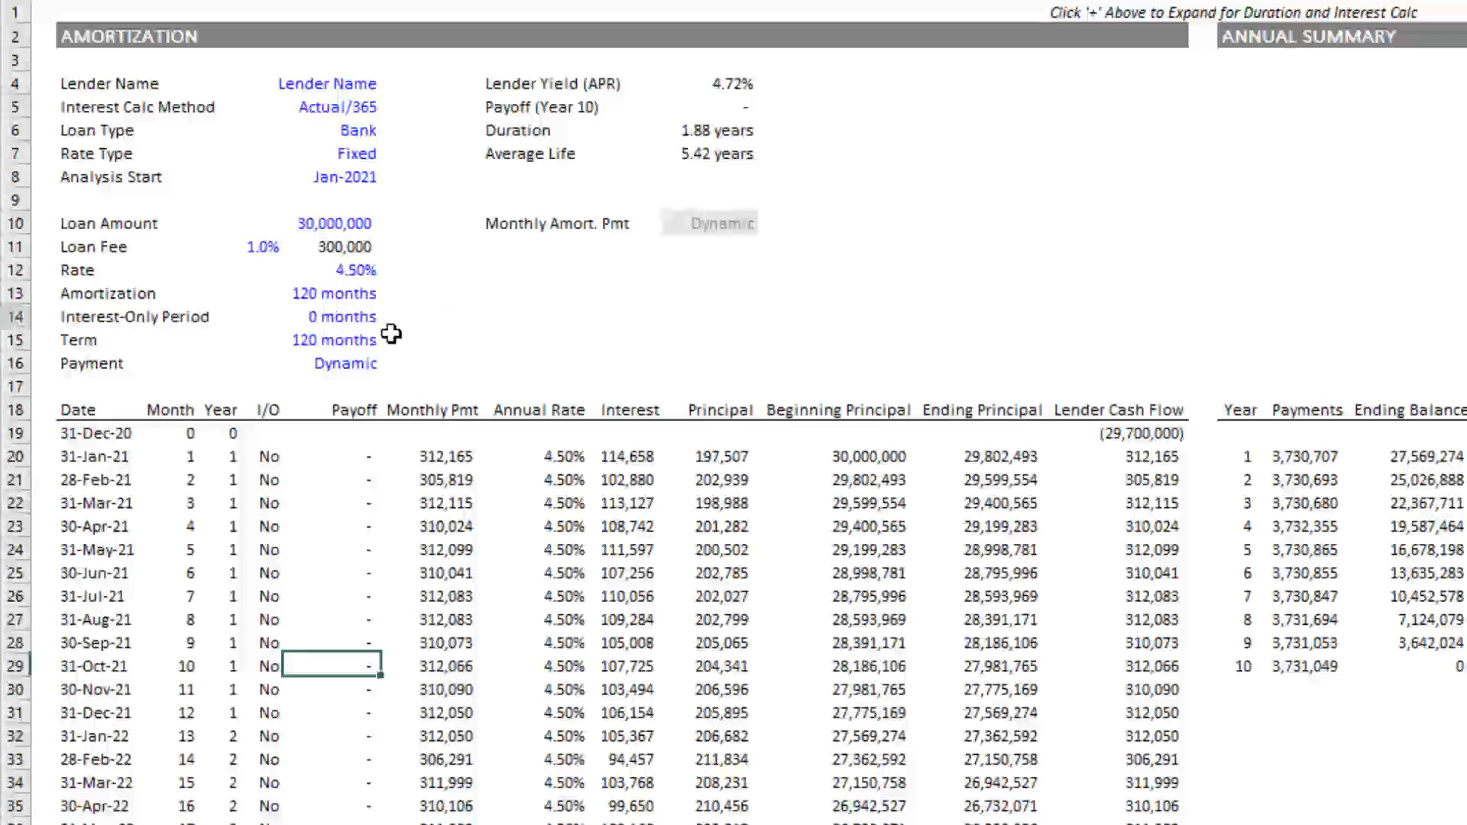
Set the interest-only period to 120 months against the 360-month amortization and term.
{"action": "left_click", "coordinate": [331, 316]}
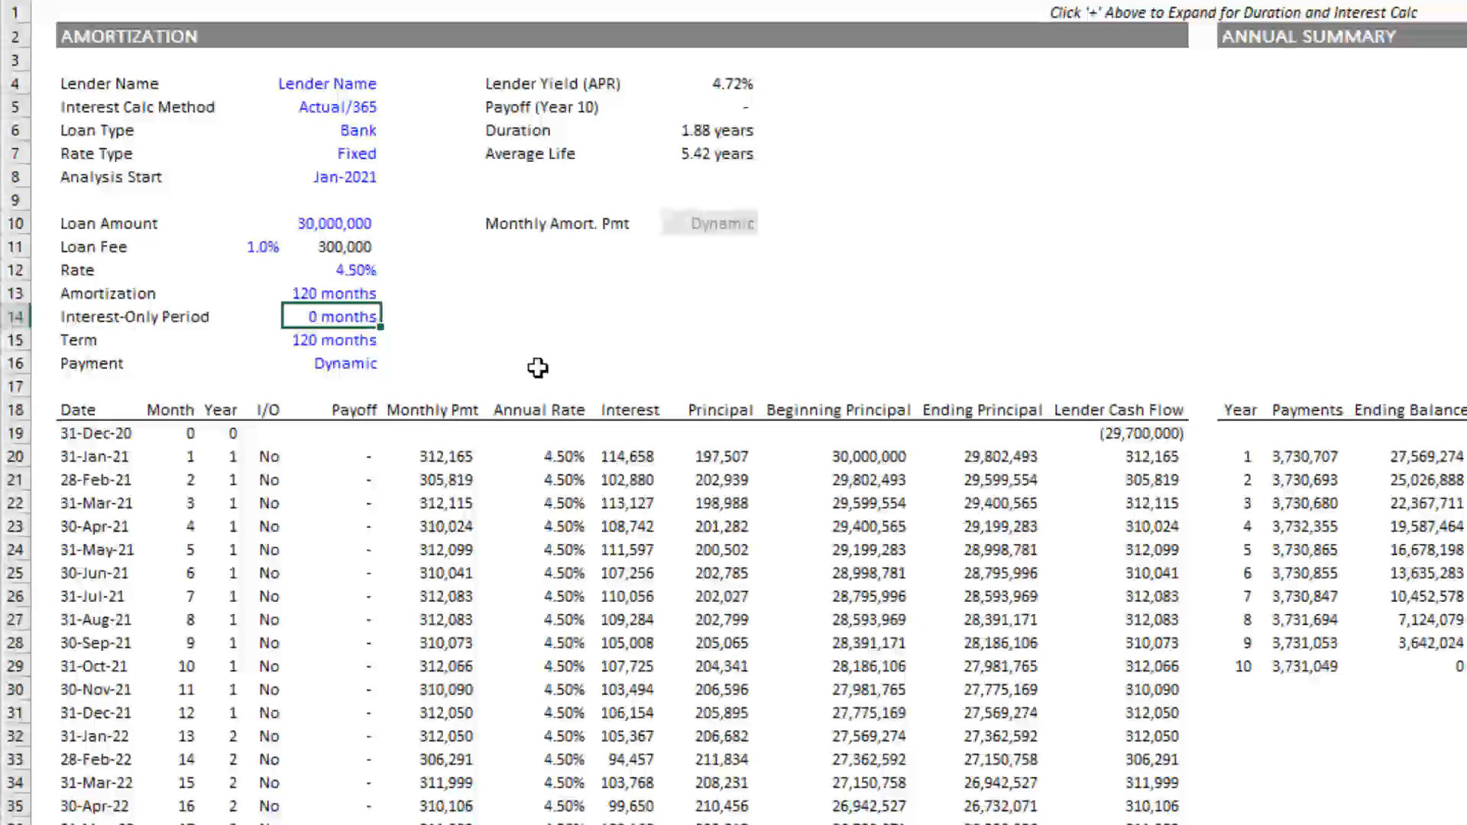
{"action": "type", "text": "12"}
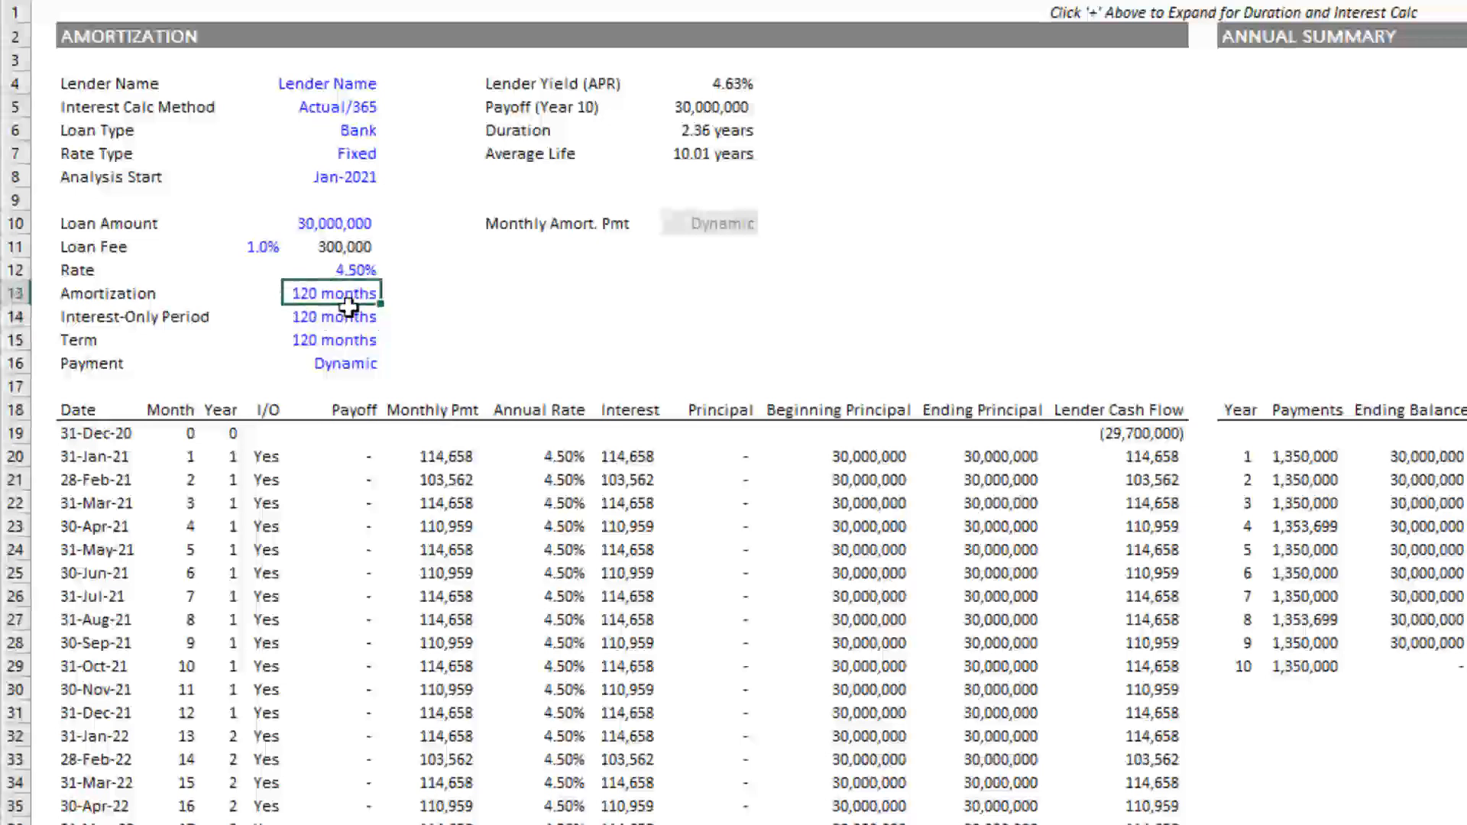
{"action": "mouse_move", "coordinate": [335, 327]}
{"action": "type", "text": "36"}
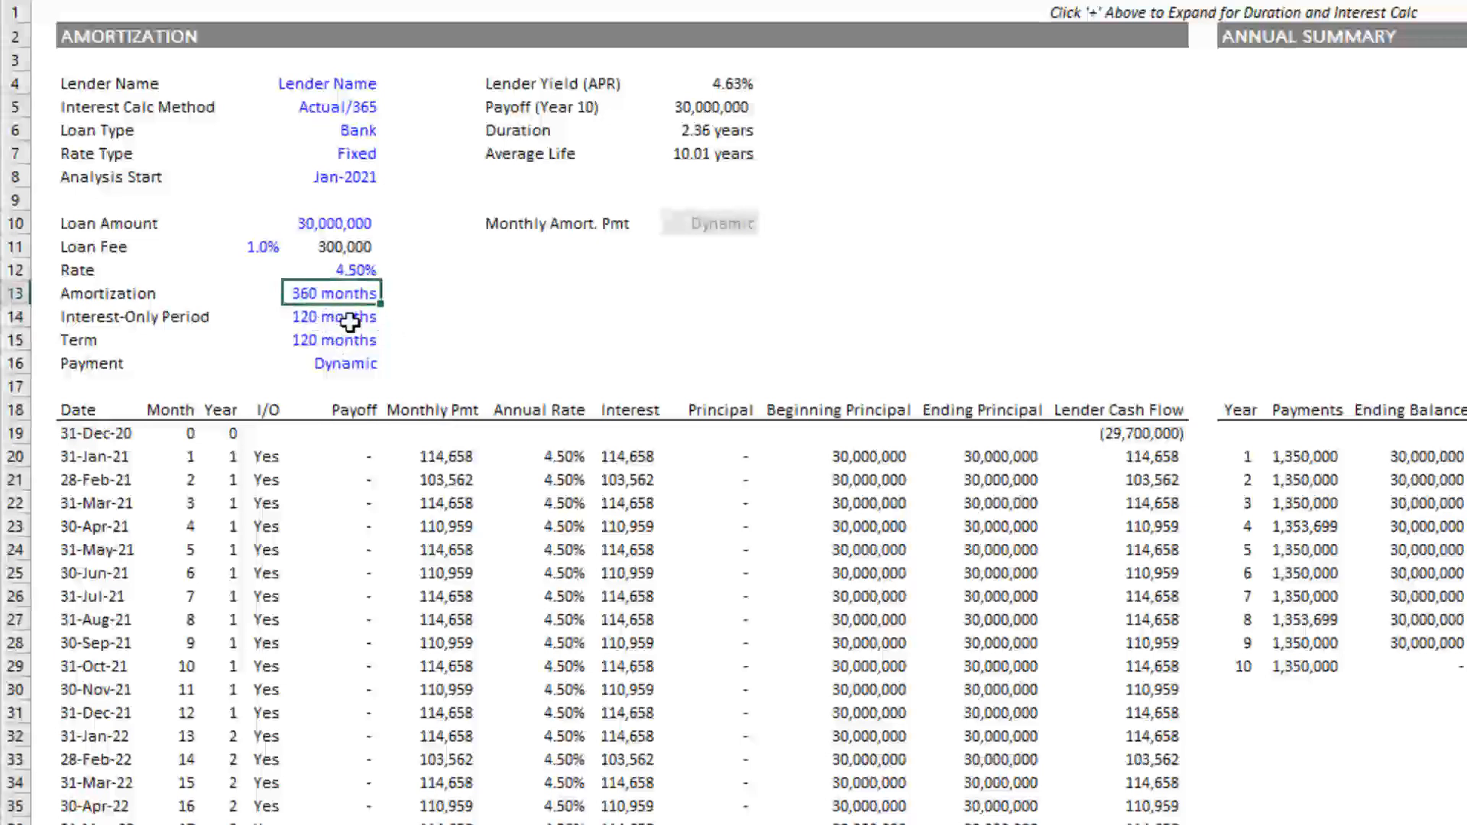
{"action": "mouse_move", "coordinate": [352, 339]}
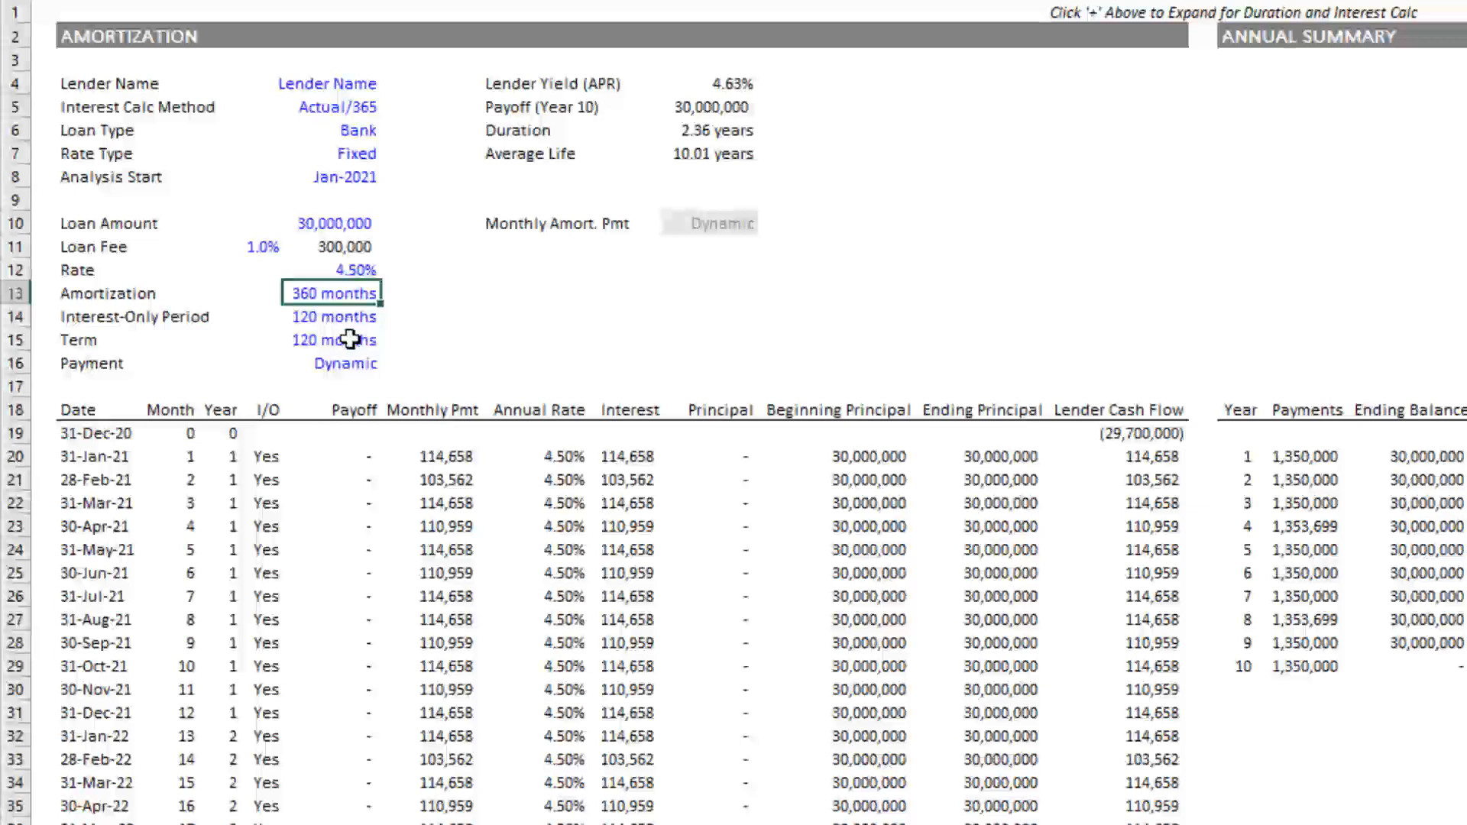
{"action": "left_click", "coordinate": [333, 340]}
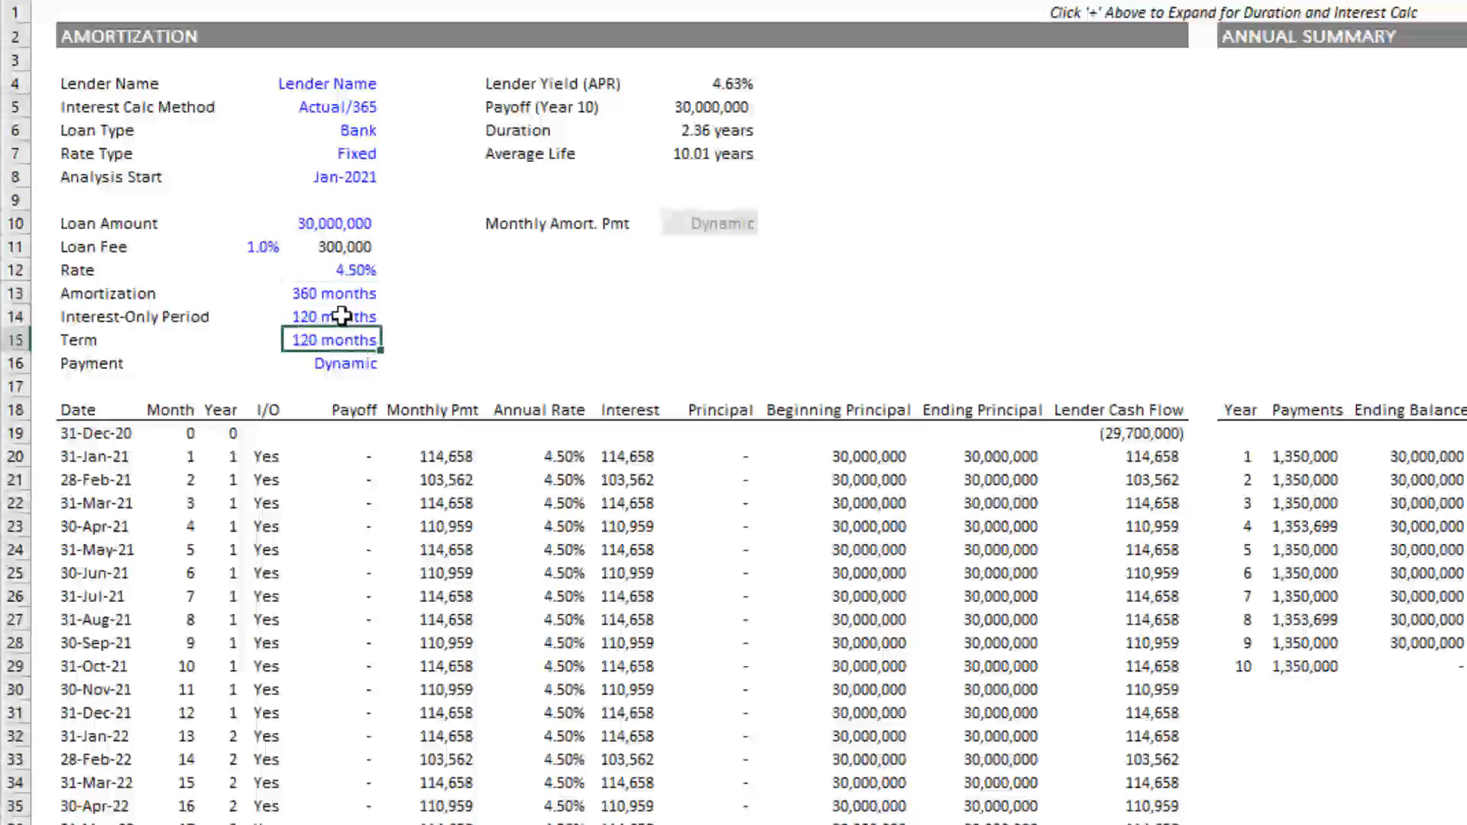
{"action": "left_click", "coordinate": [332, 317]}
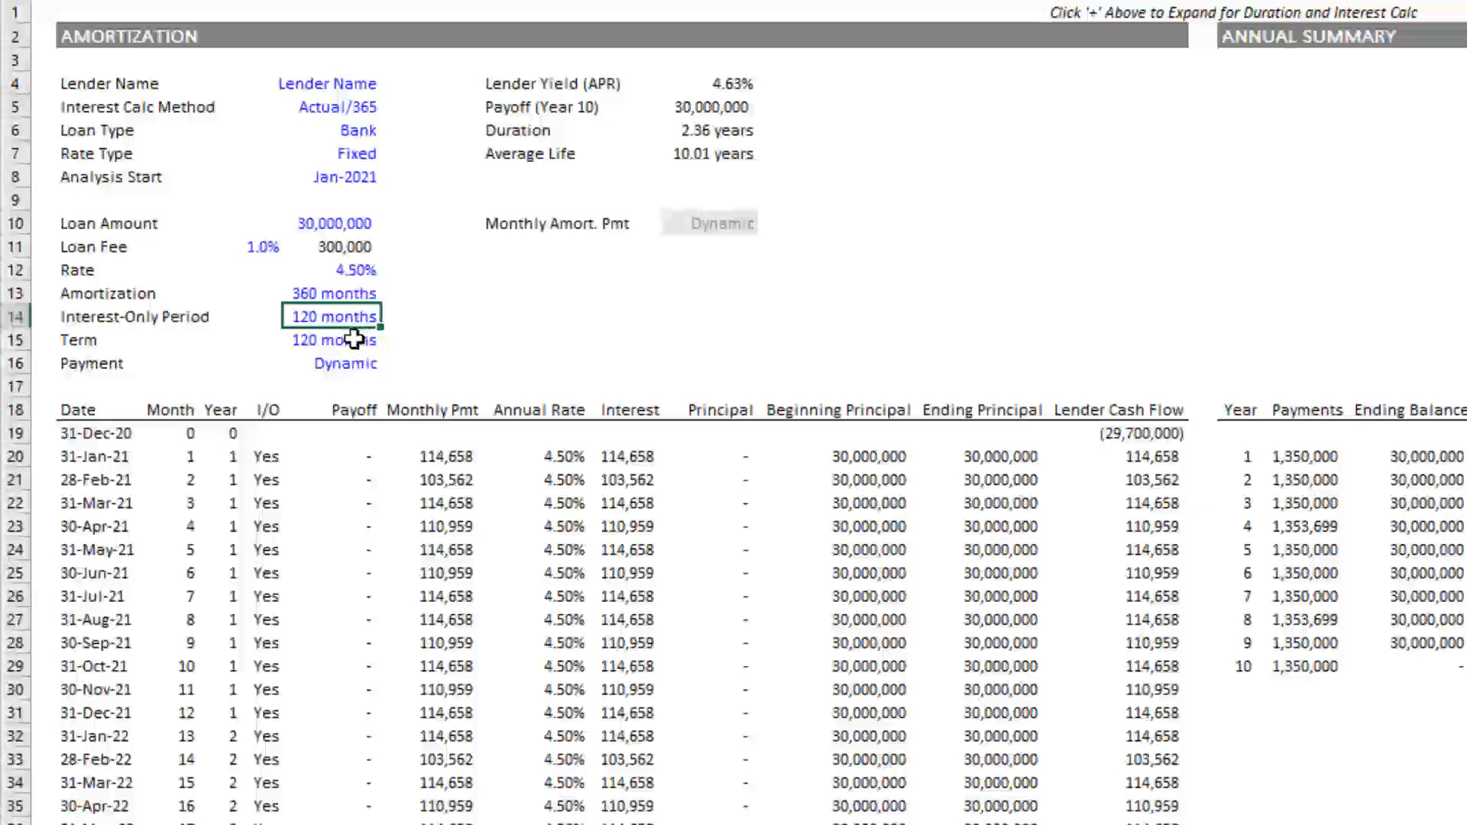
{"action": "left_click", "coordinate": [334, 339]}
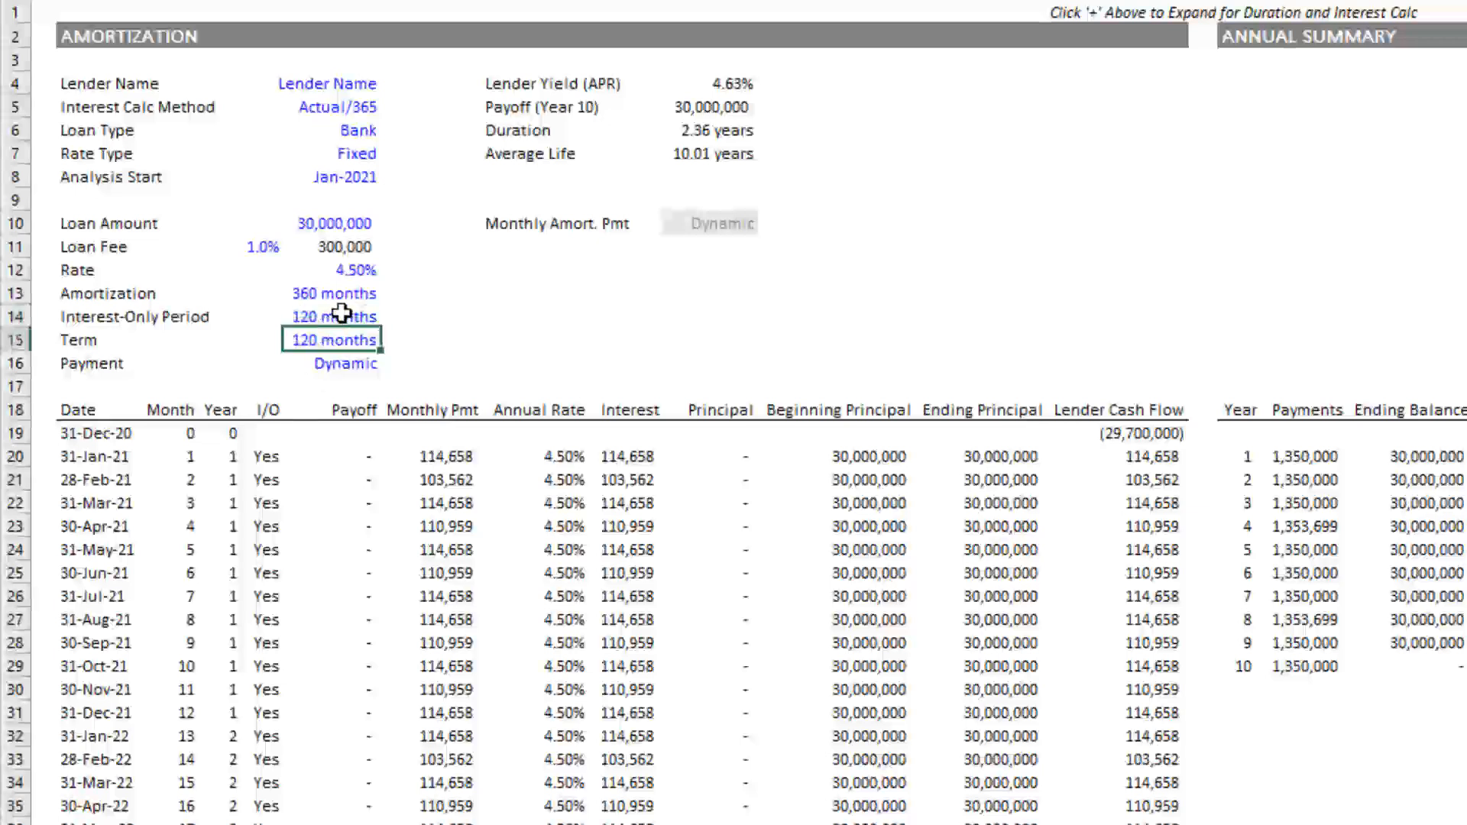
Review the schedule's interest-only payments and the 30,000,000 year-10 payoff.
{"action": "left_click", "coordinate": [443, 457]}
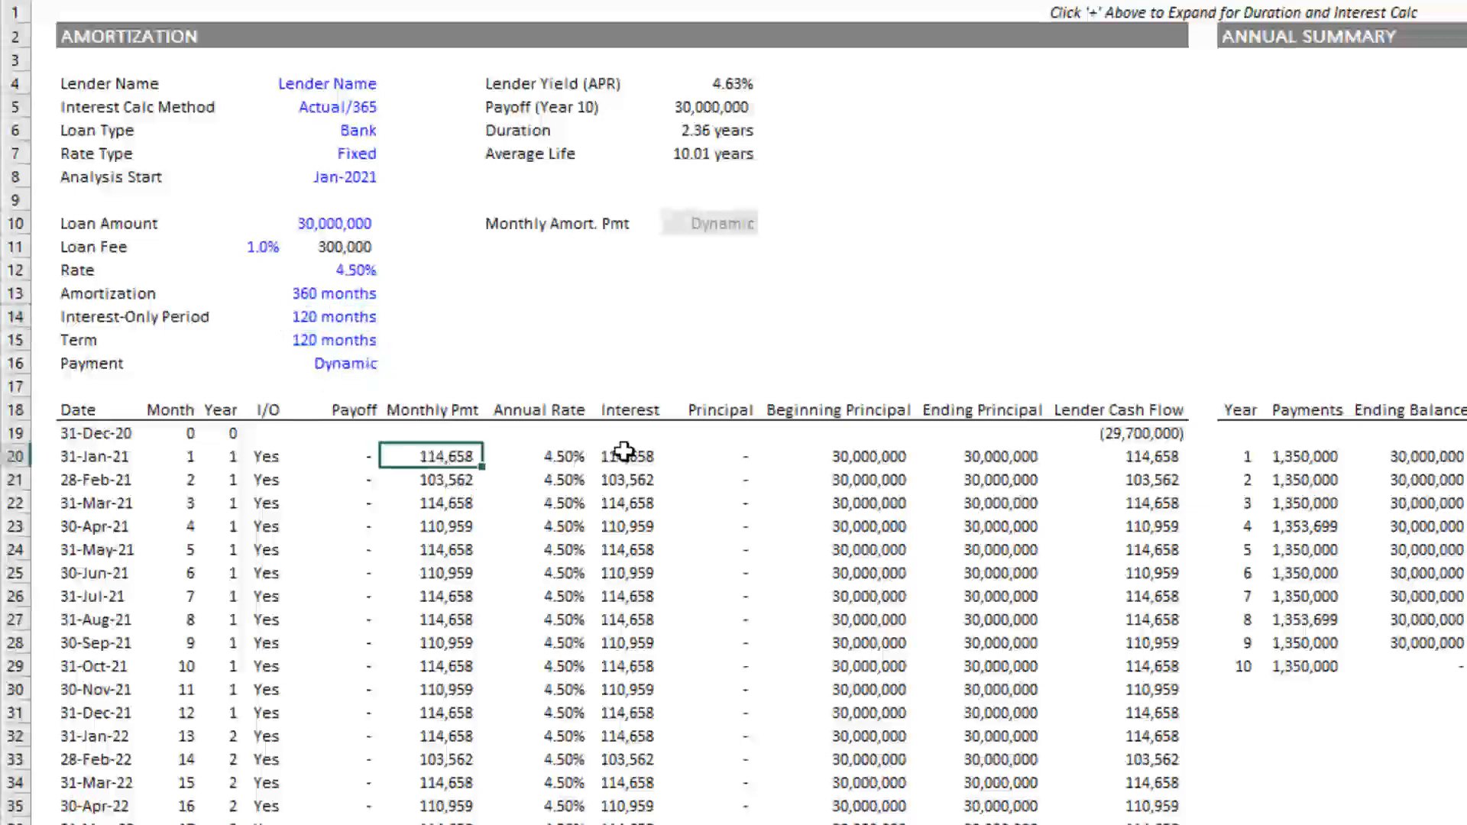
{"action": "scroll", "scroll_direction": "down", "scroll_amount": 3}
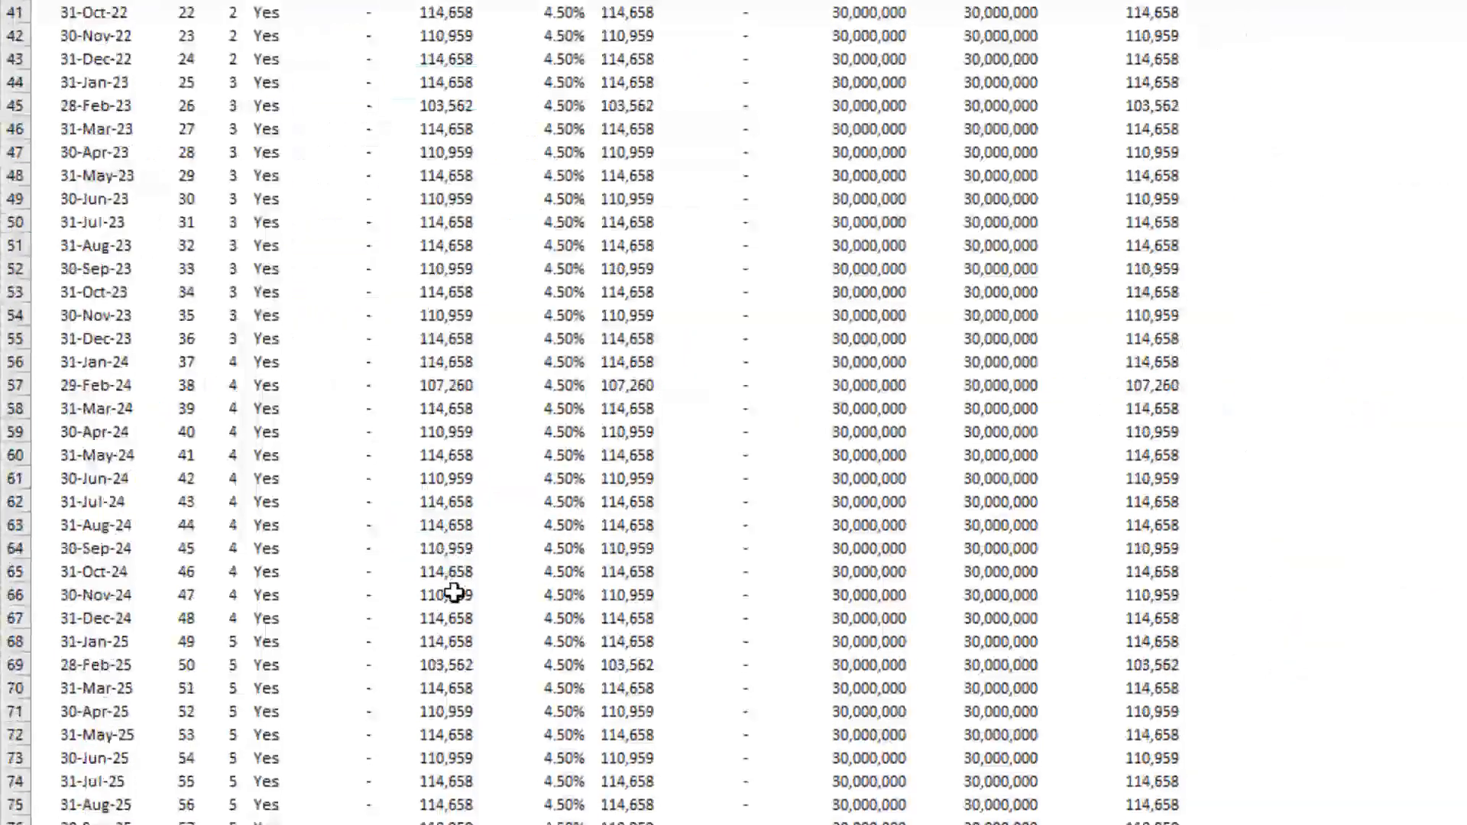
{"action": "scroll", "scroll_direction": "up", "scroll_amount": 3}
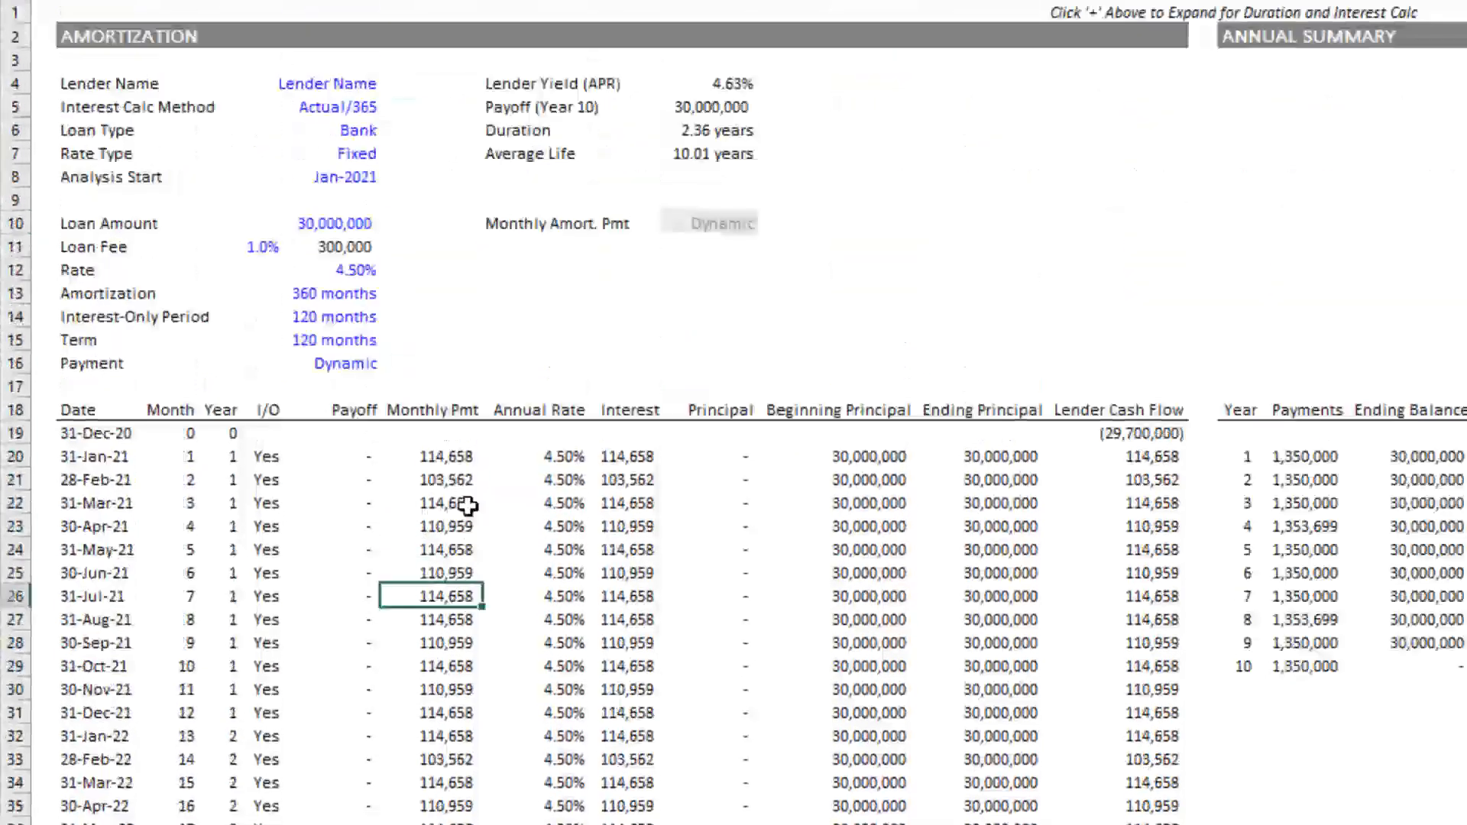
{"action": "mouse_move", "coordinate": [713, 461]}
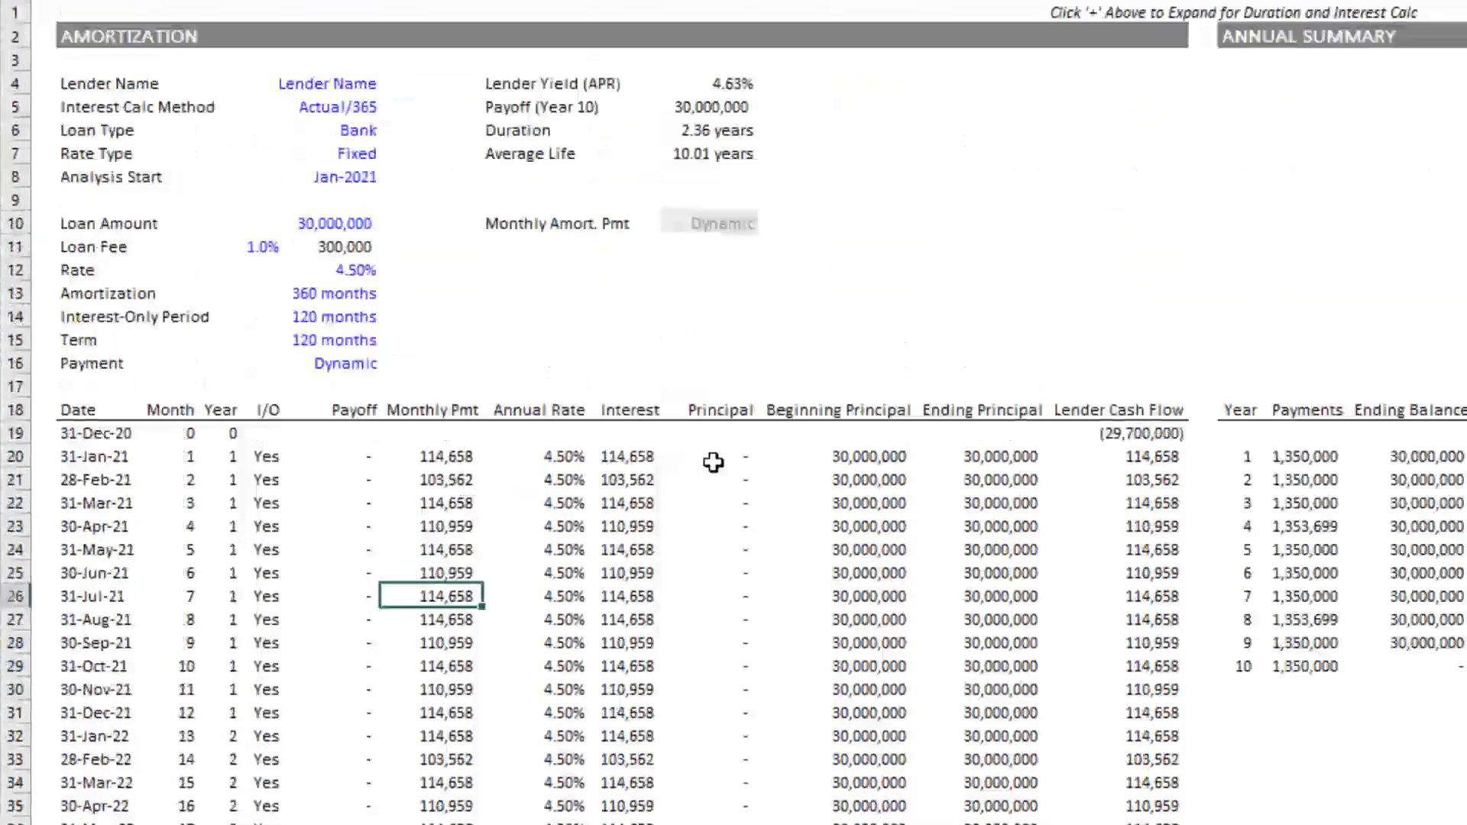
{"action": "scroll", "scroll_direction": "down", "scroll_amount": 3}
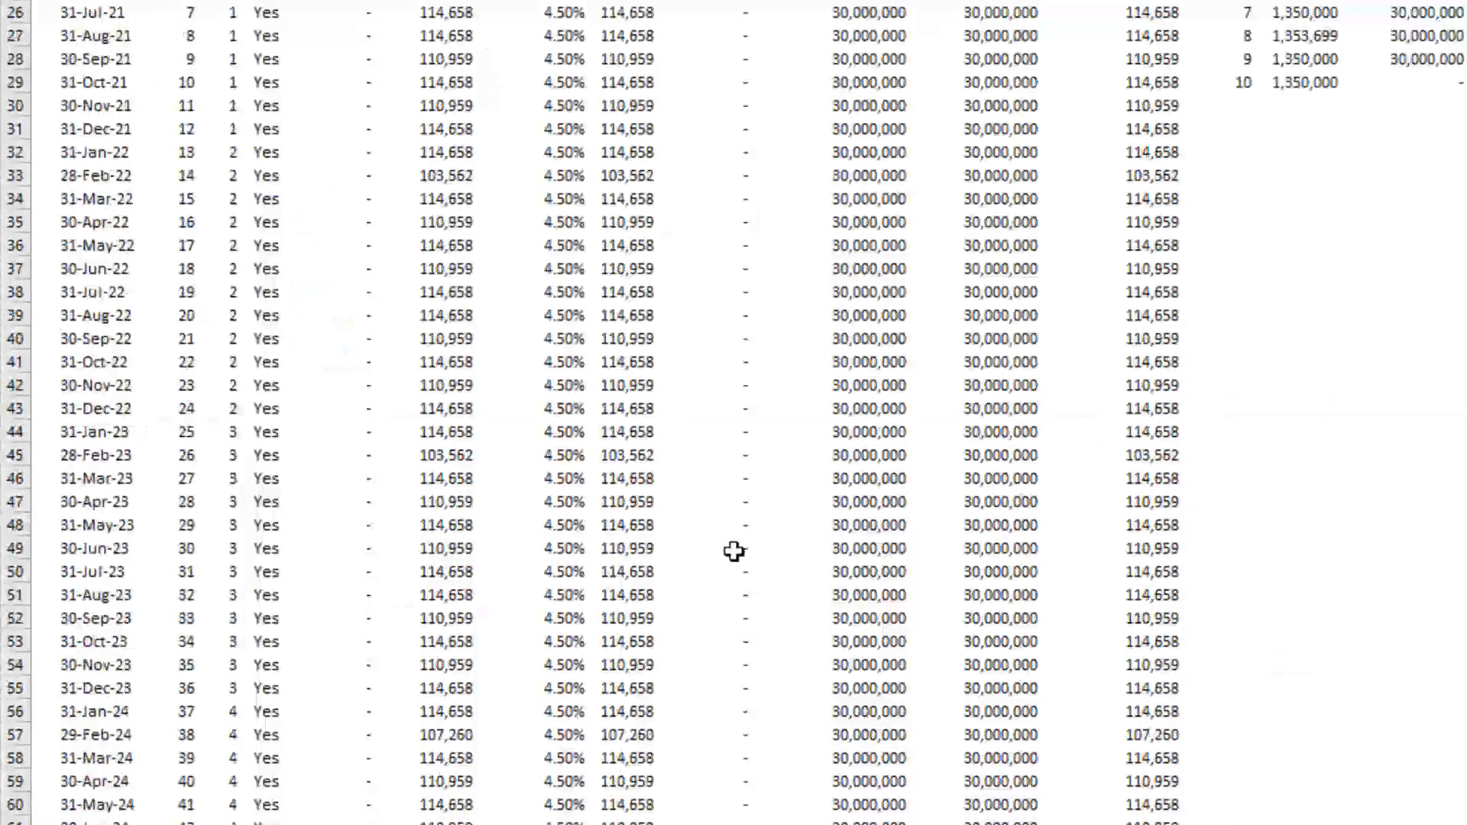
{"action": "scroll", "scroll_direction": "up", "scroll_amount": 3}
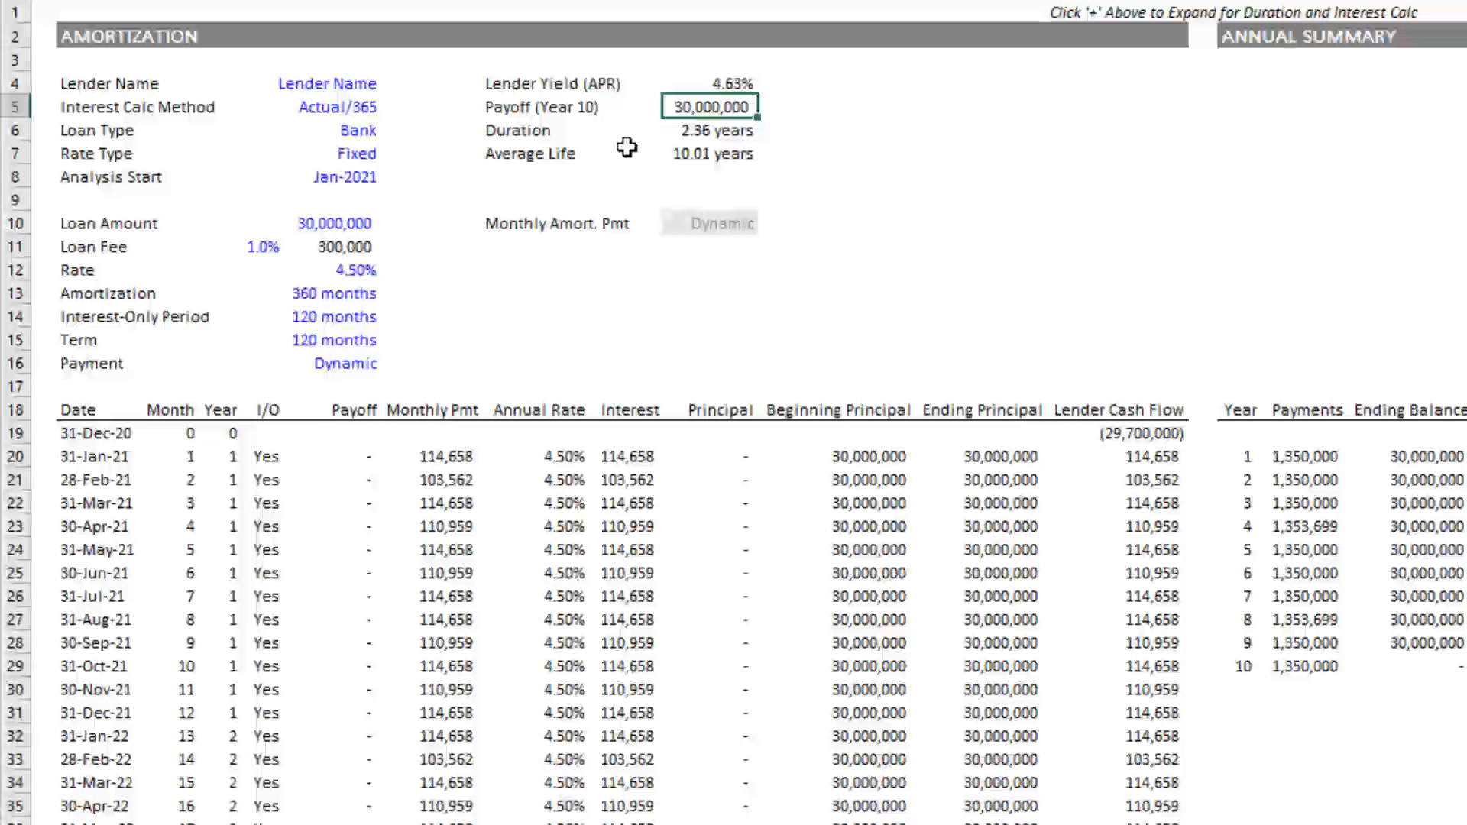
Reset the interest-only period to 0 months on the 30,000,000 loan with 360-month amortization.
{"action": "left_click", "coordinate": [333, 223]}
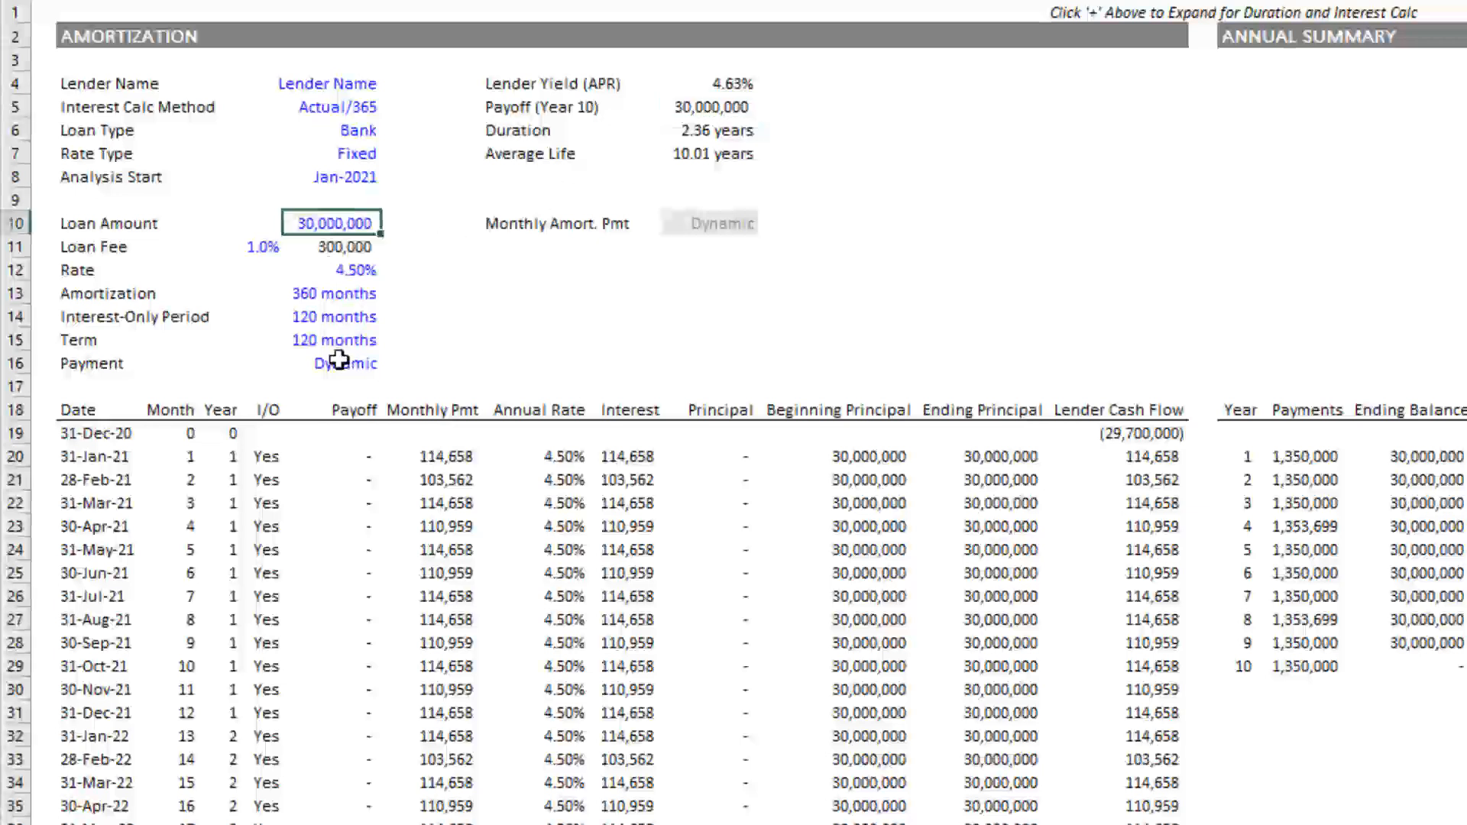
{"action": "left_click", "coordinate": [333, 316]}
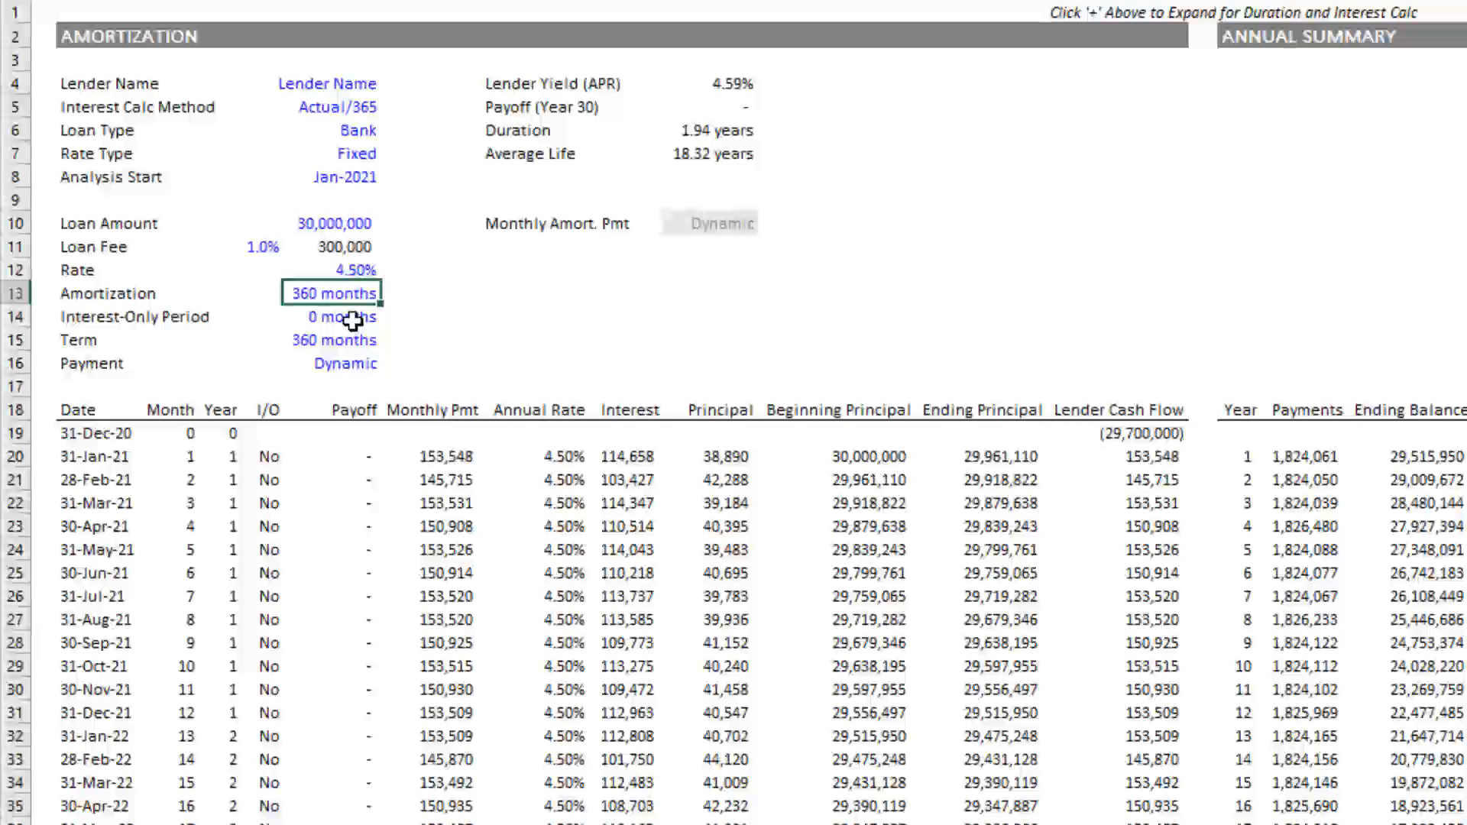
{"action": "mouse_move", "coordinate": [353, 318]}
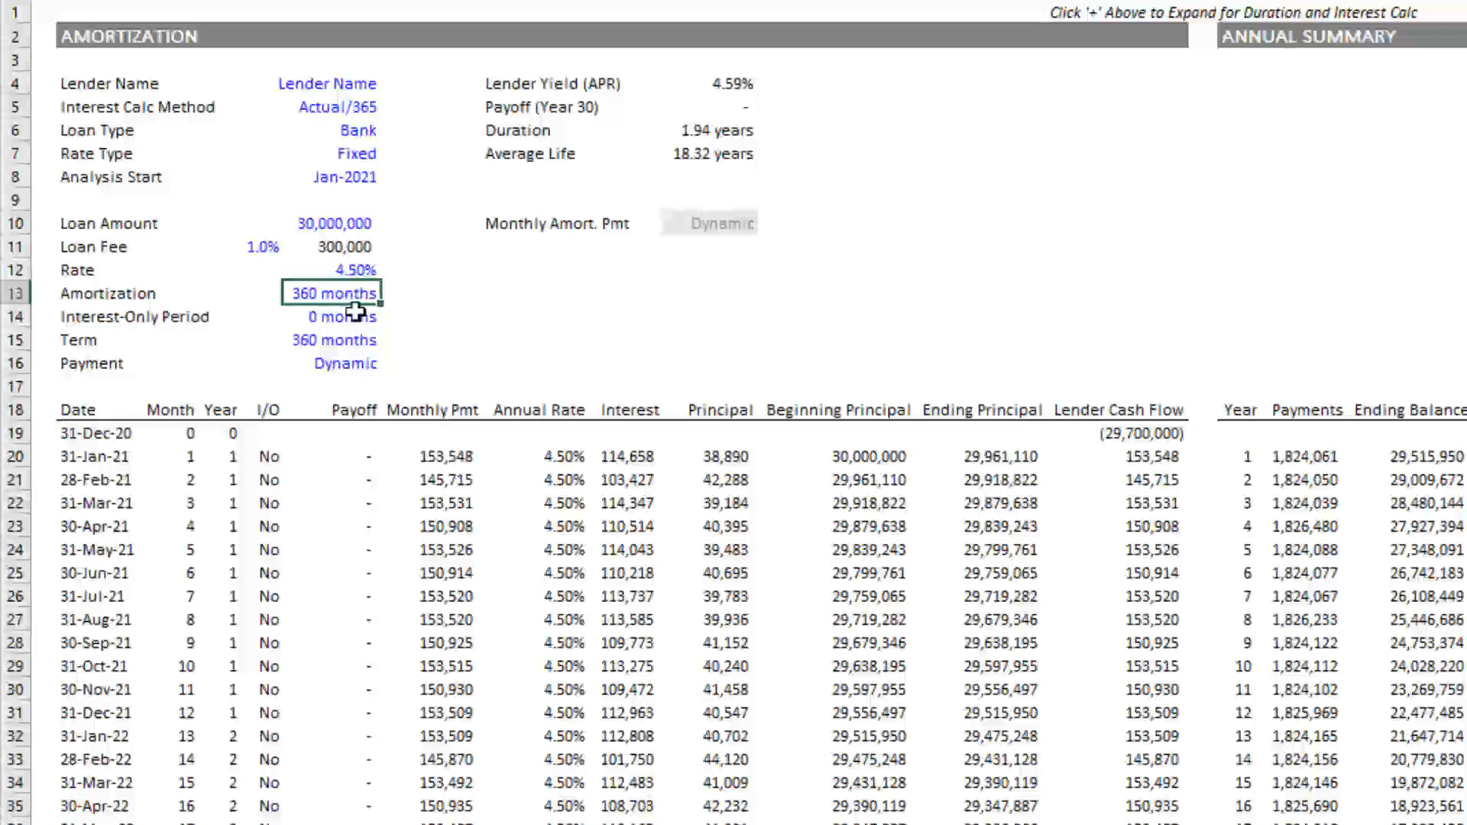
{"action": "left_click", "coordinate": [333, 316]}
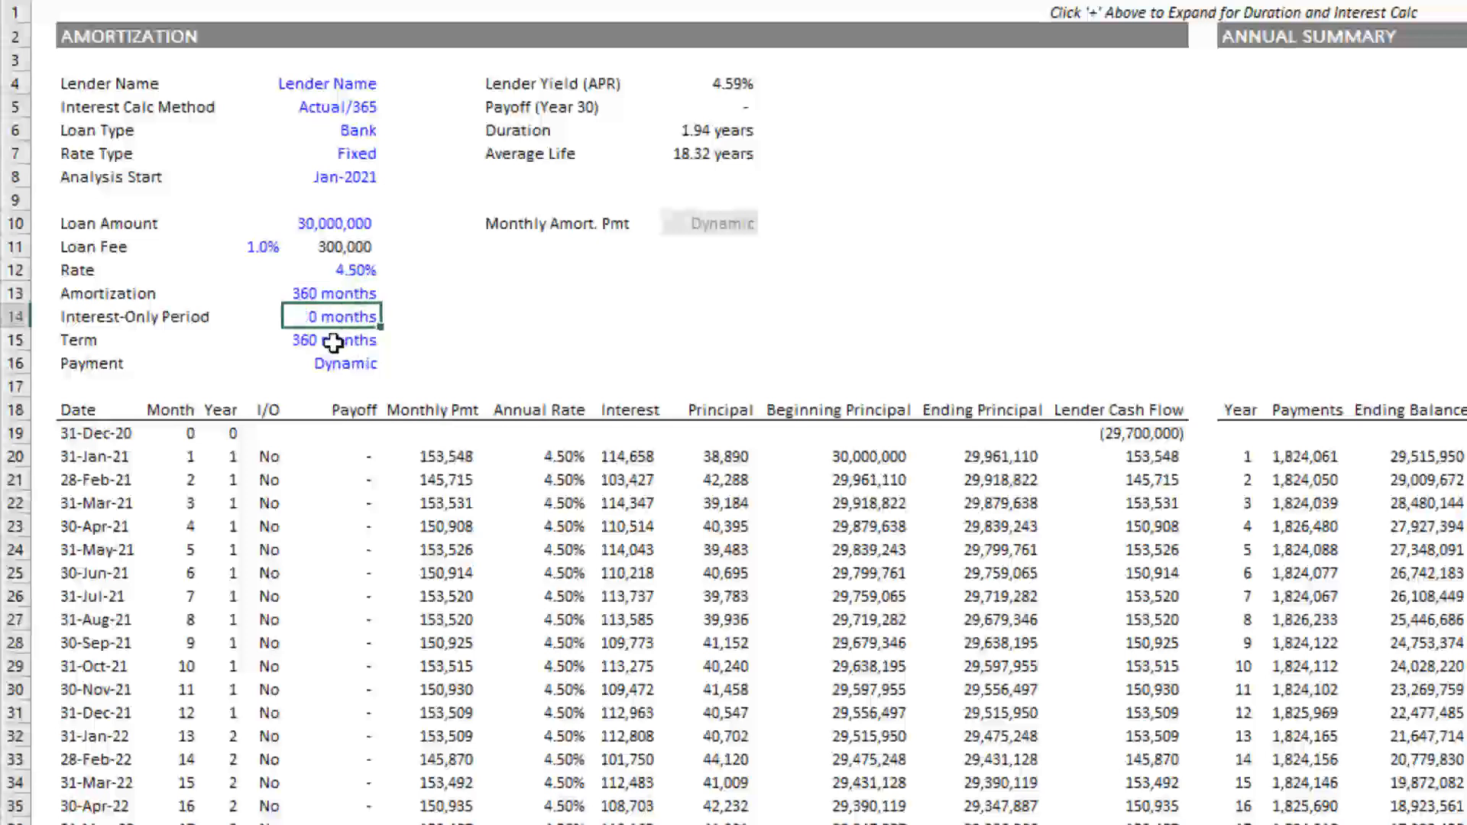
{"action": "left_click", "coordinate": [333, 294]}
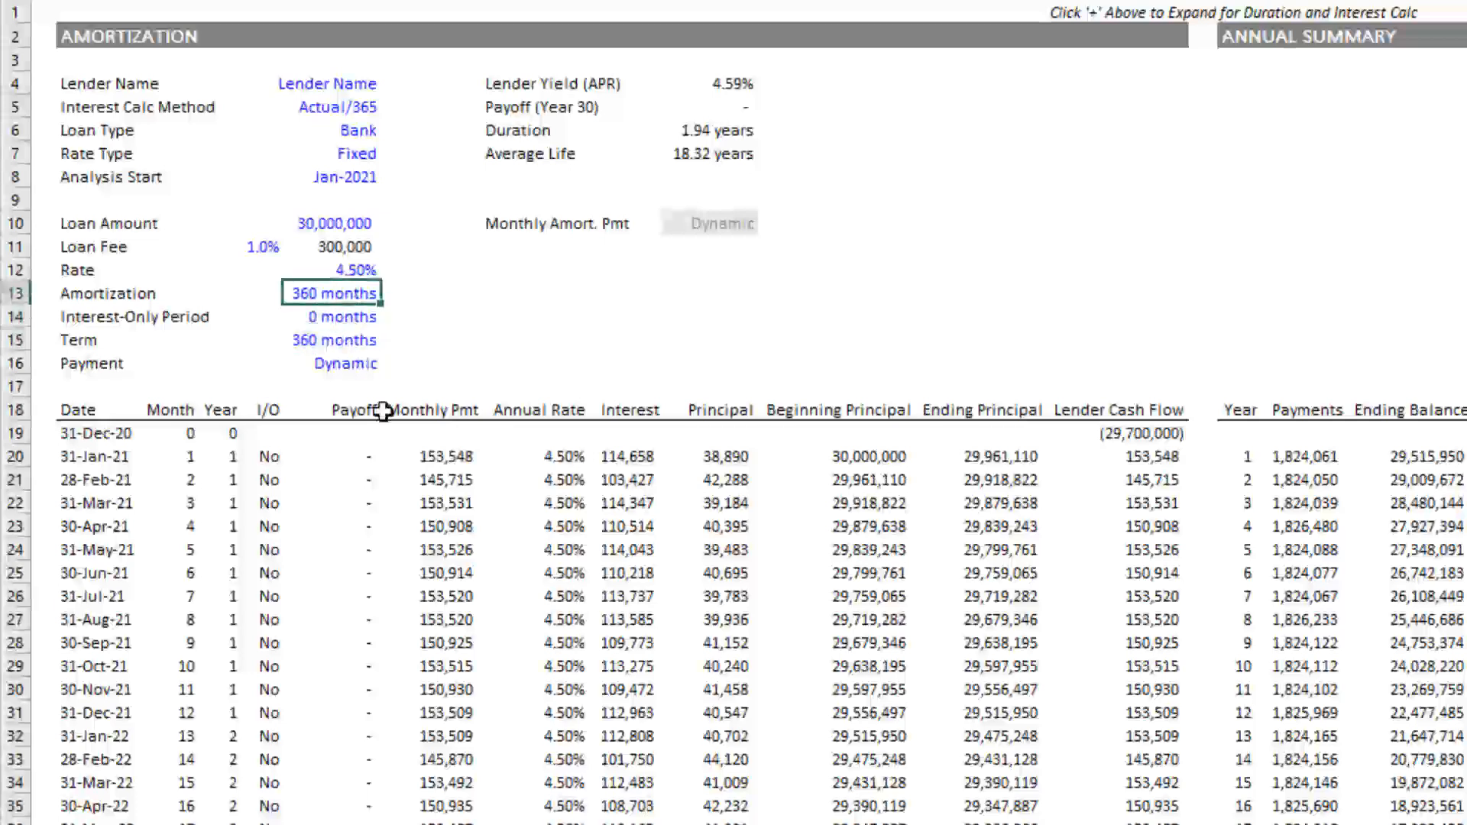
Scroll the schedule and annual summary down to year 30 of the full amortization.
{"action": "scroll", "scroll_direction": "down", "scroll_amount": 3}
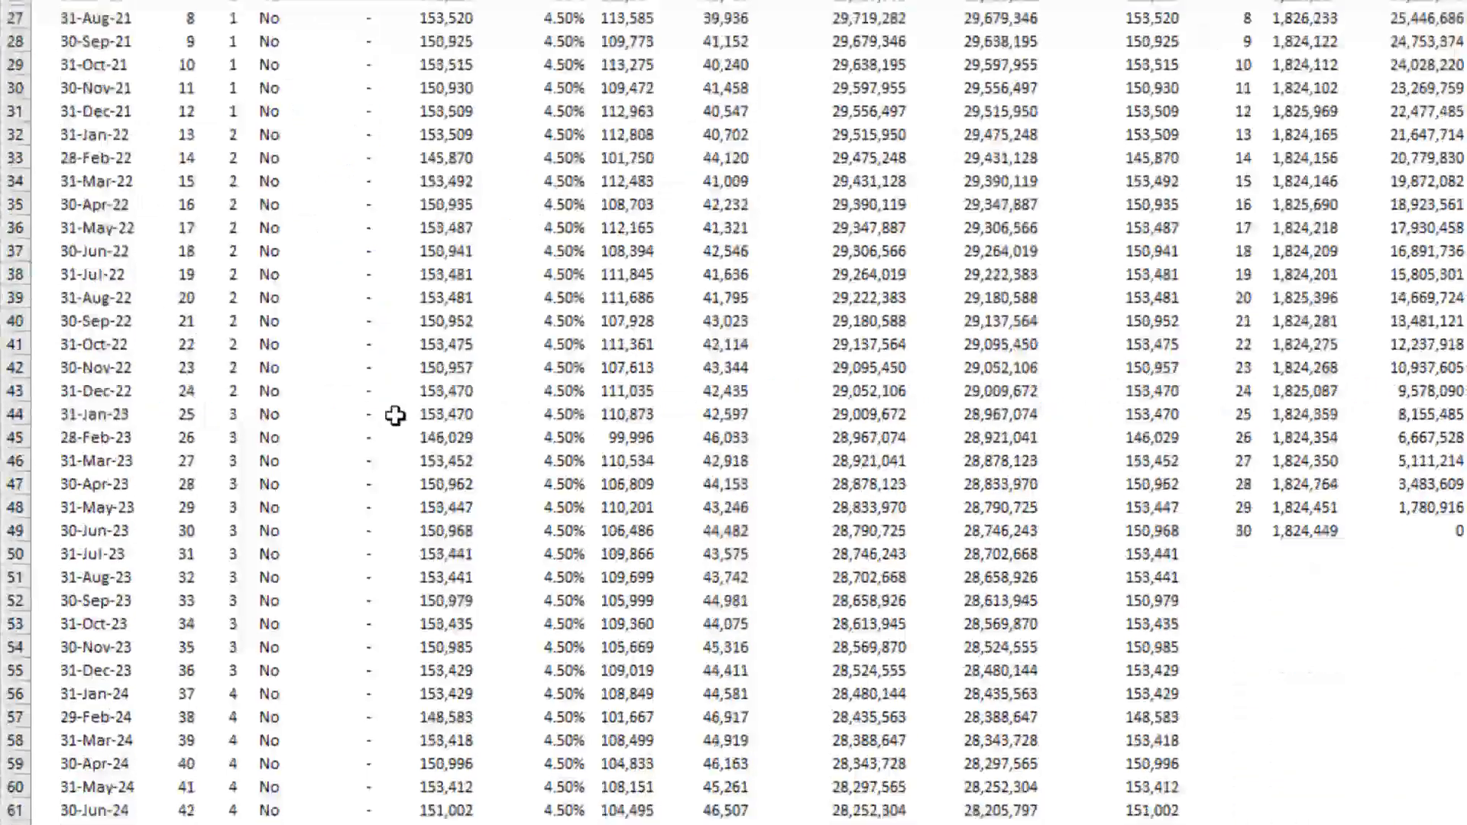
{"action": "scroll", "scroll_direction": "down", "scroll_amount": 3}
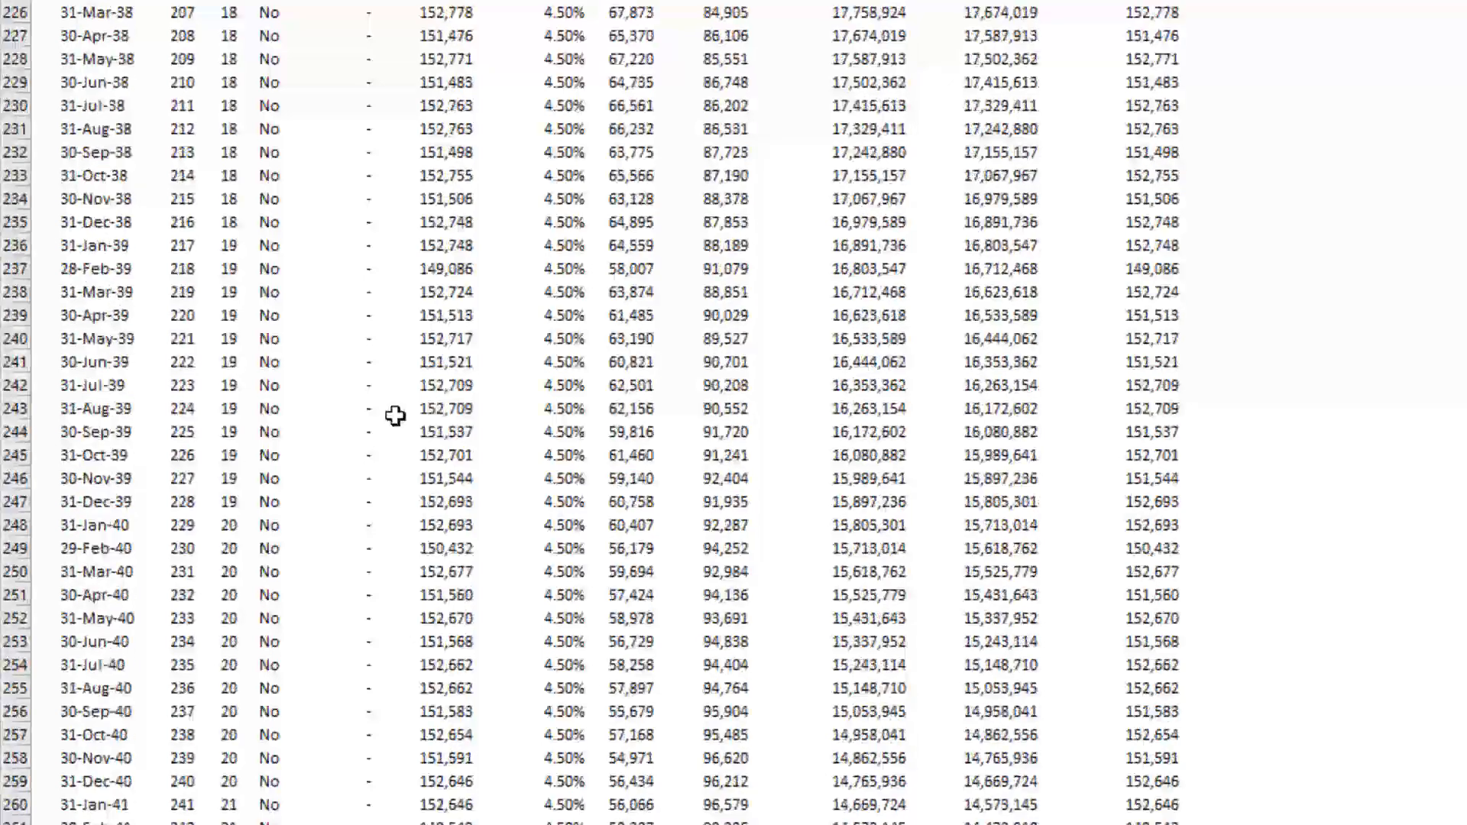
{"action": "scroll", "scroll_direction": "down", "scroll_amount": 3}
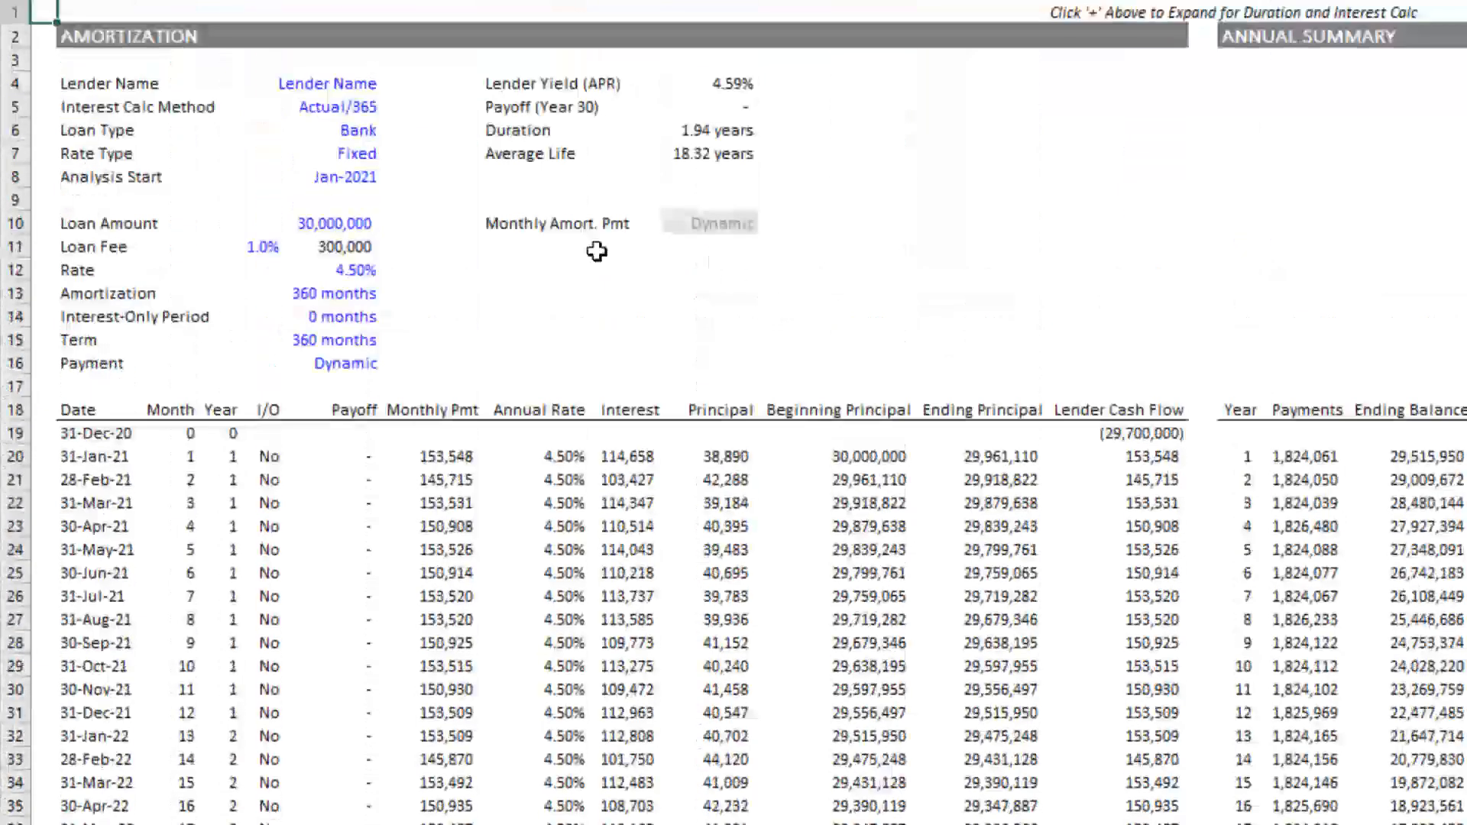
Choose 30/360 interest and Static payments for a flat 152,006 monthly payment.
{"action": "left_click", "coordinate": [335, 106]}
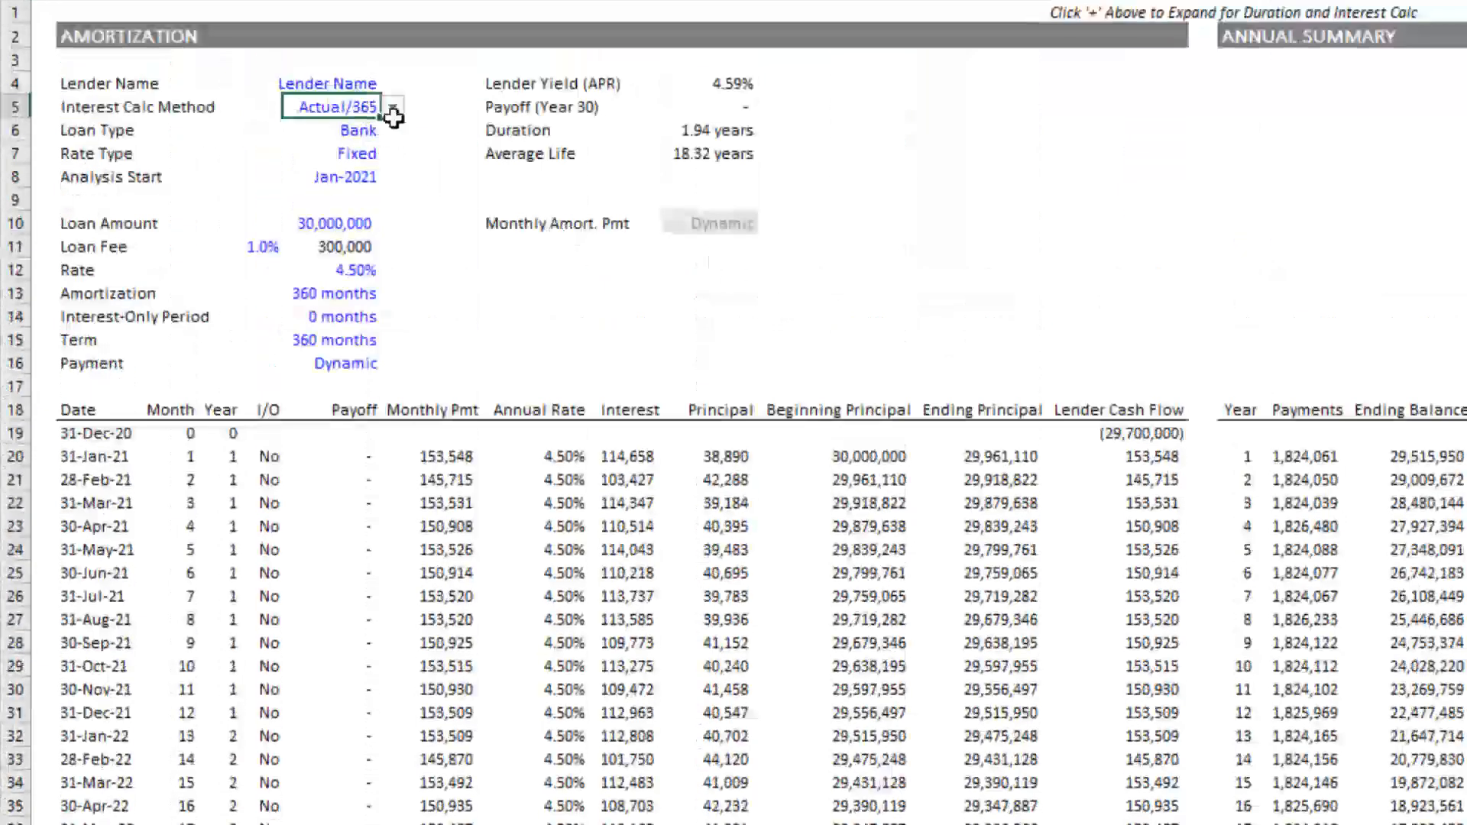
{"action": "left_click", "coordinate": [393, 107]}
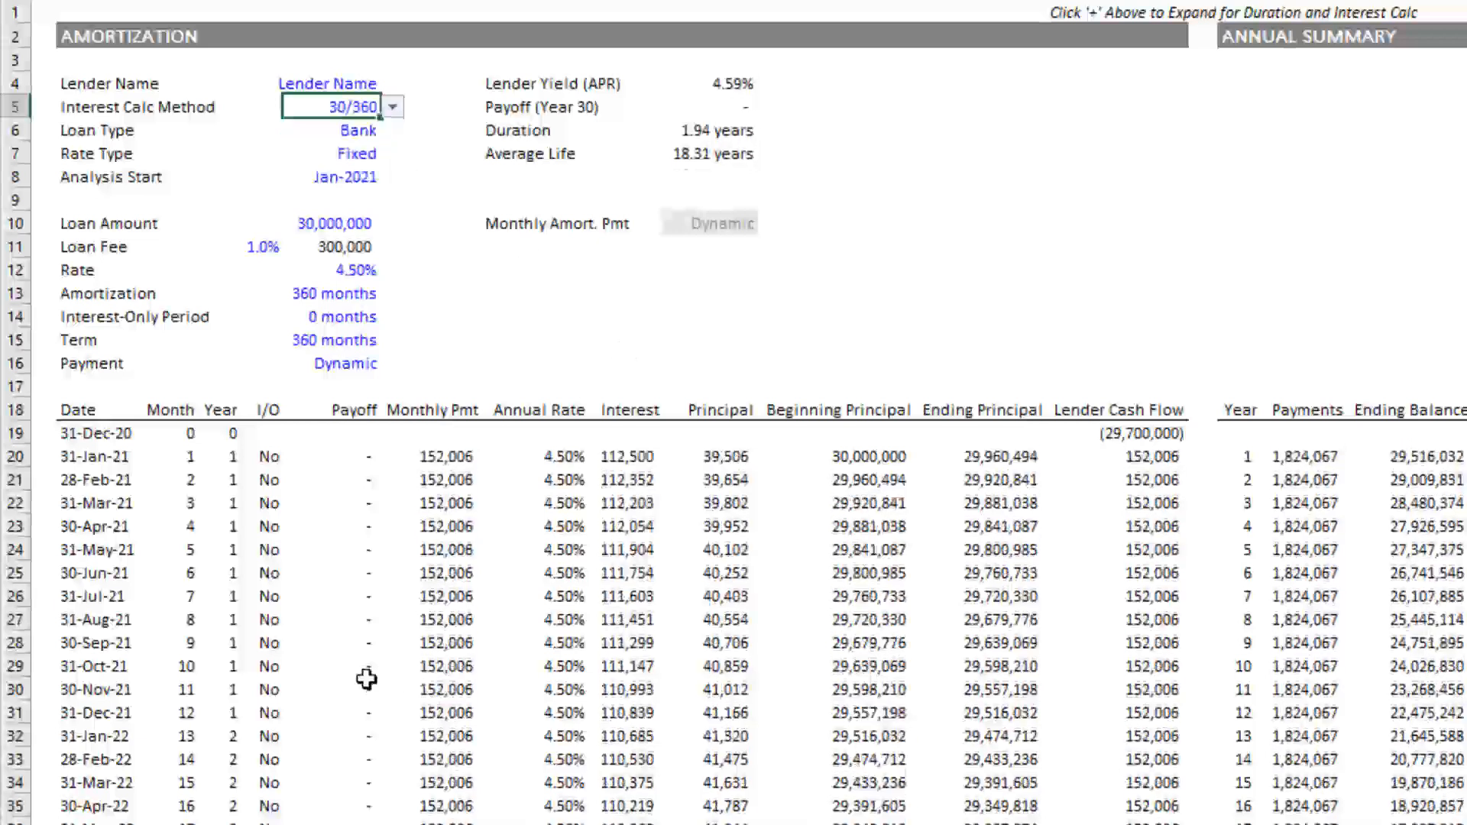
{"action": "scroll", "scroll_direction": "down", "scroll_amount": 3}
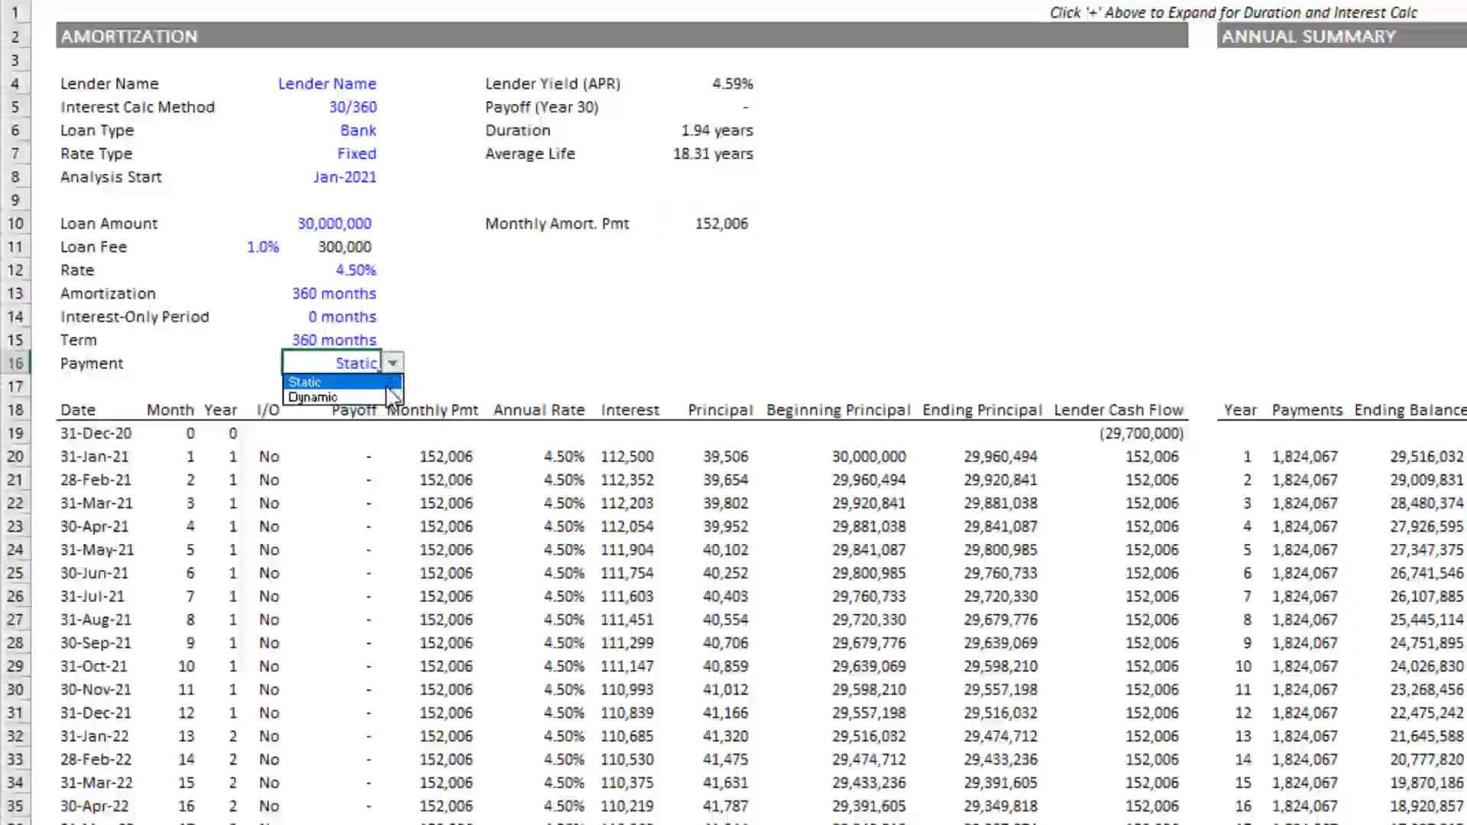
{"action": "left_click", "coordinate": [319, 396]}
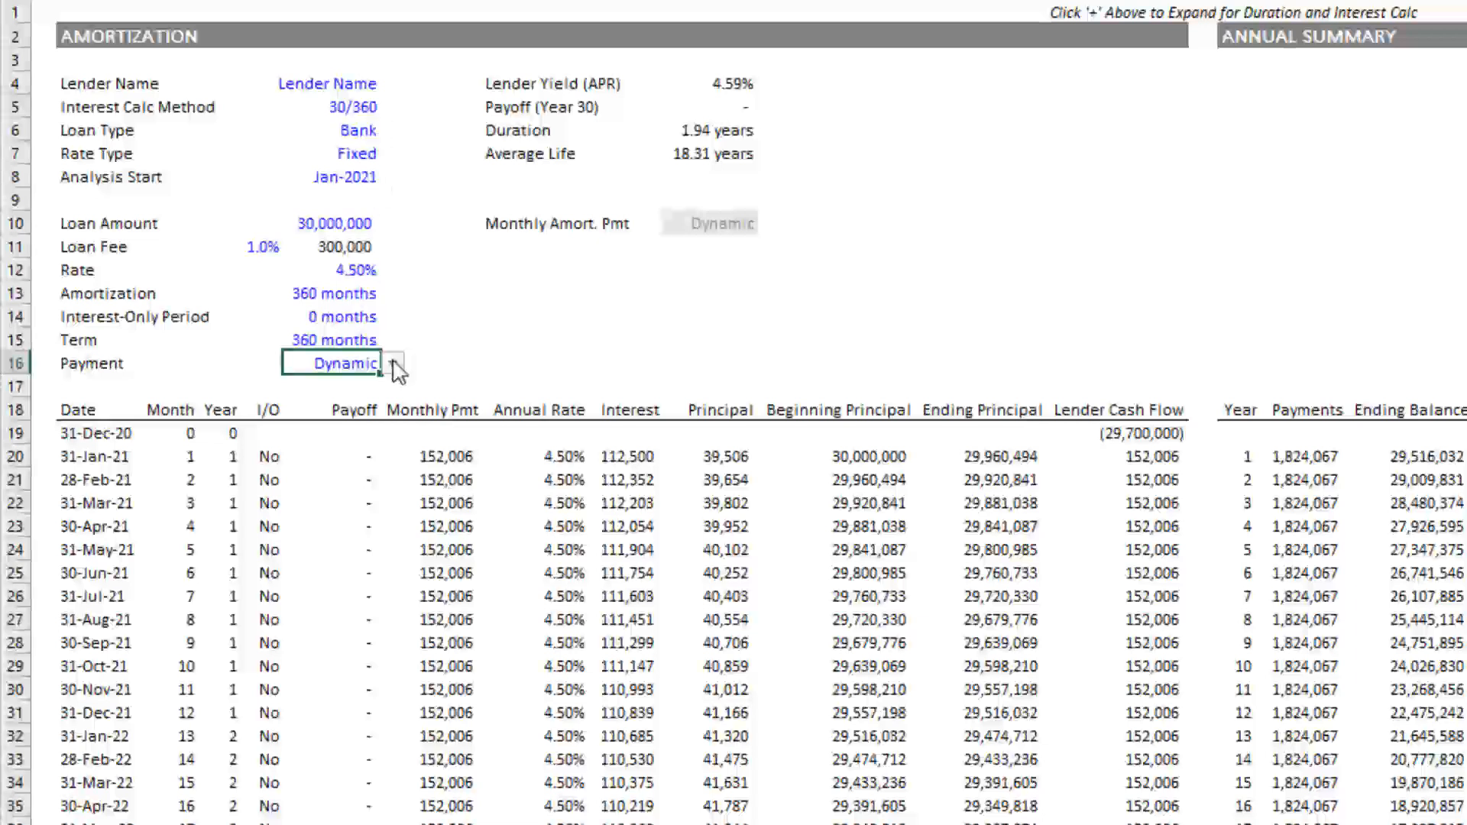
{"action": "left_click", "coordinate": [392, 364]}
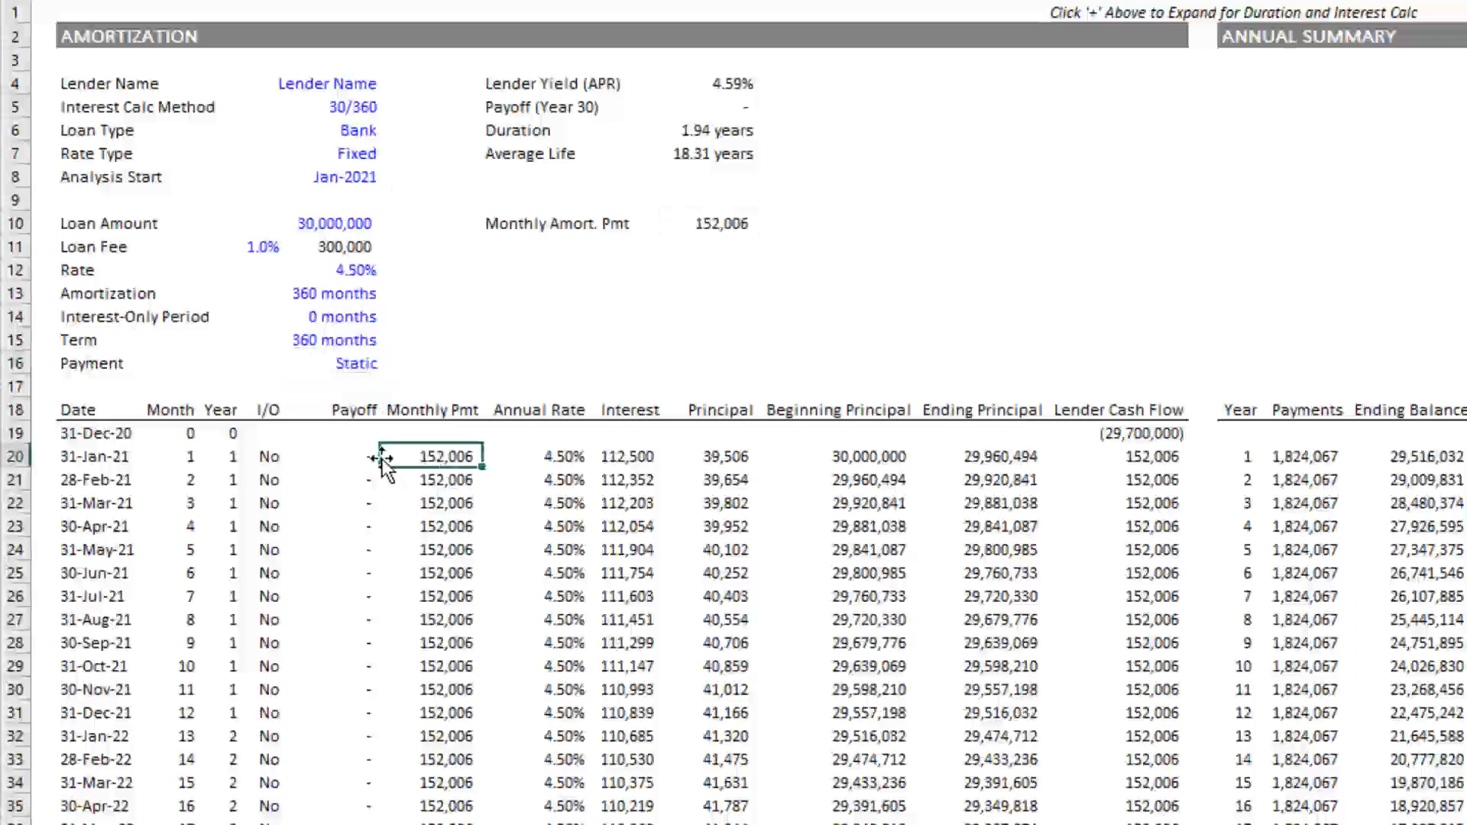
{"action": "mouse_move", "coordinate": [618, 128]}
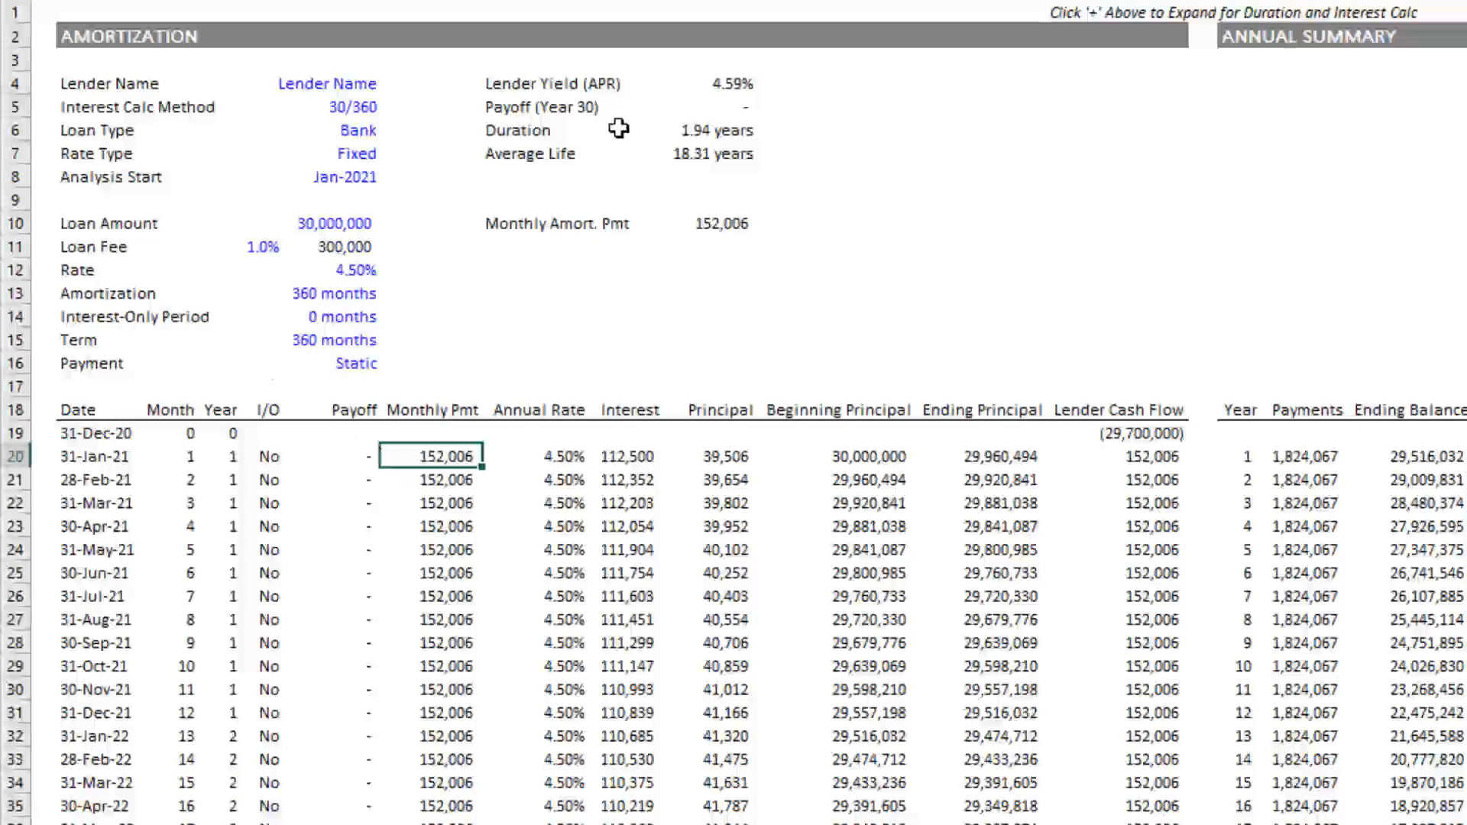
{"action": "mouse_move", "coordinate": [716, 83]}
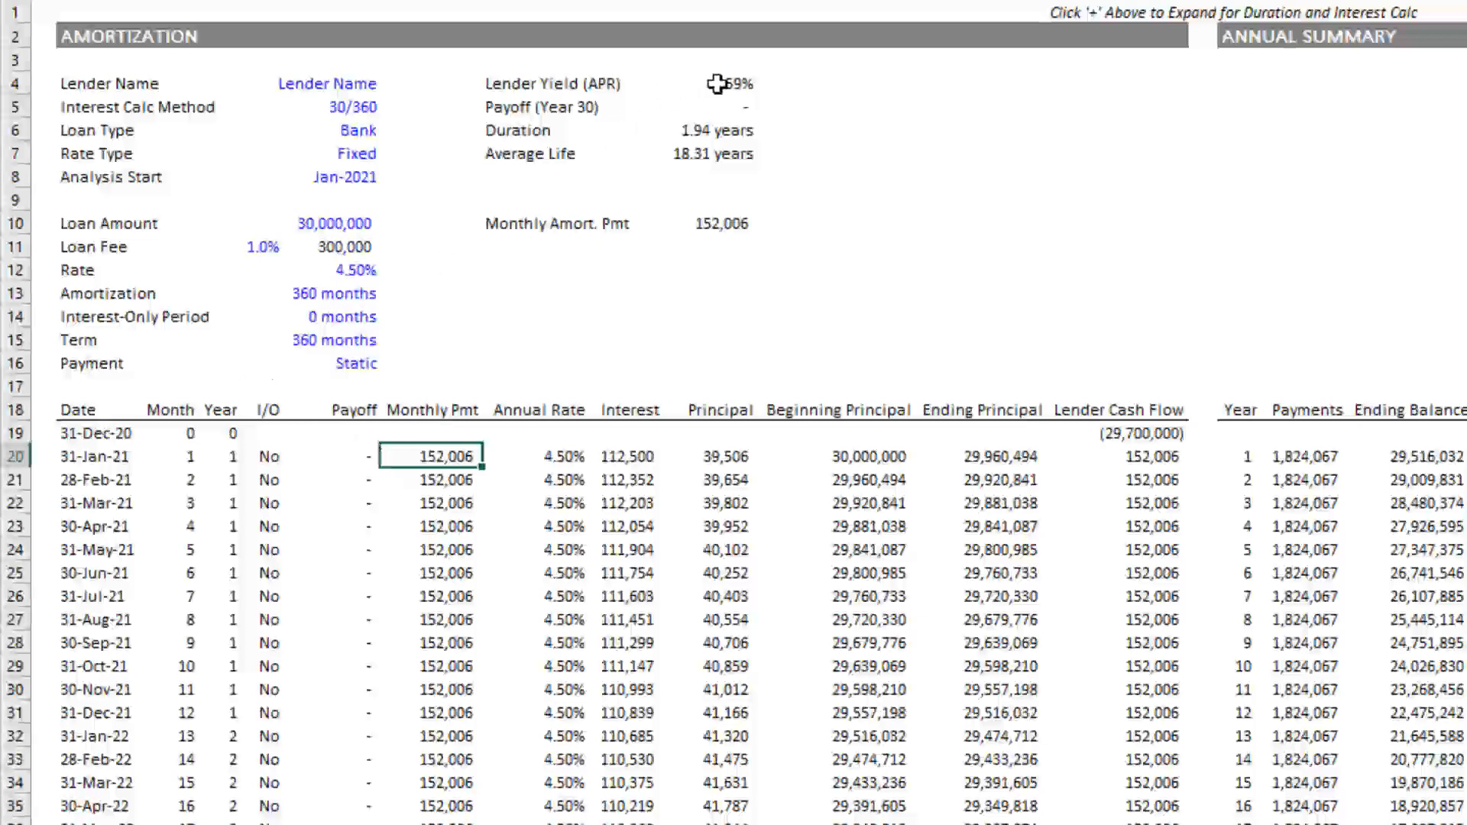
Compare lender yield with the loan fee at 0% versus the loan rate, then restore the fee to 1.0%.
{"action": "left_click", "coordinate": [713, 82]}
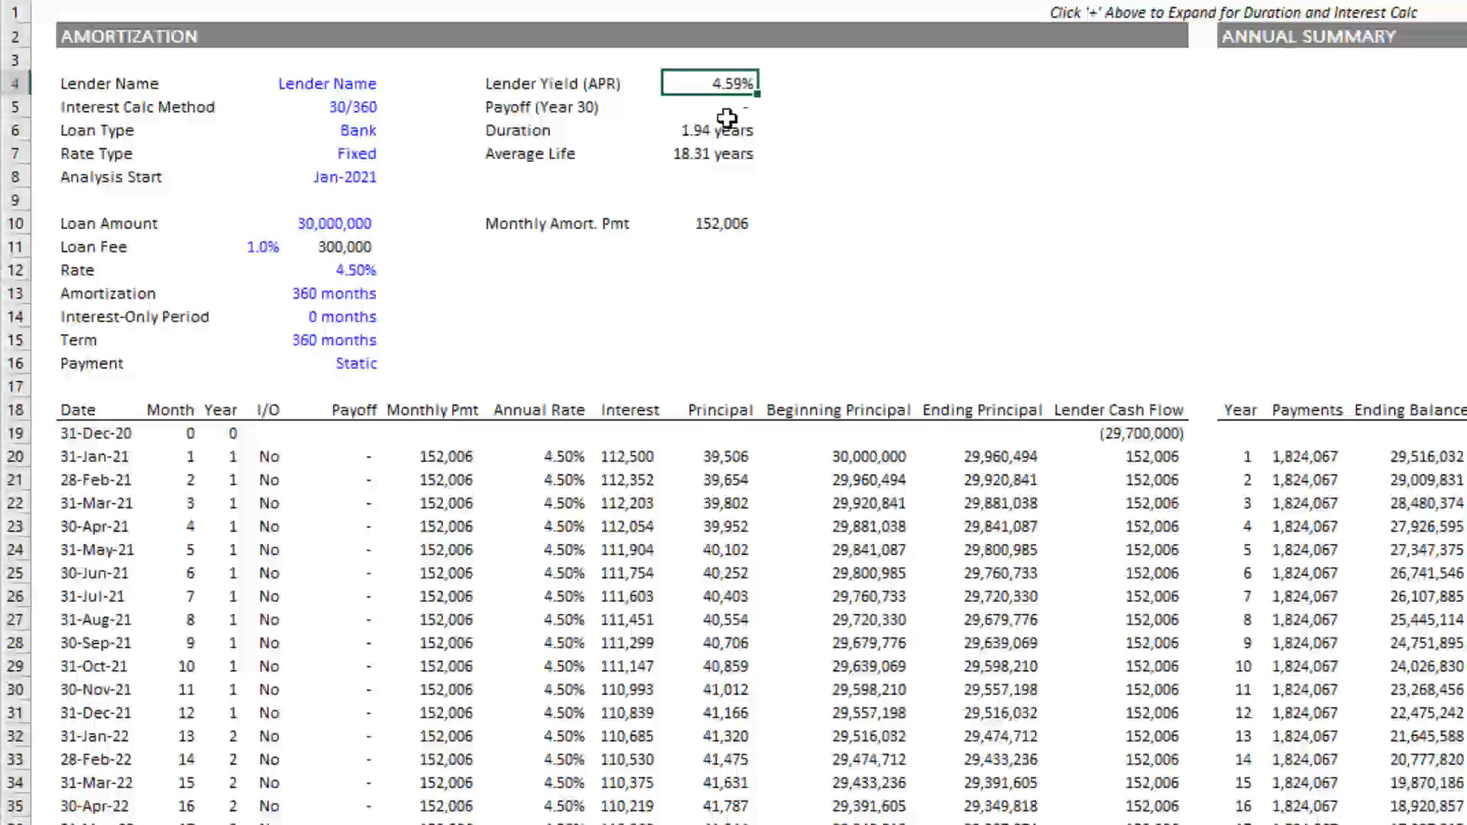
{"action": "mouse_move", "coordinate": [711, 229]}
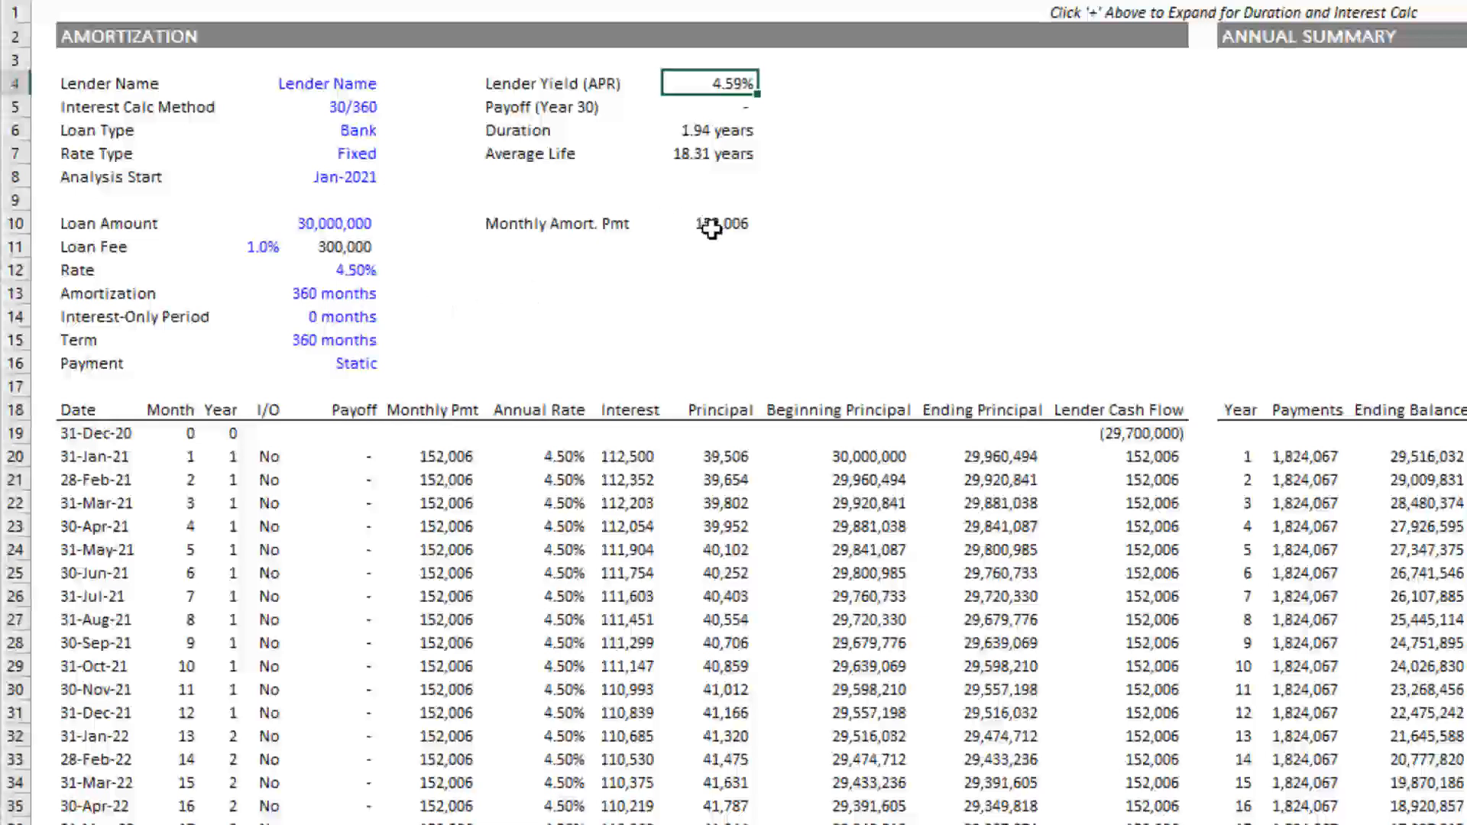
{"action": "mouse_move", "coordinate": [269, 239]}
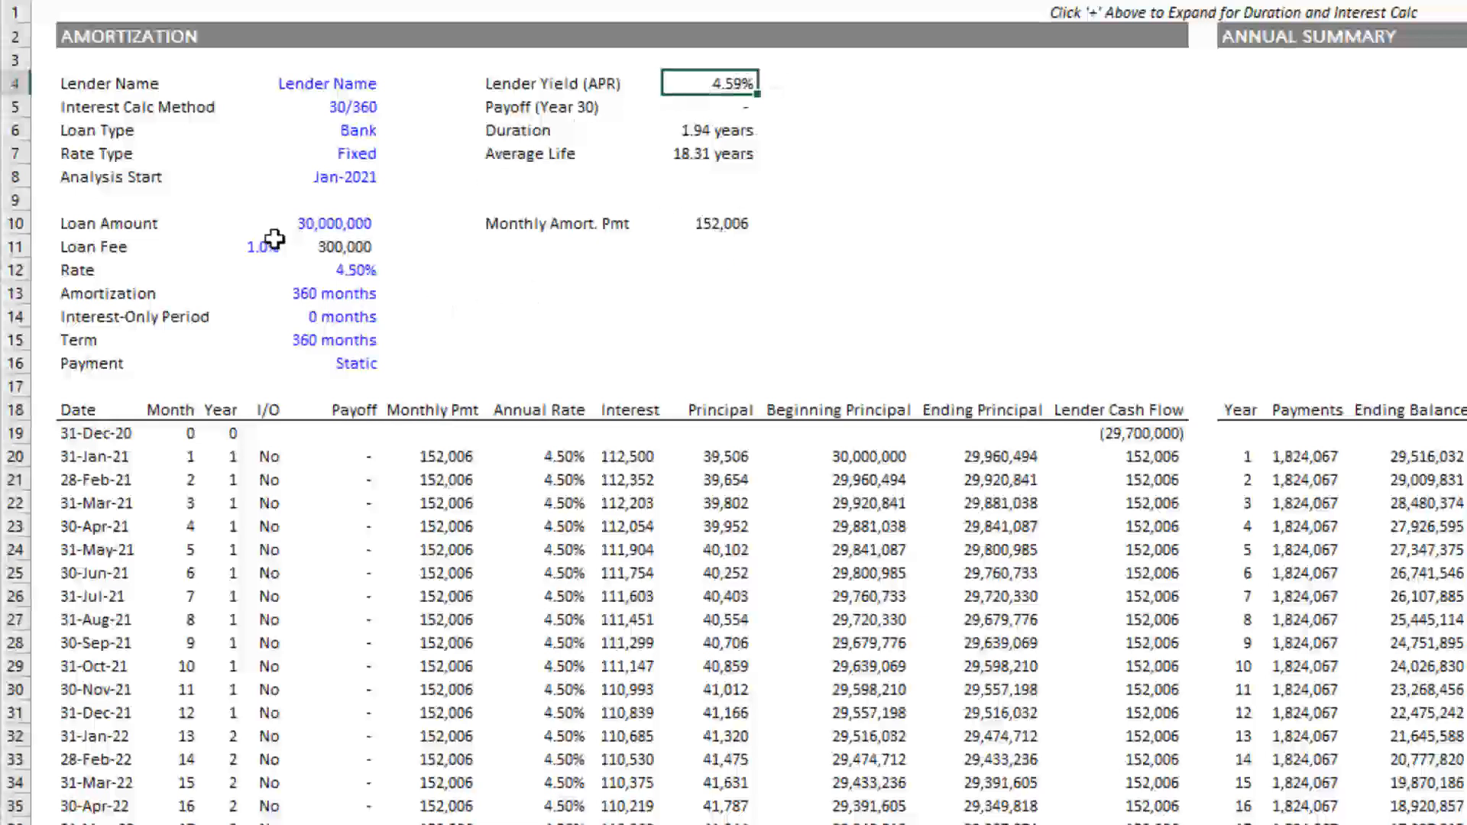
{"action": "mouse_move", "coordinate": [622, 140]}
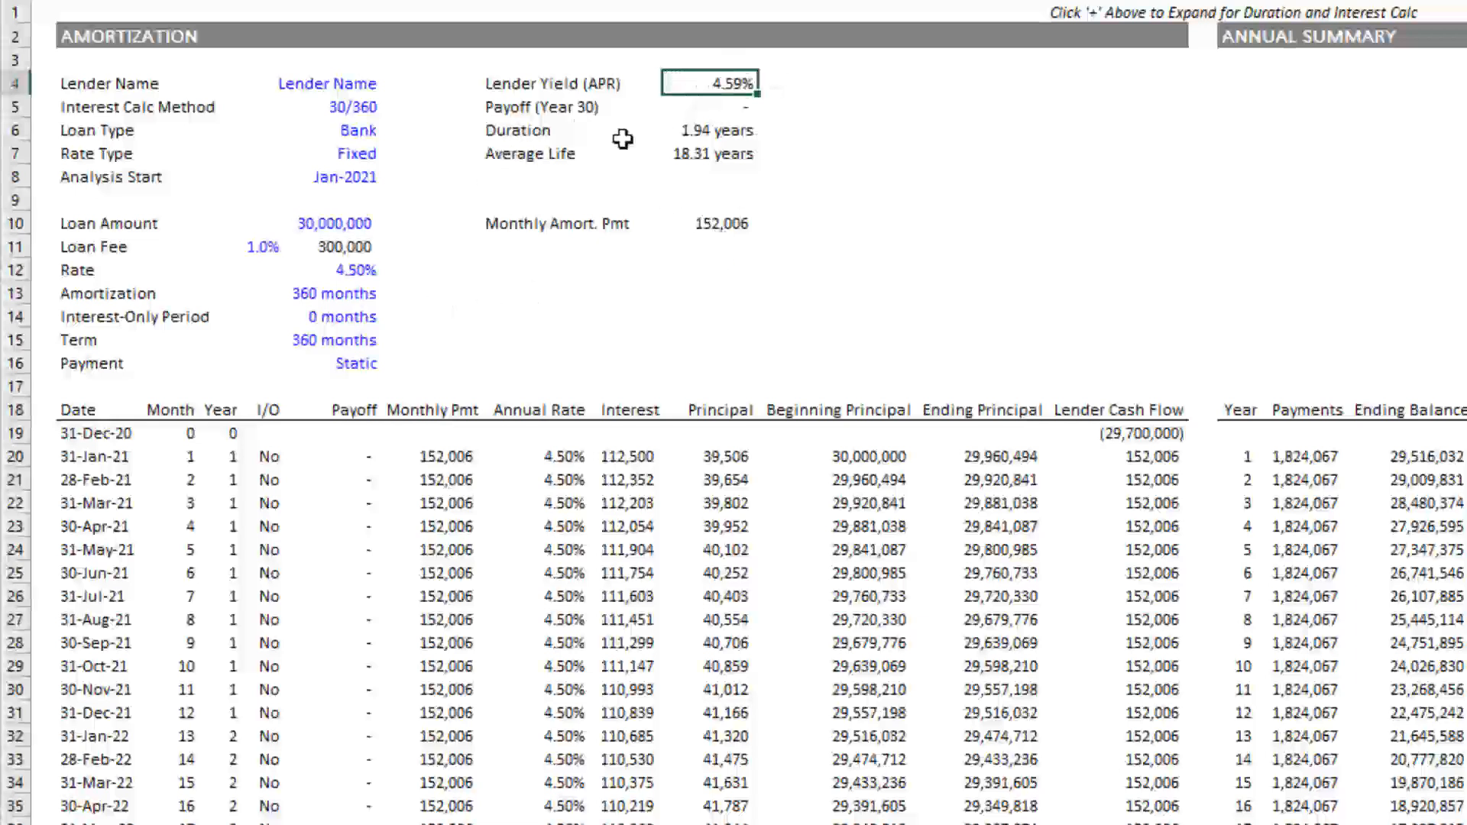
{"action": "left_click", "coordinate": [353, 269]}
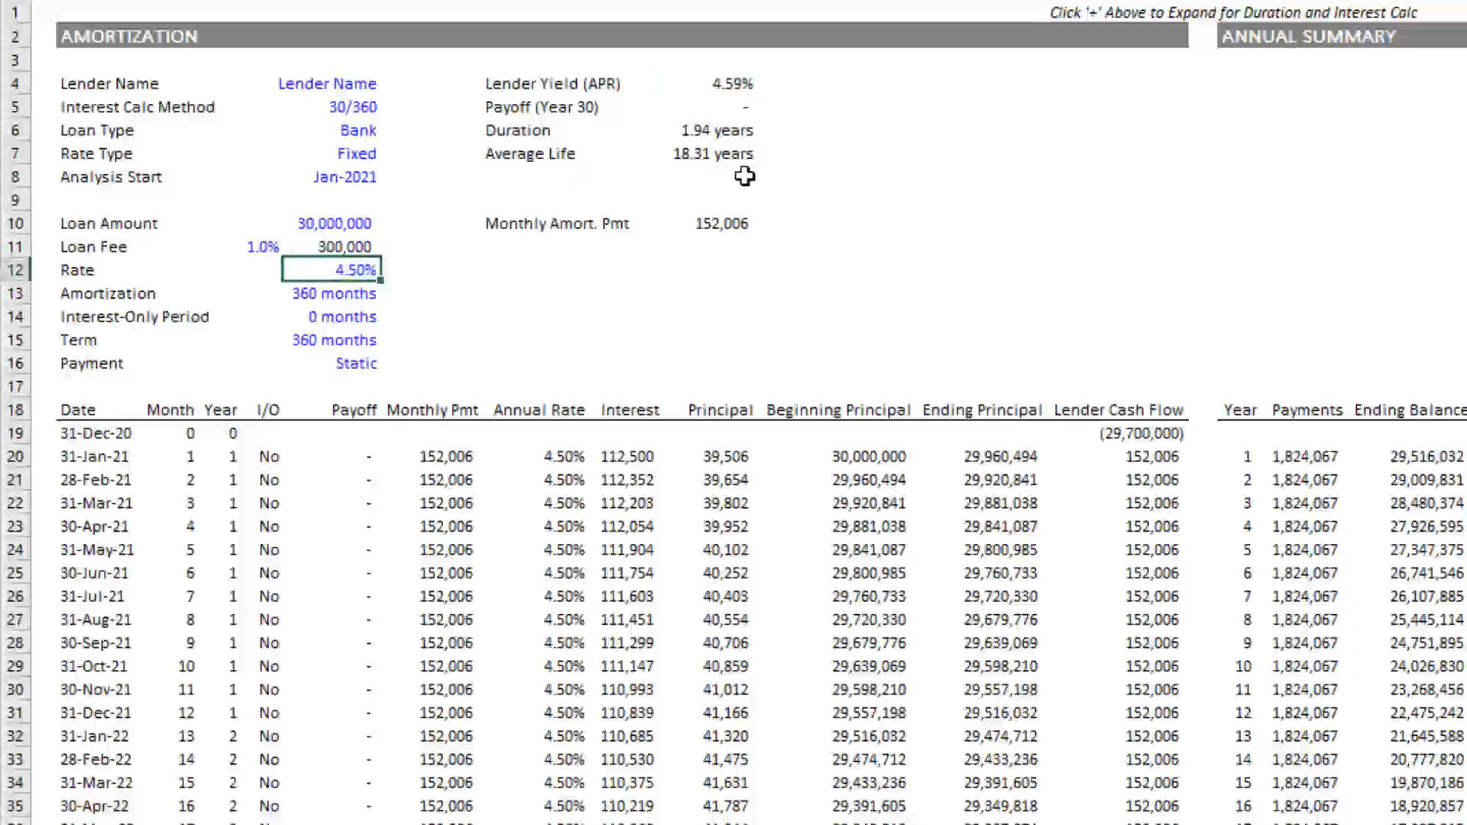
{"action": "left_click", "coordinate": [717, 83]}
{"action": "type", "text": "0"}
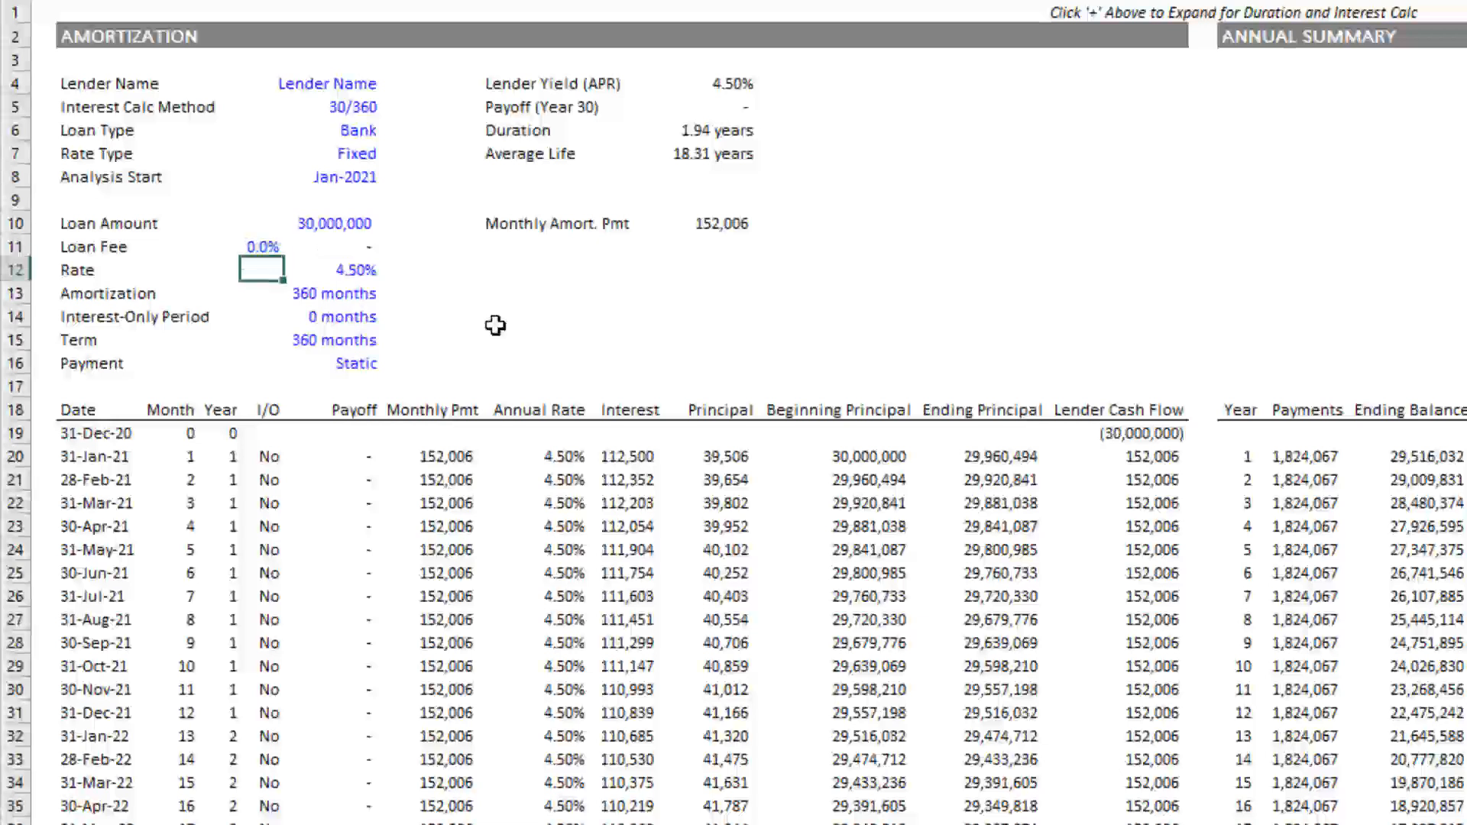
{"action": "left_click", "coordinate": [711, 83]}
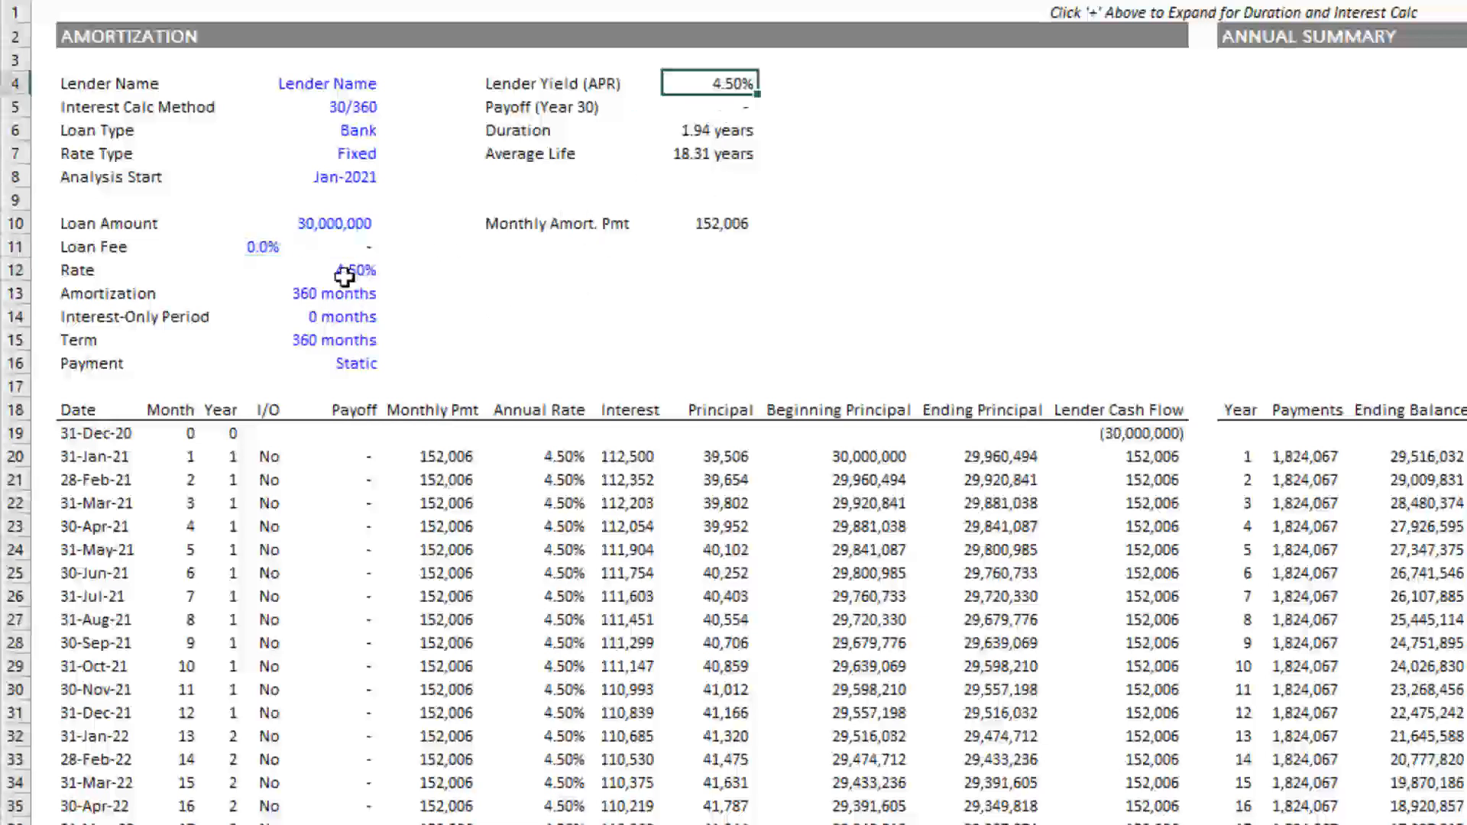
{"action": "left_click", "coordinate": [353, 269]}
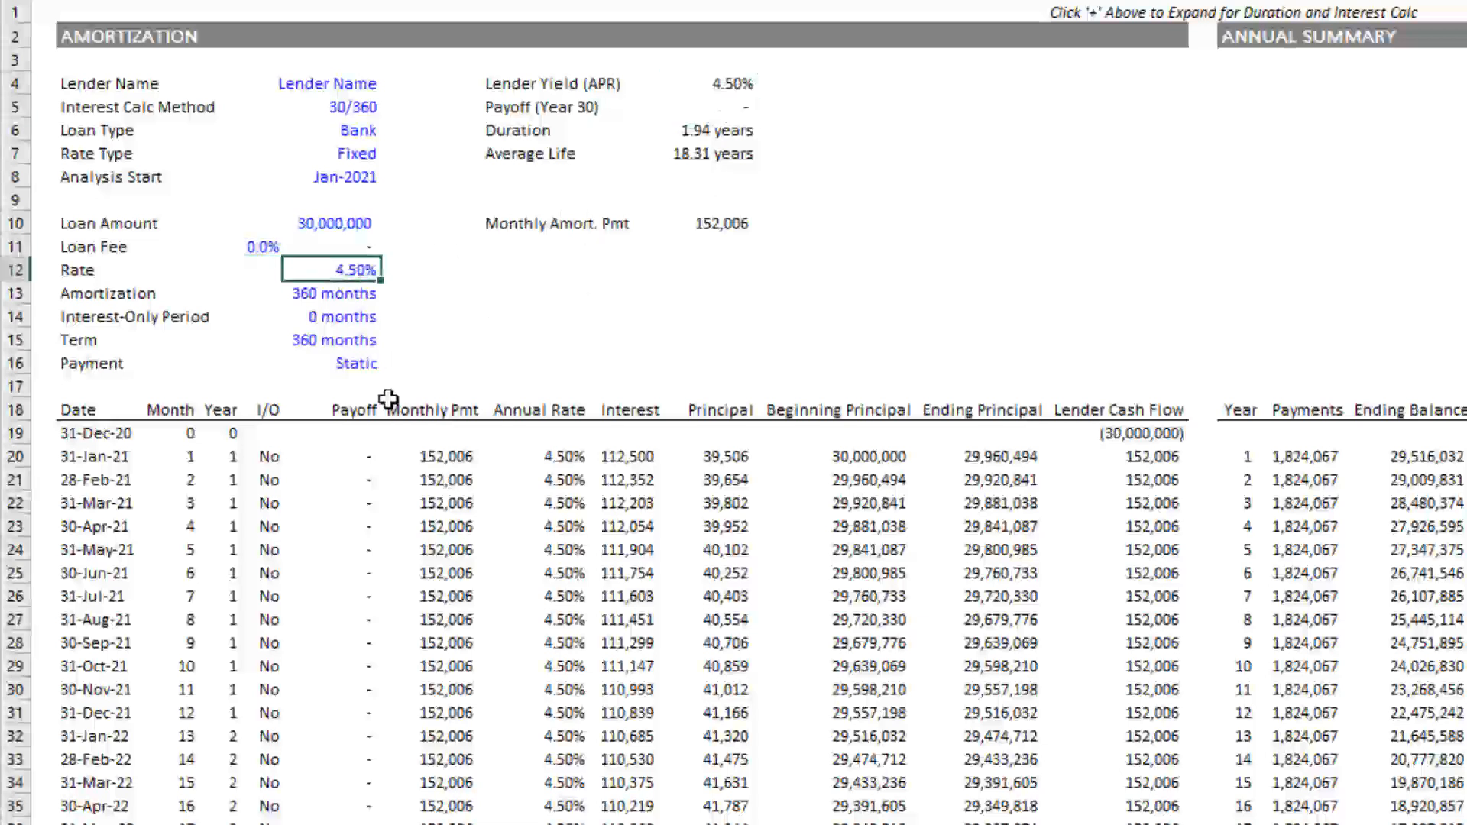
{"action": "mouse_move", "coordinate": [295, 269]}
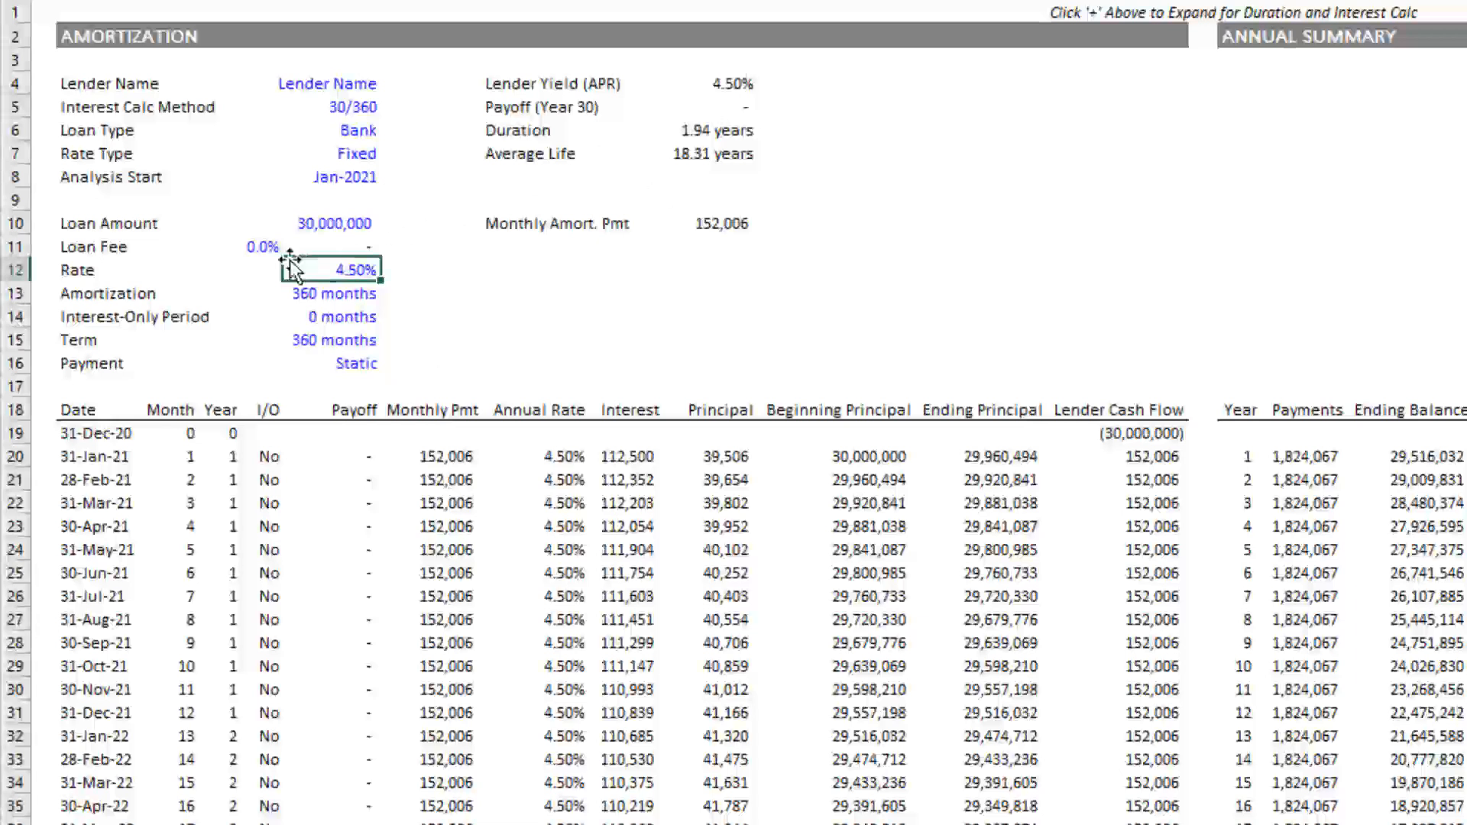
{"action": "left_click", "coordinate": [263, 246]}
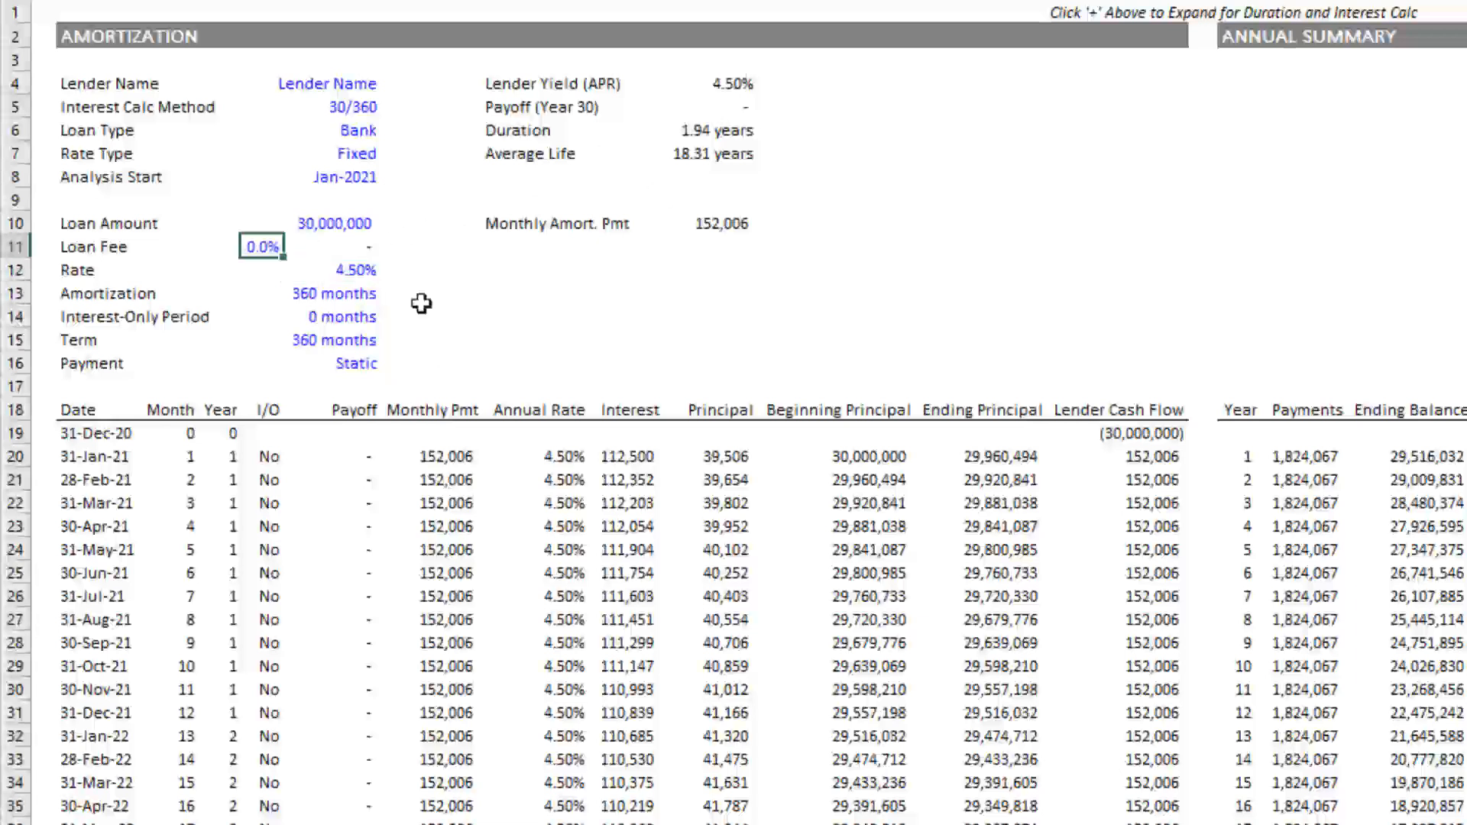
{"action": "type", "text": "1.0%"}
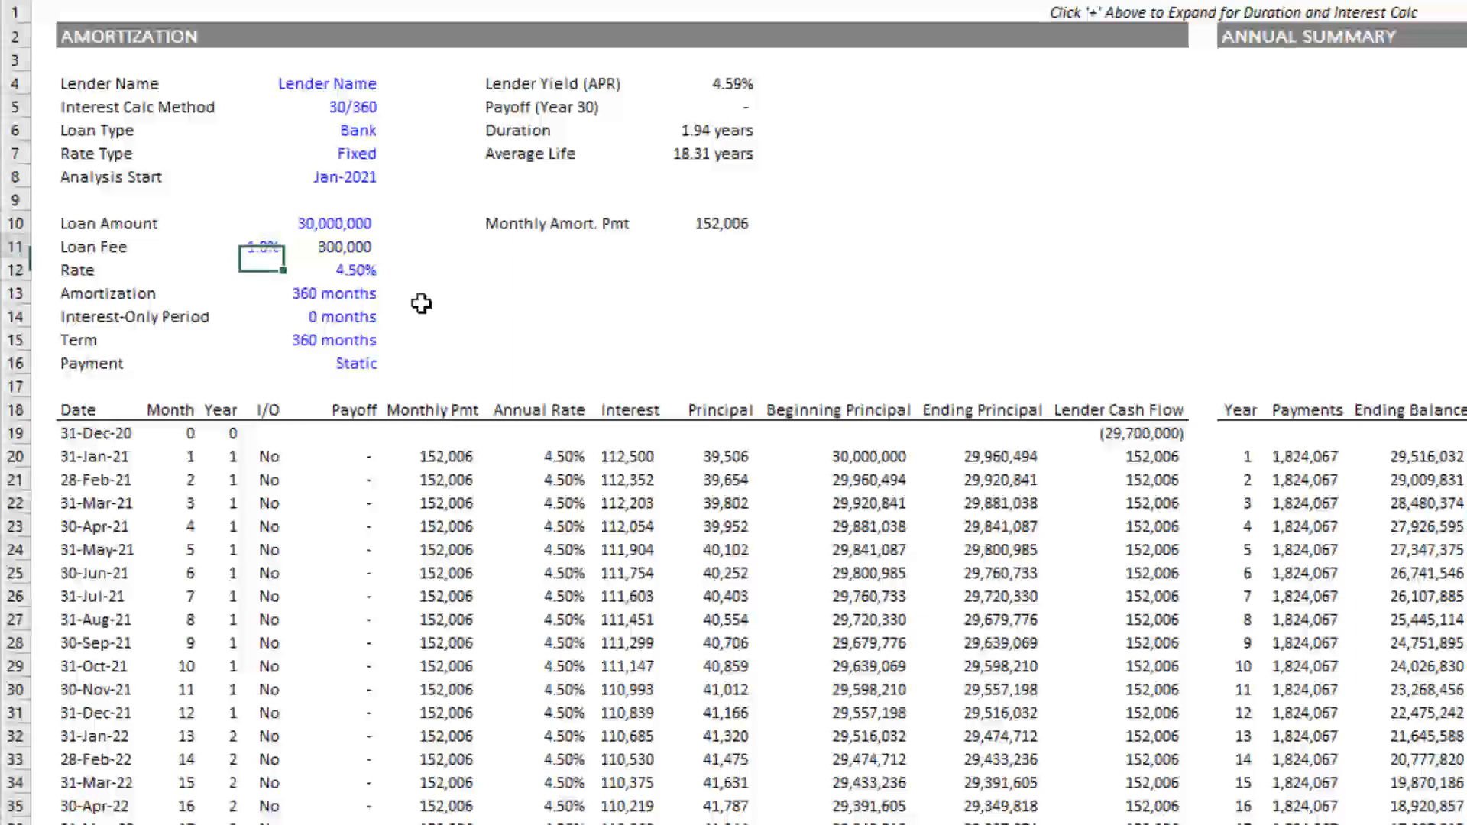
{"action": "left_click", "coordinate": [710, 82]}
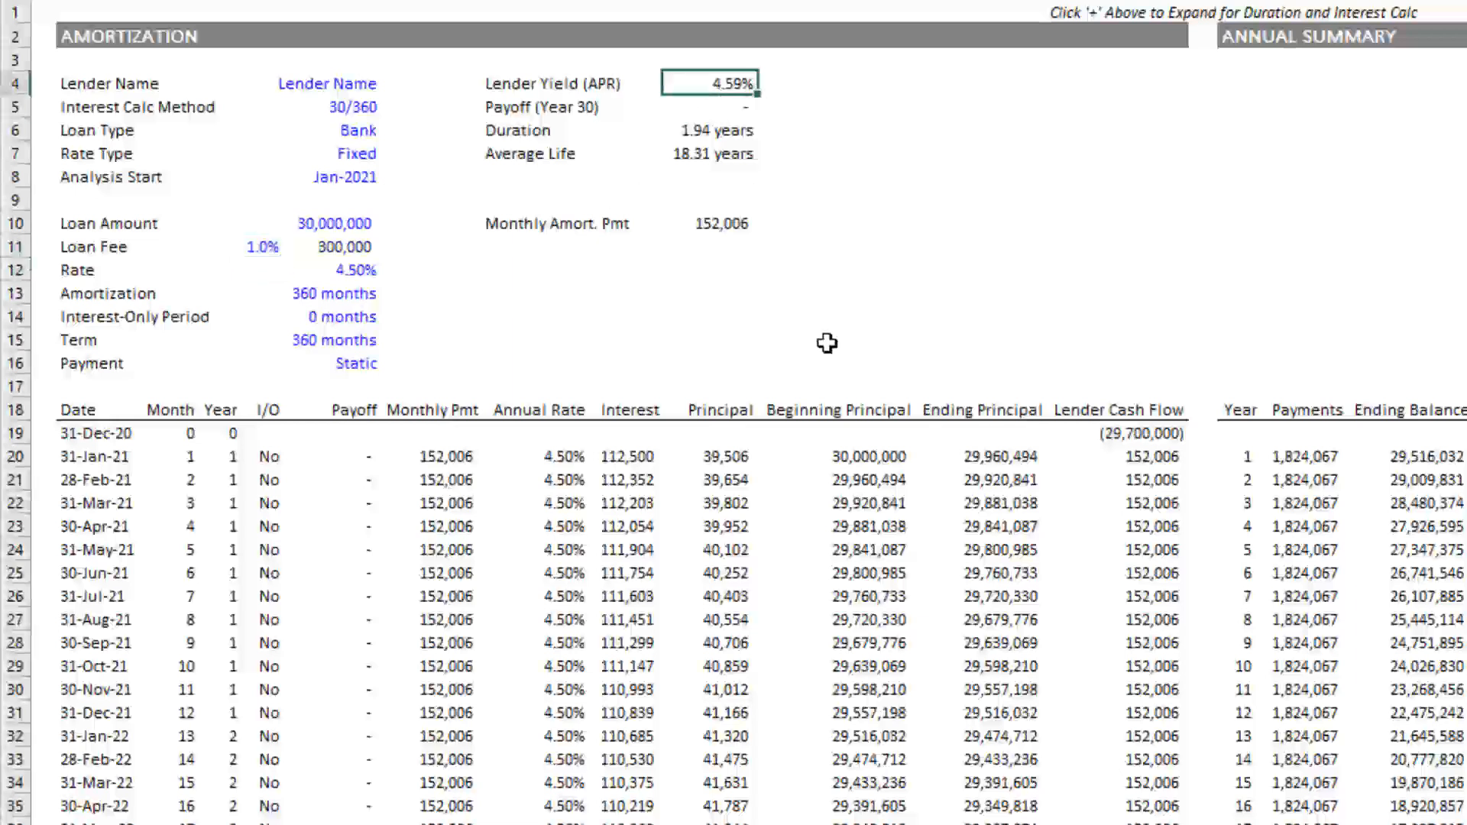
{"action": "mouse_move", "coordinate": [327, 364]}
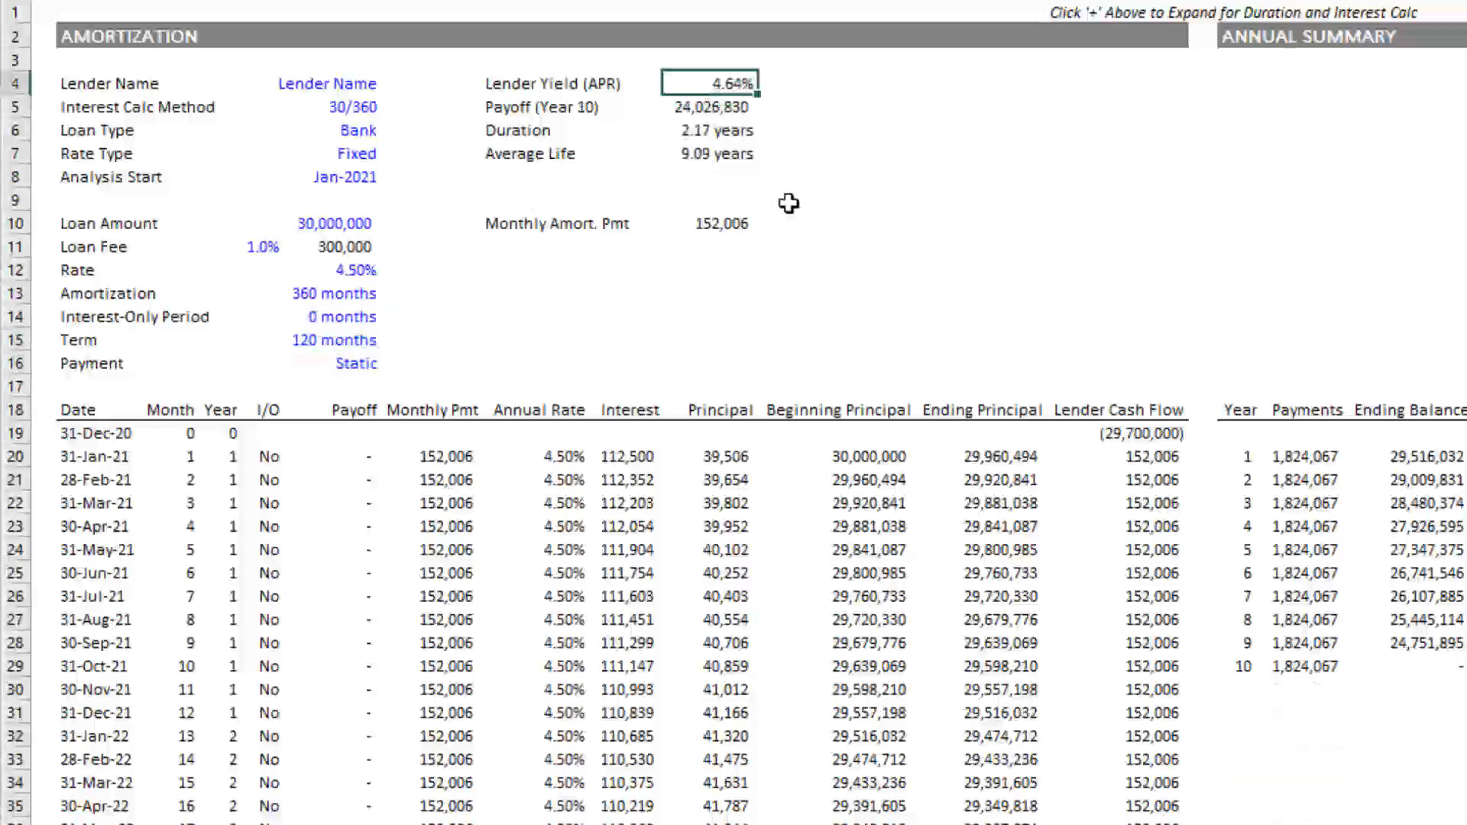
{"action": "mouse_move", "coordinate": [339, 296]}
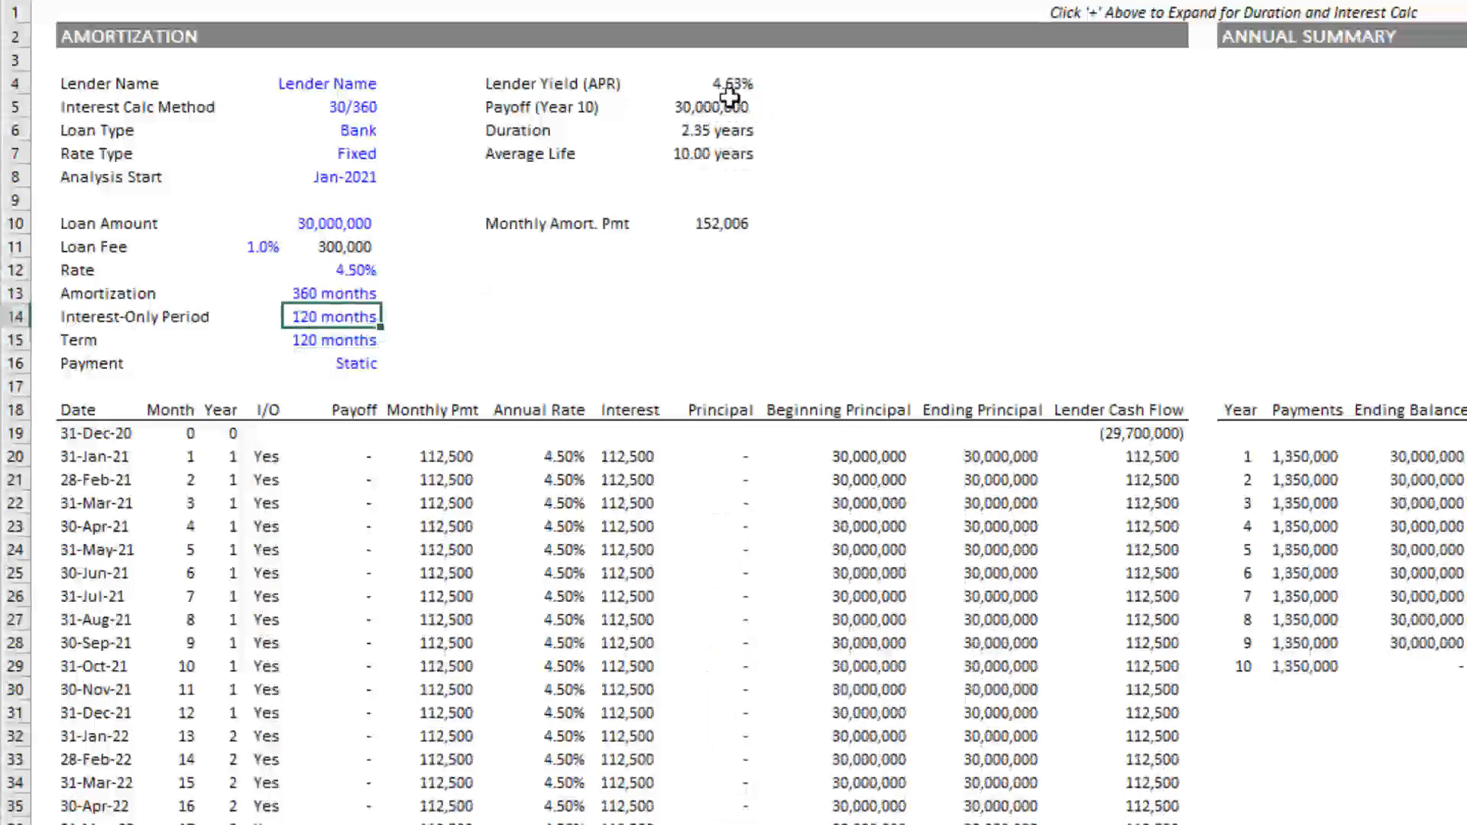
{"action": "mouse_move", "coordinate": [347, 310]}
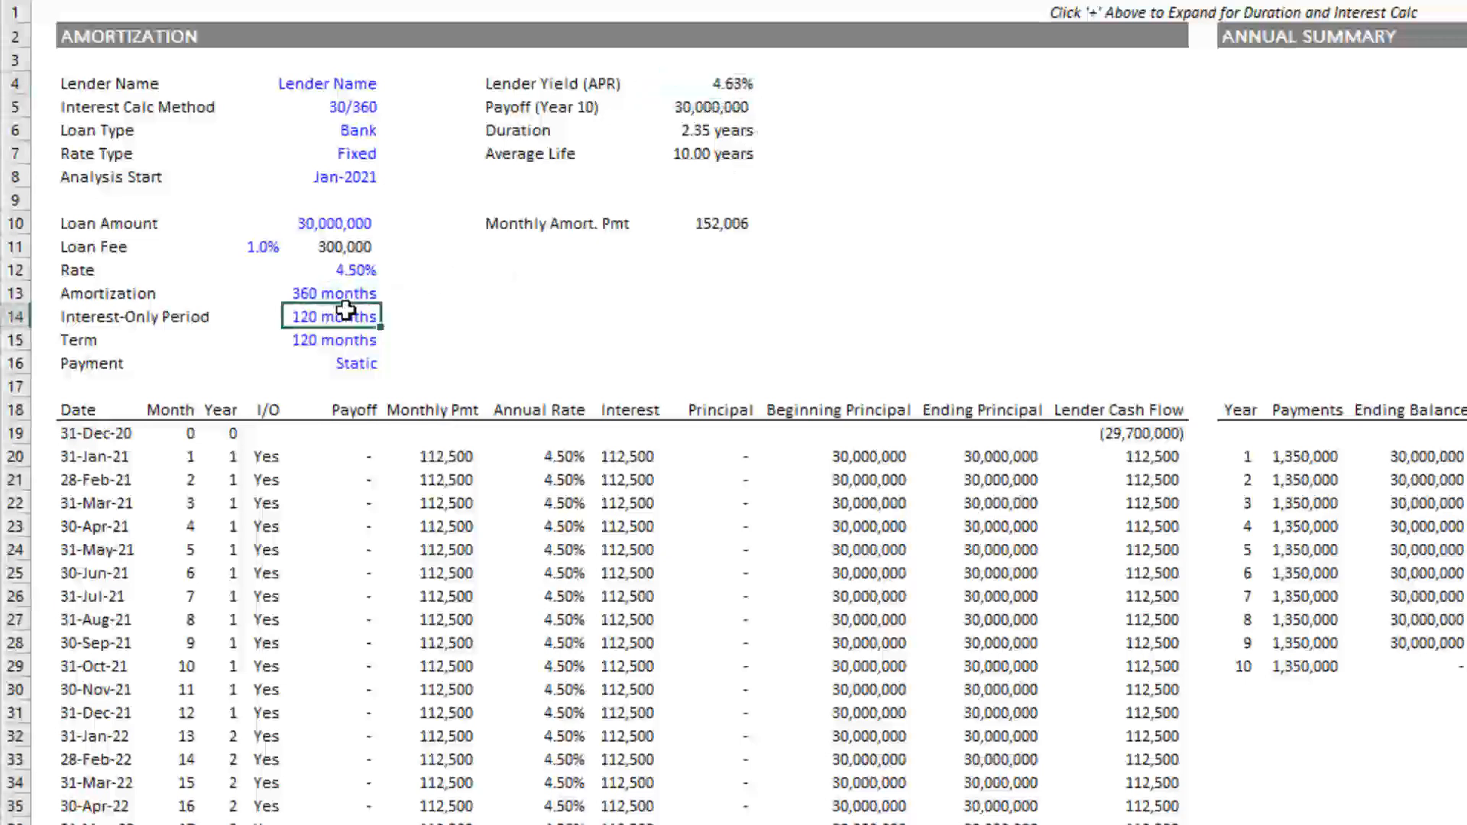
Set the interest-only period to 0 and interest method to Actual/365, giving a 4.64% yield.
{"action": "type", "text": "0"}
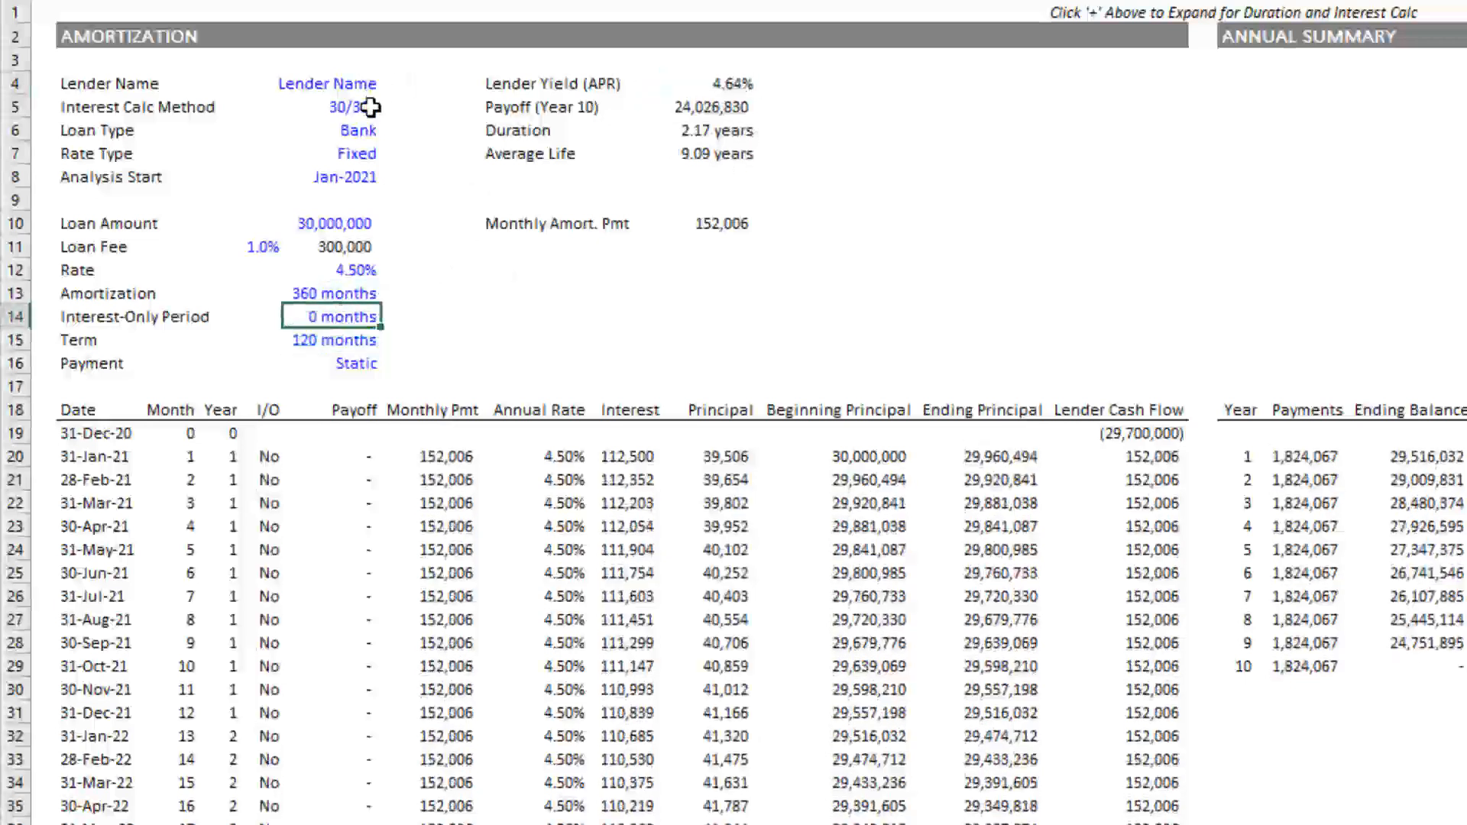
{"action": "left_click", "coordinate": [390, 106]}
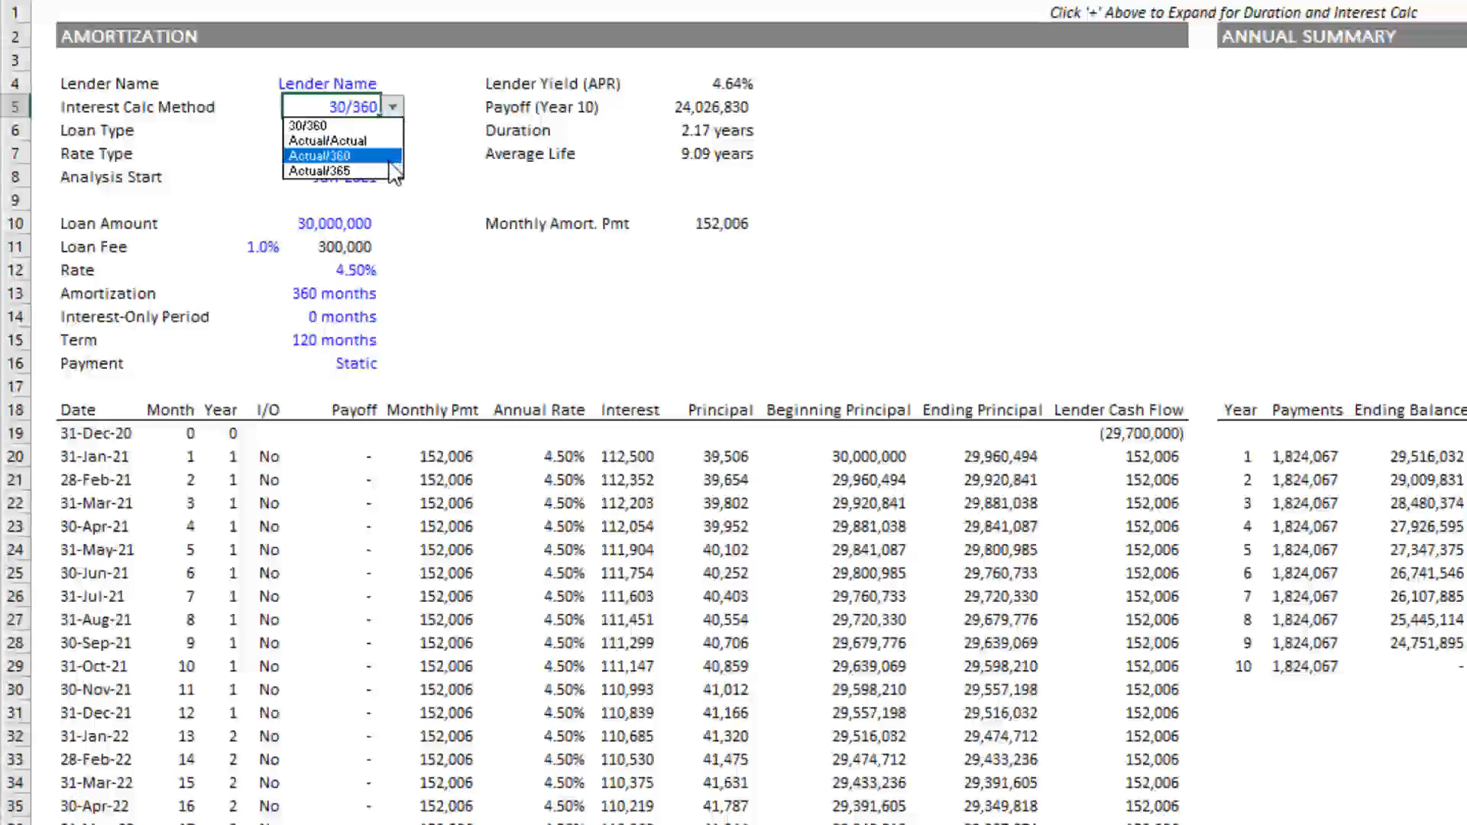
{"action": "left_click", "coordinate": [332, 141]}
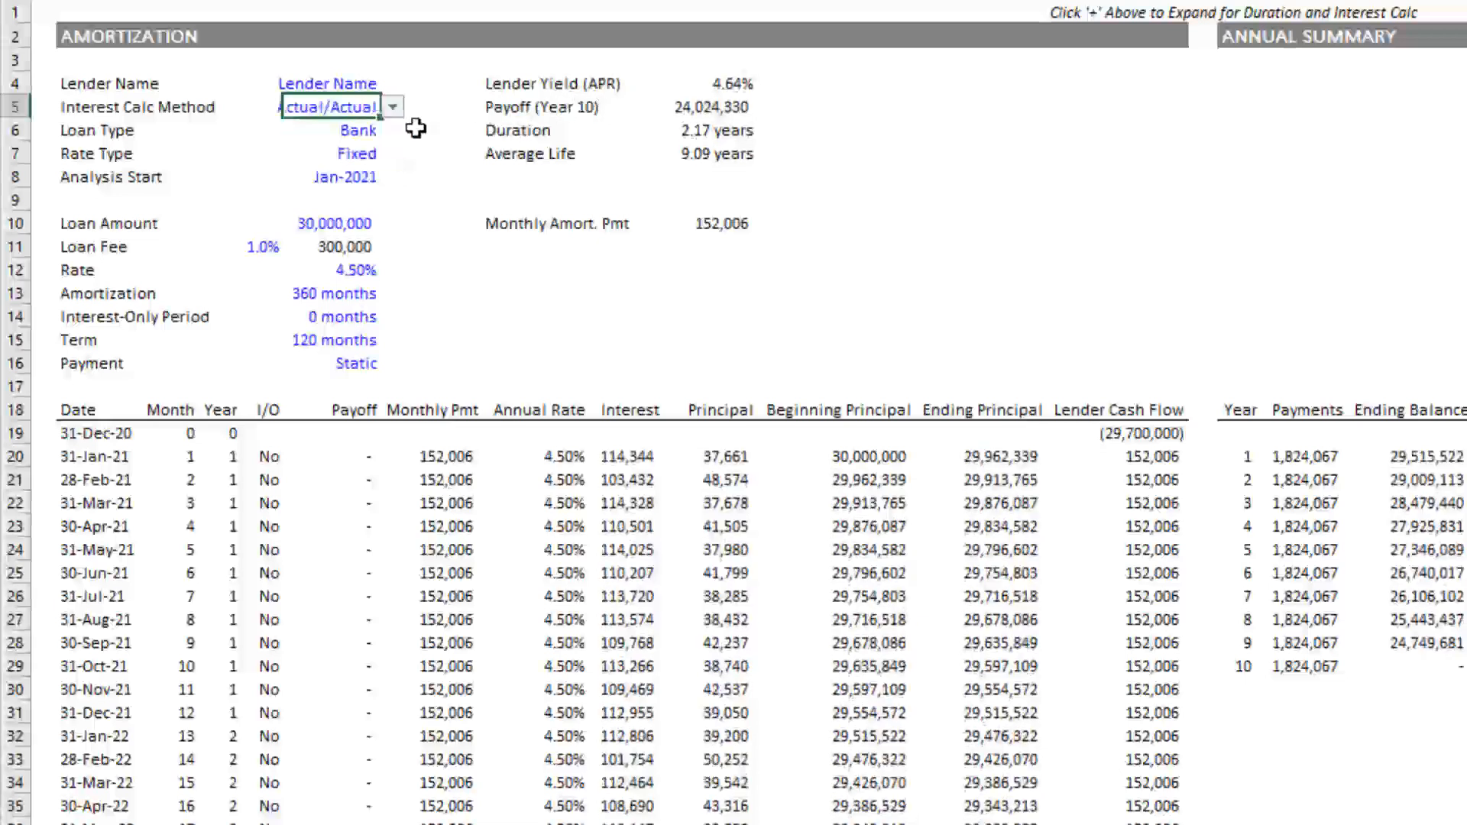
{"action": "left_click", "coordinate": [395, 106]}
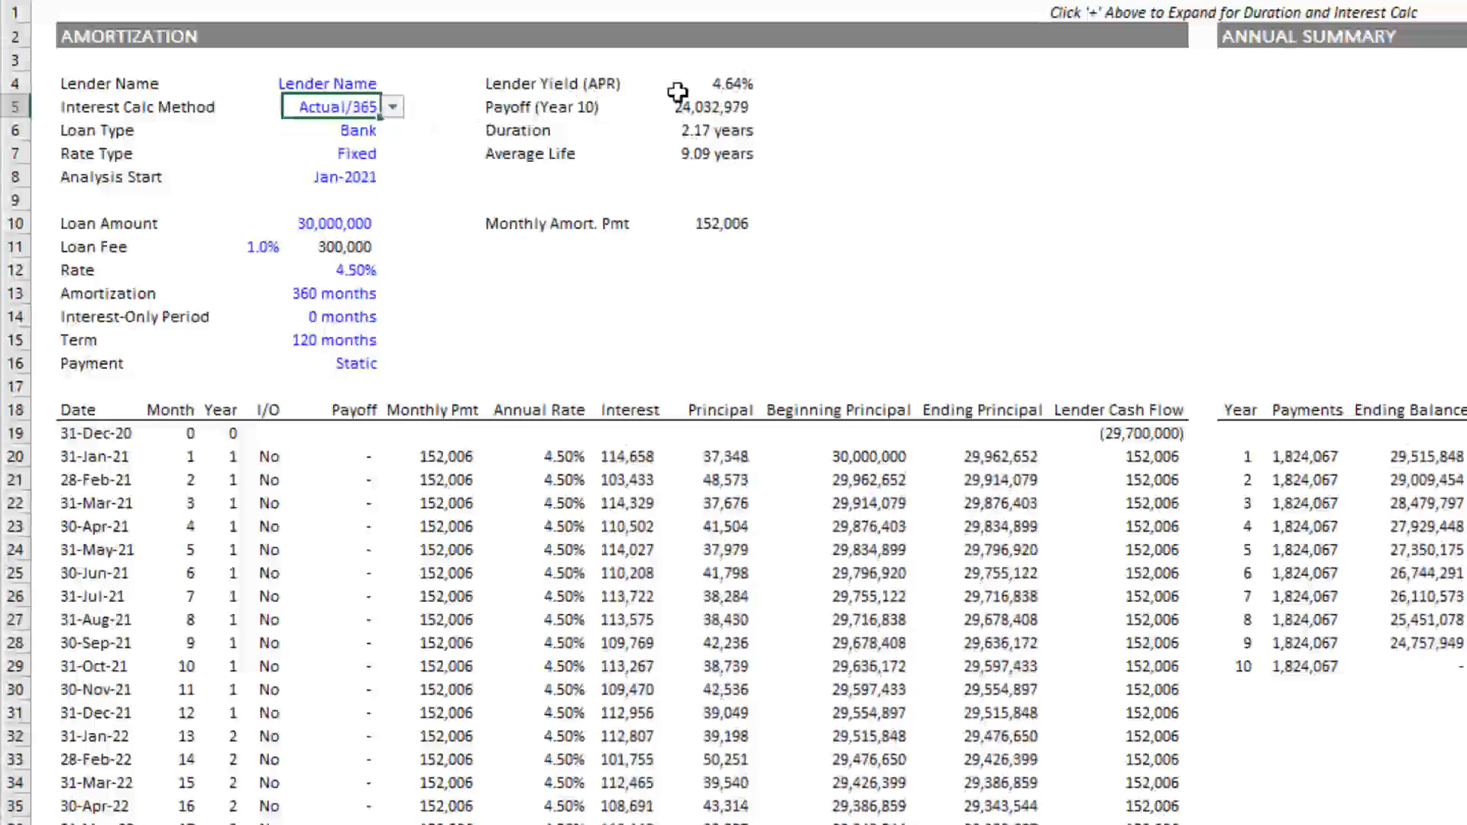
{"action": "left_click", "coordinate": [714, 83]}
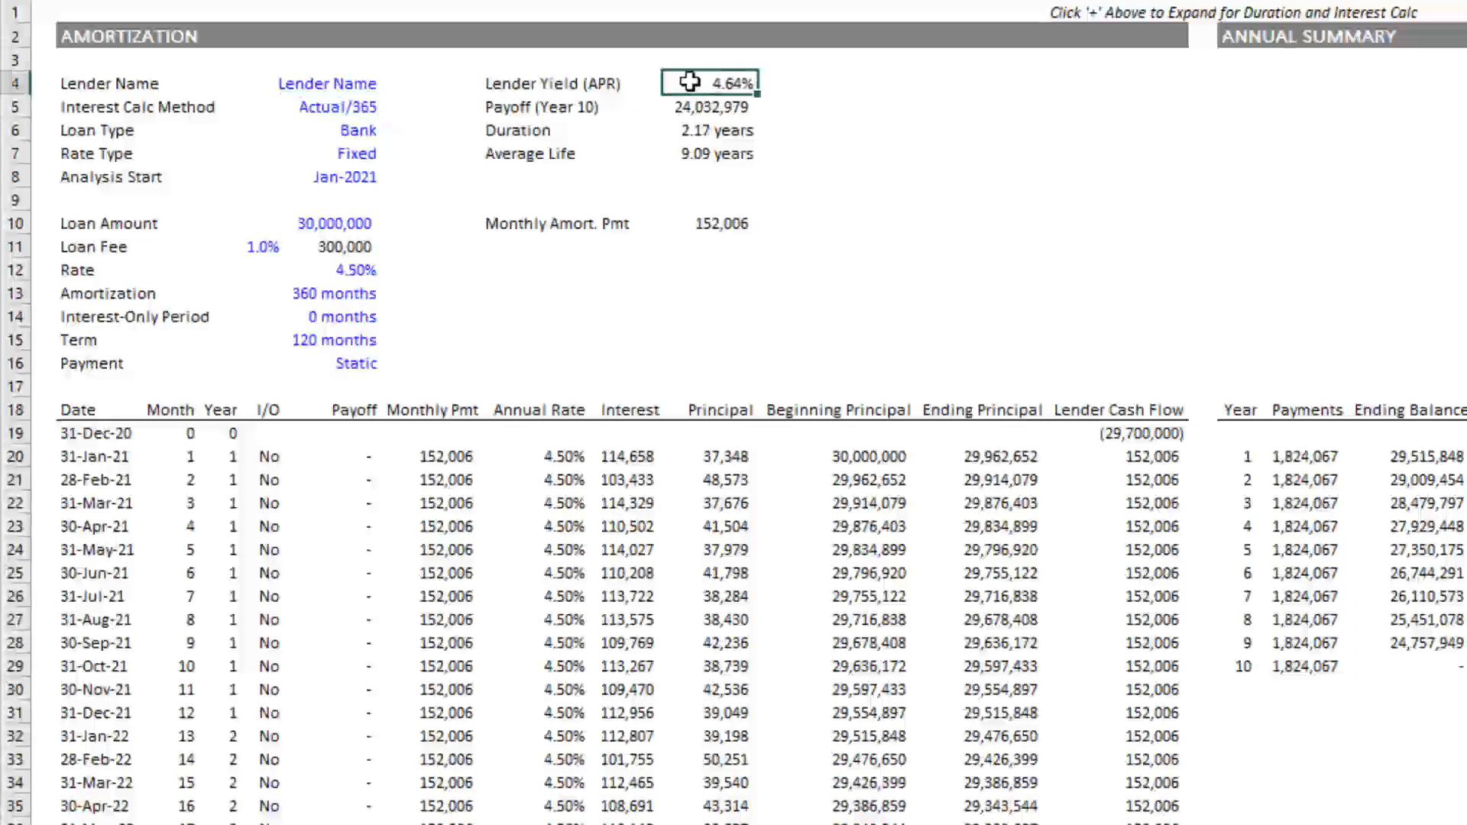
{"action": "left_click", "coordinate": [711, 81]}
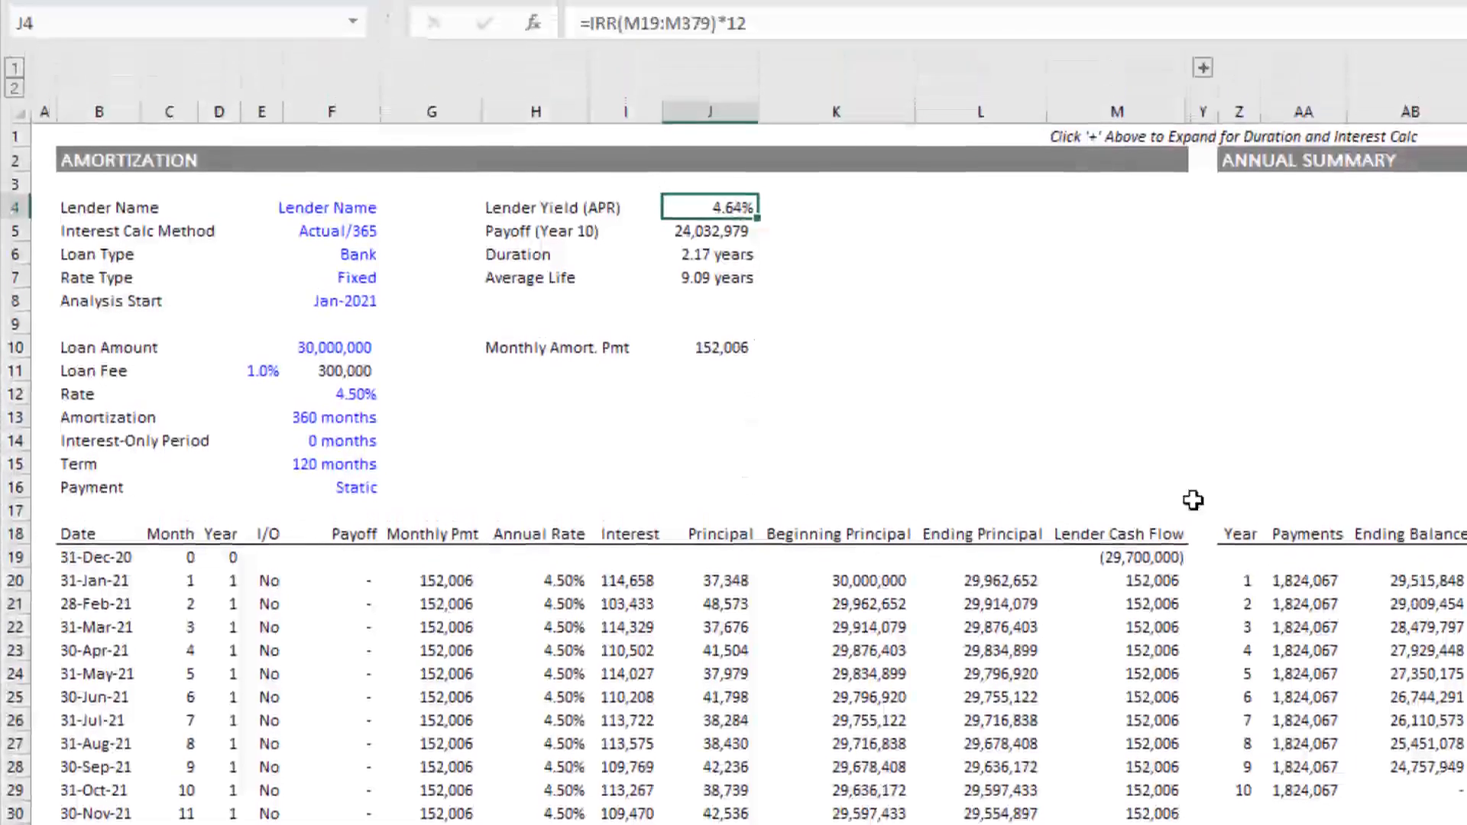
{"action": "left_click", "coordinate": [1115, 112]}
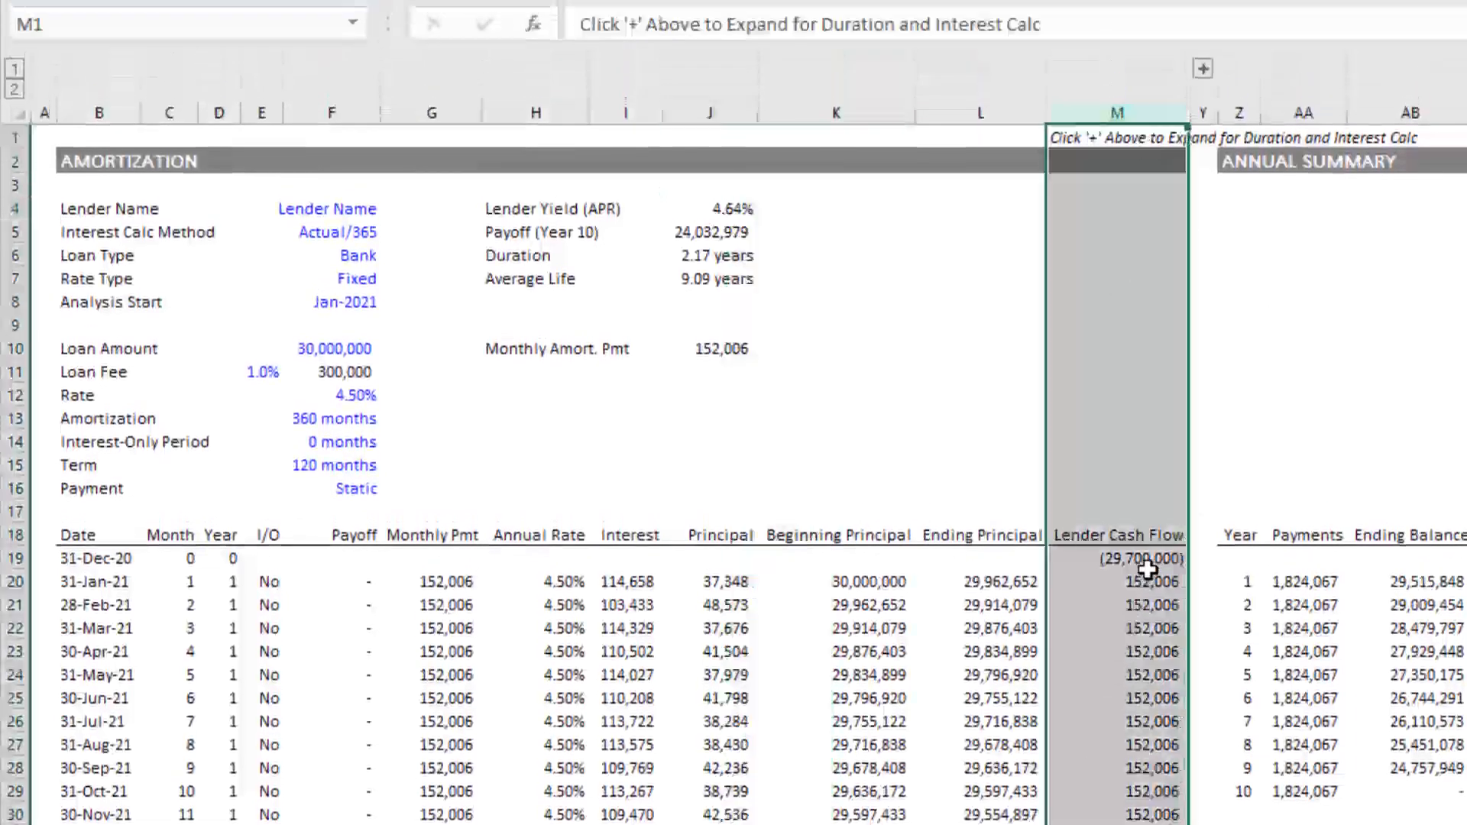
{"action": "left_click", "coordinate": [1119, 559]}
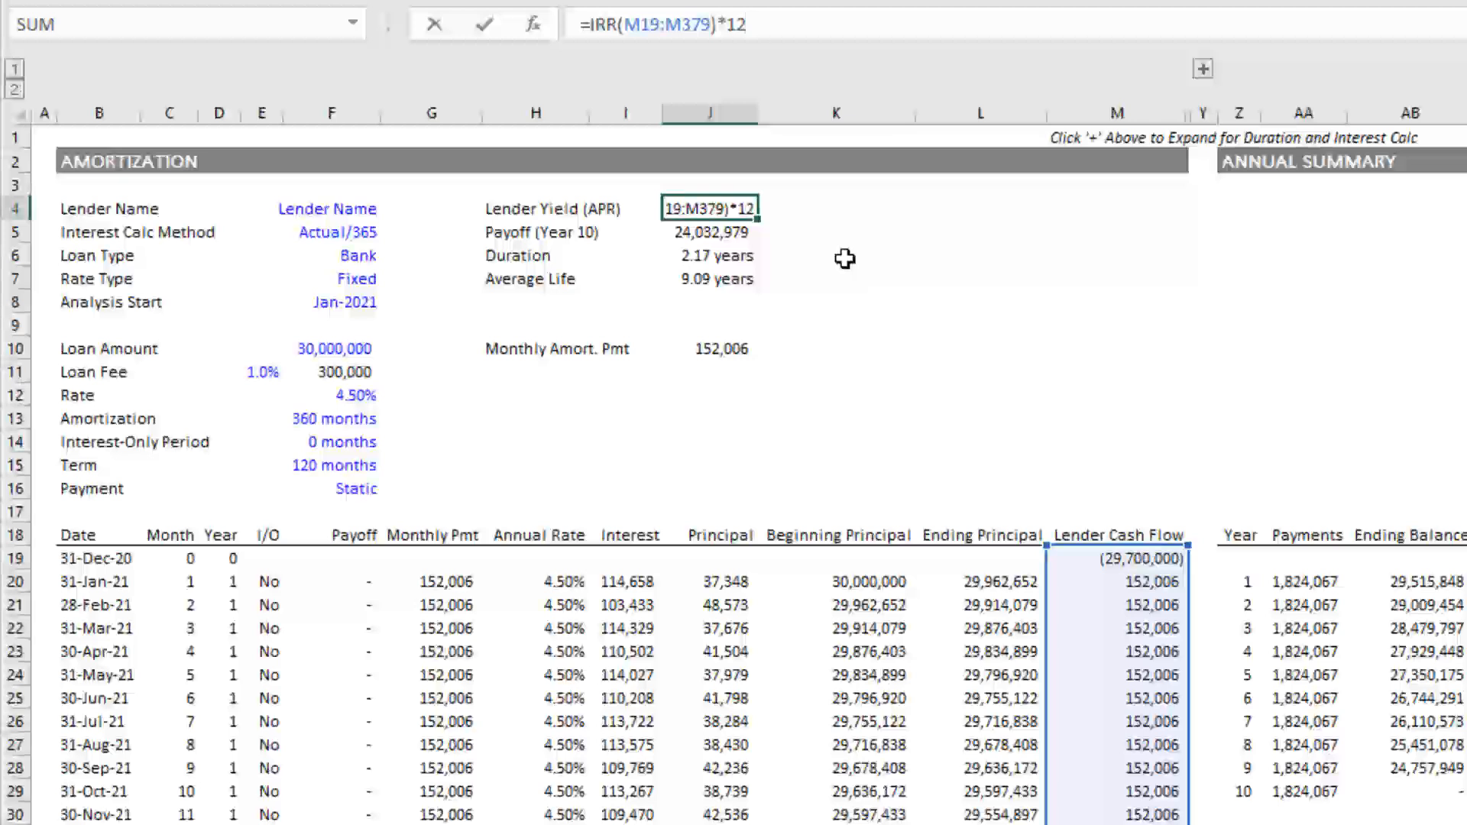
{"action": "left_click", "coordinate": [748, 24]}
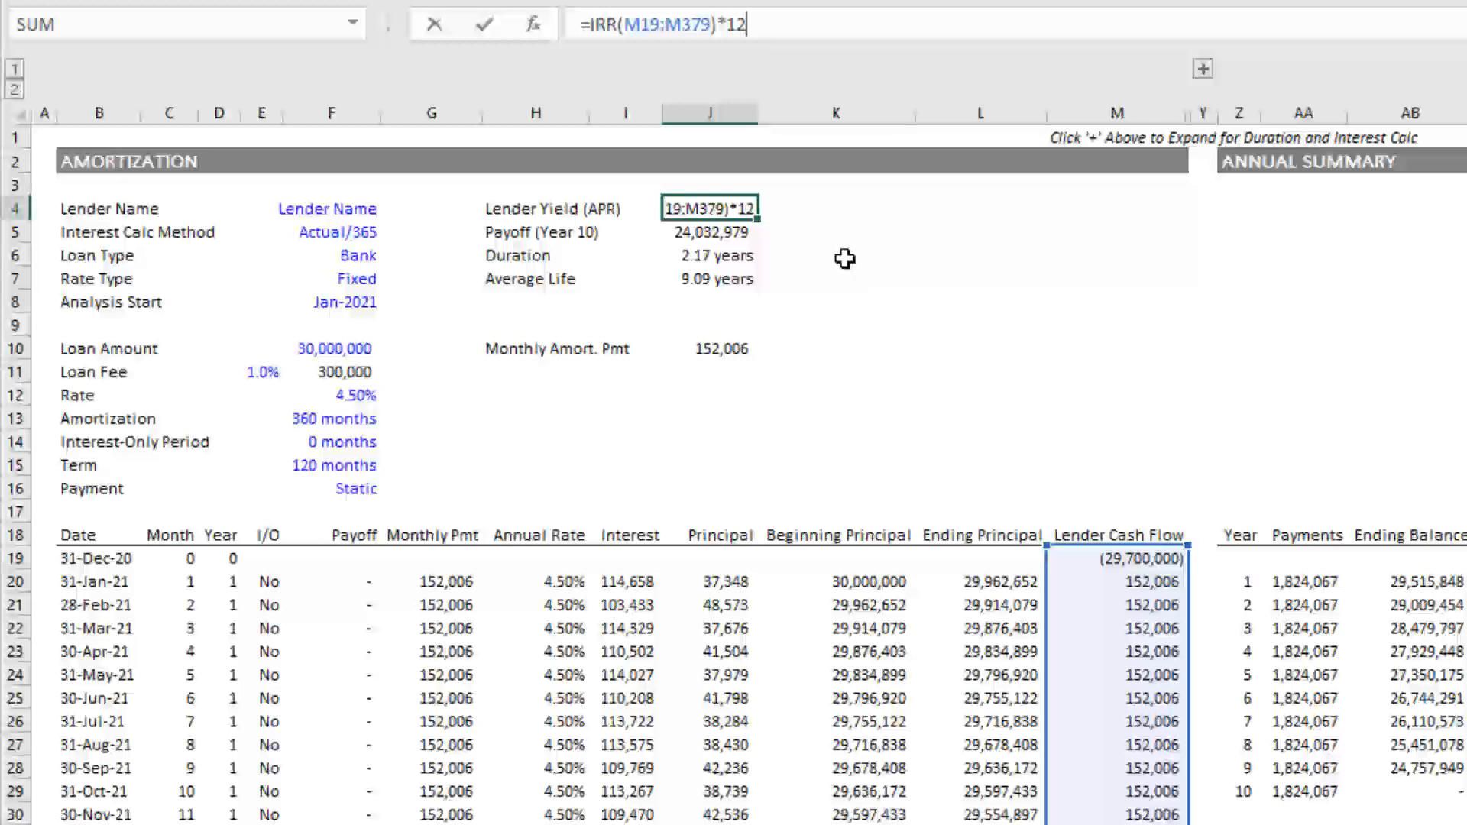
{"action": "key", "text": "Return"}
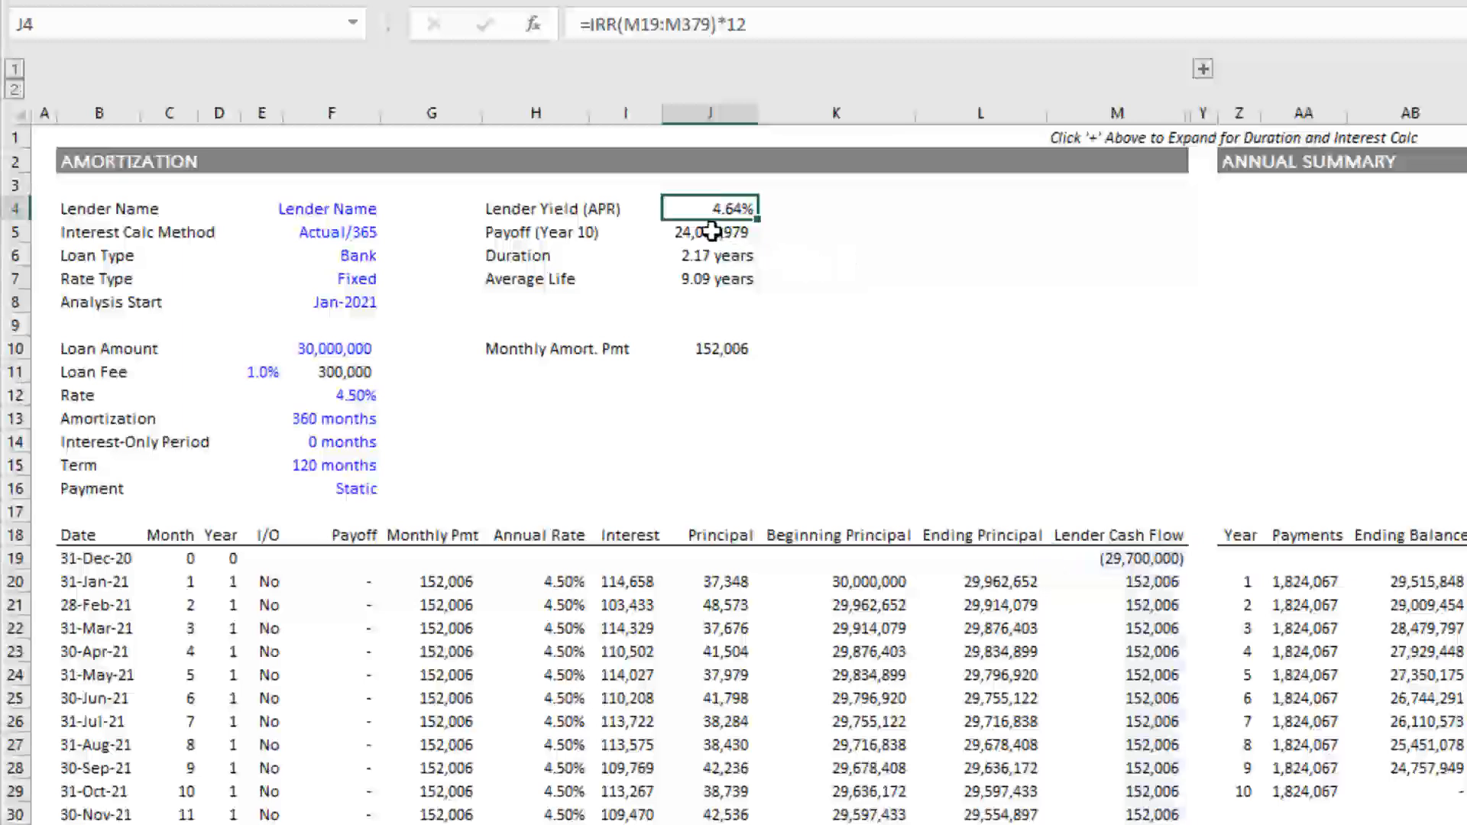
Review payoff and duration formulas, then set interest method to 30/360 for 24,026,830 payoff.
{"action": "left_click", "coordinate": [711, 233]}
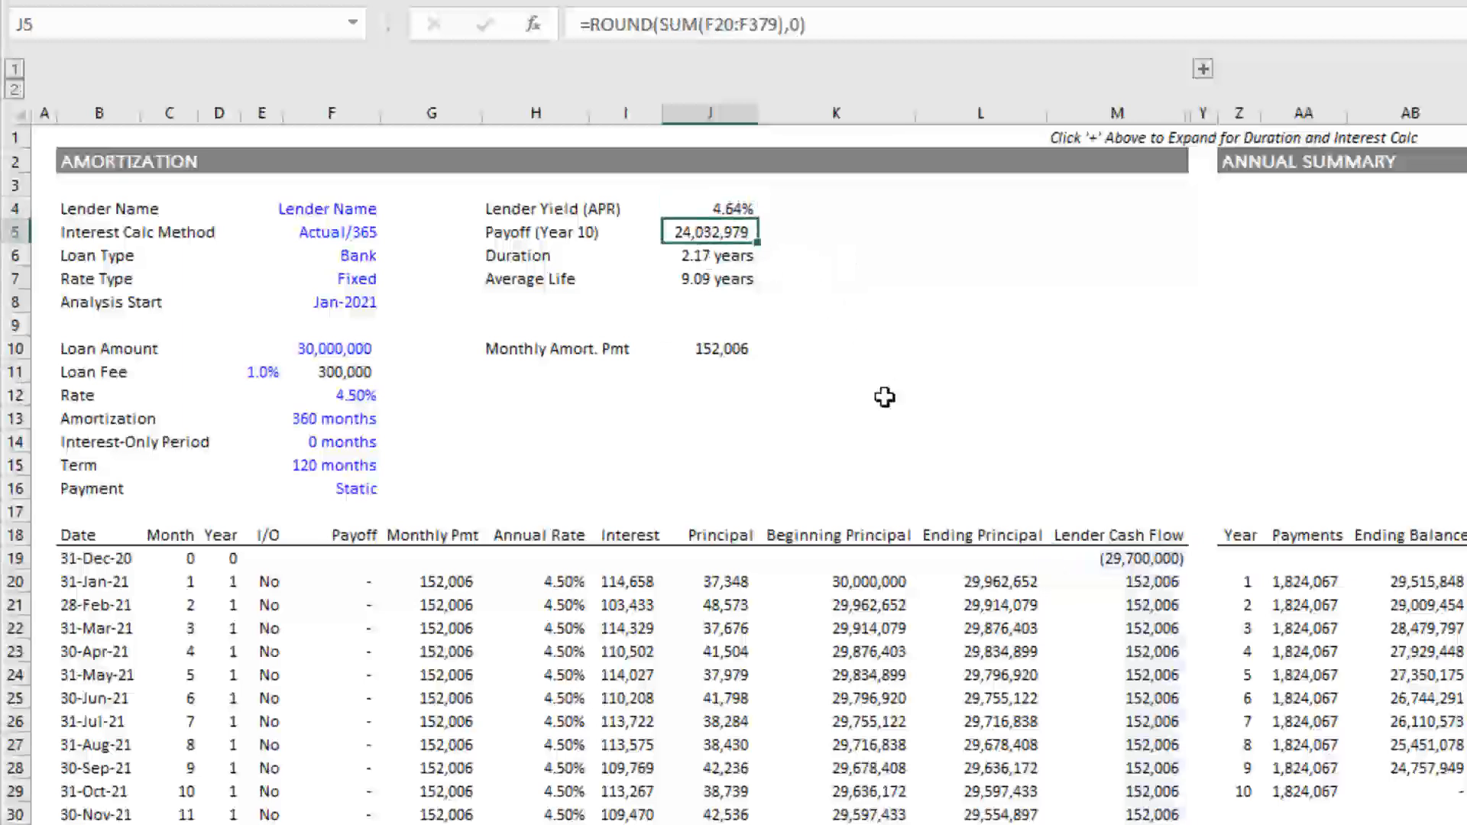
{"action": "left_click", "coordinate": [714, 254]}
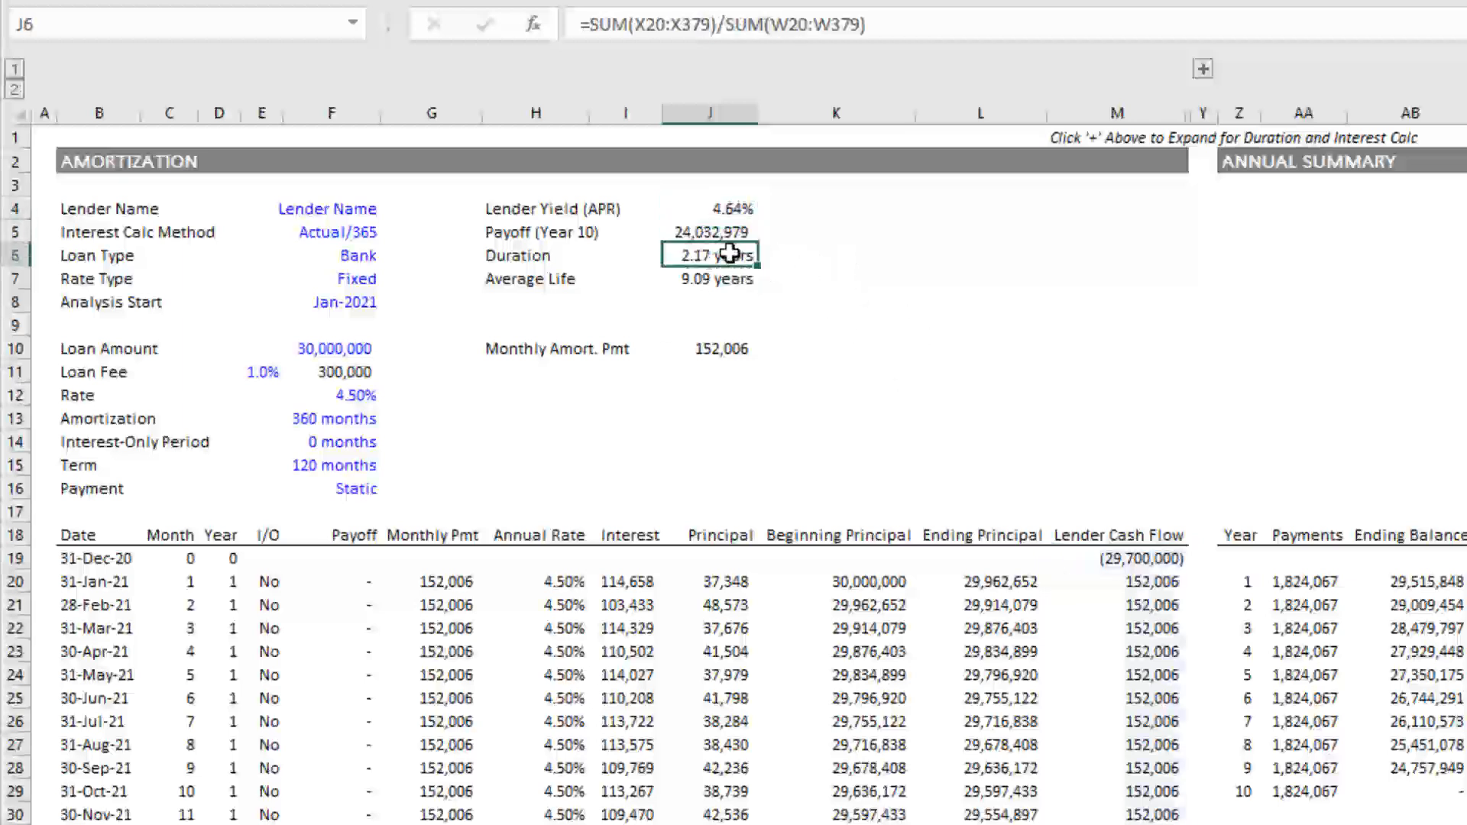
{"action": "left_click", "coordinate": [332, 232]}
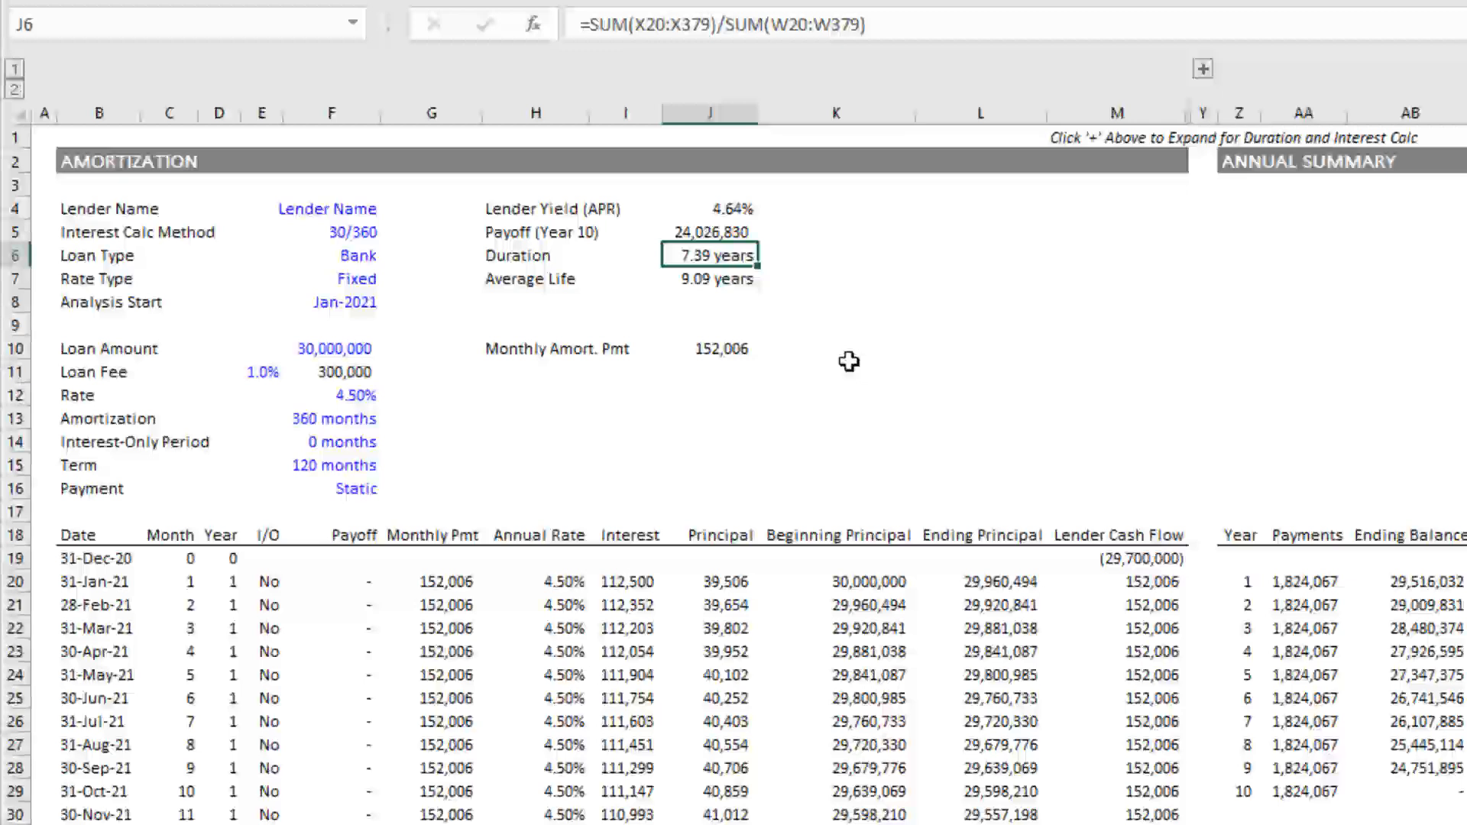
{"action": "mouse_move", "coordinate": [783, 249]}
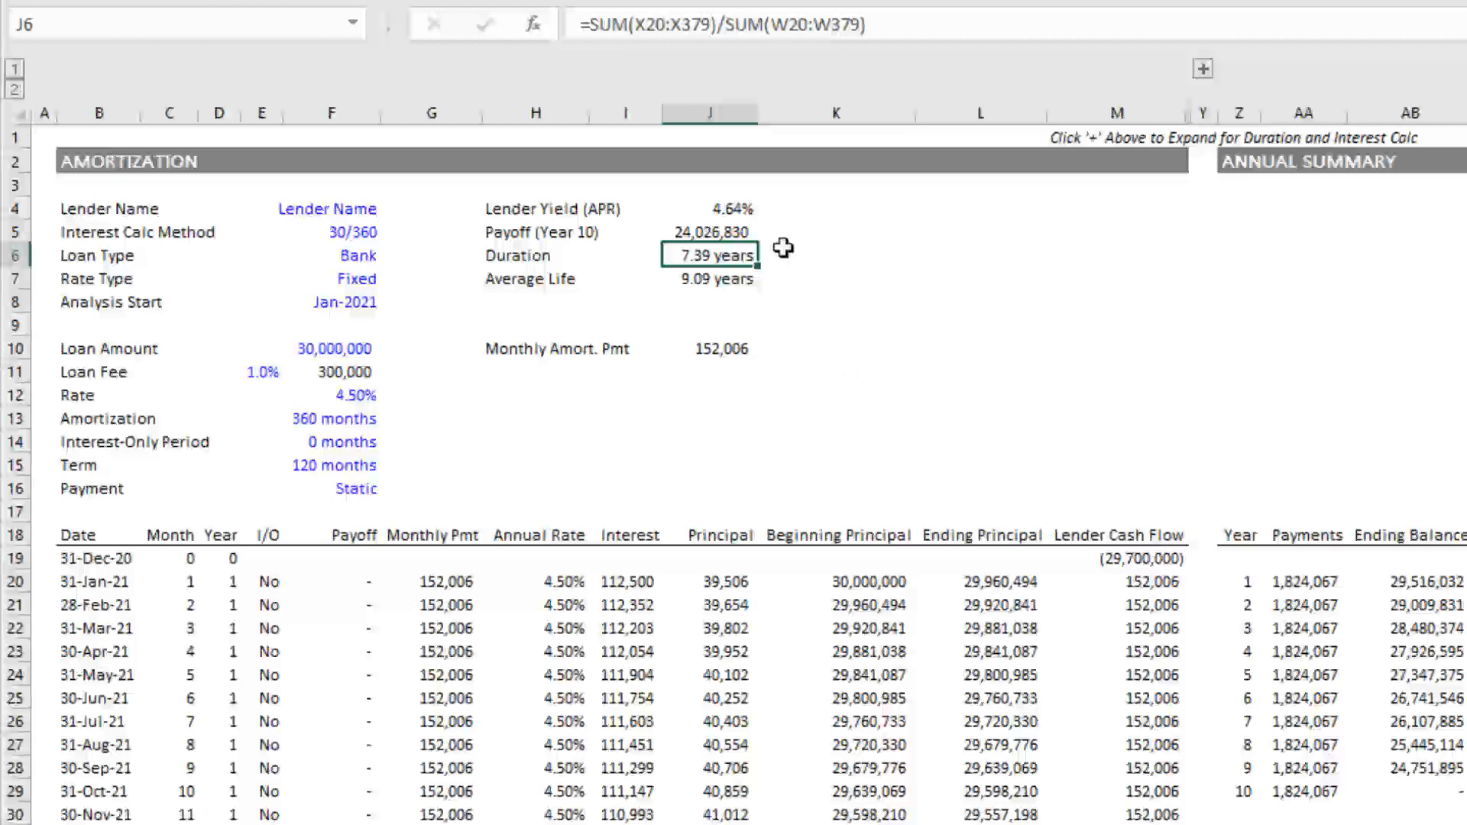
{"action": "mouse_move", "coordinate": [714, 255]}
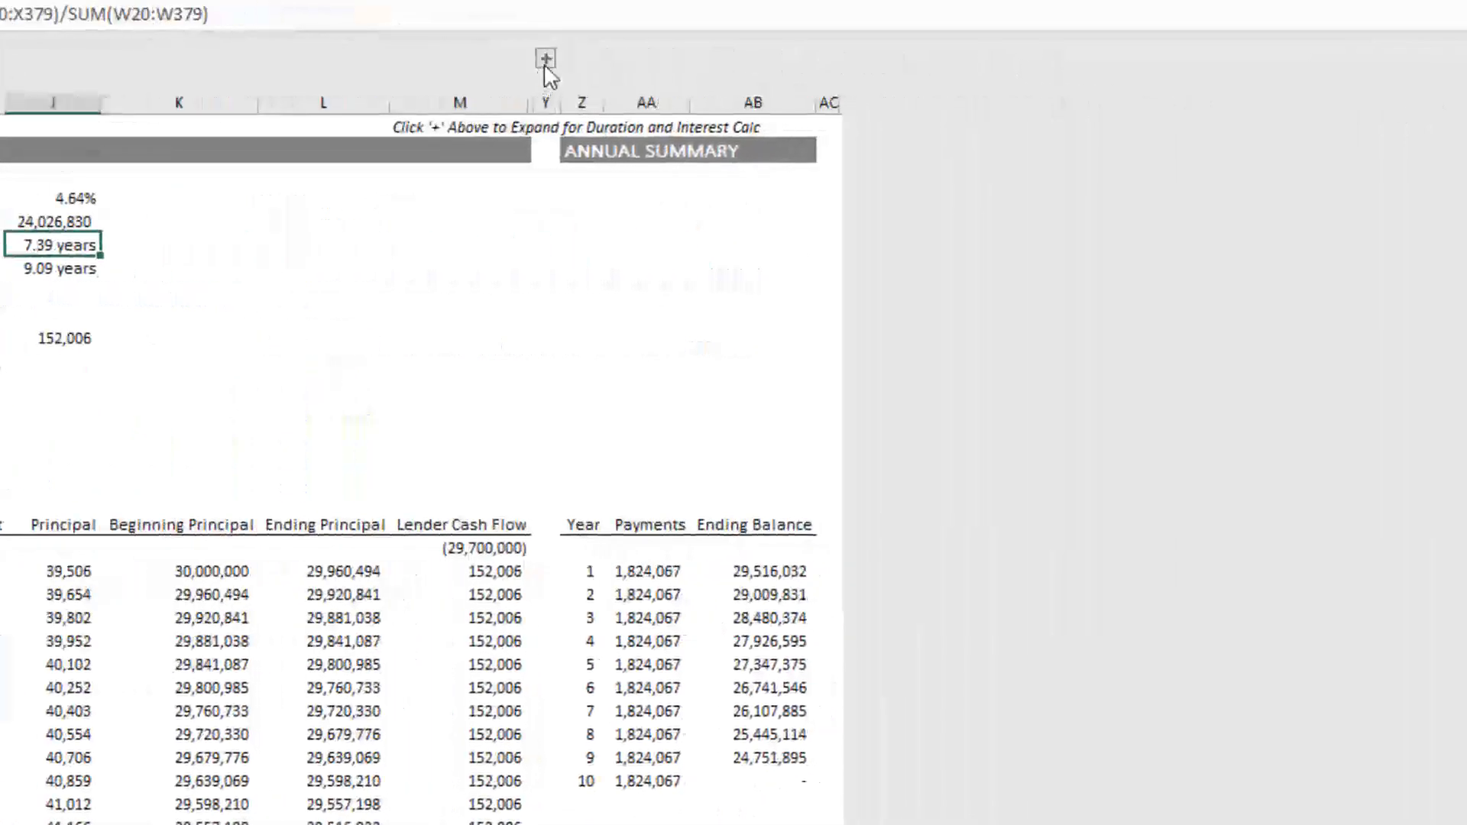
{"action": "left_click", "coordinate": [541, 61]}
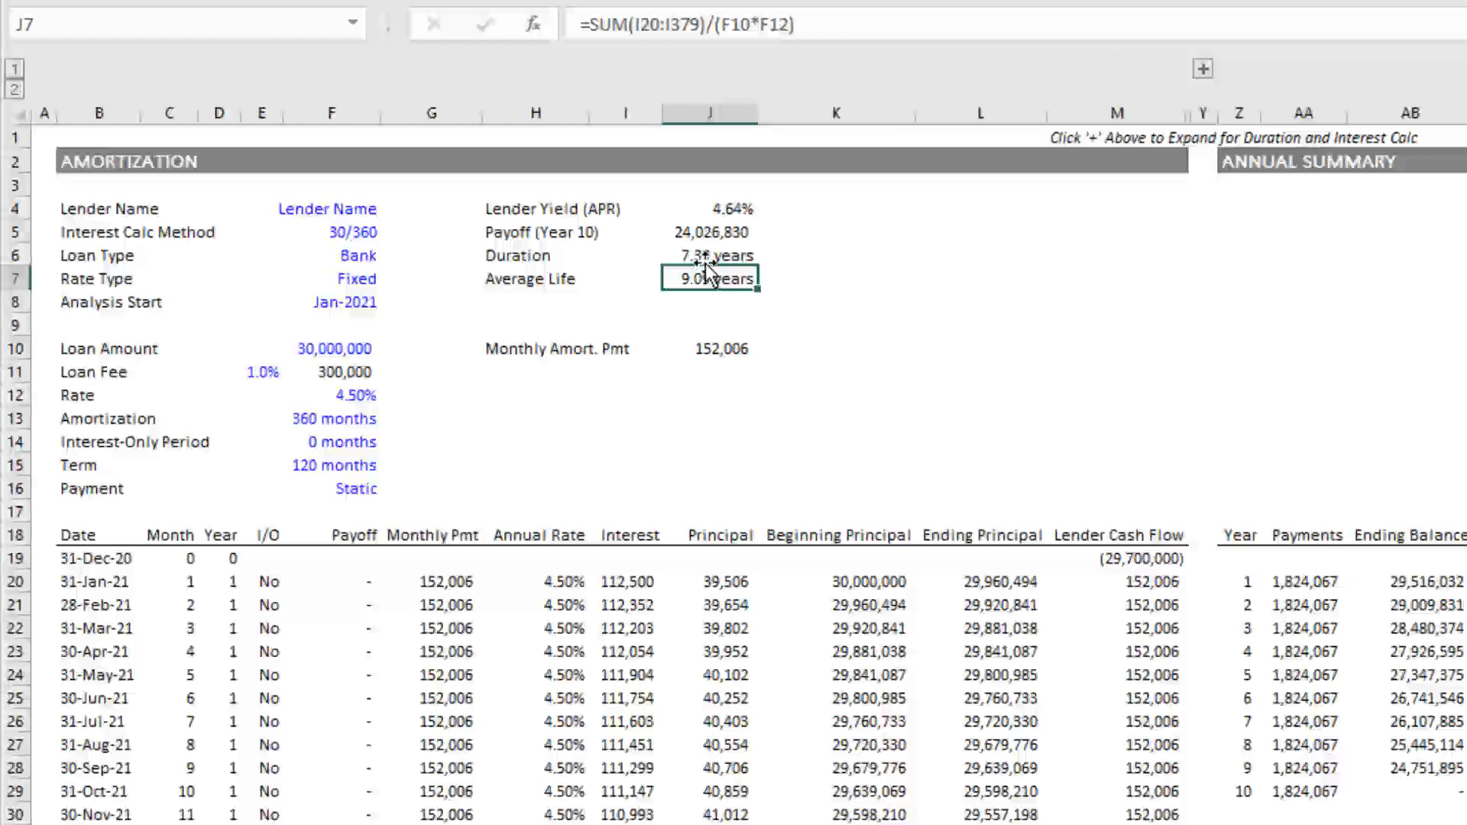
{"action": "mouse_move", "coordinate": [773, 399]}
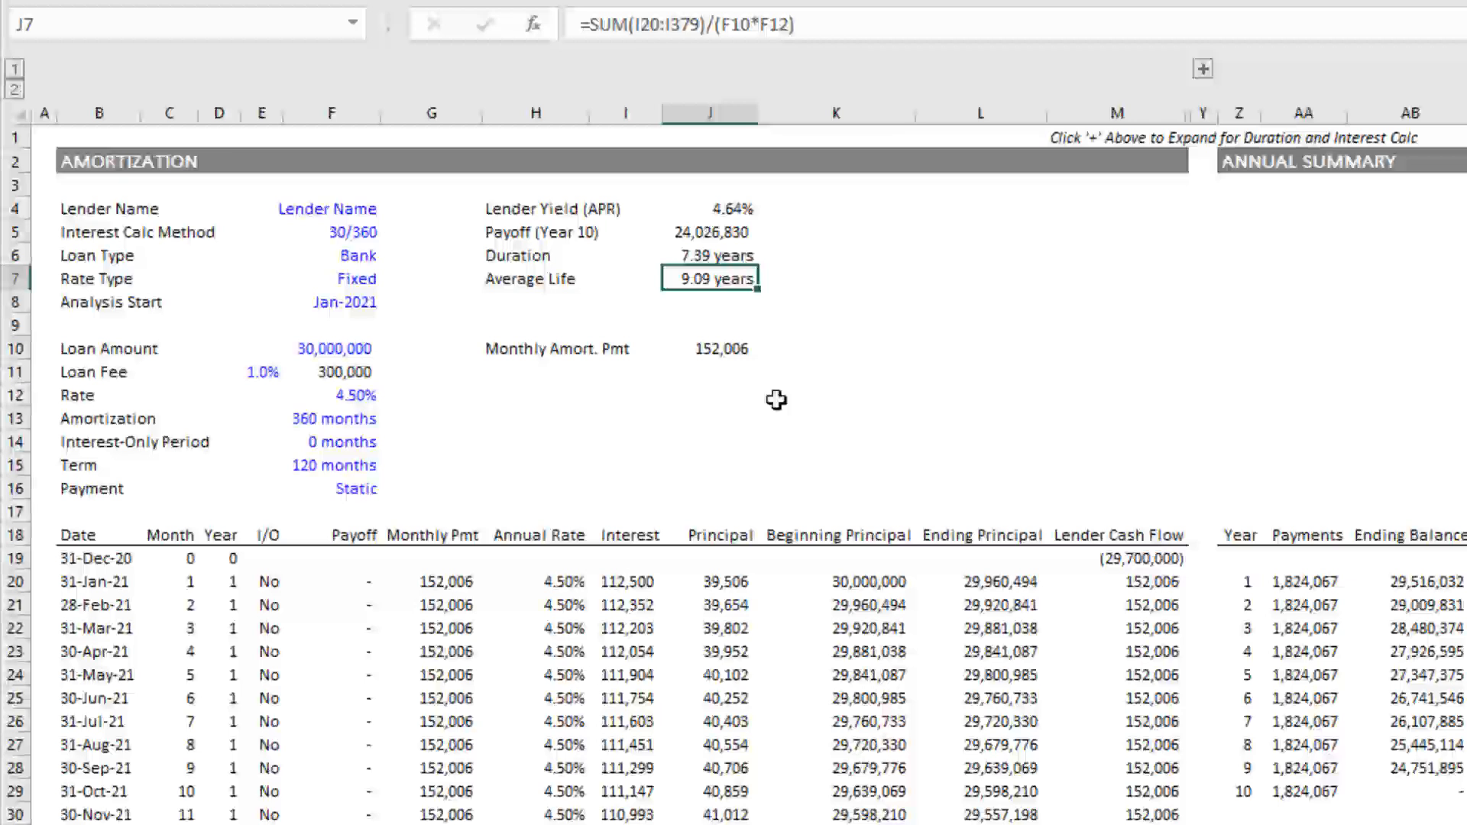
{"action": "left_click", "coordinate": [739, 232]}
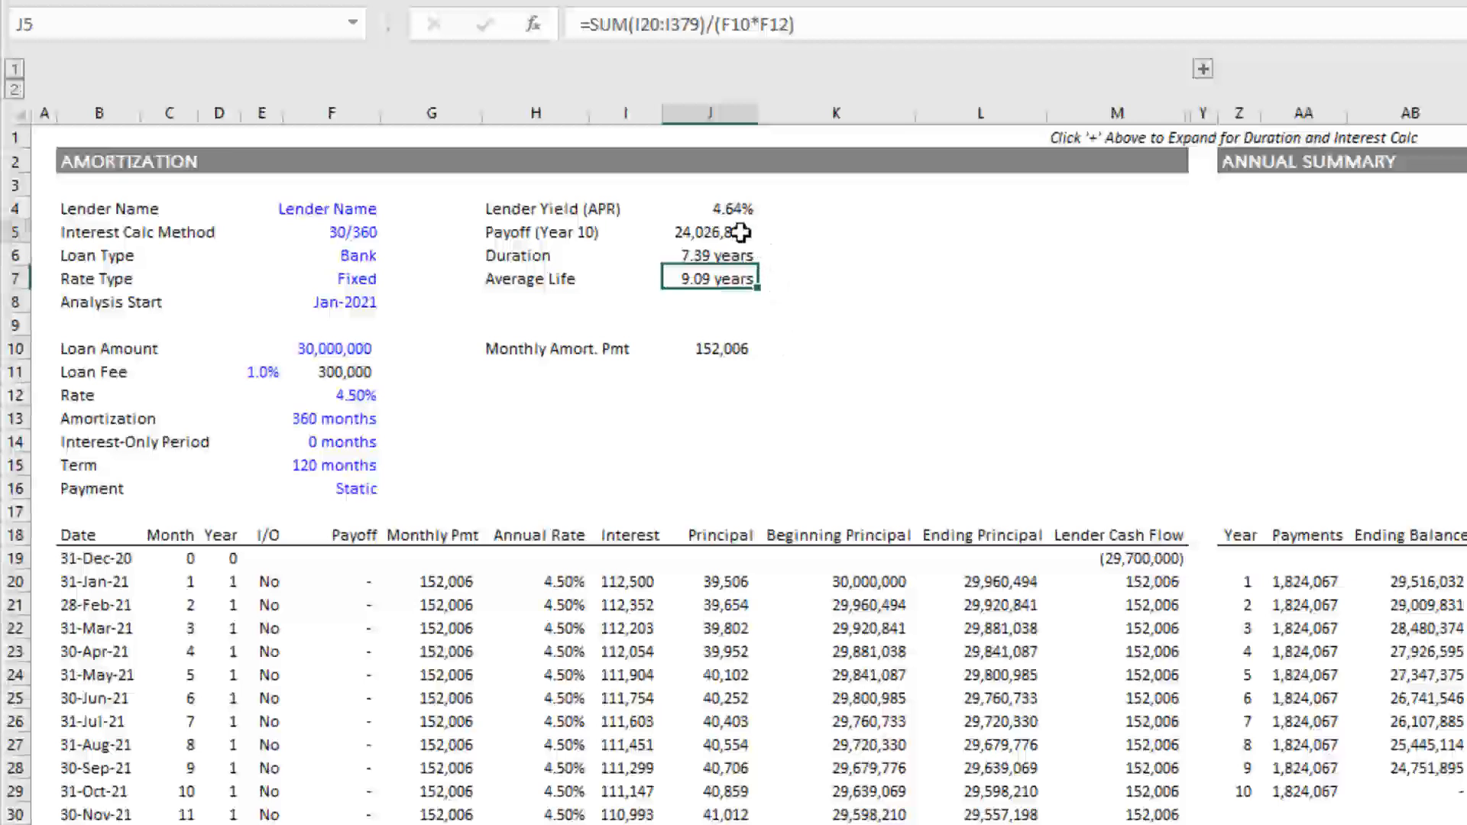
{"action": "left_click", "coordinate": [710, 232]}
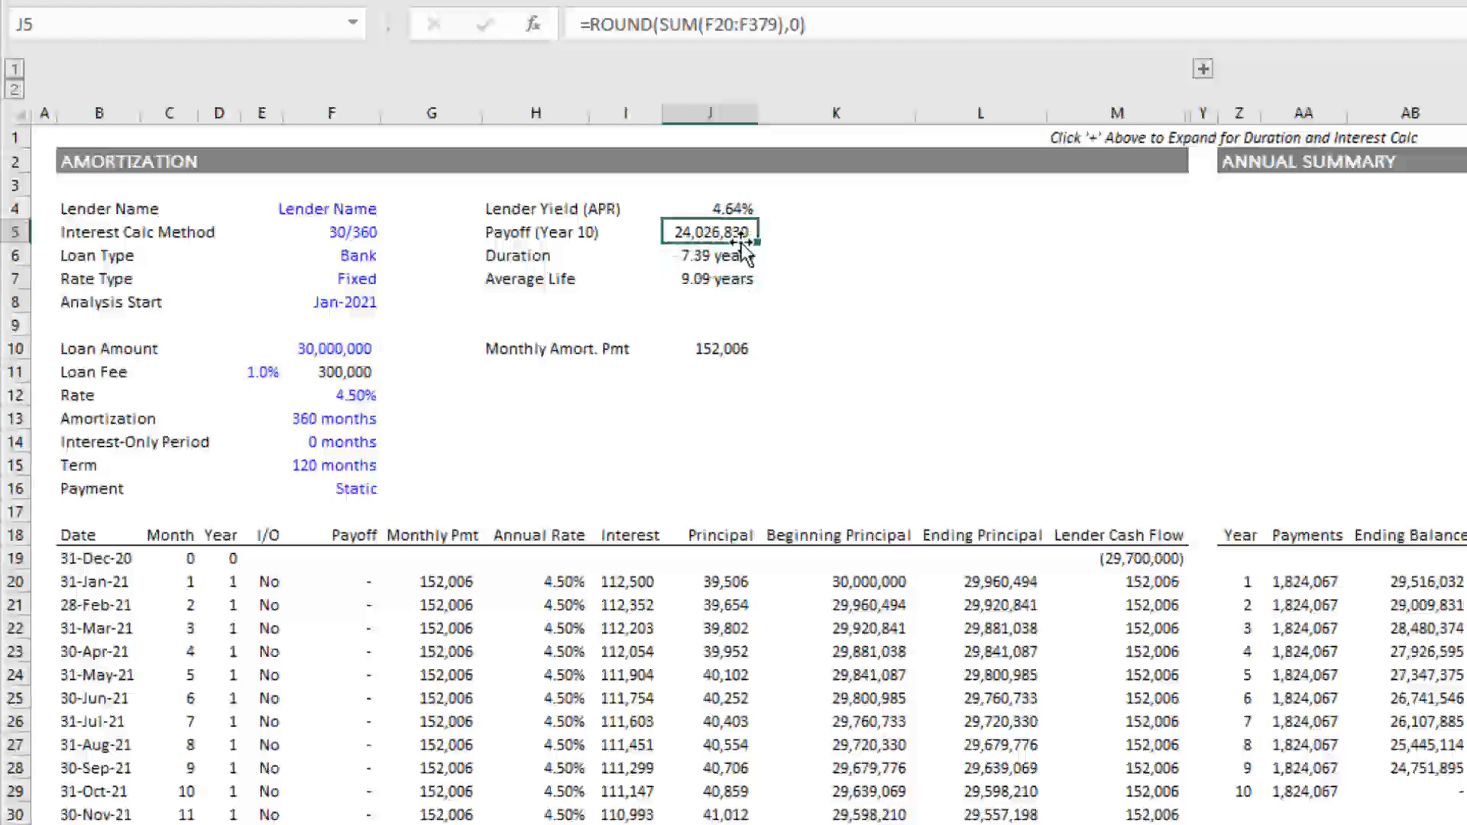
{"action": "mouse_move", "coordinate": [542, 242]}
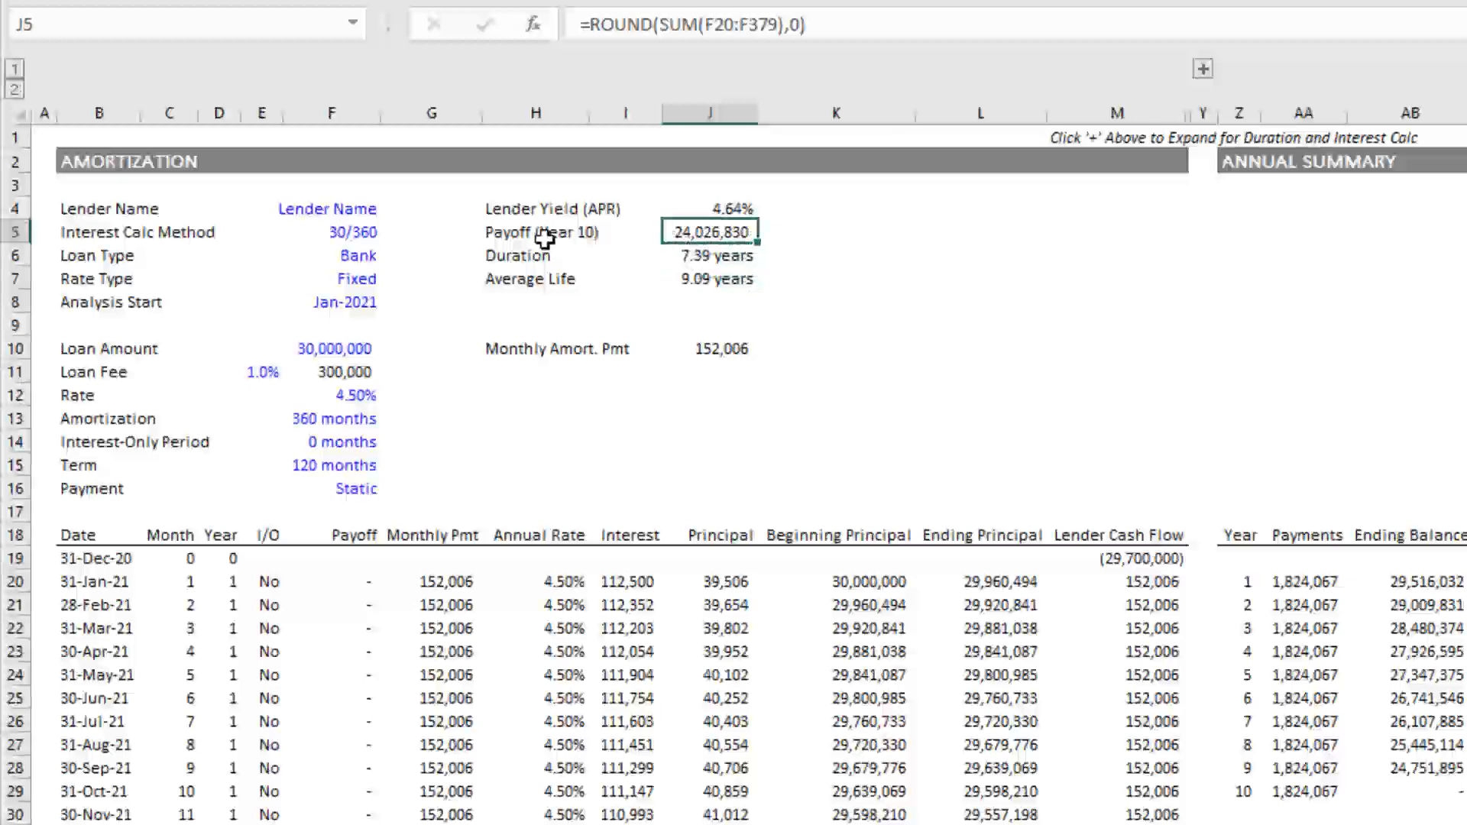
{"action": "mouse_move", "coordinate": [716, 278]}
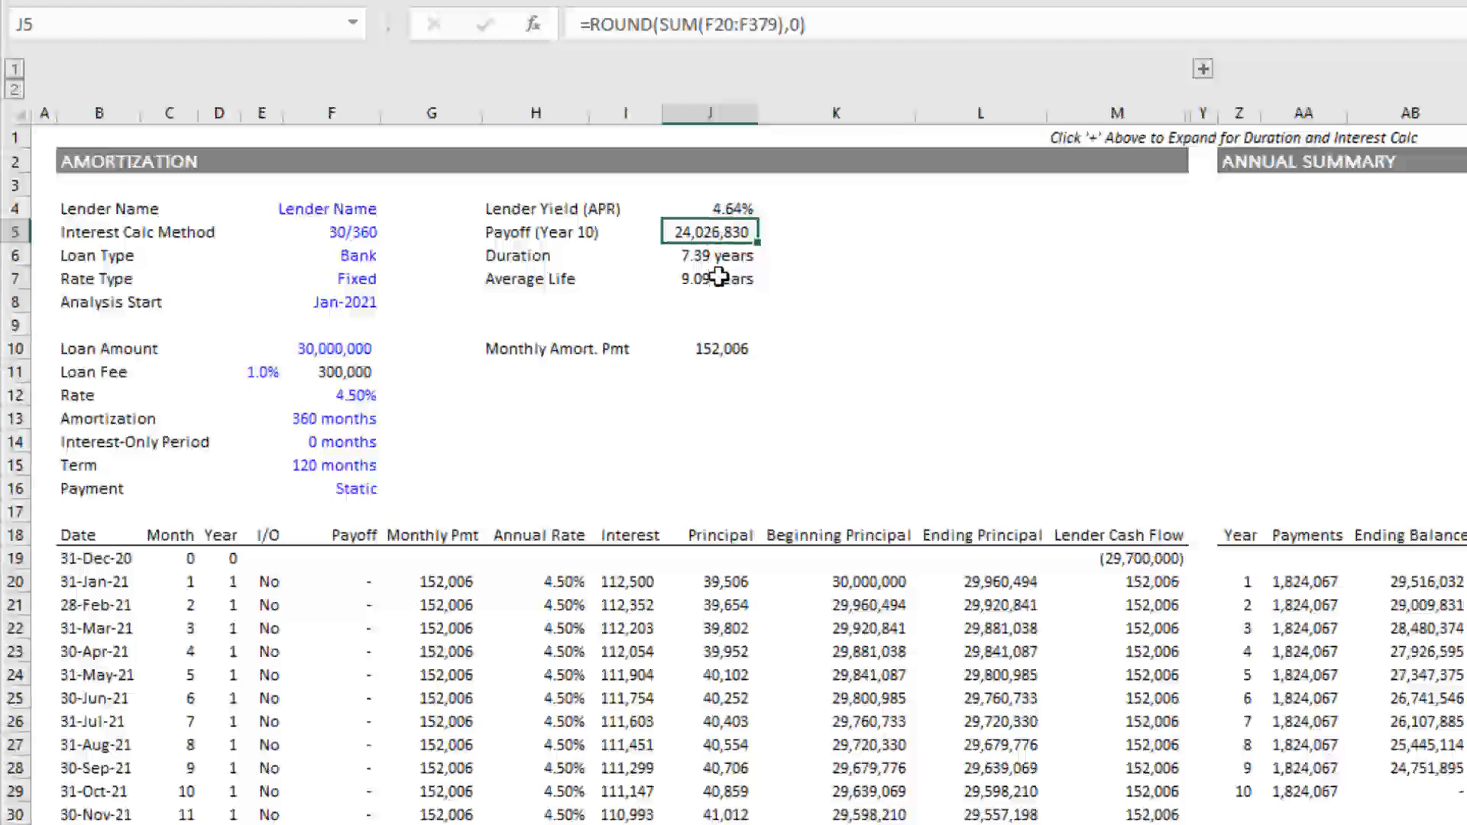
{"action": "left_click", "coordinate": [710, 278]}
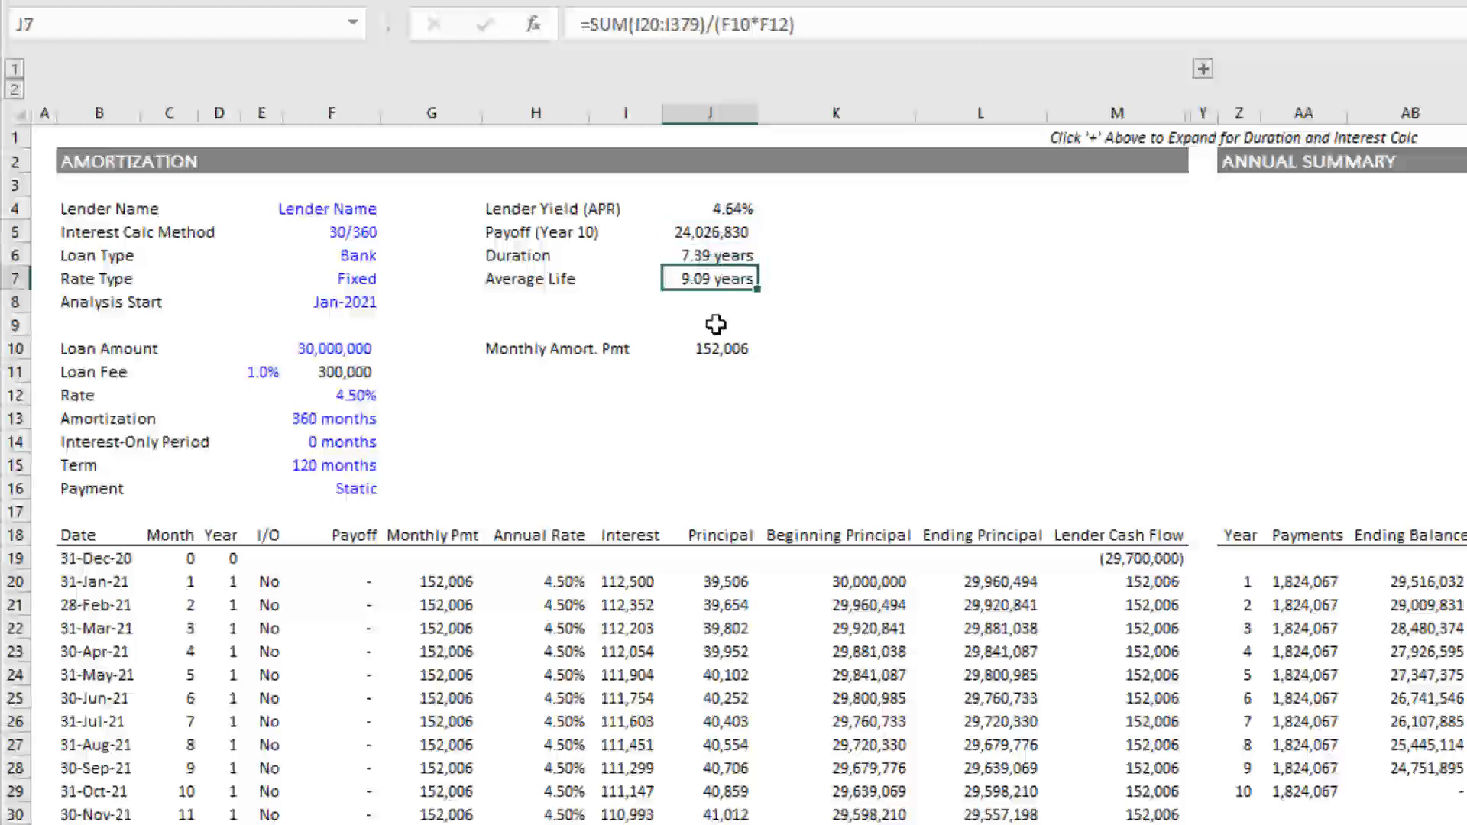
{"action": "mouse_move", "coordinate": [359, 453]}
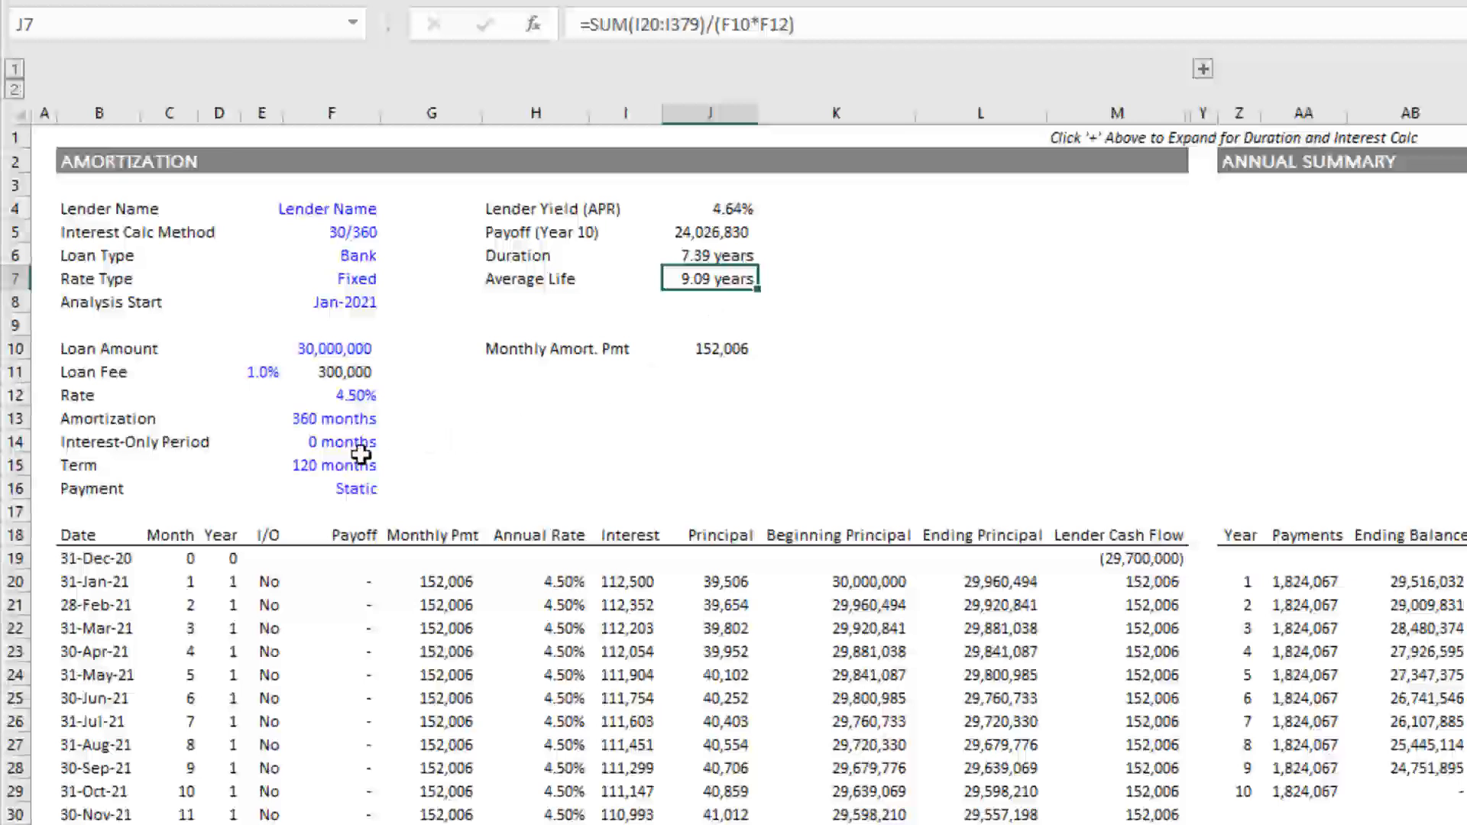
{"action": "left_click", "coordinate": [332, 465]}
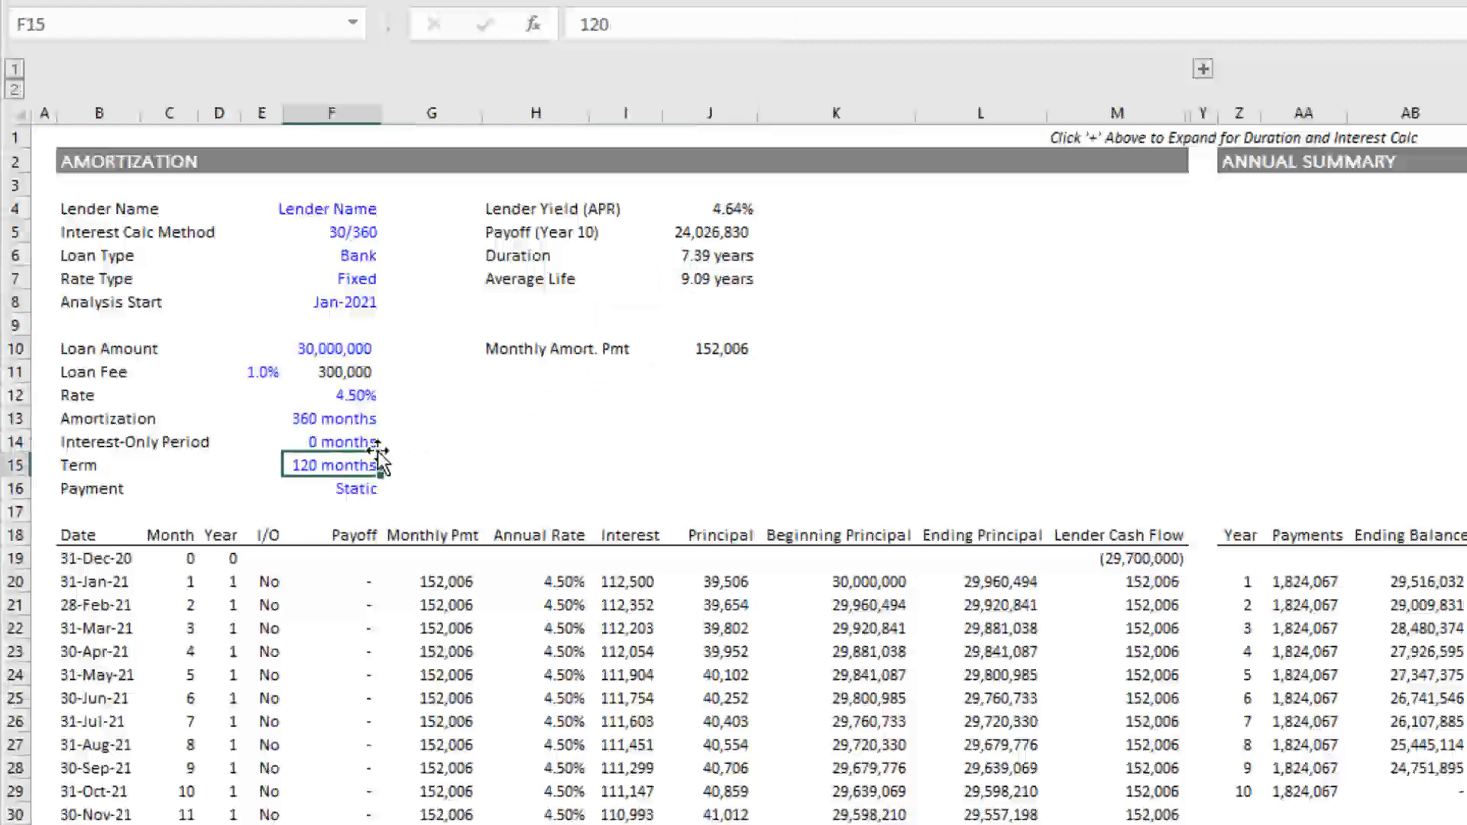
{"action": "type", "text": "360"}
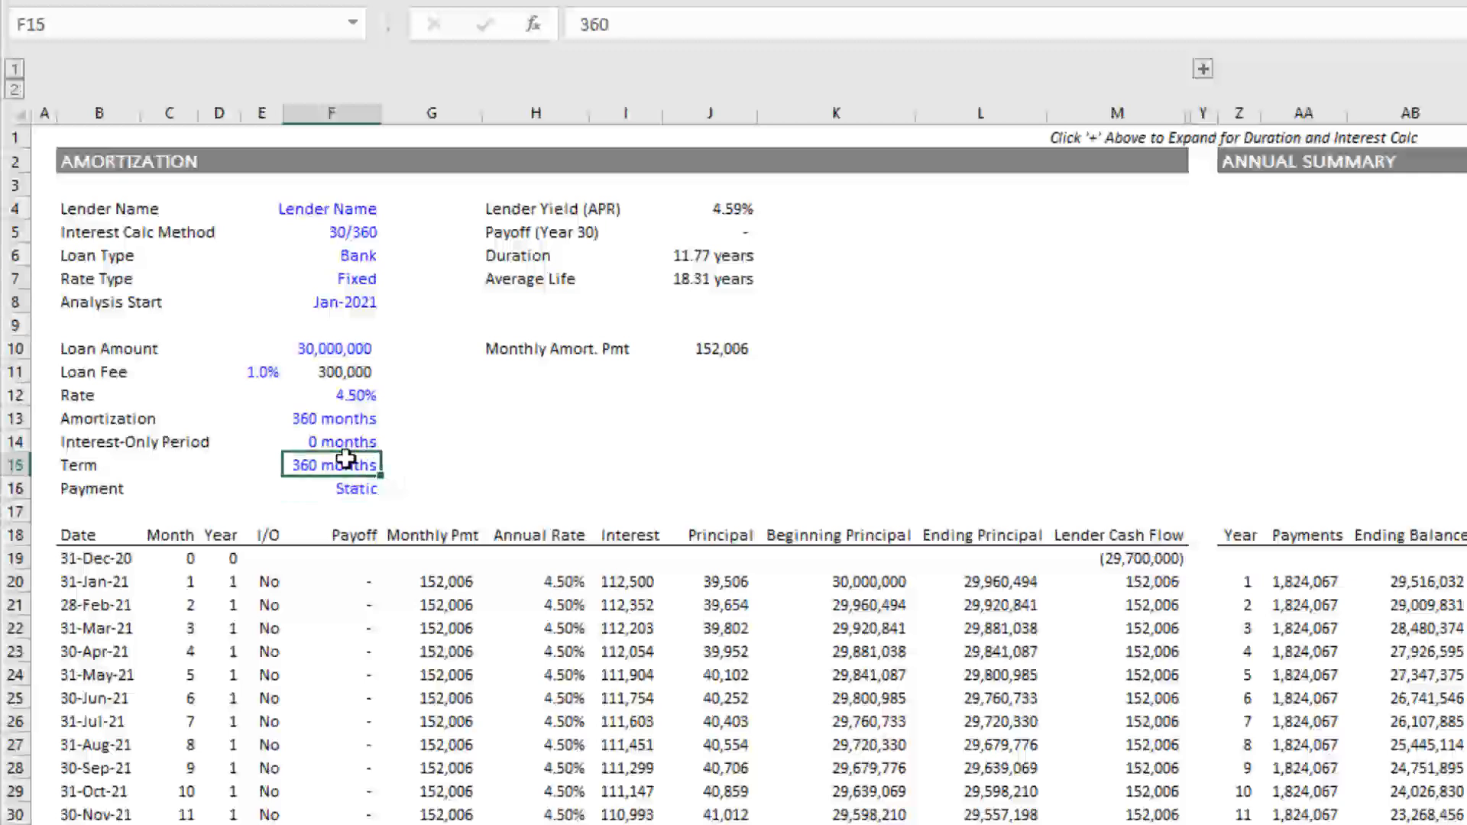
{"action": "mouse_move", "coordinate": [322, 418]}
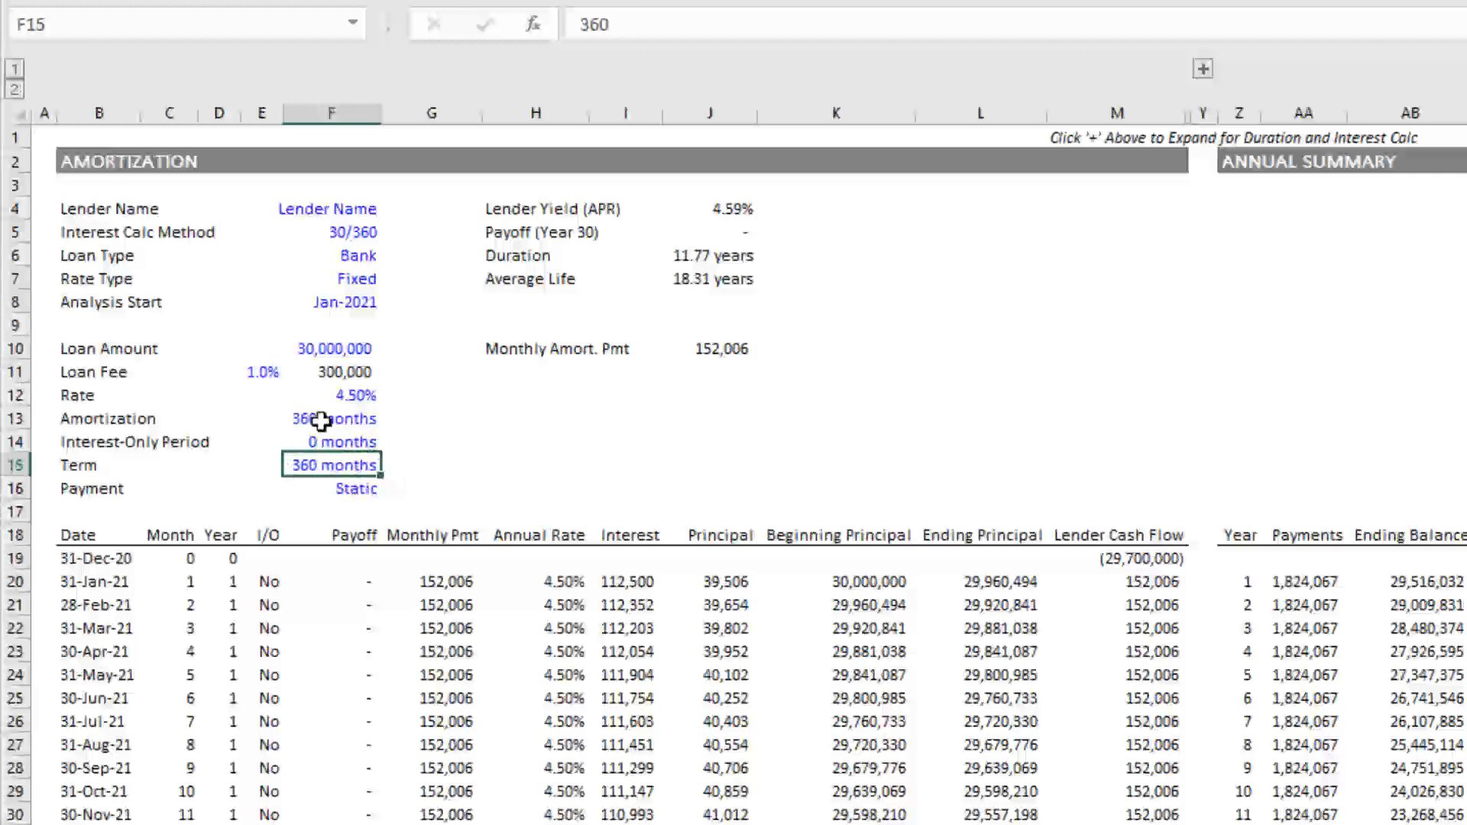
{"action": "left_click", "coordinate": [332, 419]}
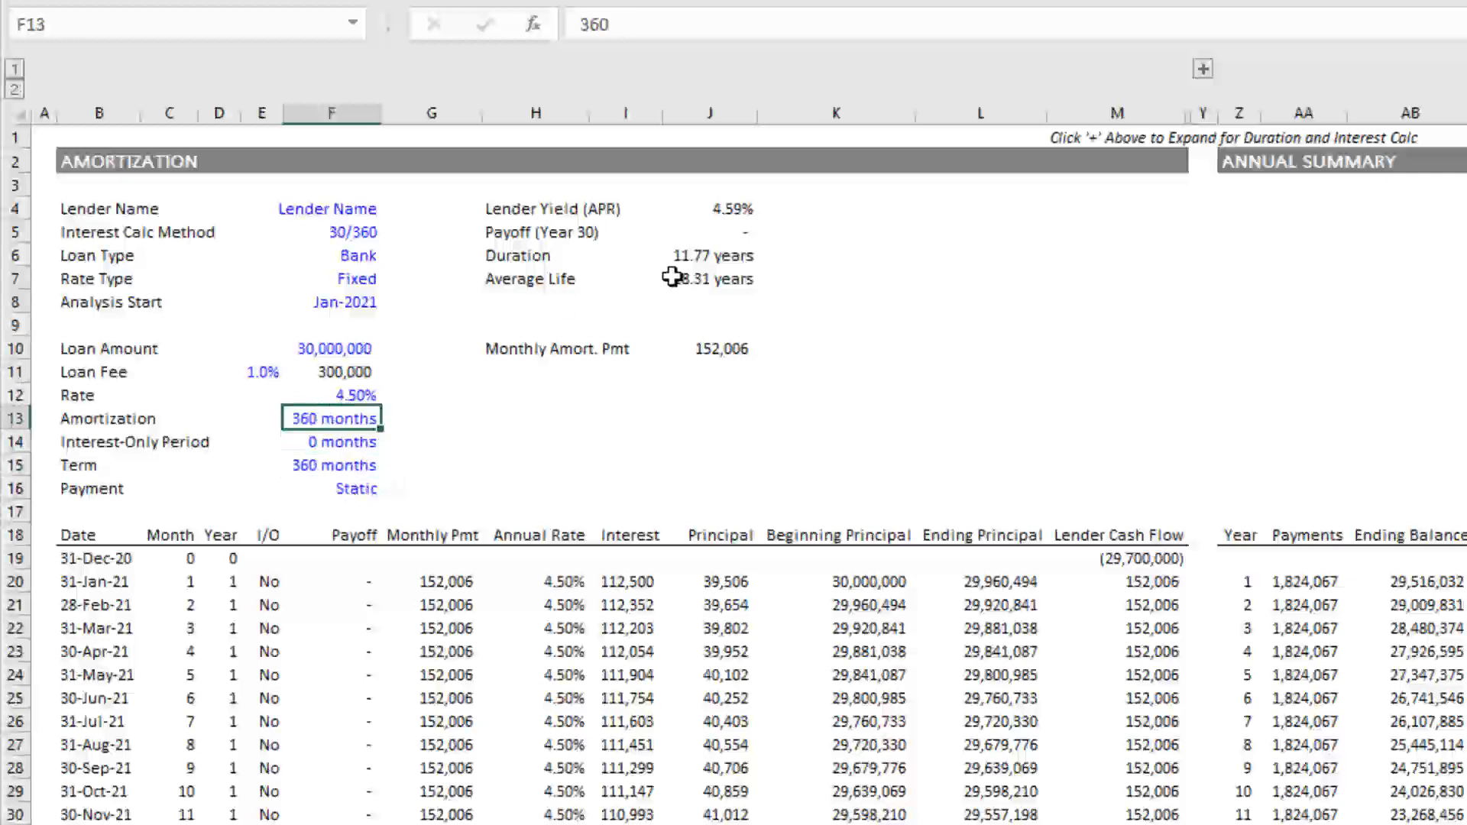
{"action": "left_click", "coordinate": [709, 278]}
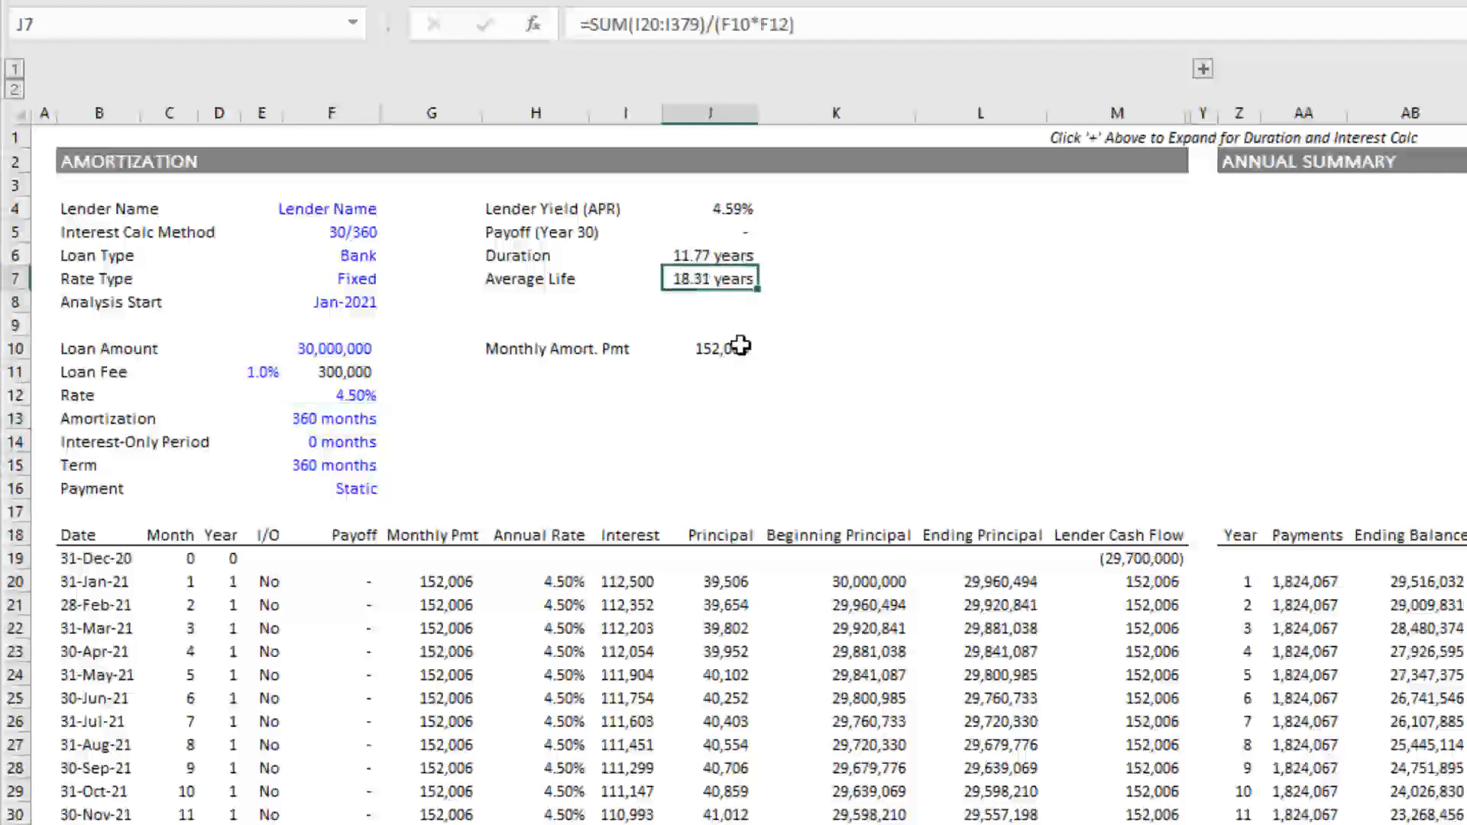
{"action": "mouse_move", "coordinate": [324, 465]}
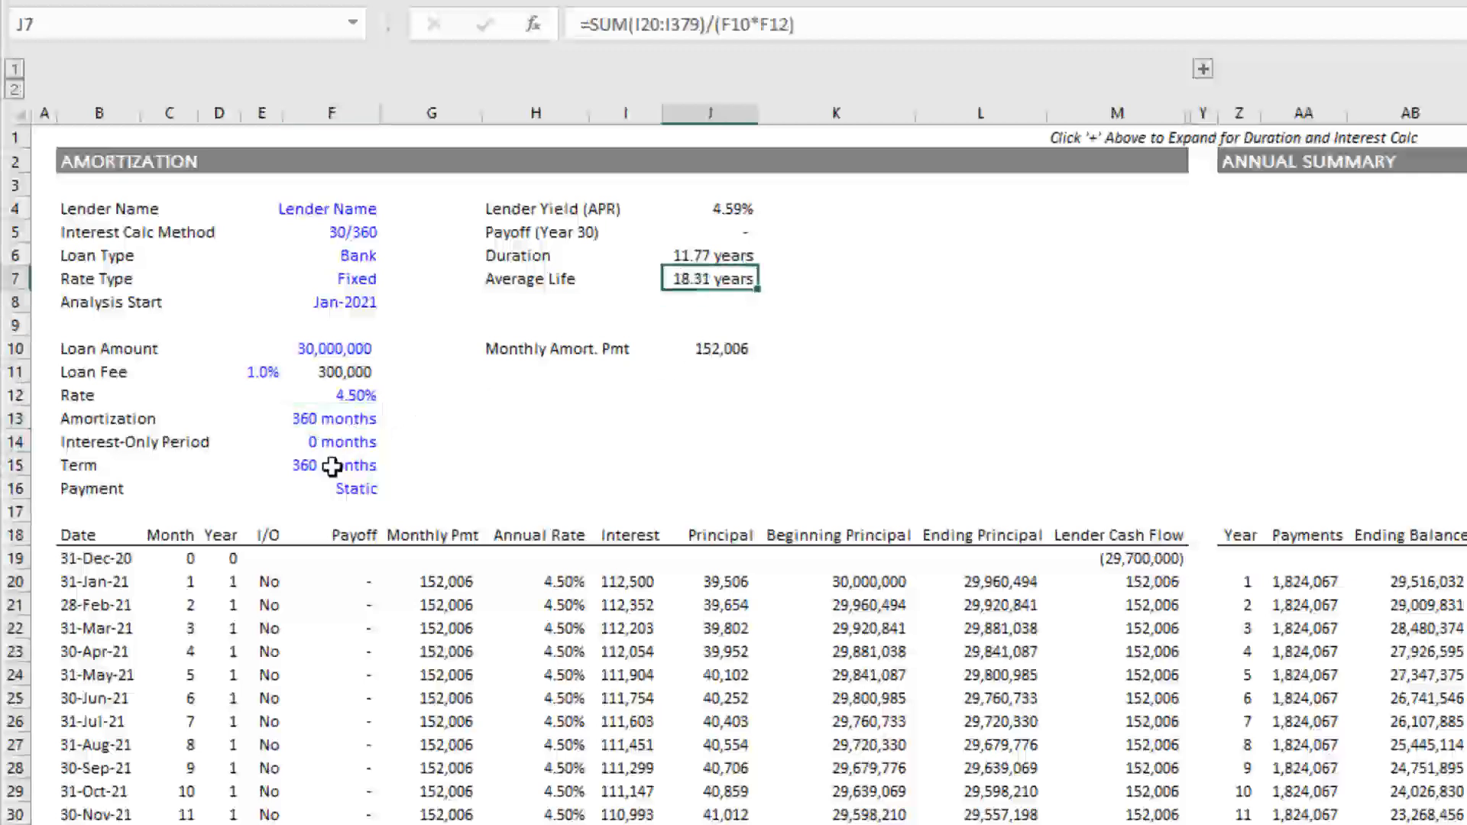
{"action": "left_click", "coordinate": [331, 394]}
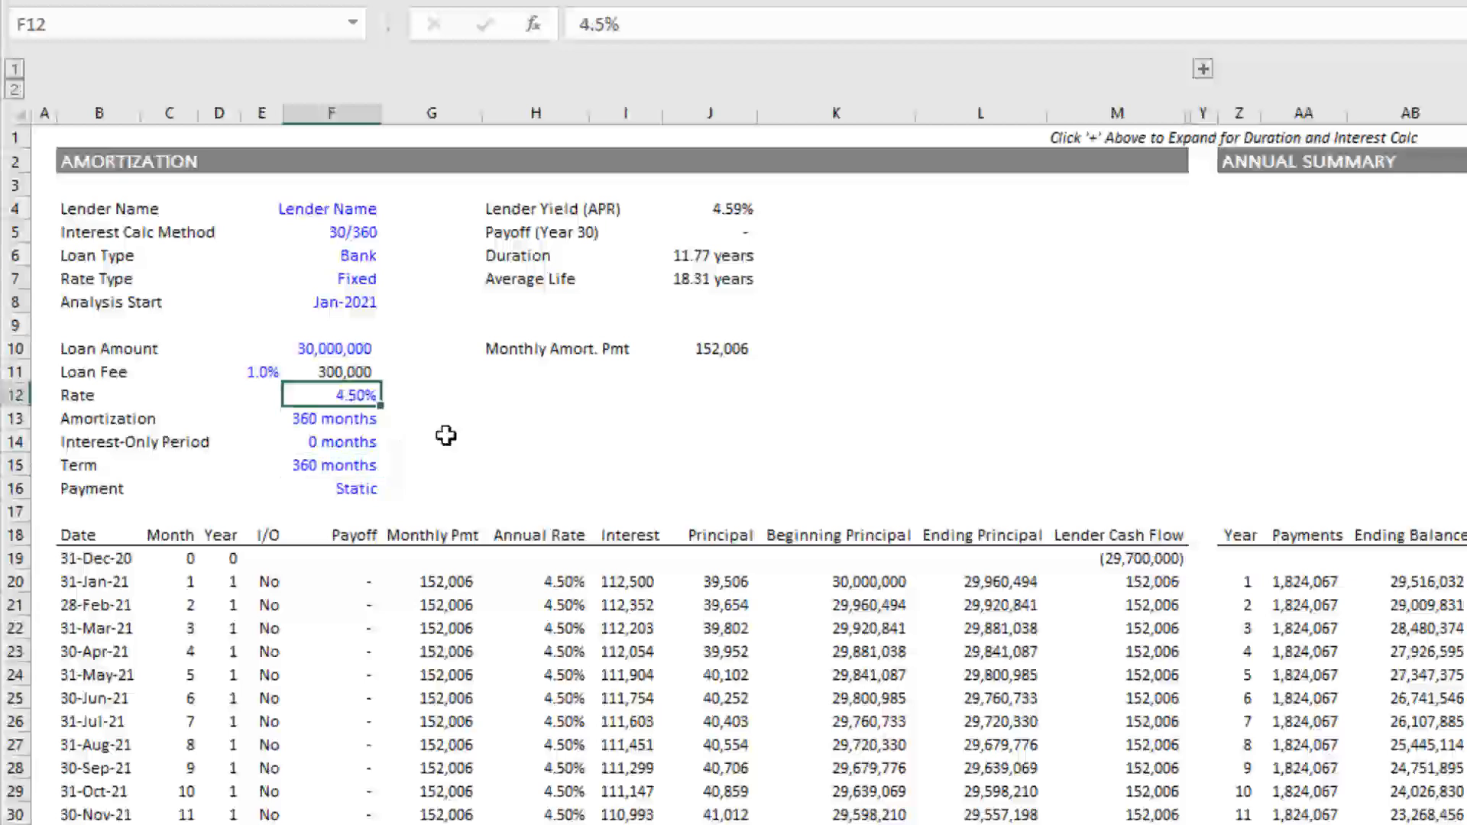
{"action": "type", "text": "0.0%"}
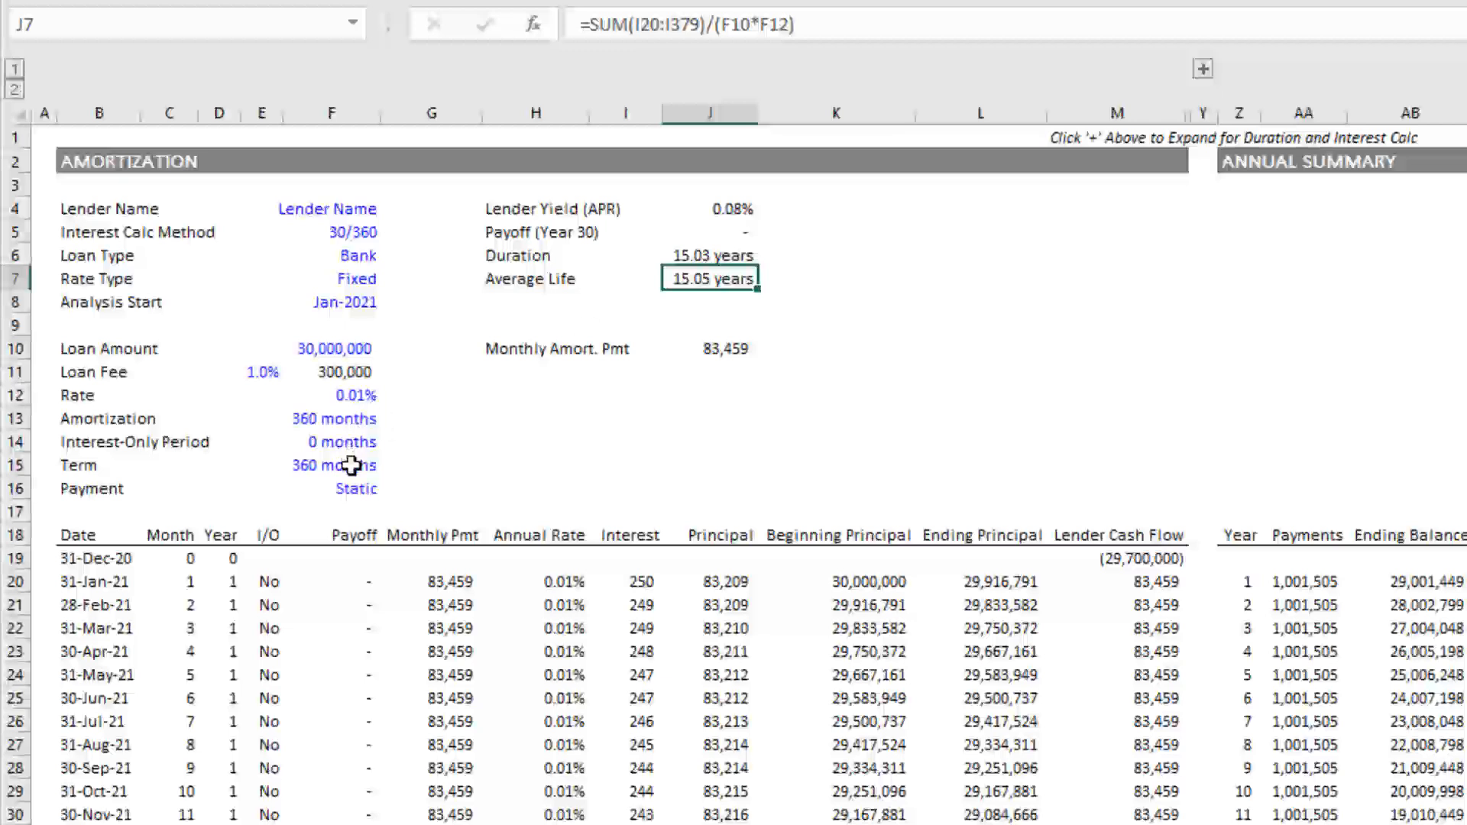
{"action": "mouse_move", "coordinate": [377, 454]}
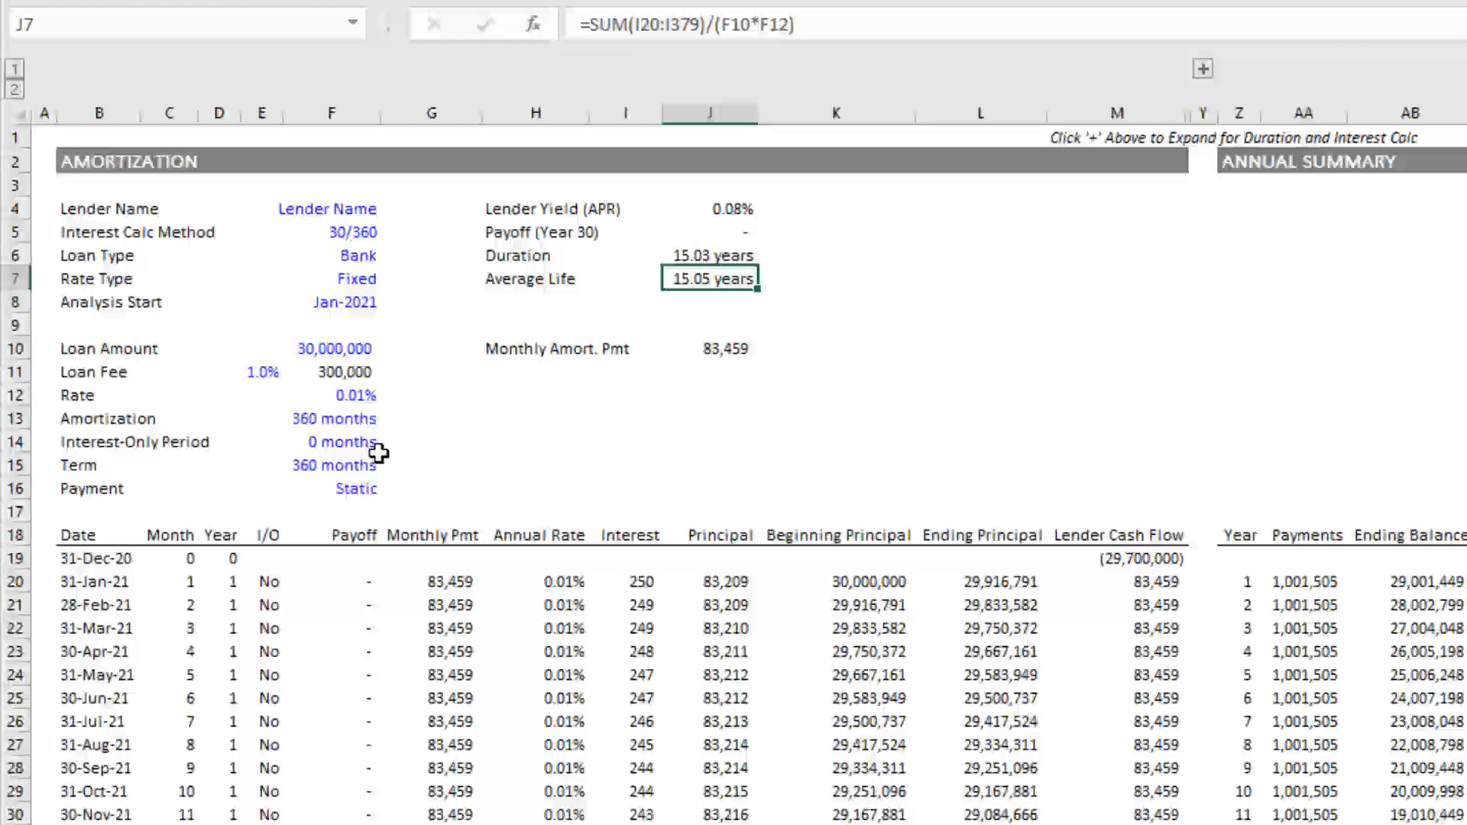
{"action": "mouse_move", "coordinate": [702, 284]}
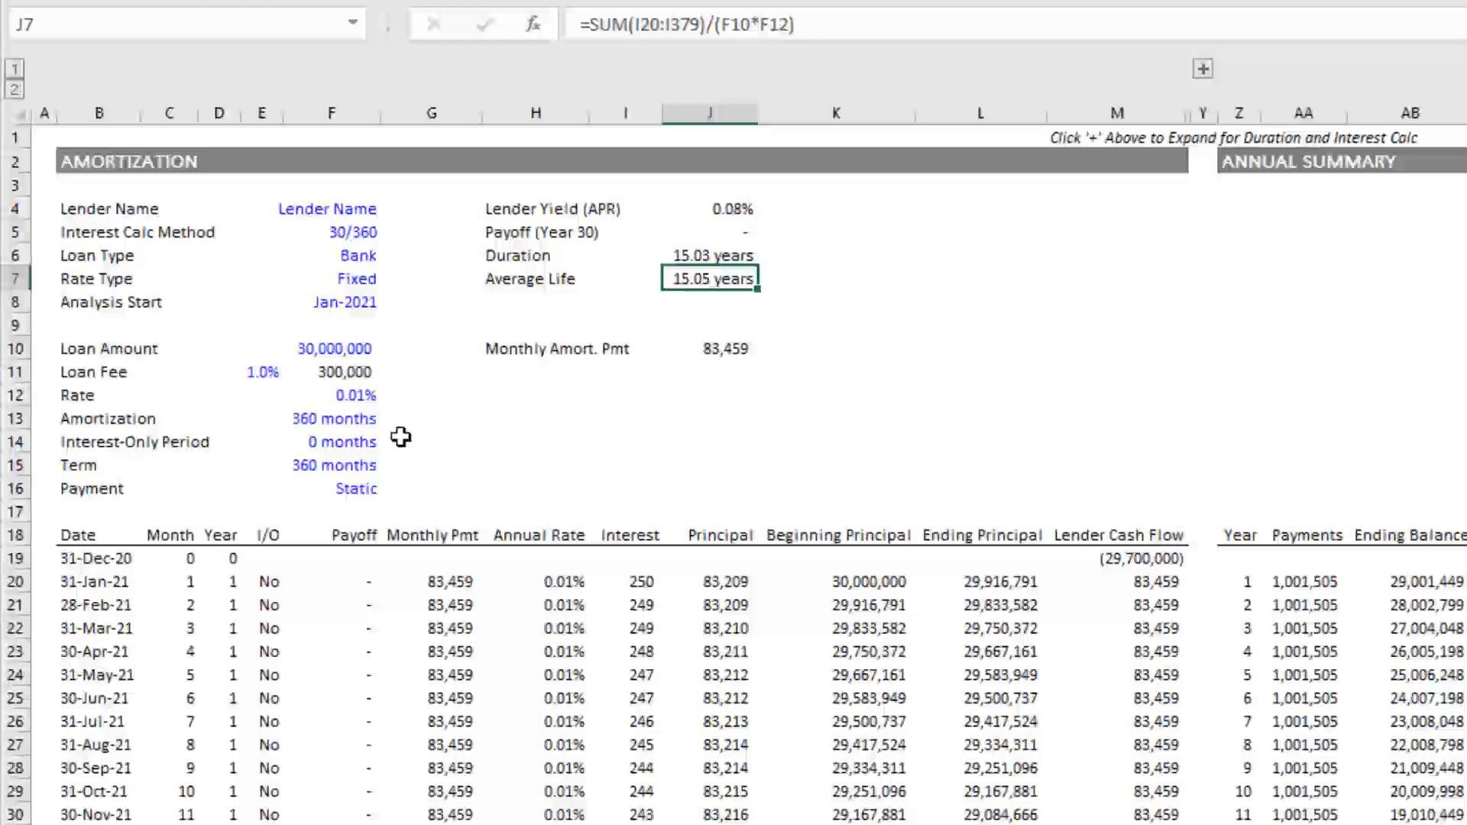
{"action": "left_click", "coordinate": [332, 465]}
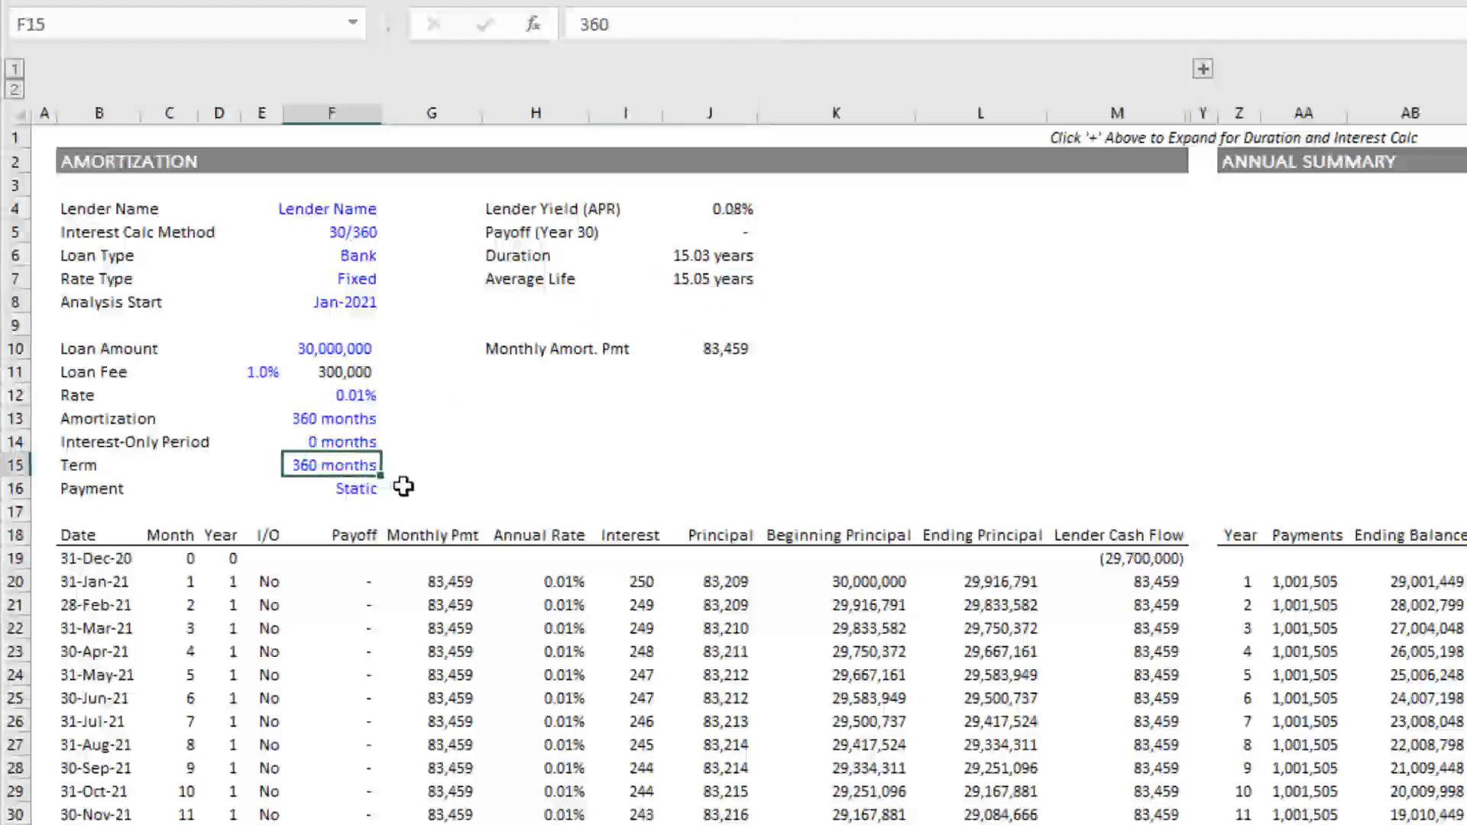
{"action": "type", "text": "120"}
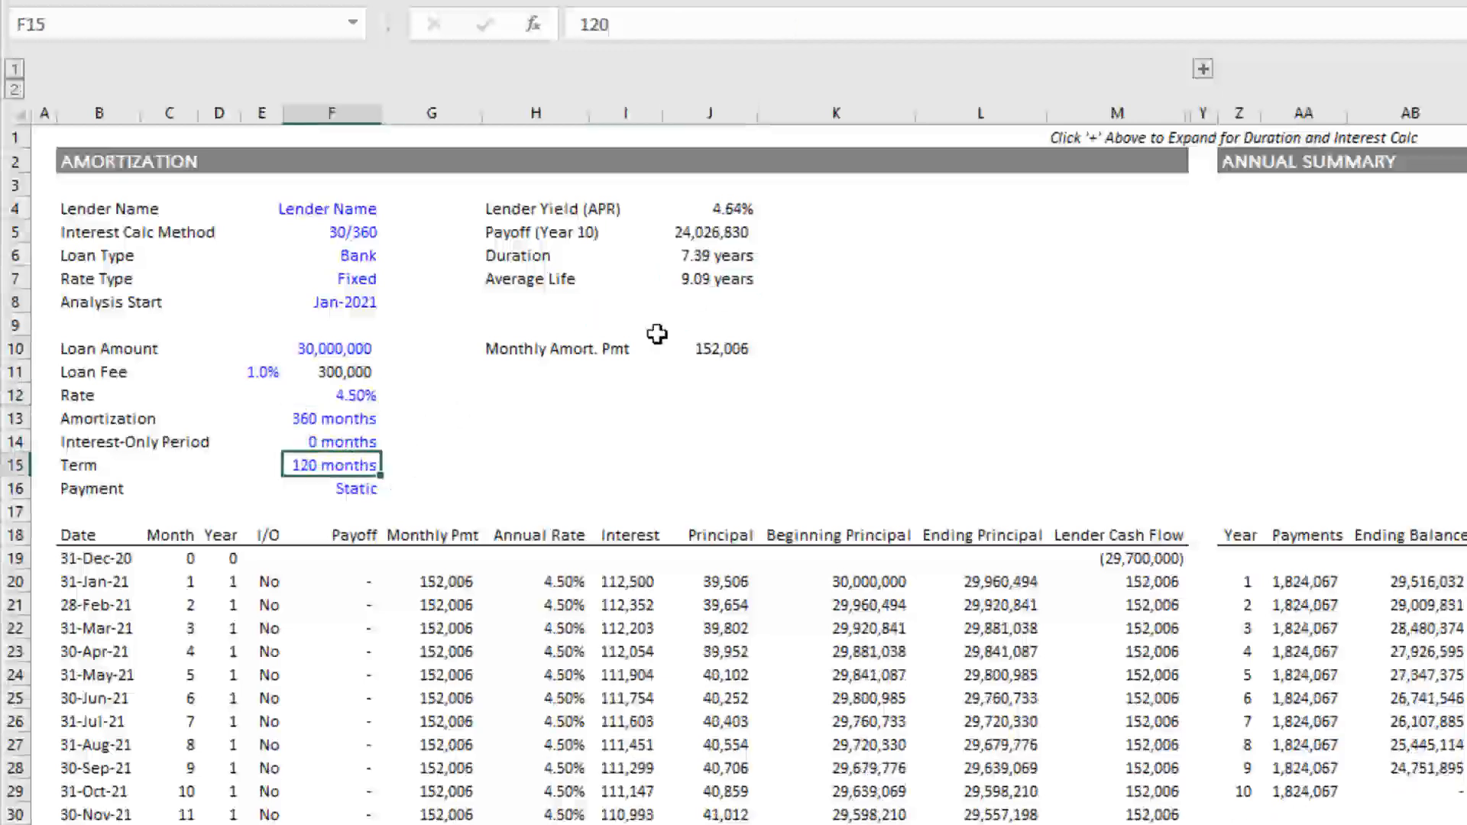
Switch the payment type to Dynamic so the monthly amortization payment reads Dynamic.
{"action": "left_click", "coordinate": [535, 348]}
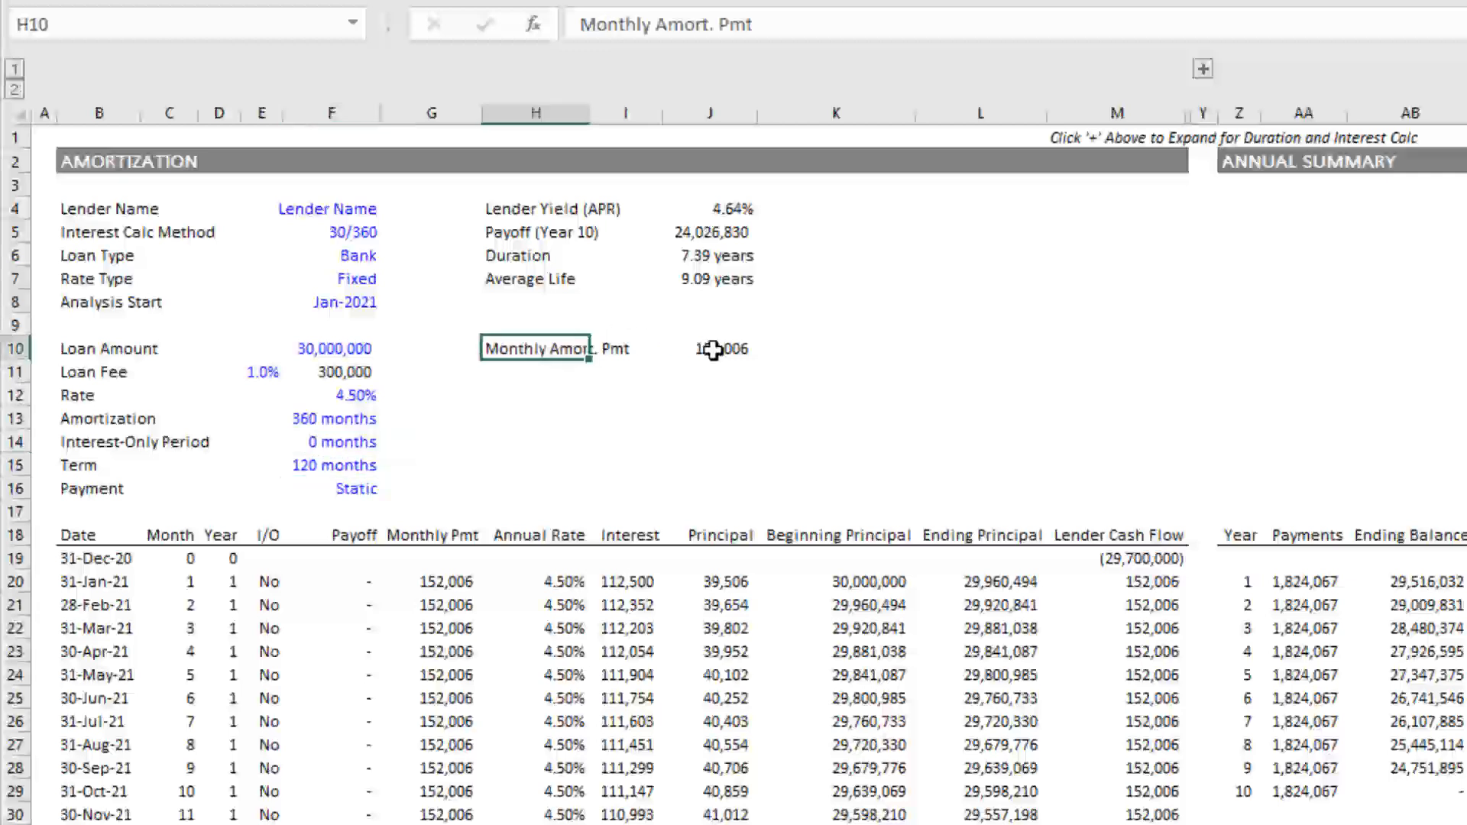
{"action": "left_click", "coordinate": [353, 488]}
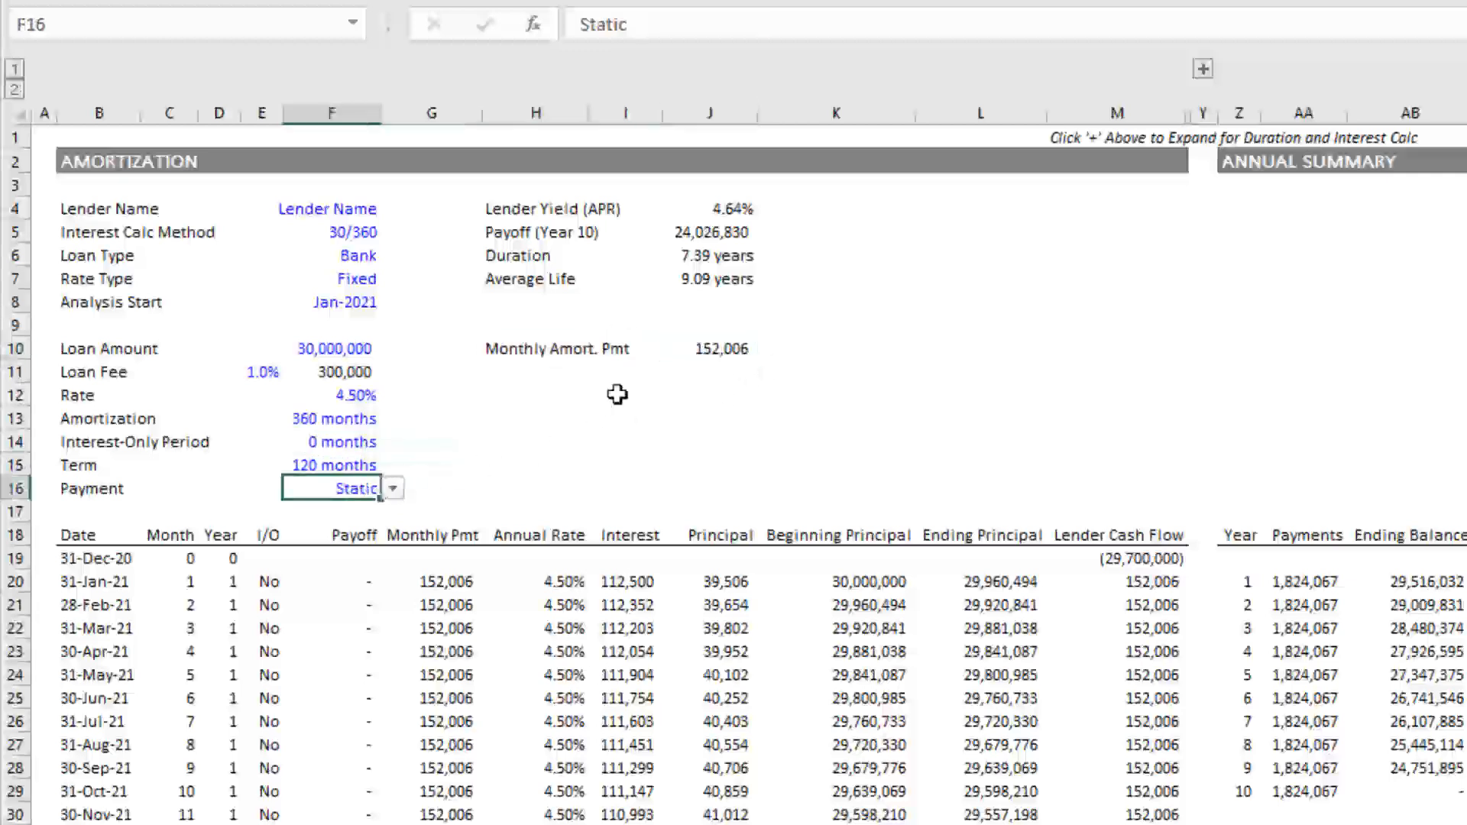
{"action": "left_click", "coordinate": [392, 488]}
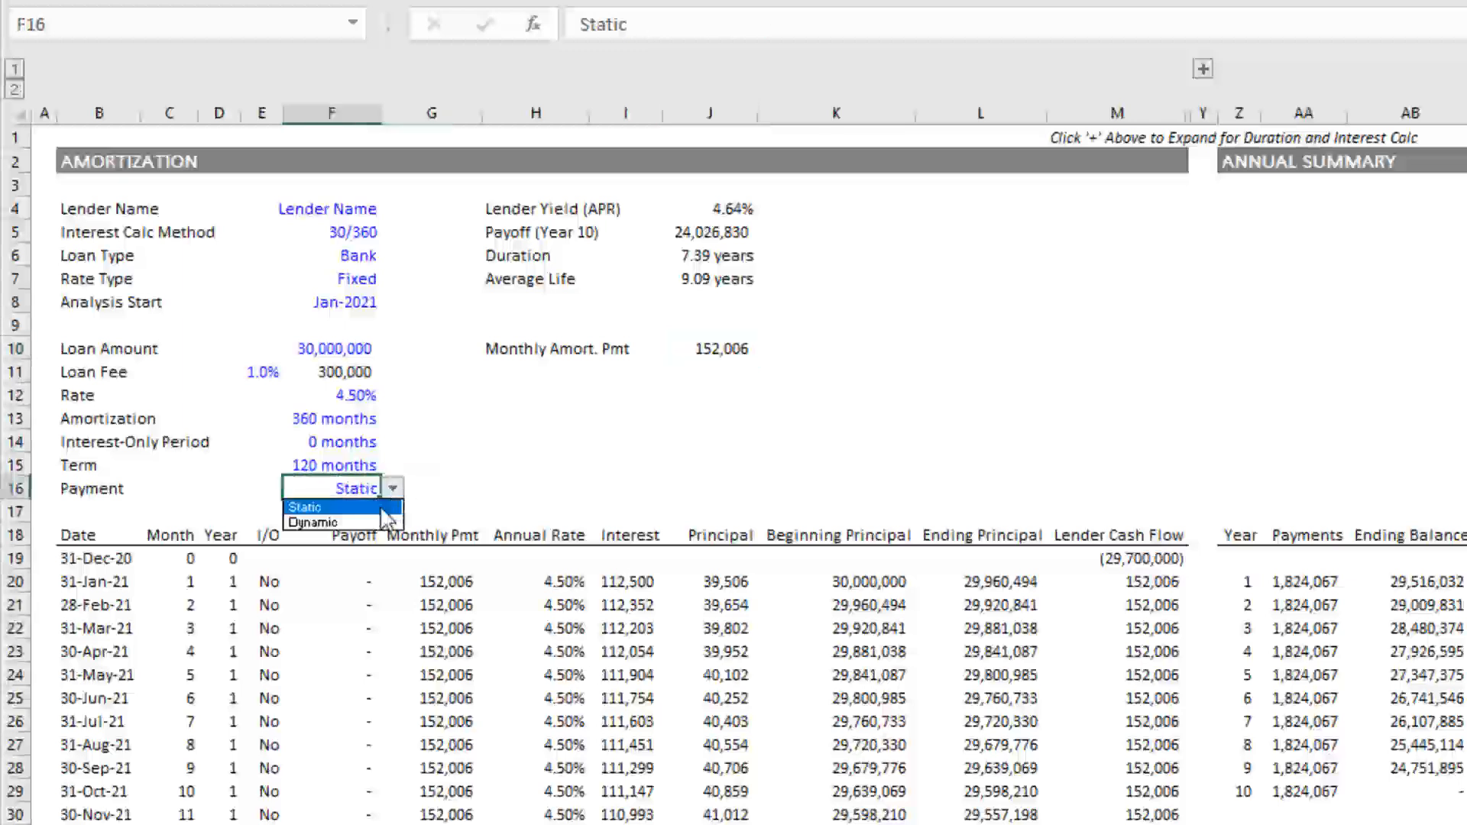
{"action": "left_click", "coordinate": [313, 523]}
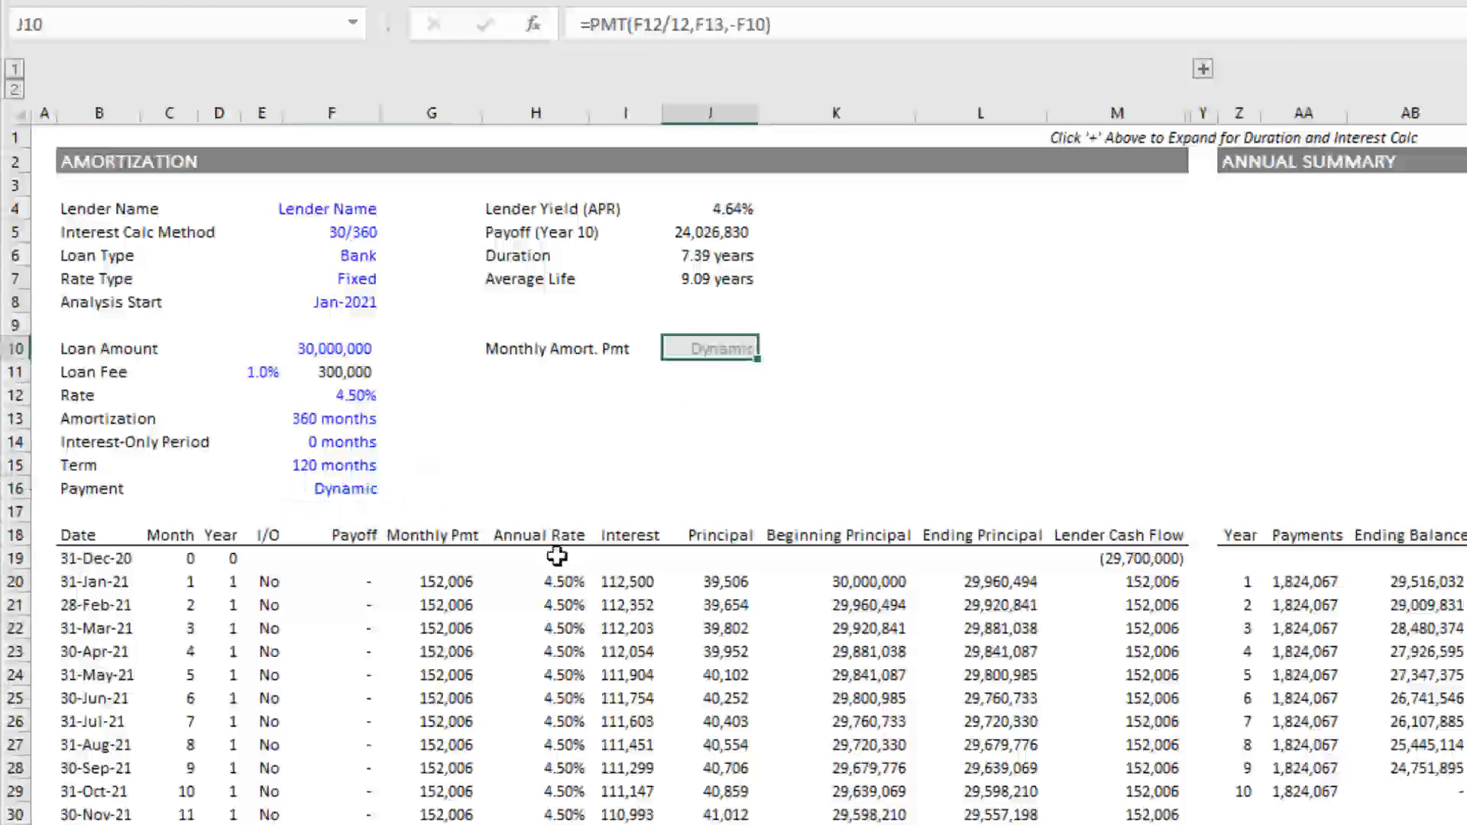
{"action": "mouse_move", "coordinate": [550, 542]}
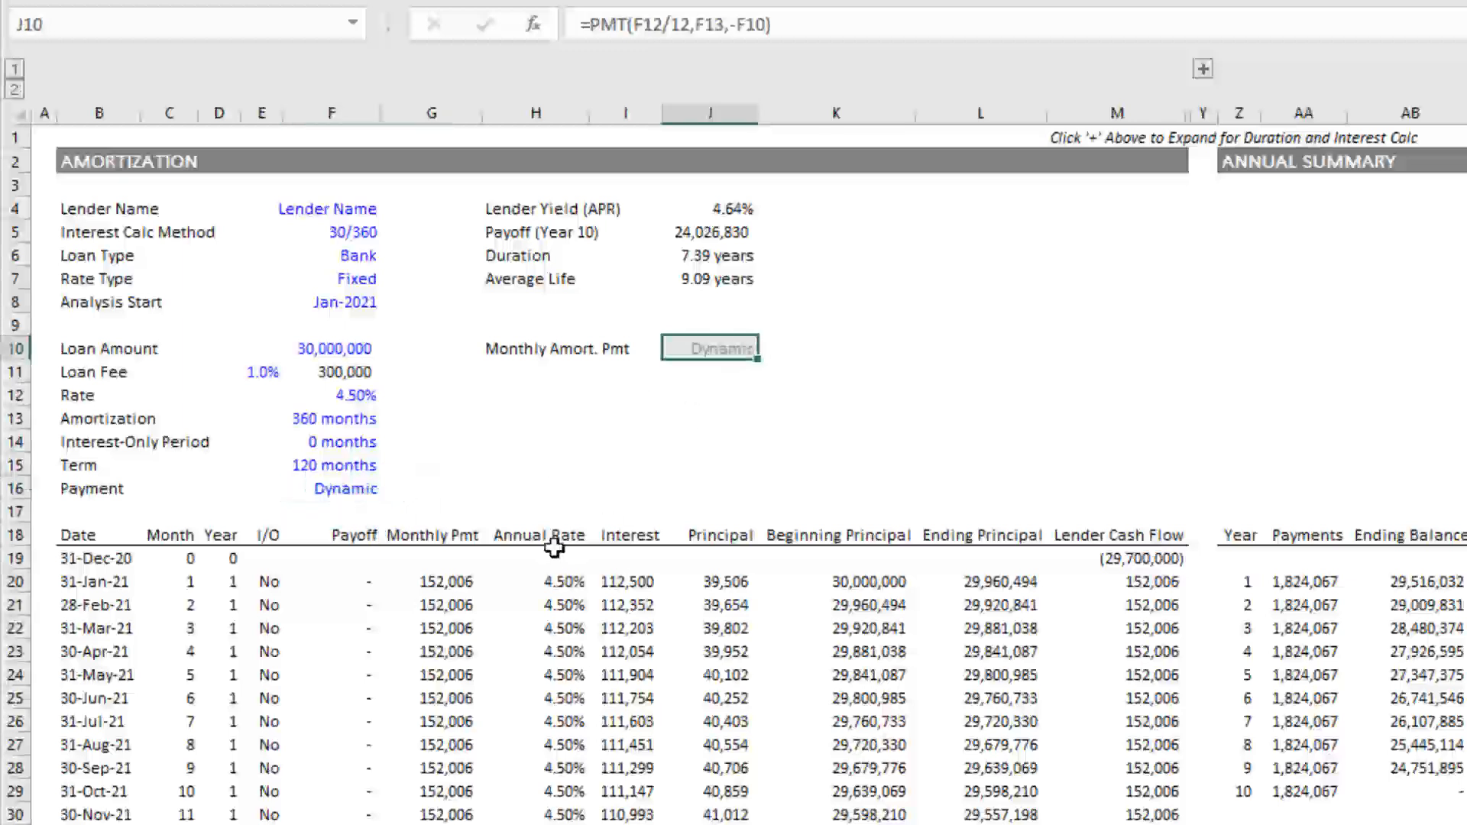